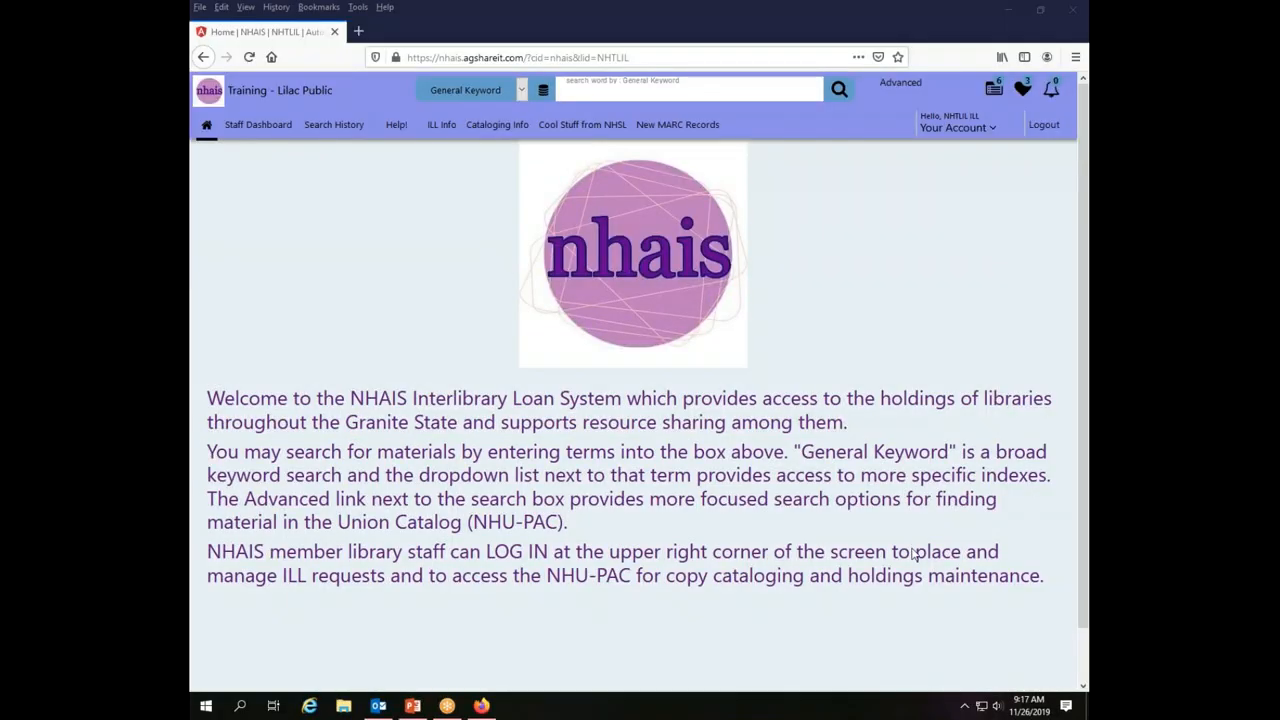
mouse_move(988, 572)
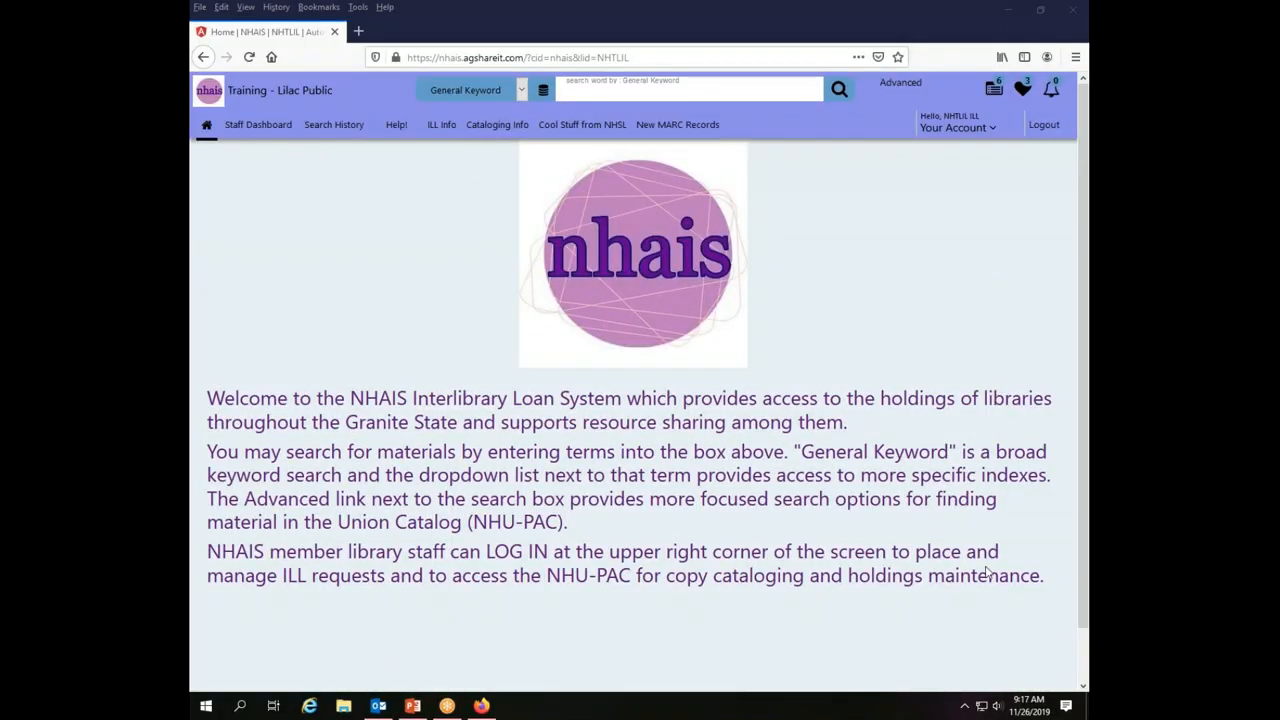
mouse_move(959, 145)
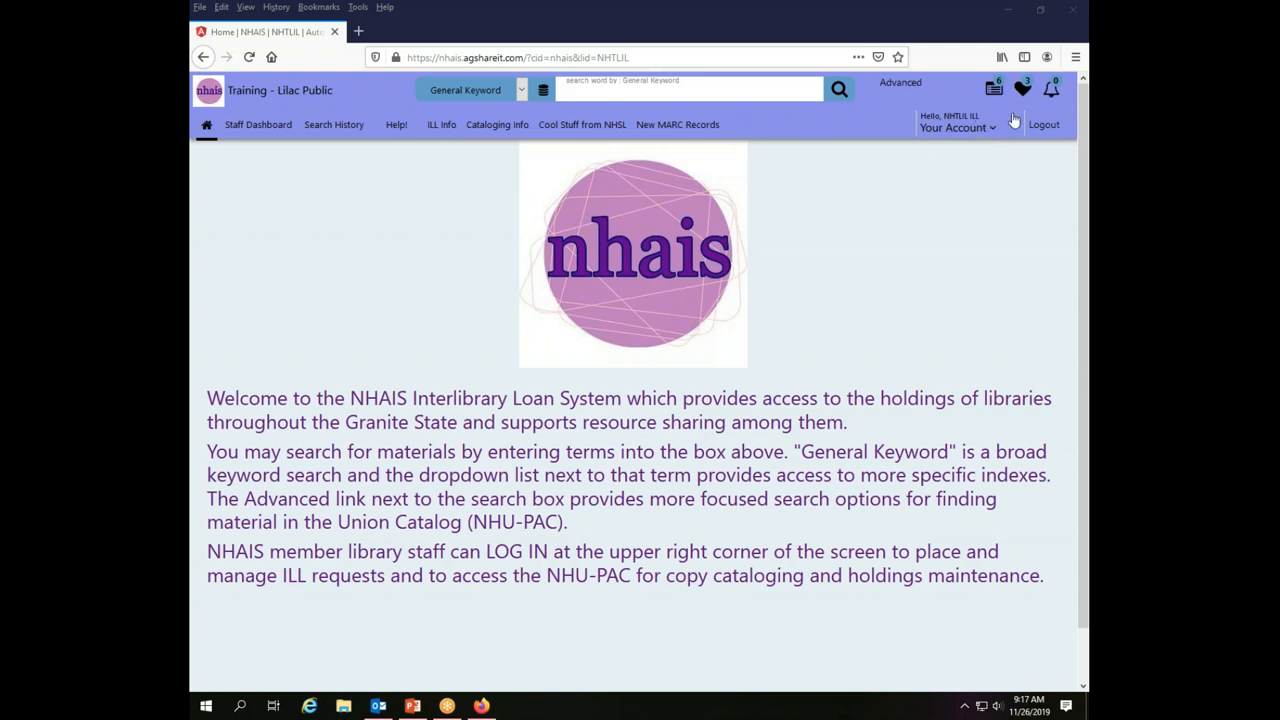
mouse_move(996, 128)
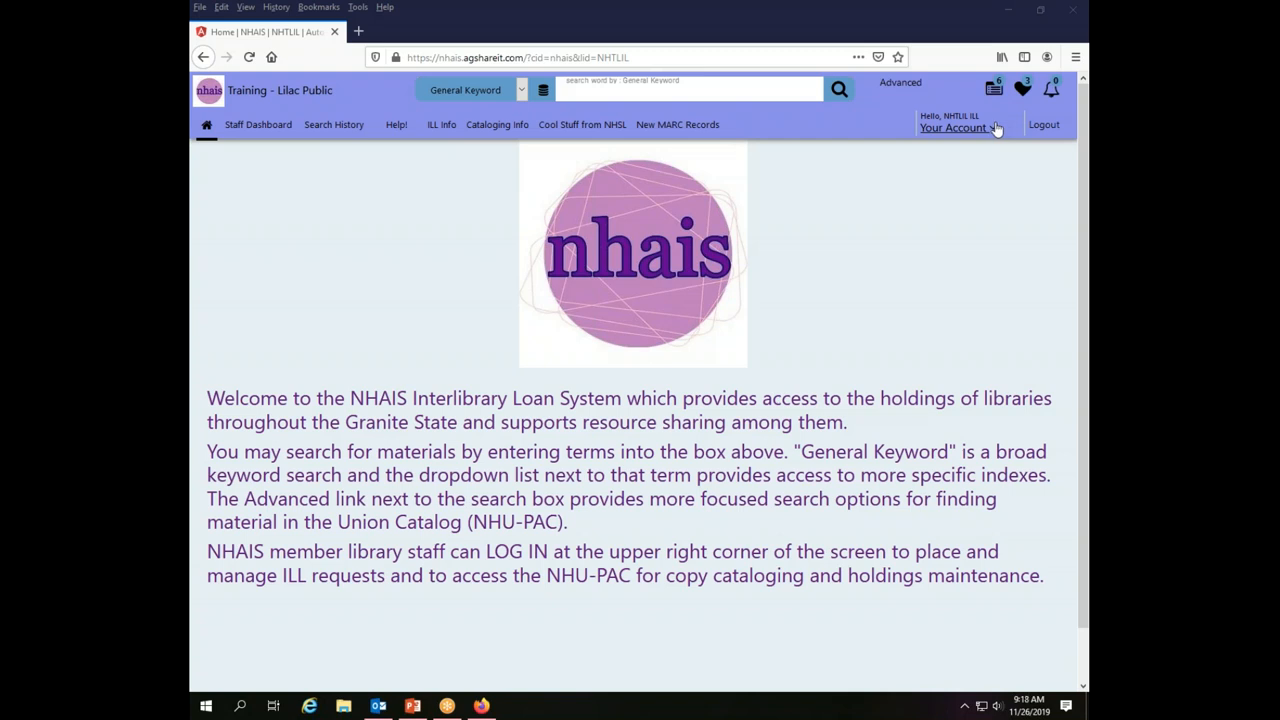
mouse_move(990, 127)
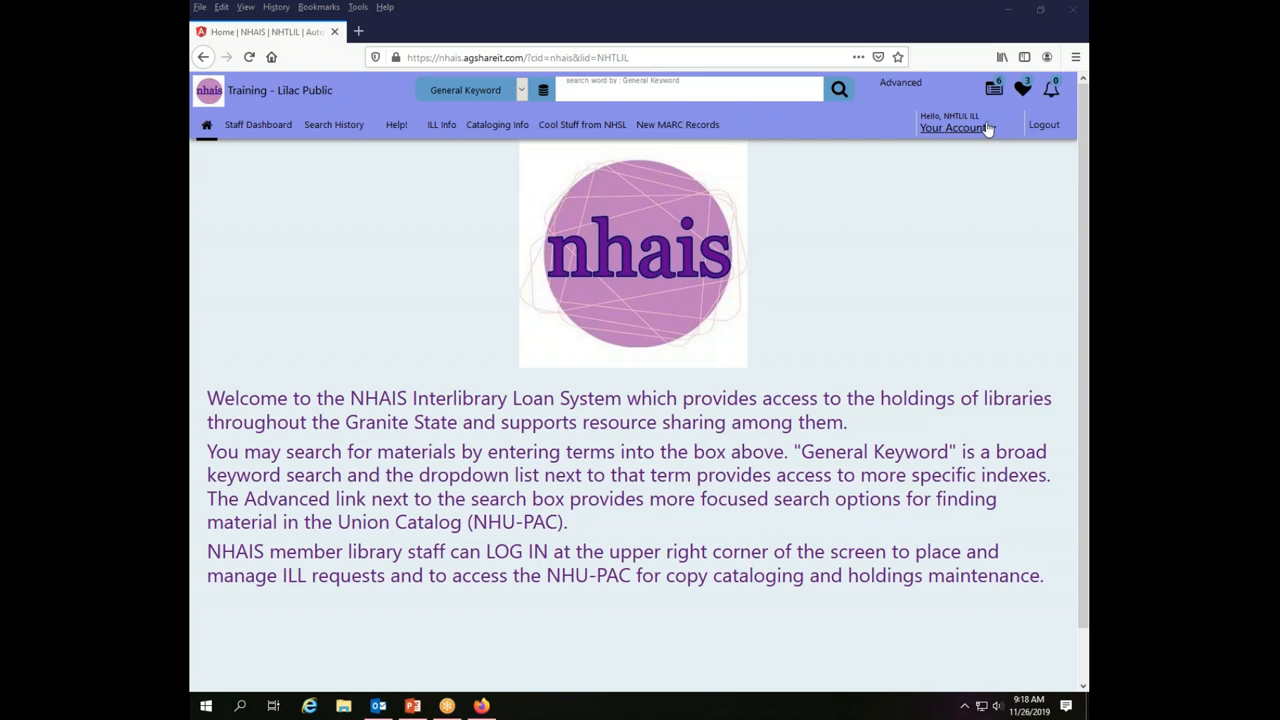
mouse_move(953, 180)
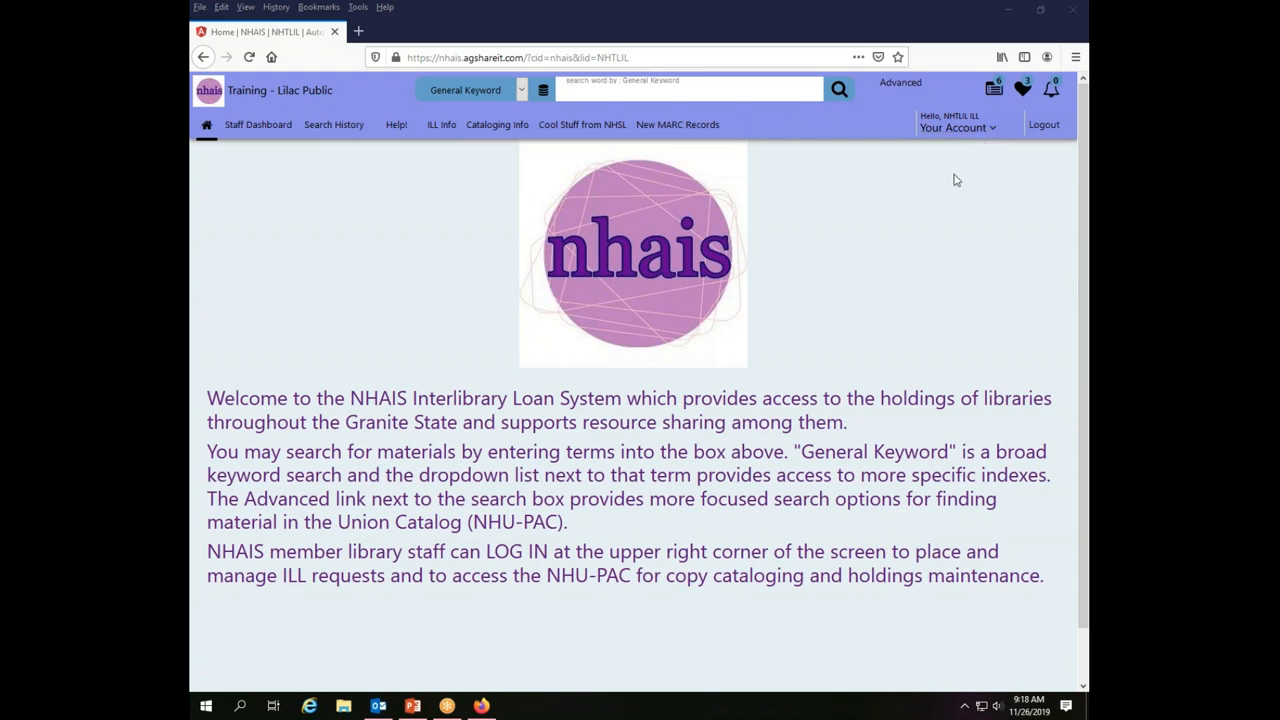
mouse_move(291, 110)
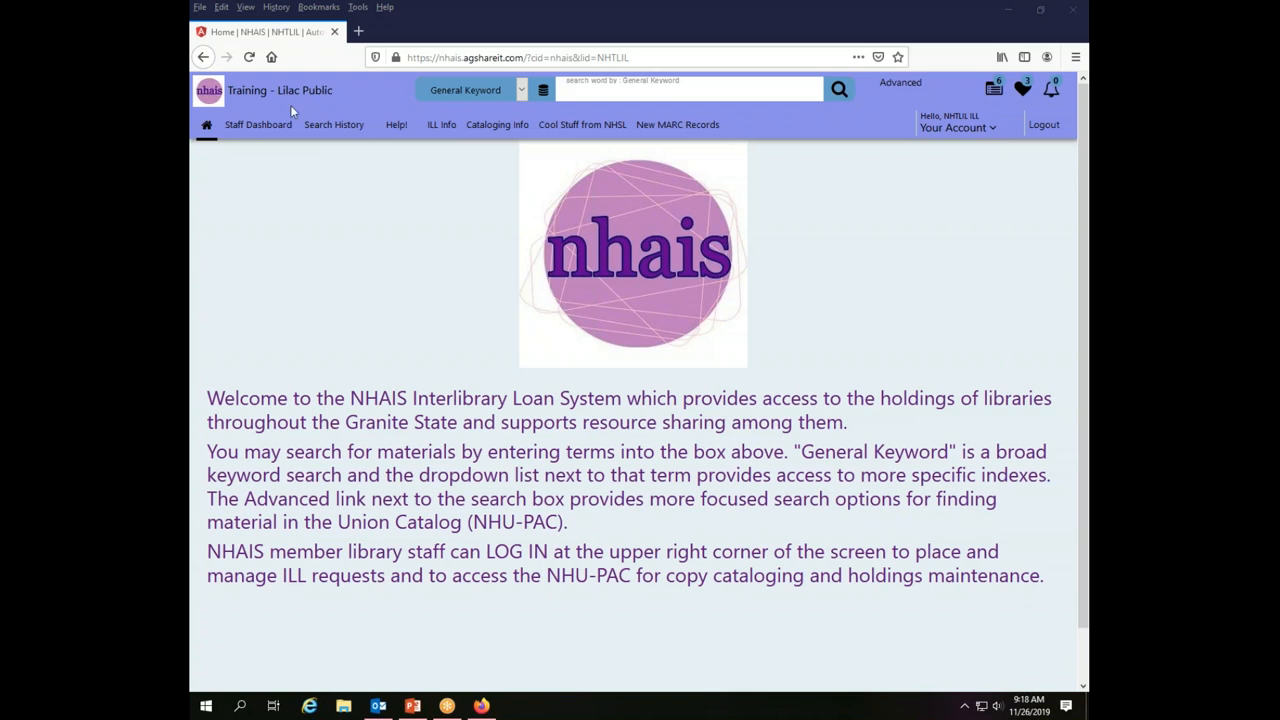
Open the Staff Dashboard showing ILL Admin, Statistics and Support links.
left_click(258, 124)
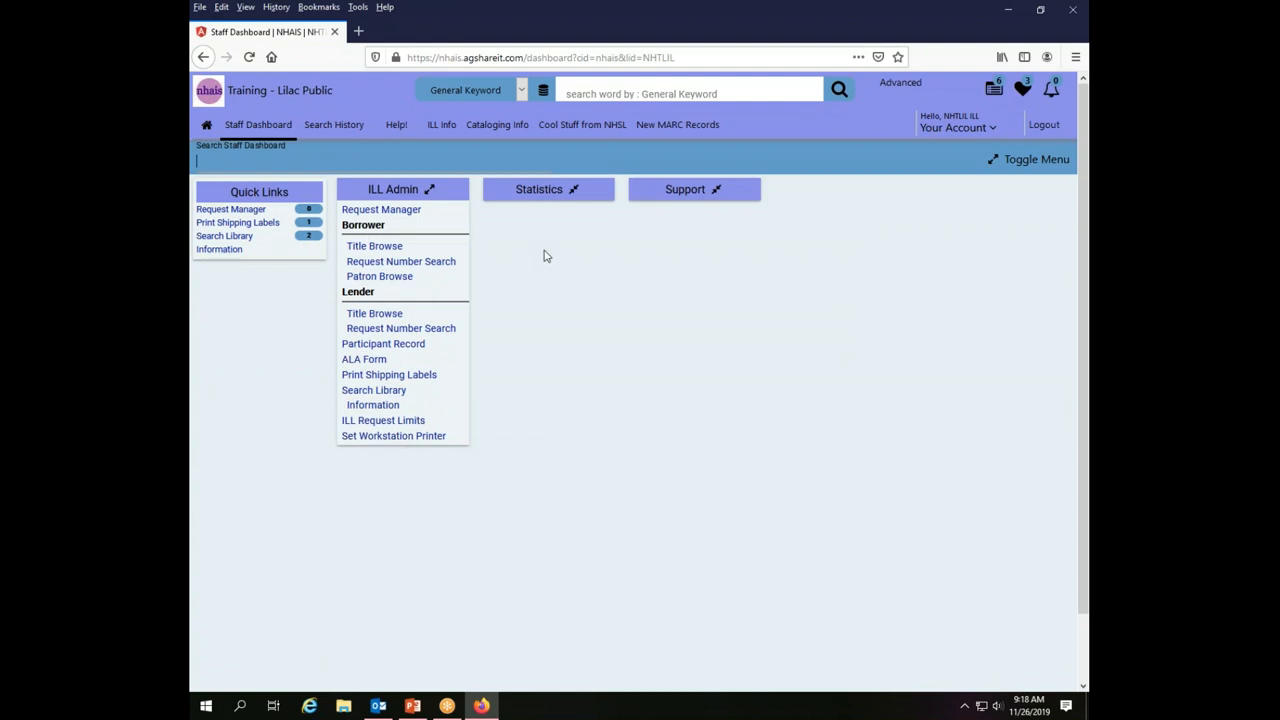
mouse_move(403, 196)
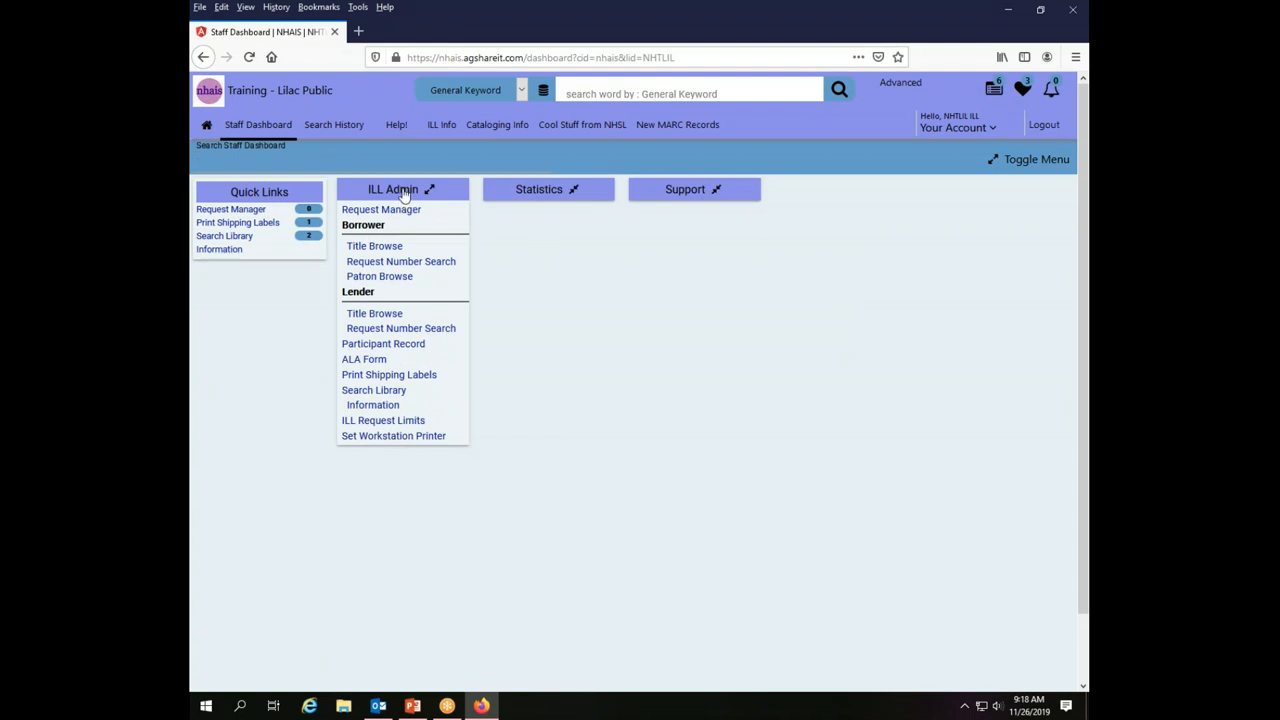
mouse_move(492, 256)
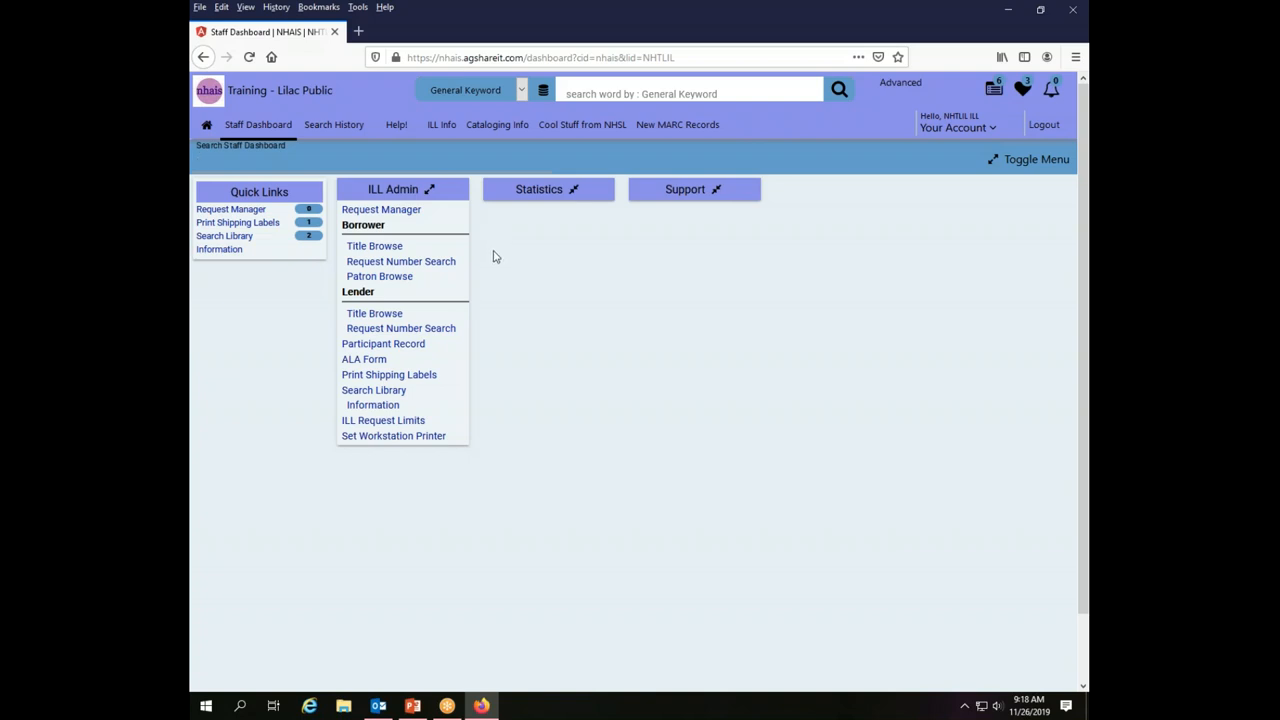
mouse_move(533, 321)
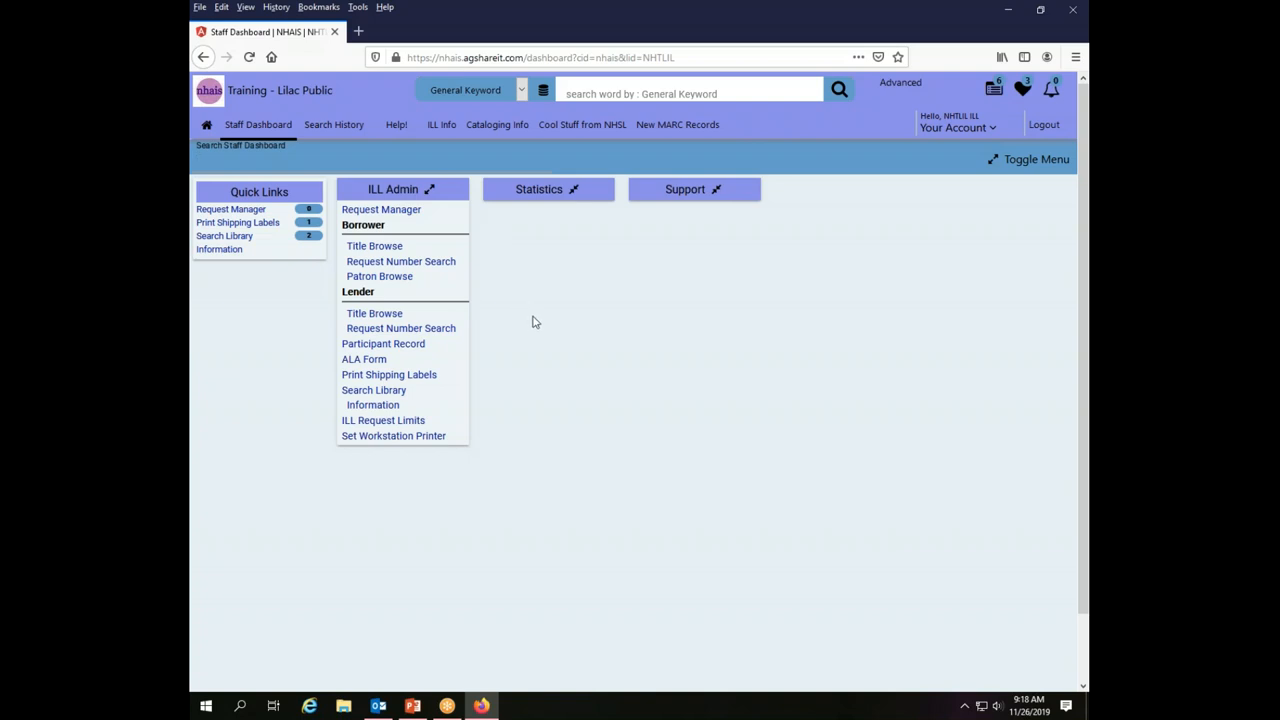
mouse_move(545, 322)
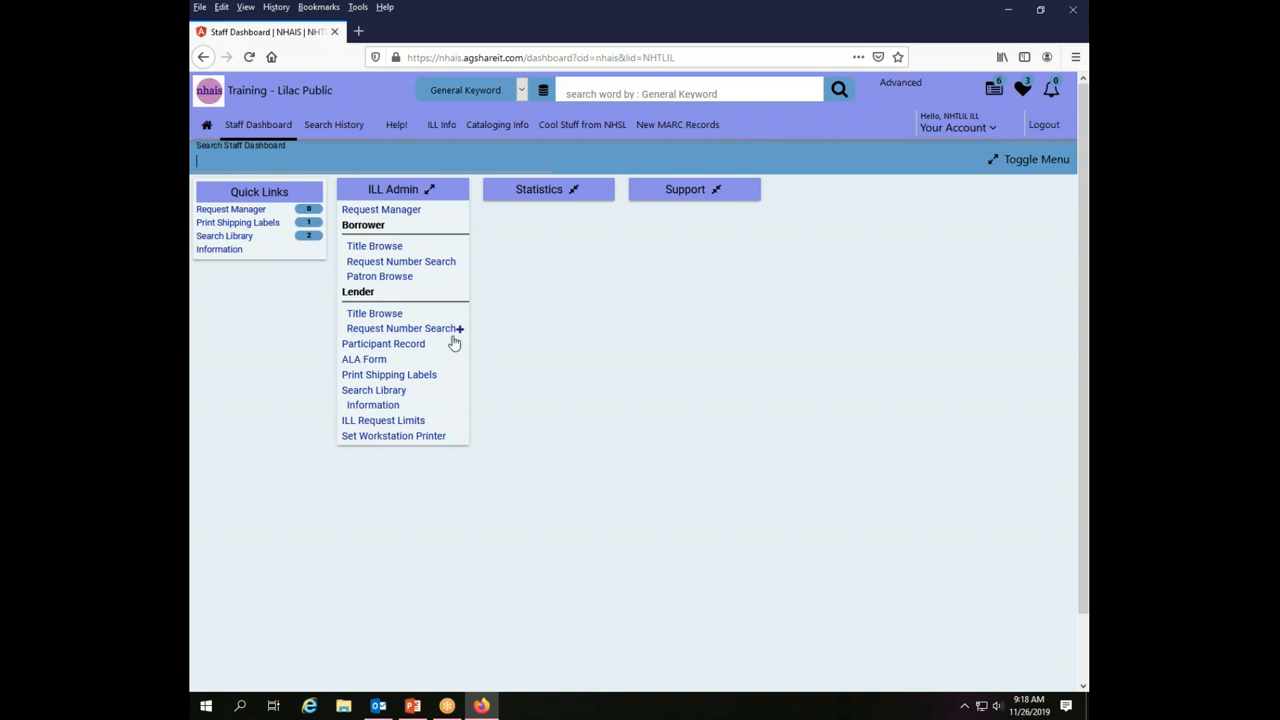
mouse_move(370, 225)
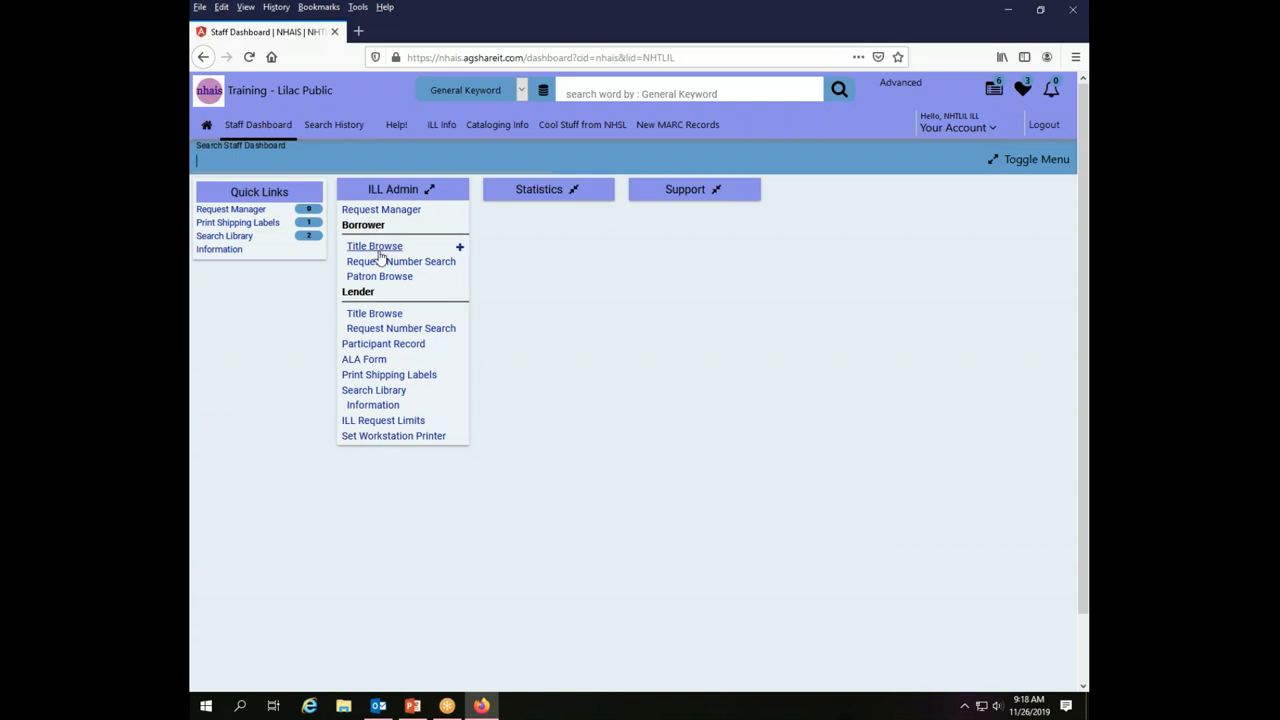
Look up borrower request number 6652 with Request Number Search.
left_click(401, 261)
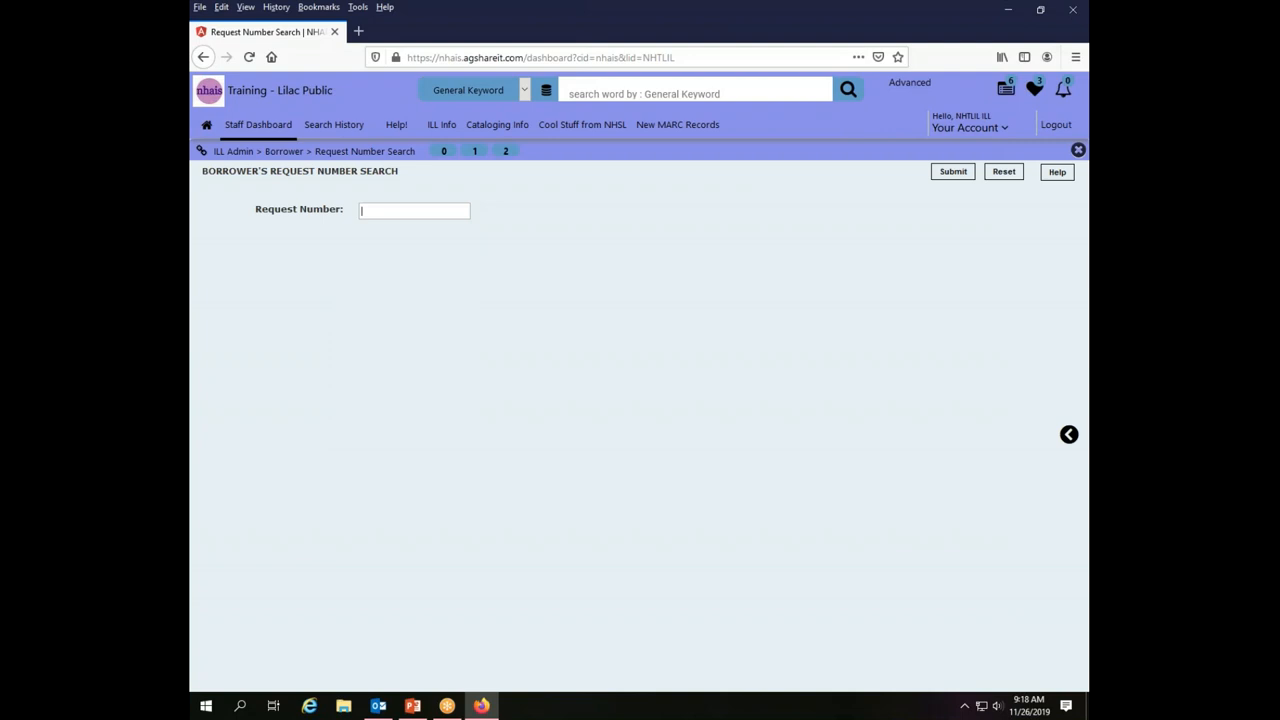
type("6652")
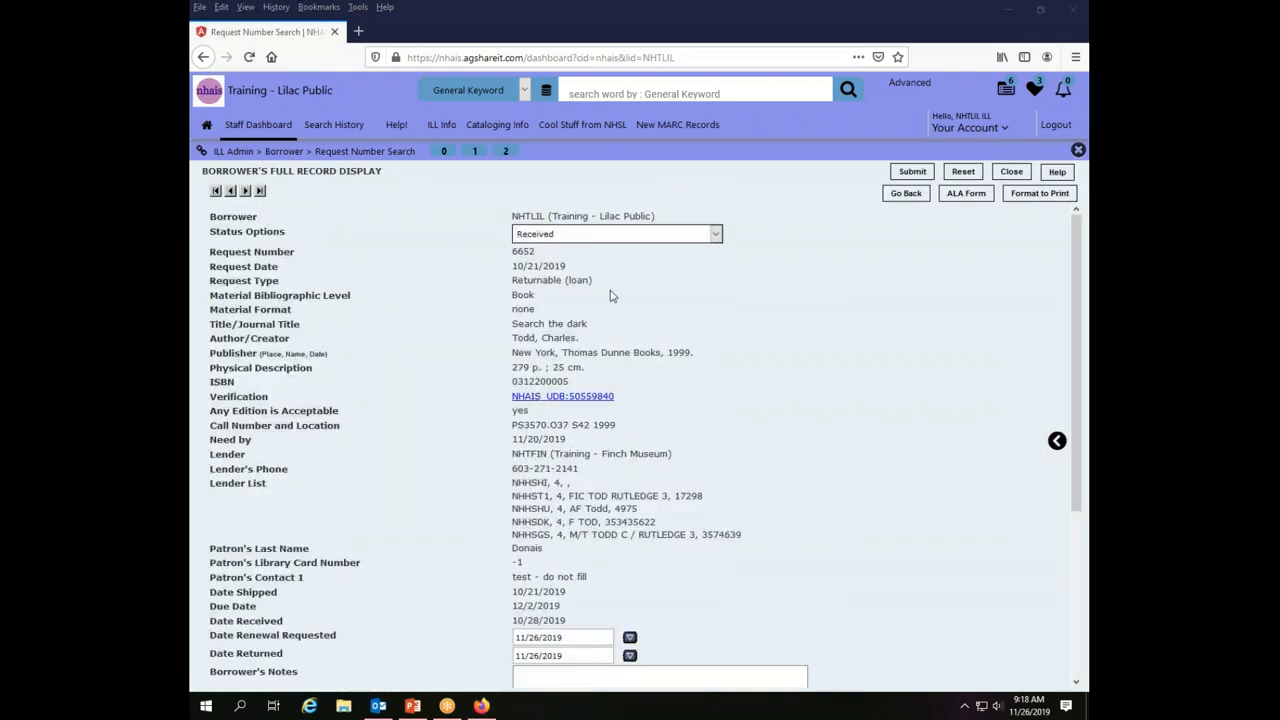
mouse_move(628, 407)
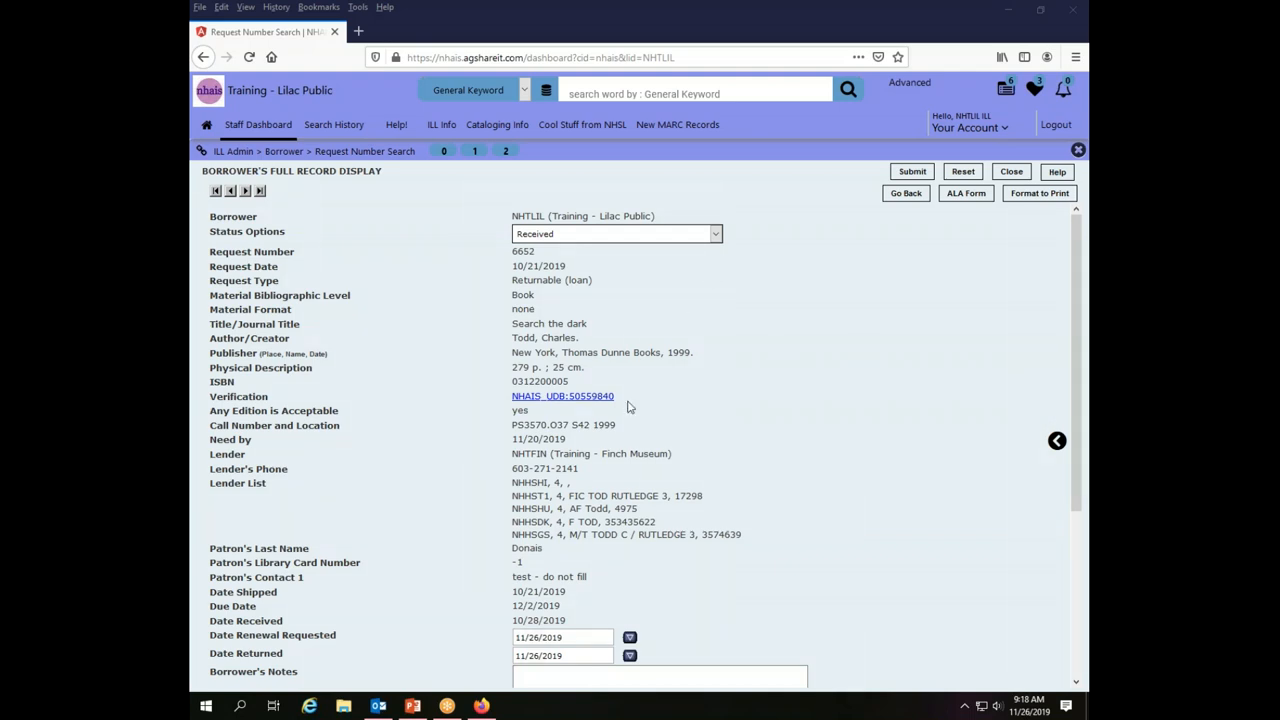
mouse_move(448, 250)
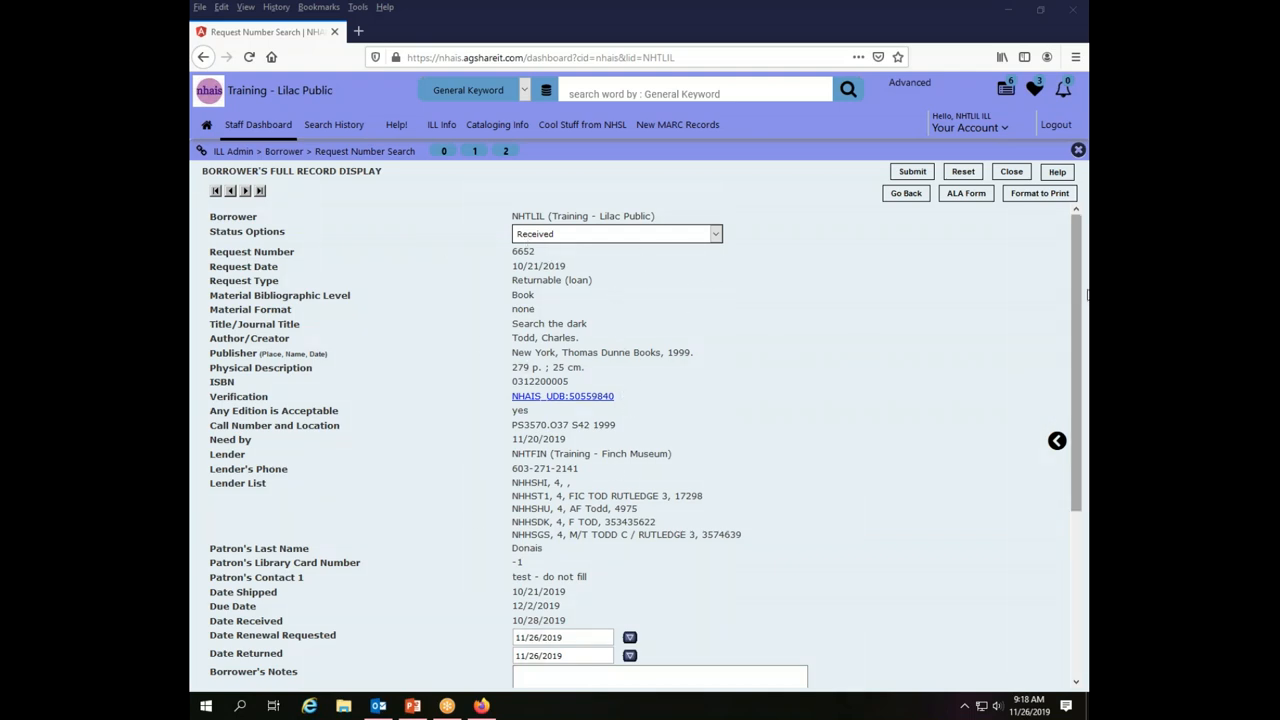
Review request 6652's history, then check its Status Options dropdown.
scroll("down", 3)
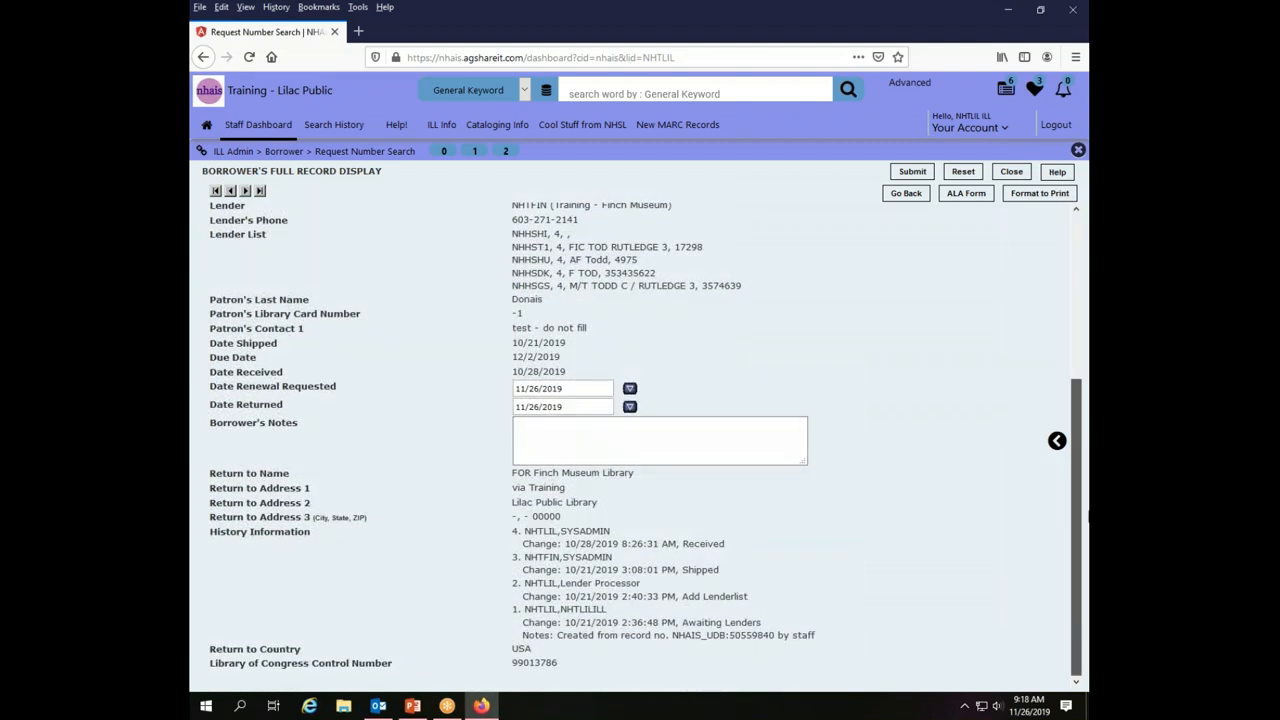
scroll("up", 3)
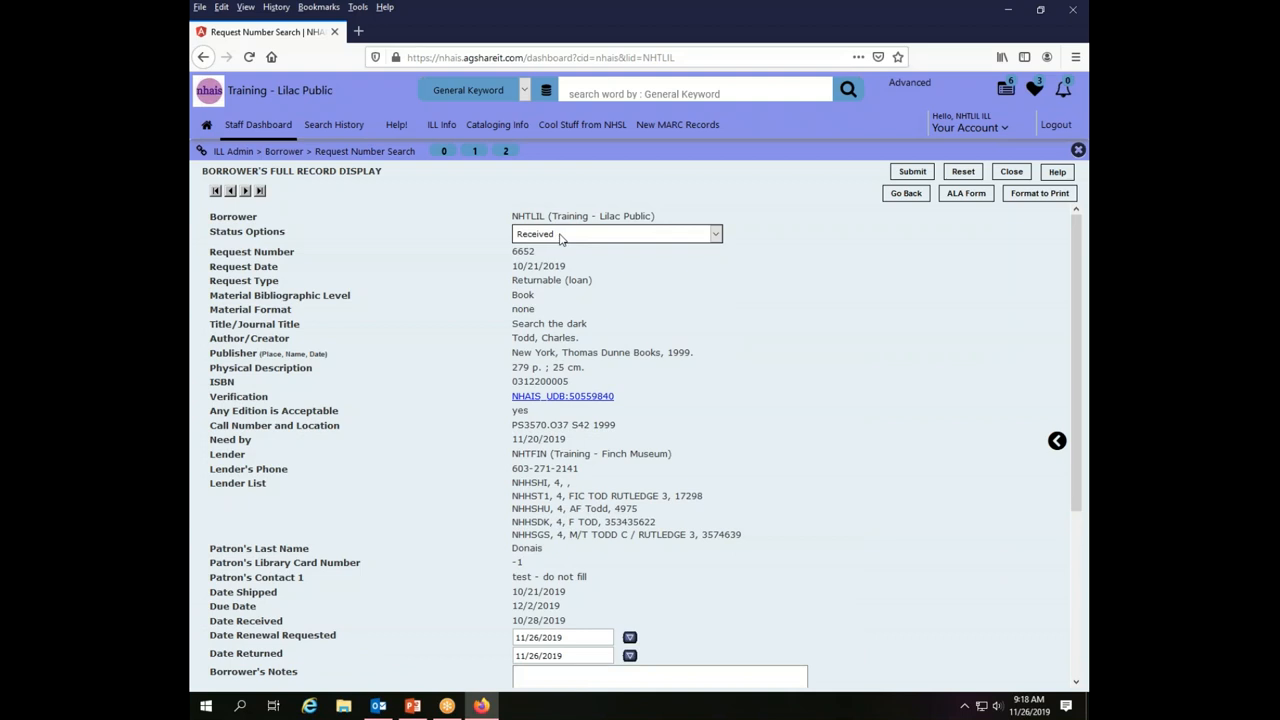
left_click(714, 233)
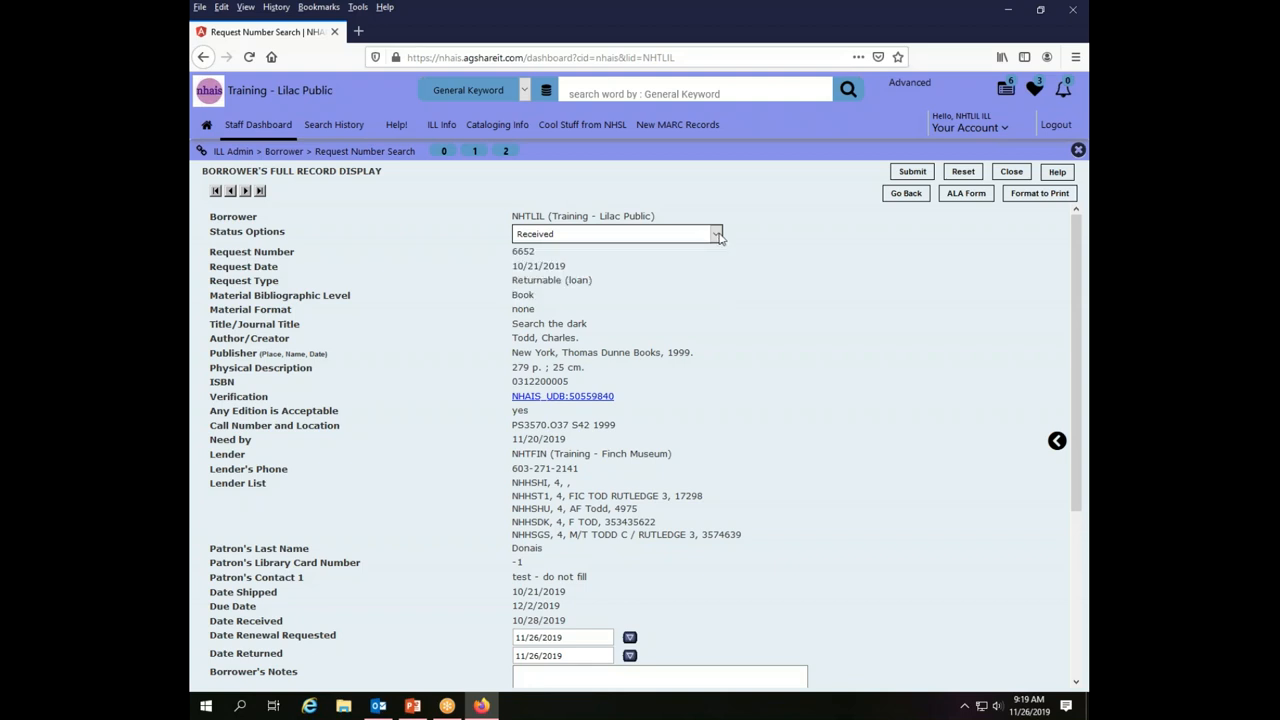
mouse_move(966, 238)
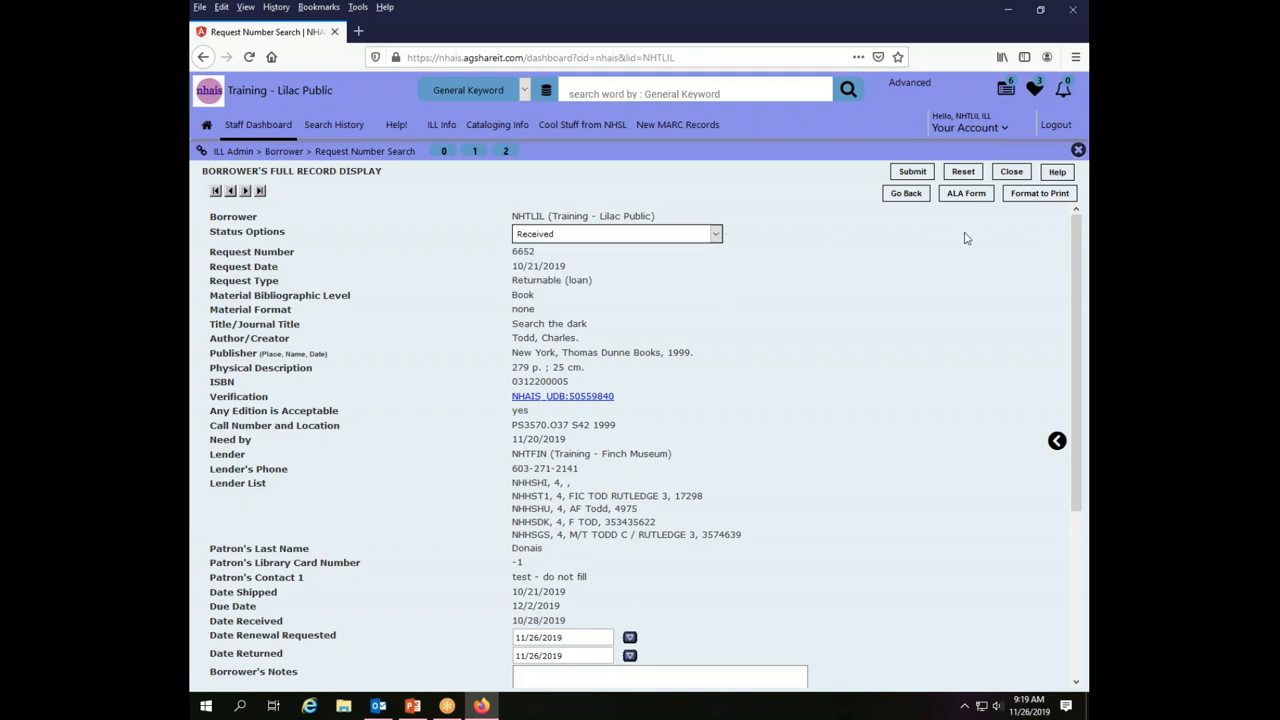
mouse_move(635, 203)
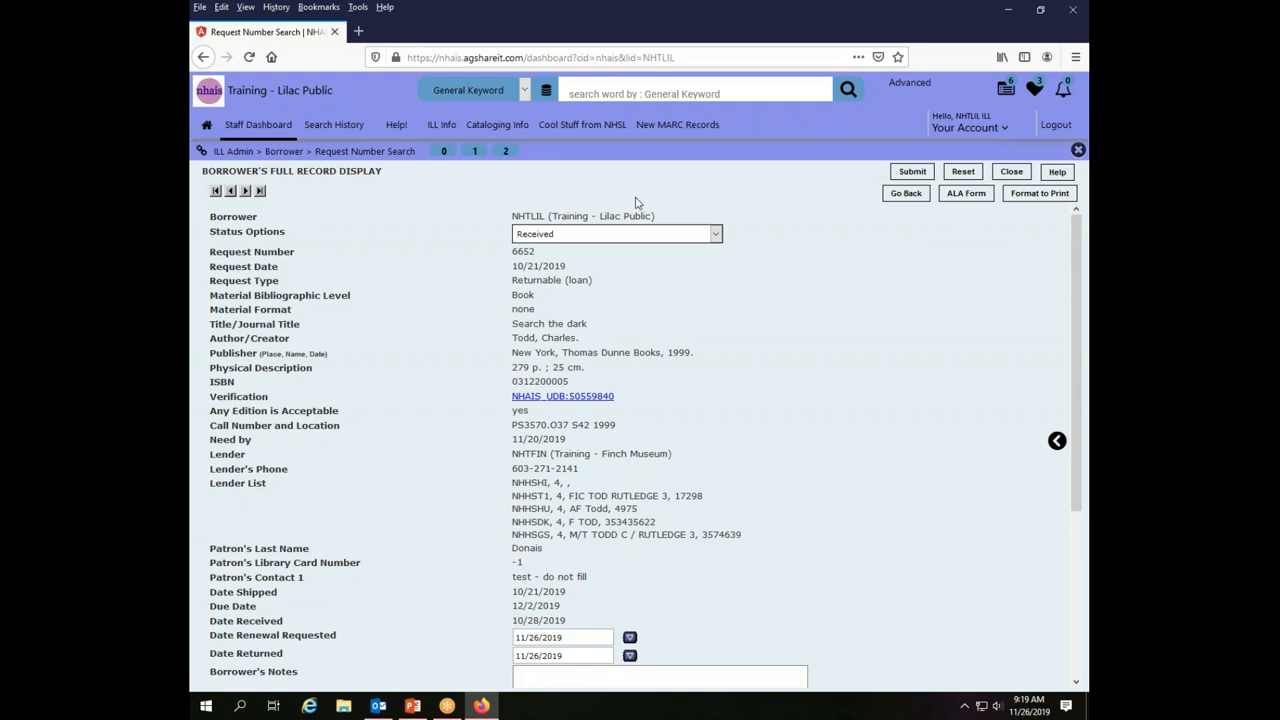
mouse_move(896, 186)
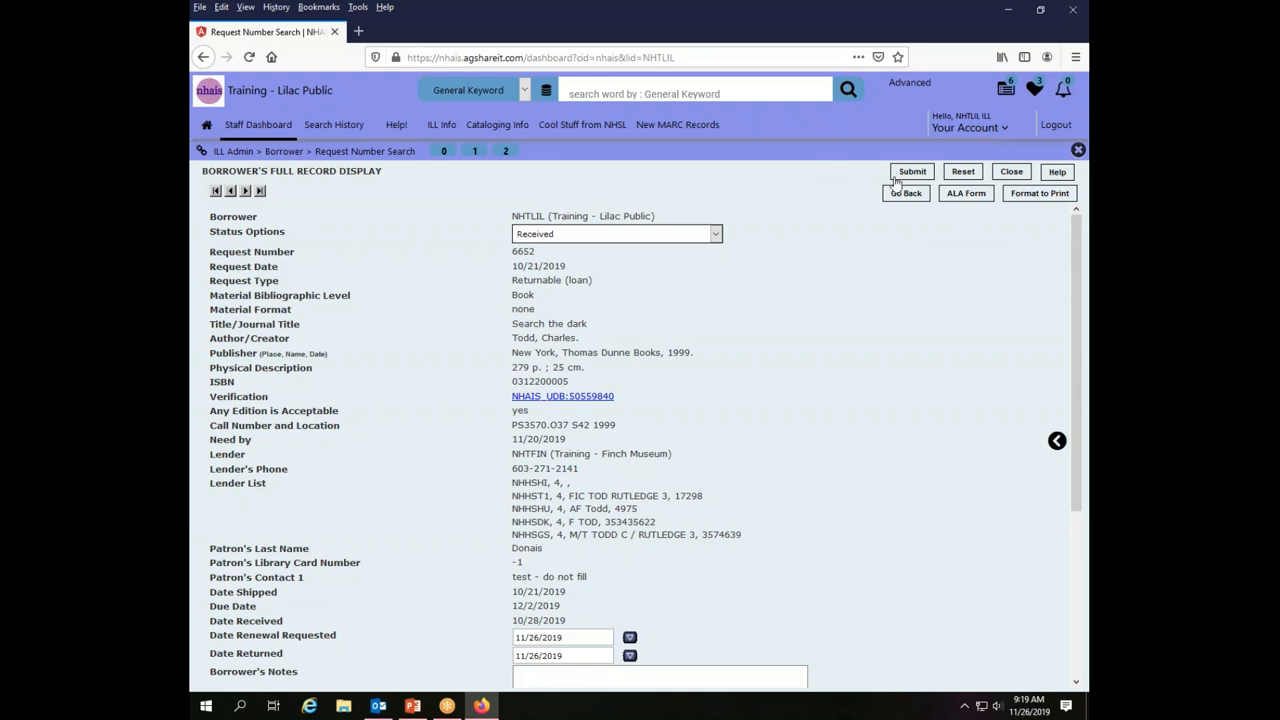
mouse_move(743, 282)
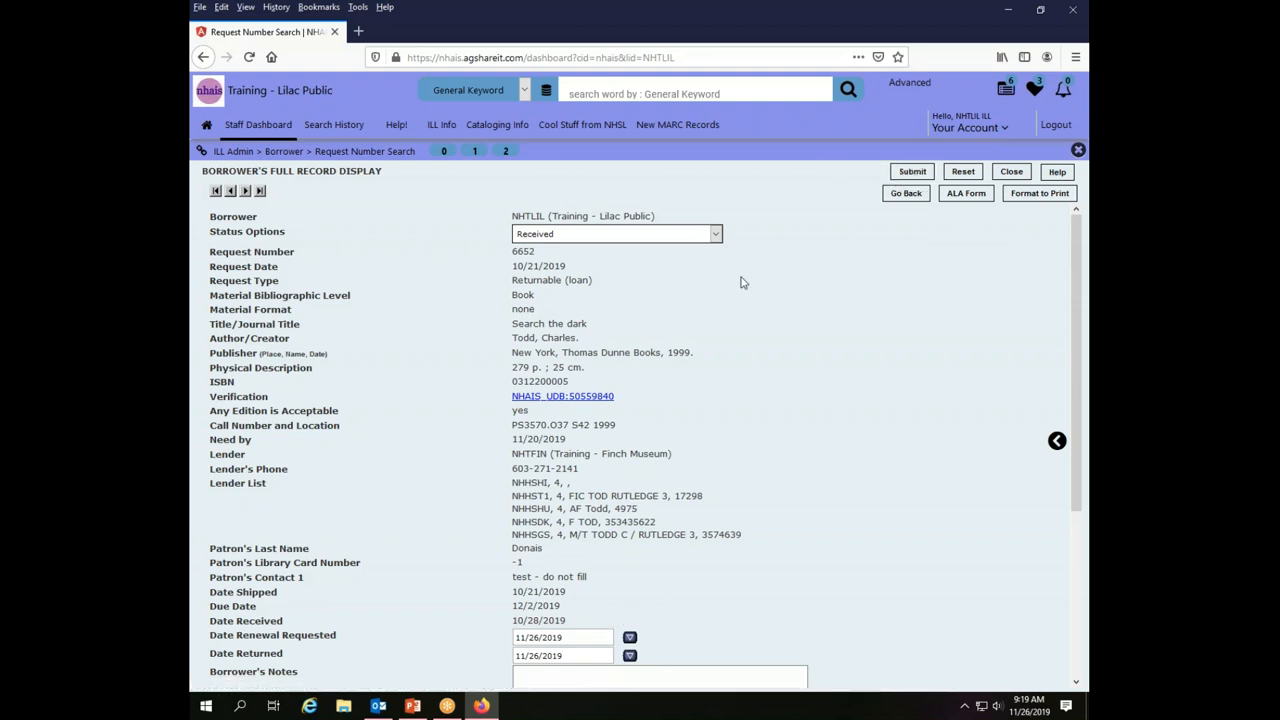
mouse_move(930, 274)
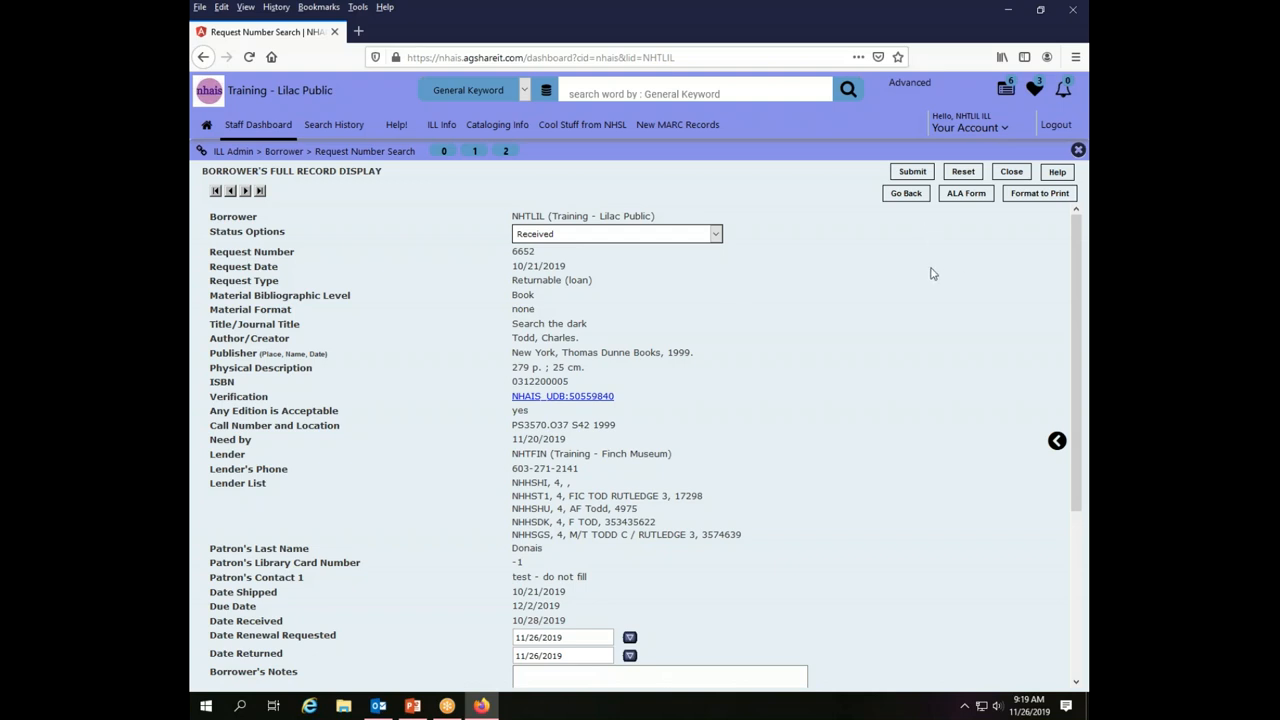
mouse_move(909, 703)
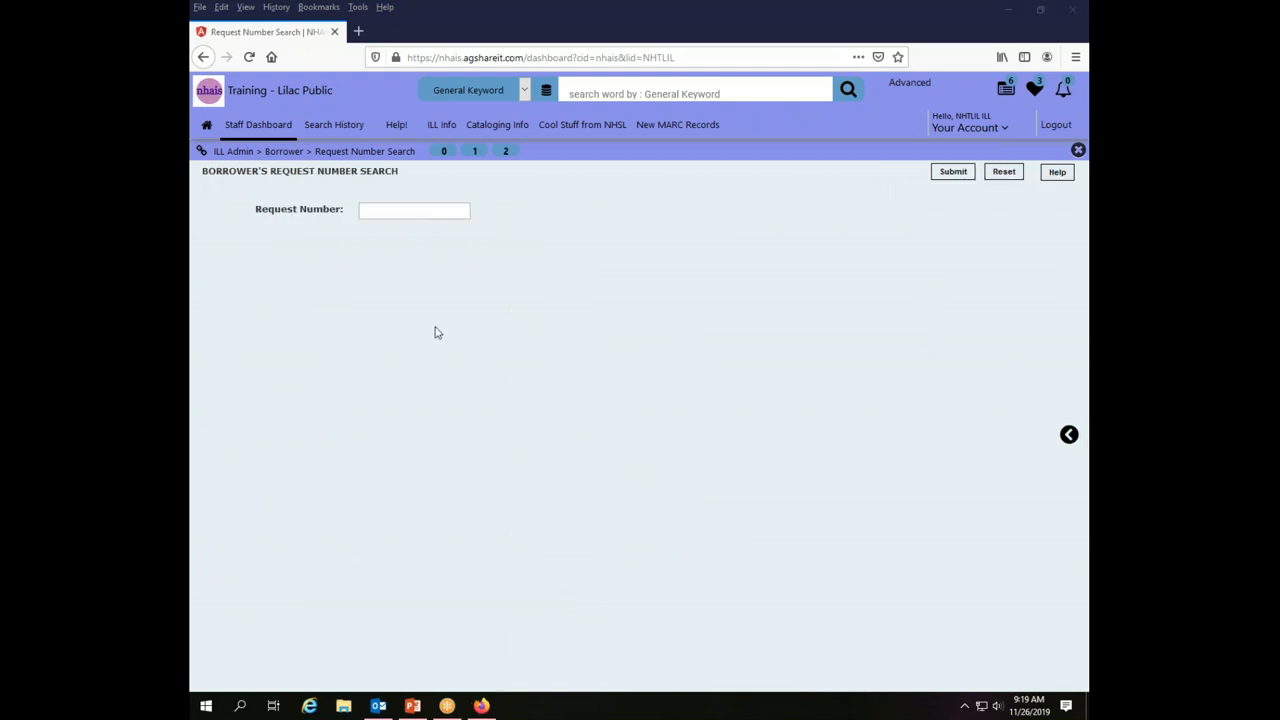
mouse_move(248, 170)
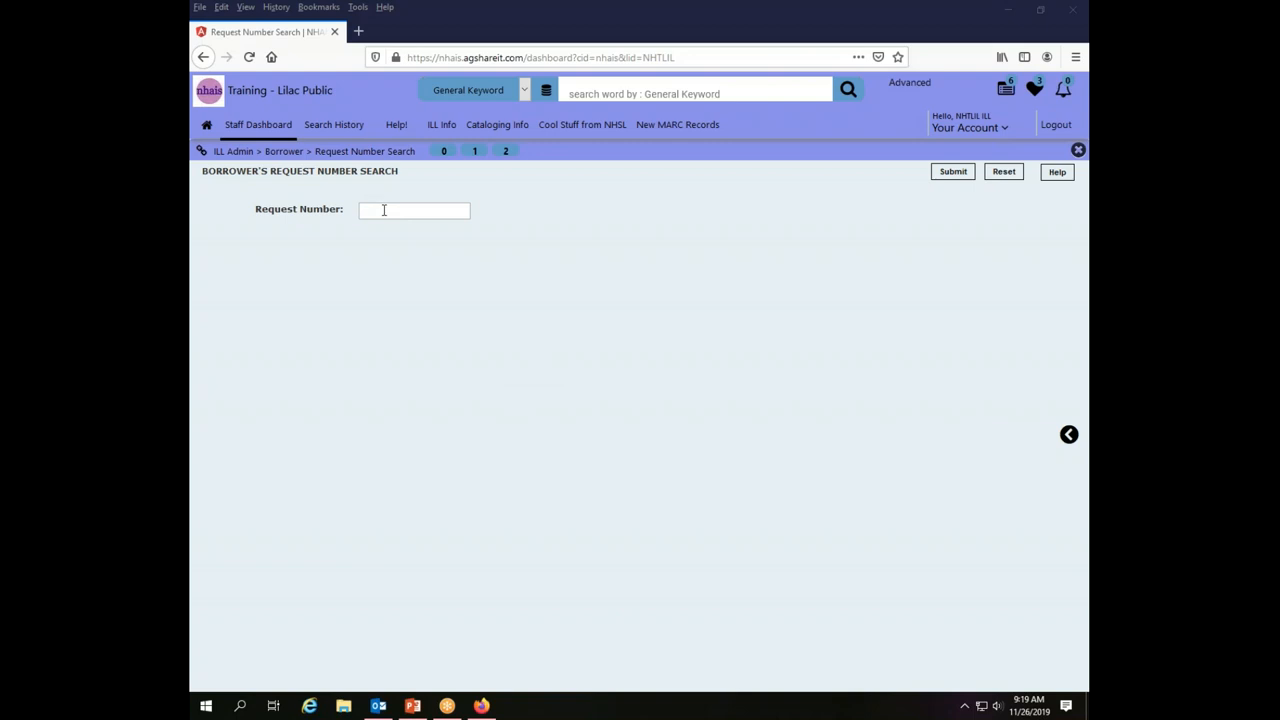
mouse_move(388, 218)
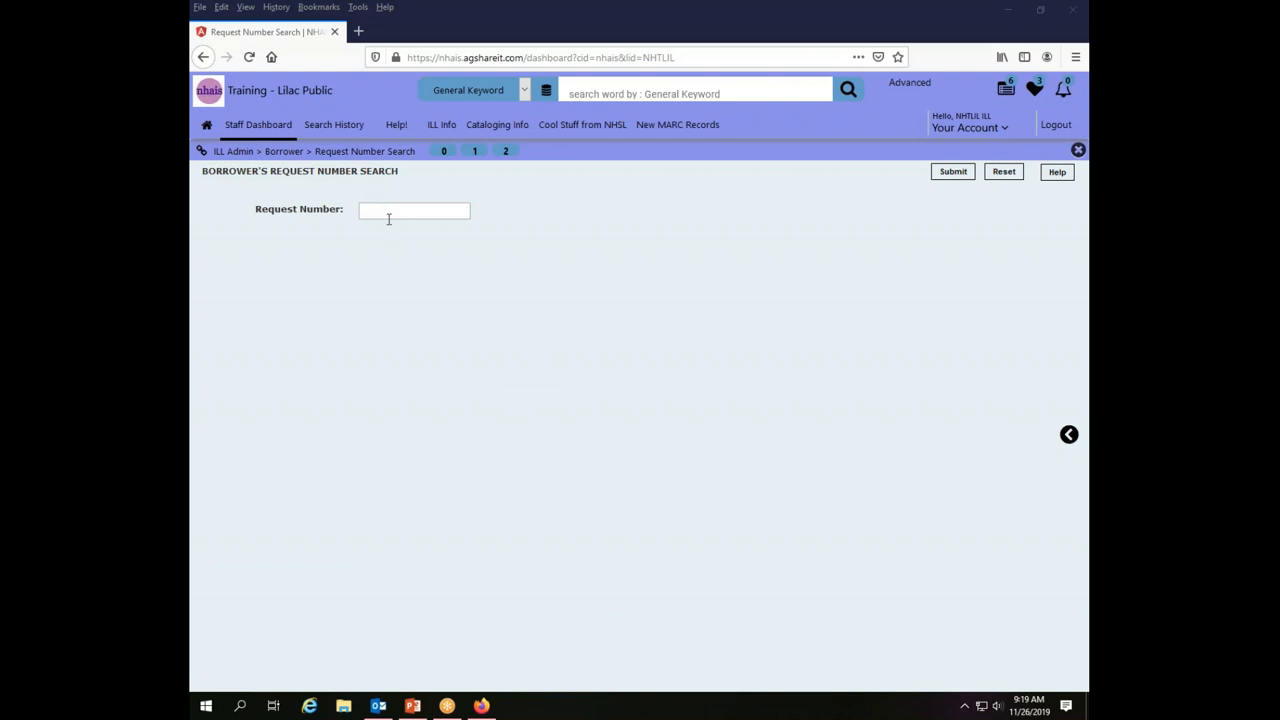
mouse_move(513, 351)
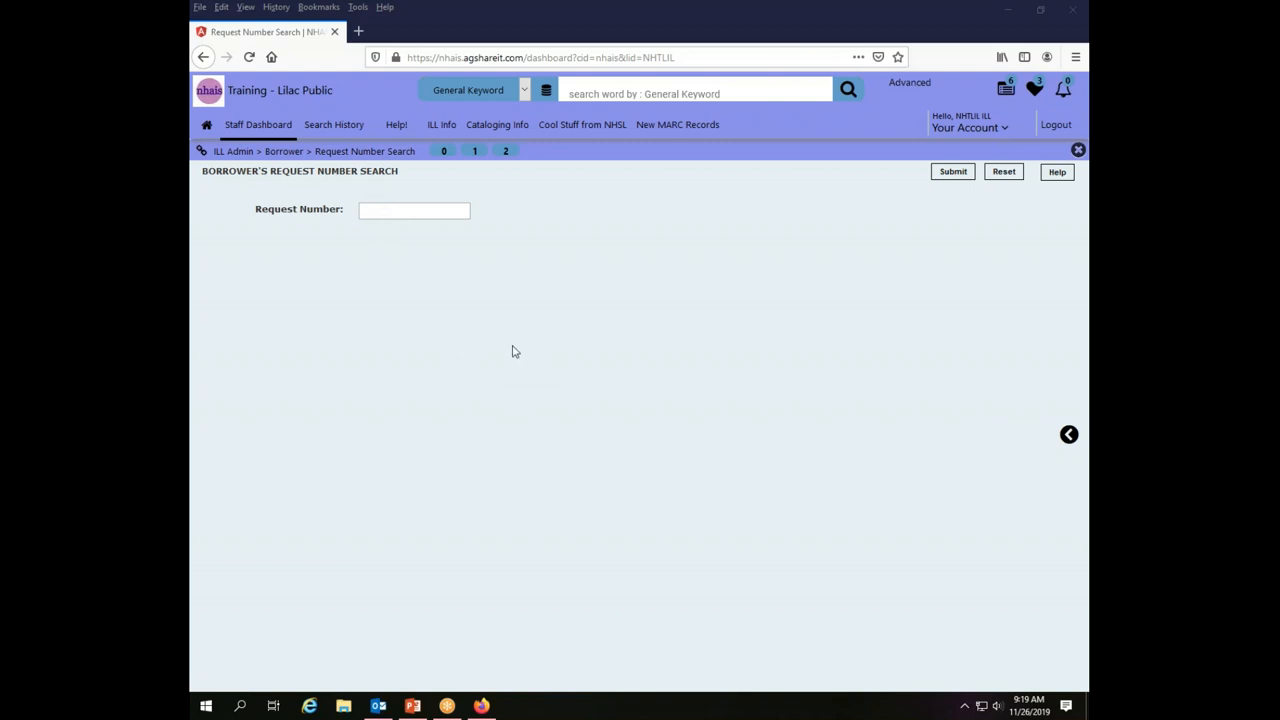
mouse_move(539, 424)
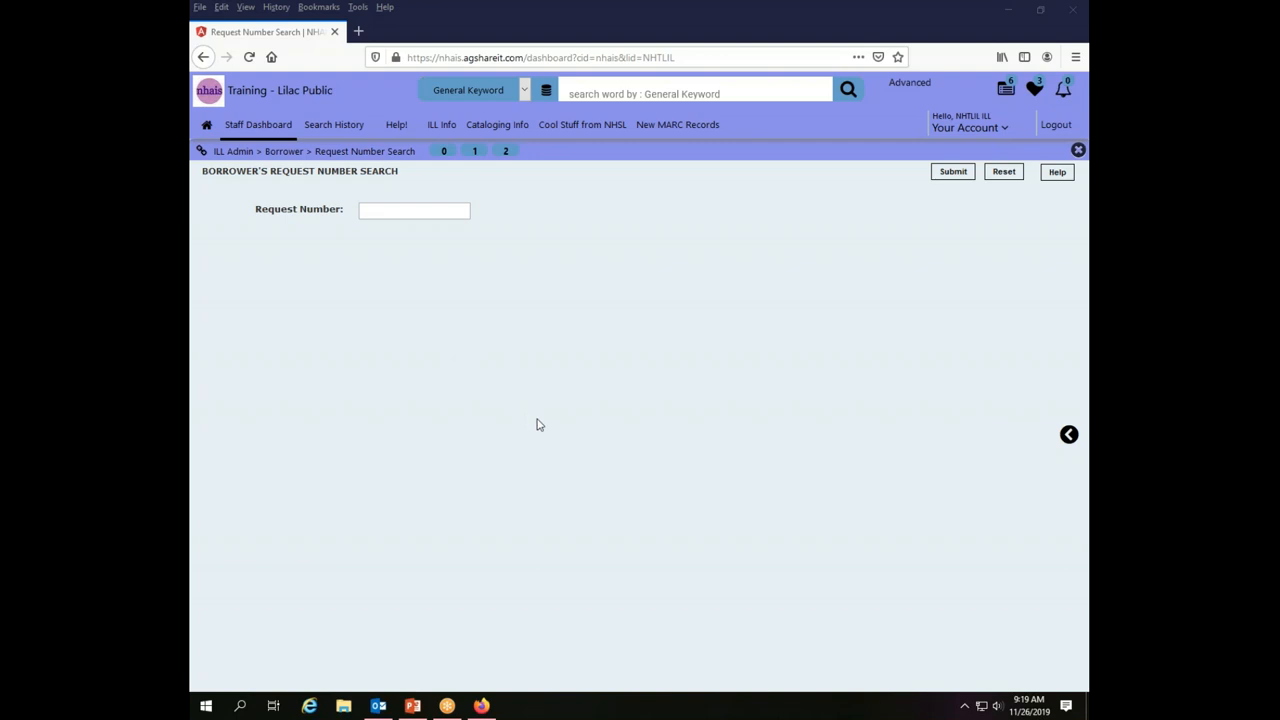
mouse_move(535, 307)
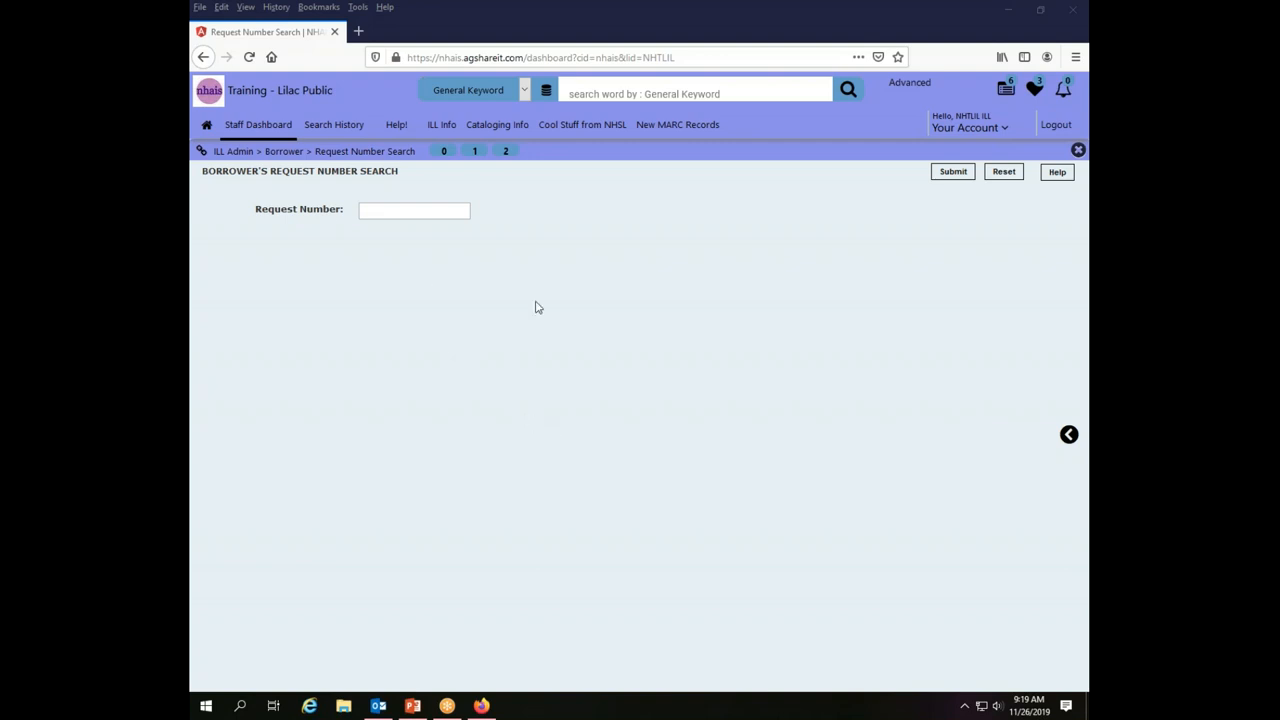
Go back to the Staff Dashboard from the request 6652 record.
left_click(257, 124)
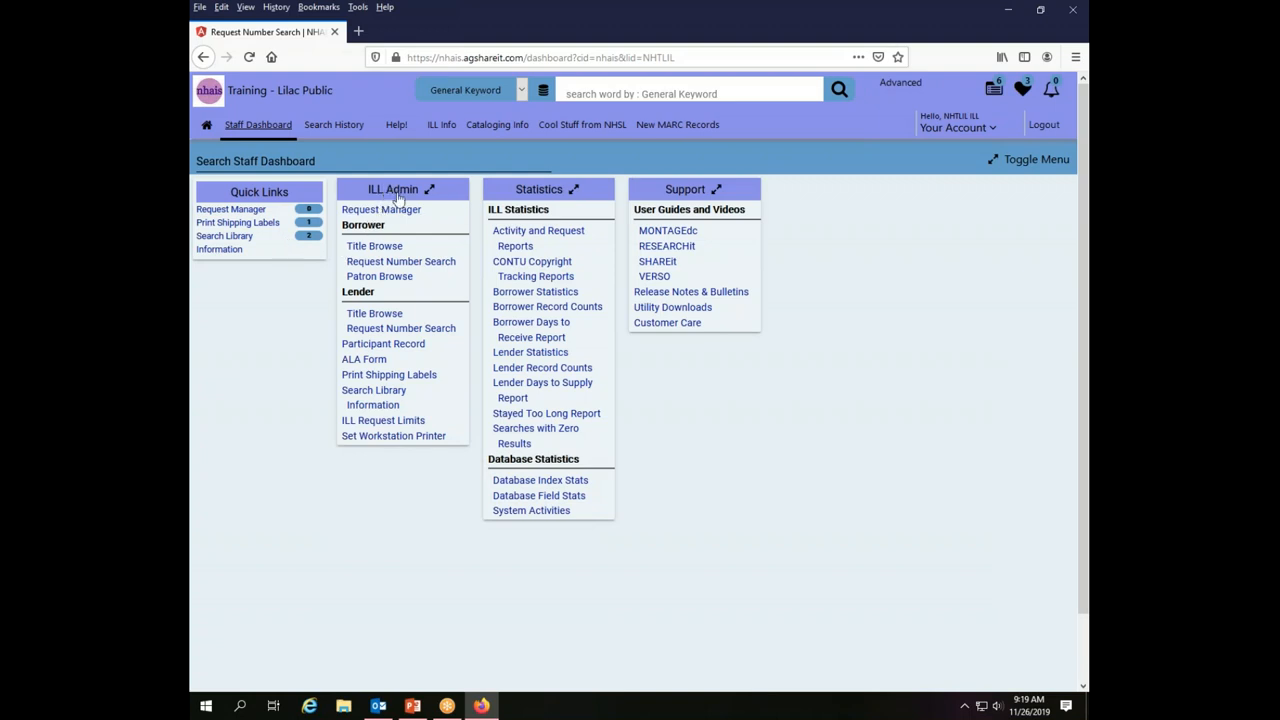
mouse_move(400, 261)
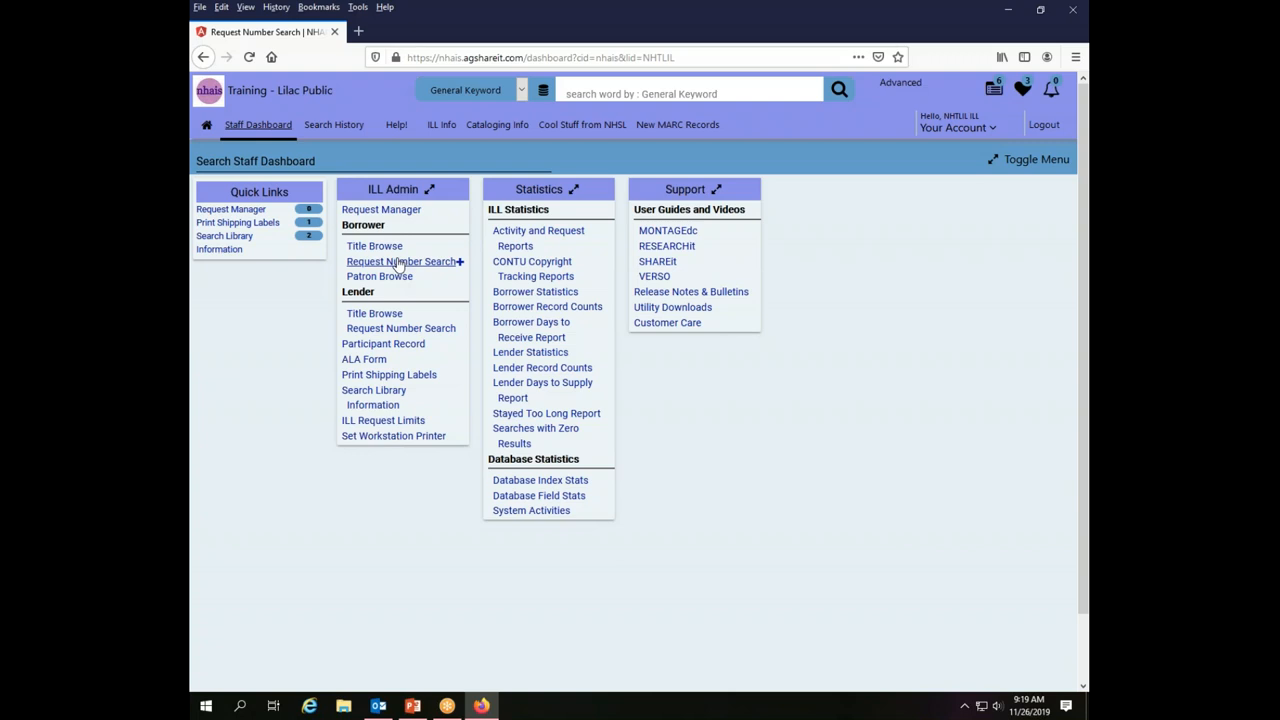
mouse_move(374, 246)
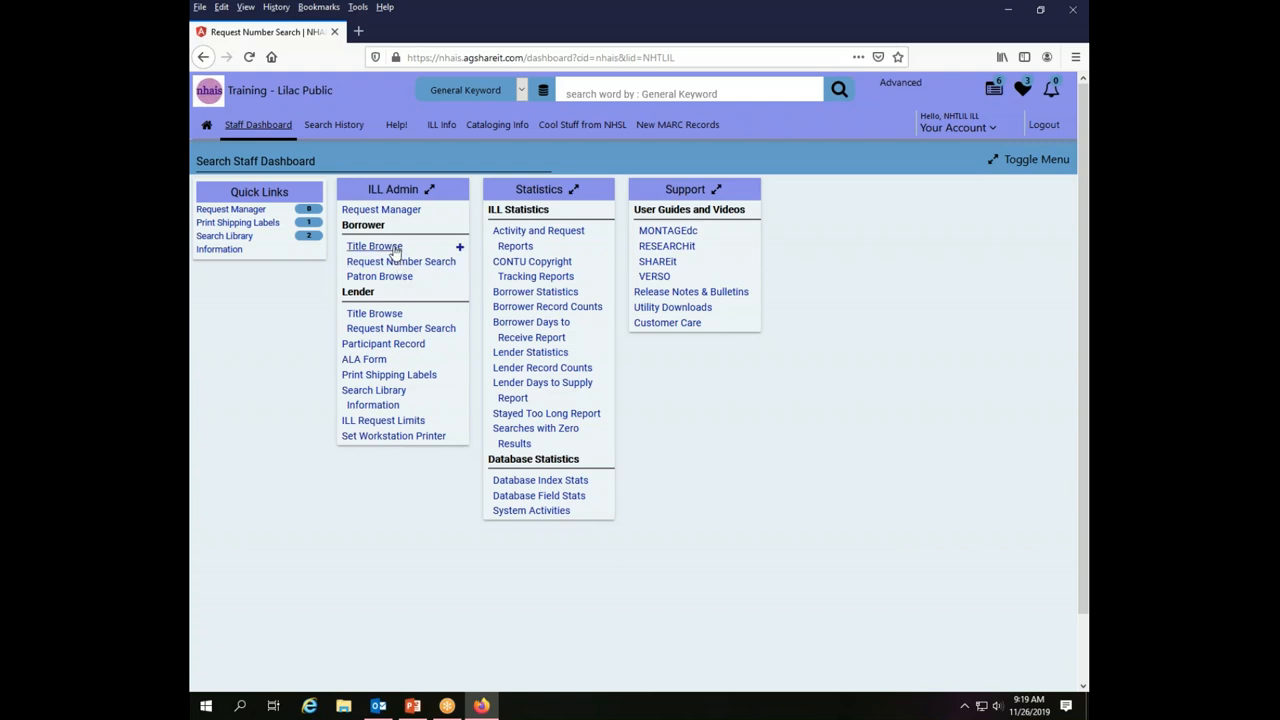
mouse_move(379, 276)
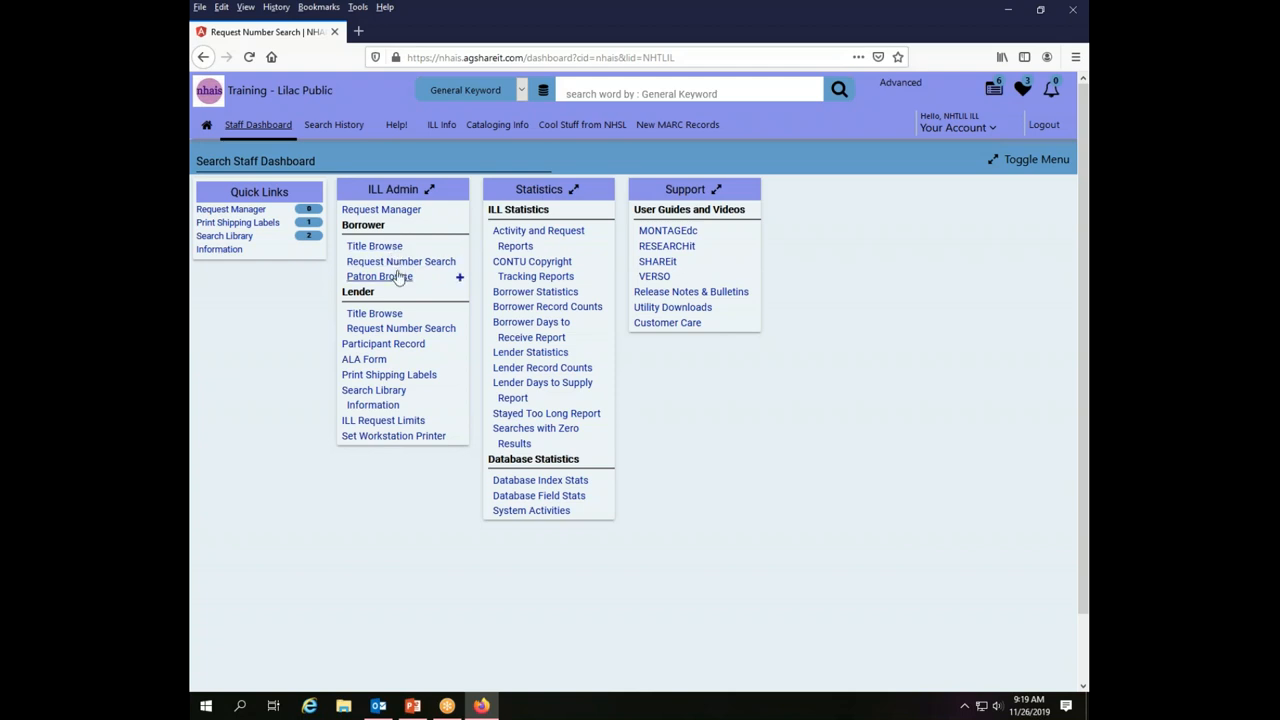
mouse_move(396, 280)
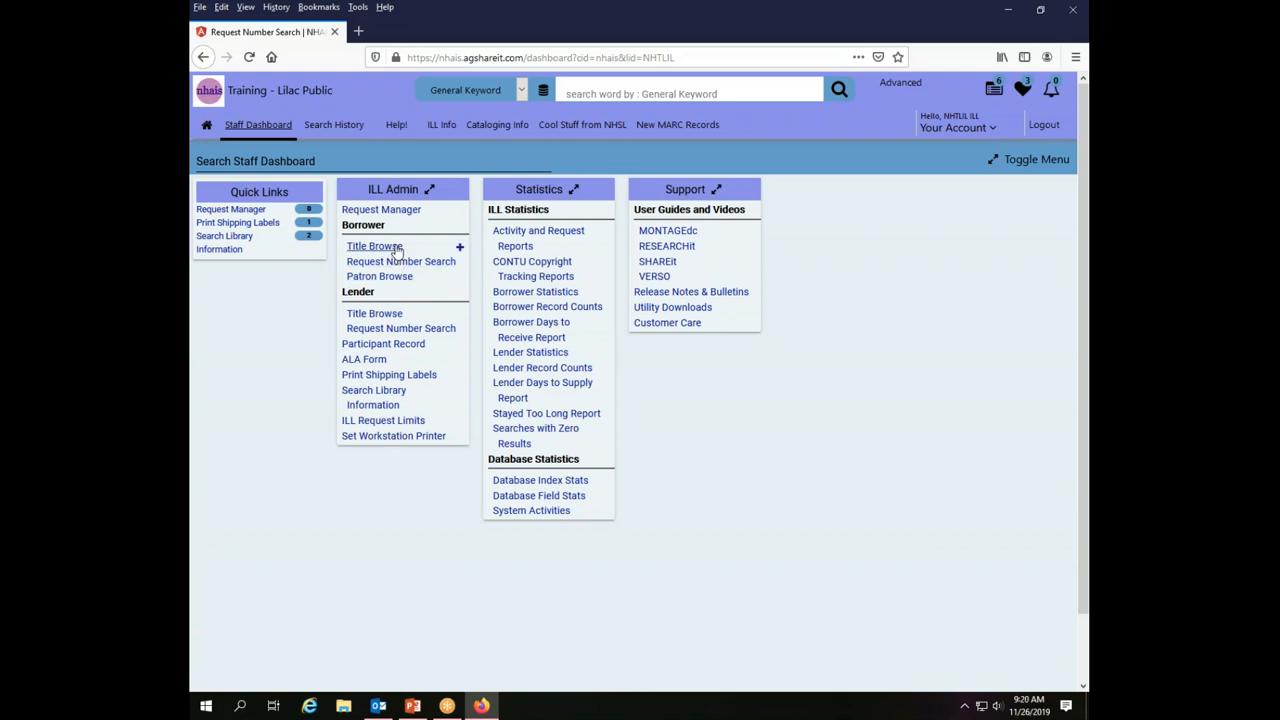
mouse_move(370, 247)
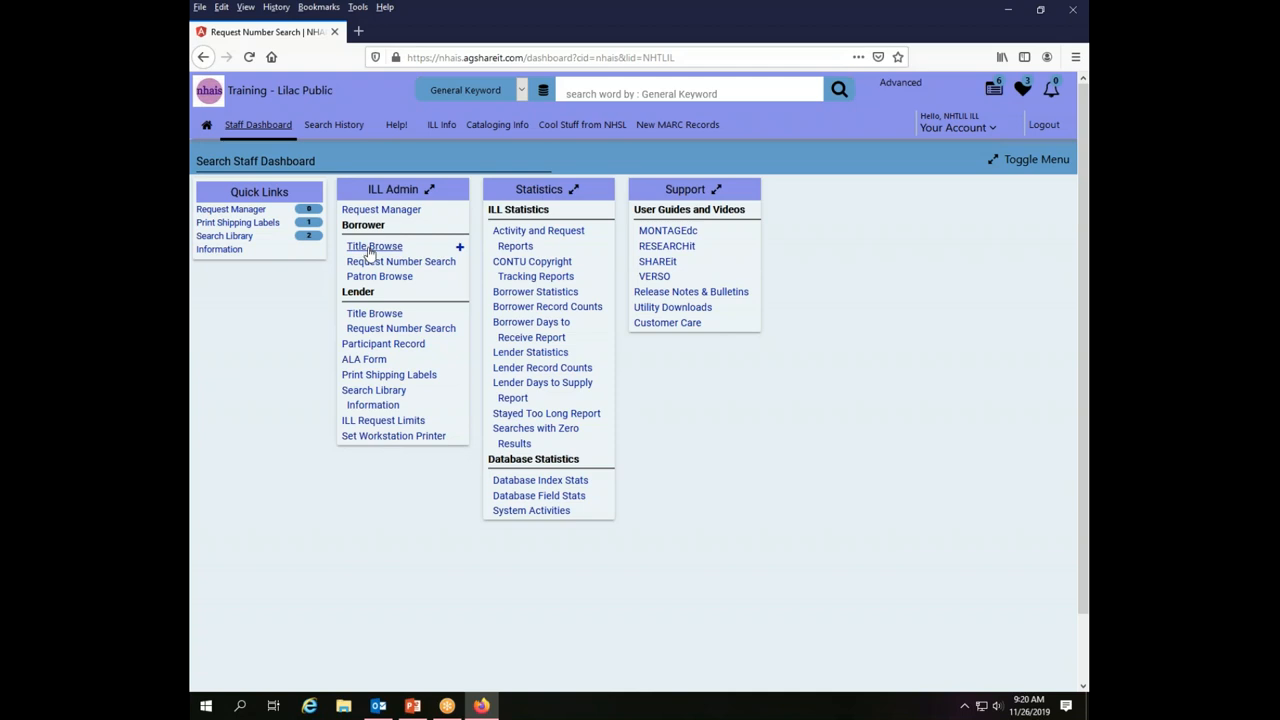
Open the Borrower's Title Browse and scroll through its 31 requests.
left_click(374, 246)
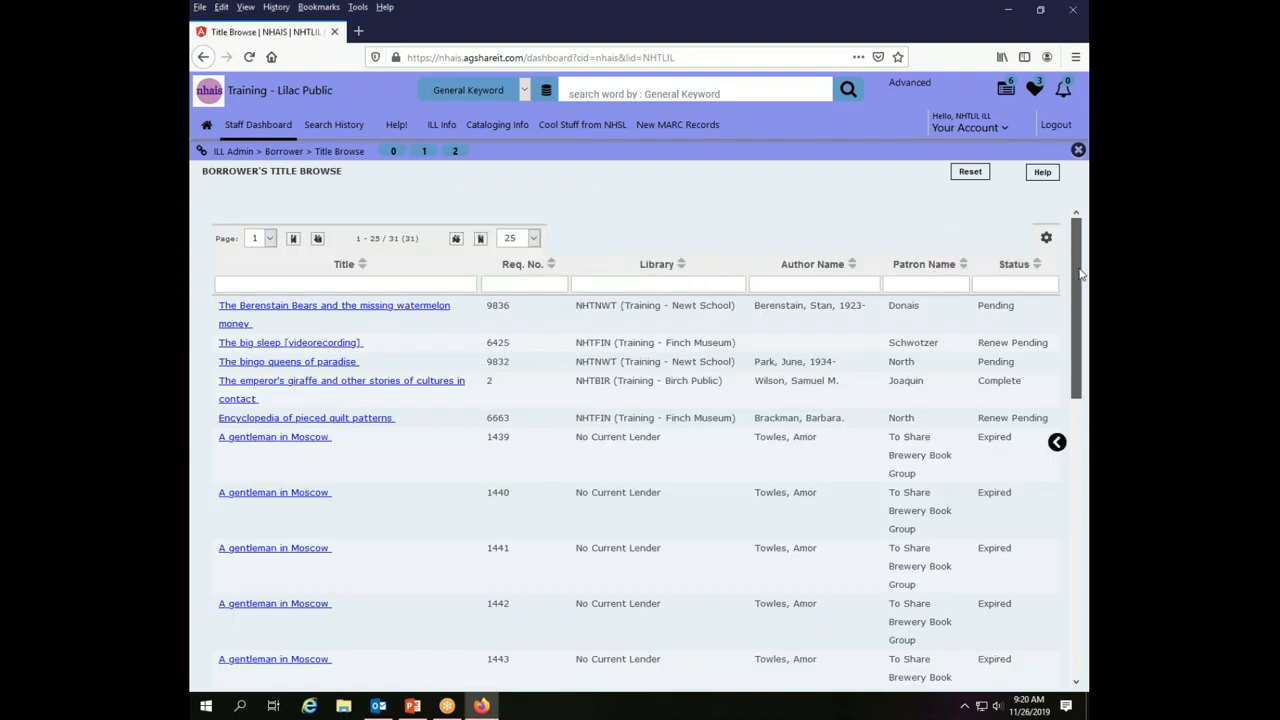
scroll("down", 3)
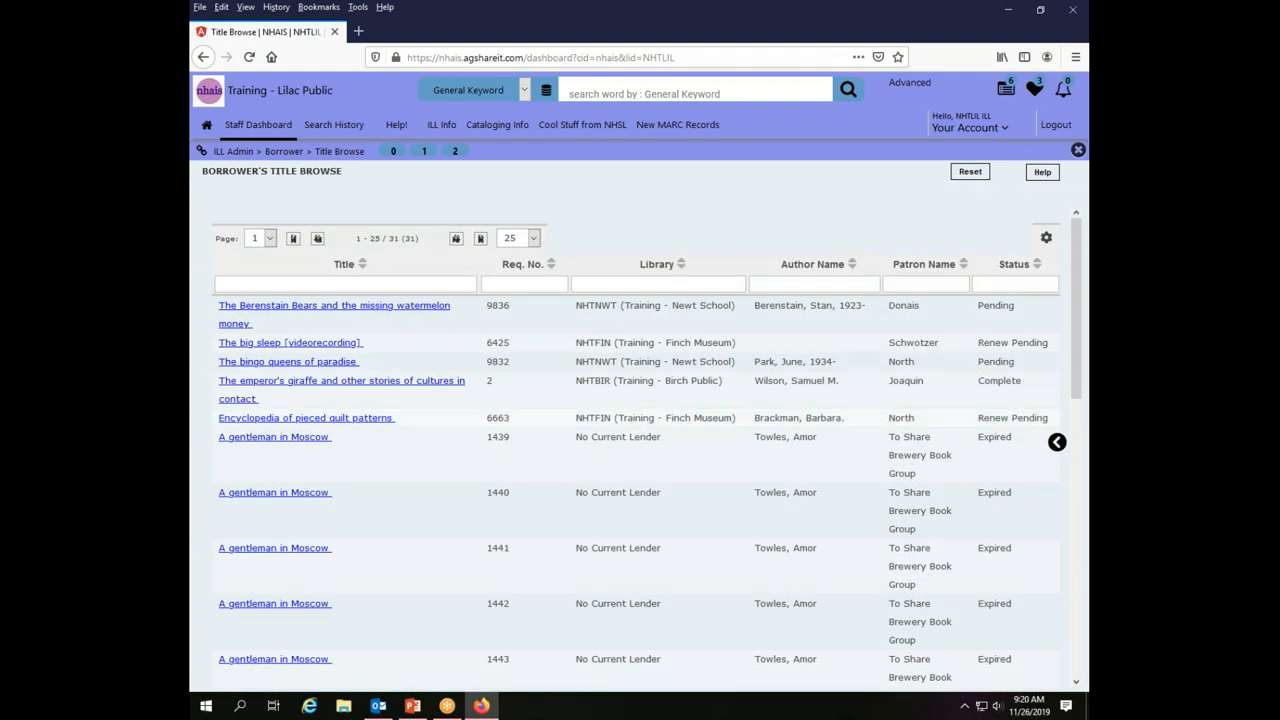
mouse_move(684, 430)
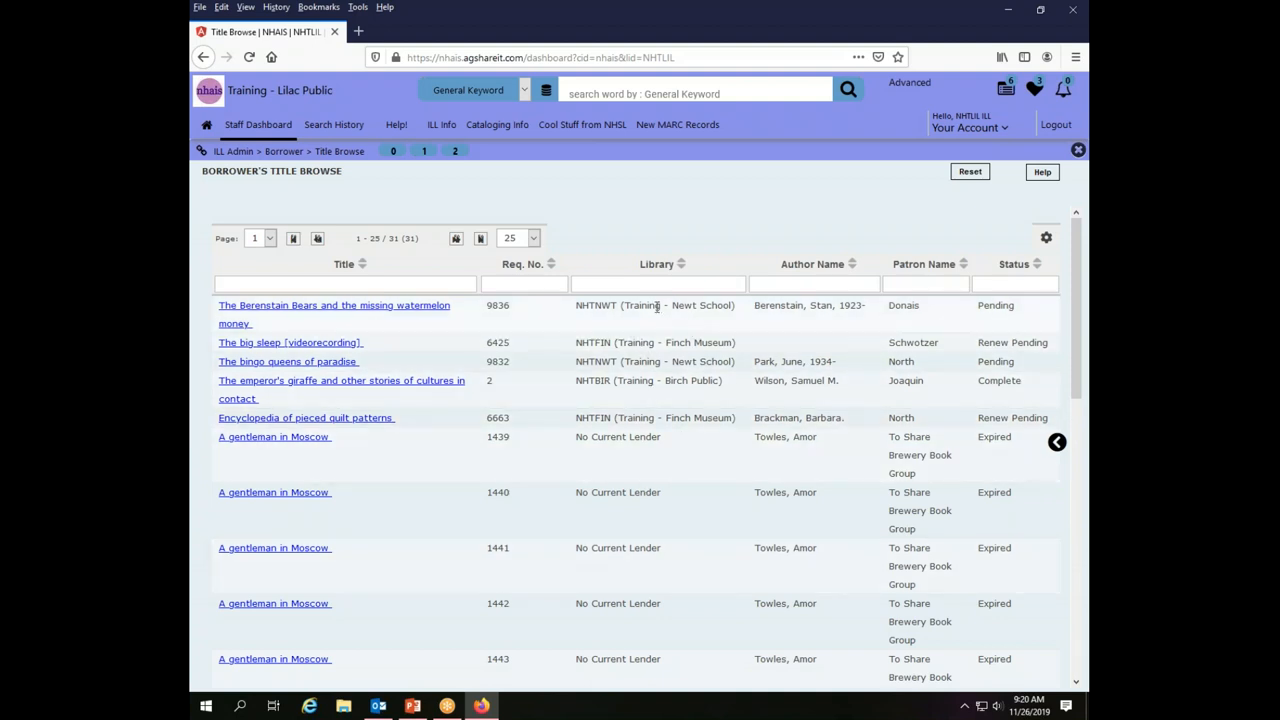
mouse_move(968, 232)
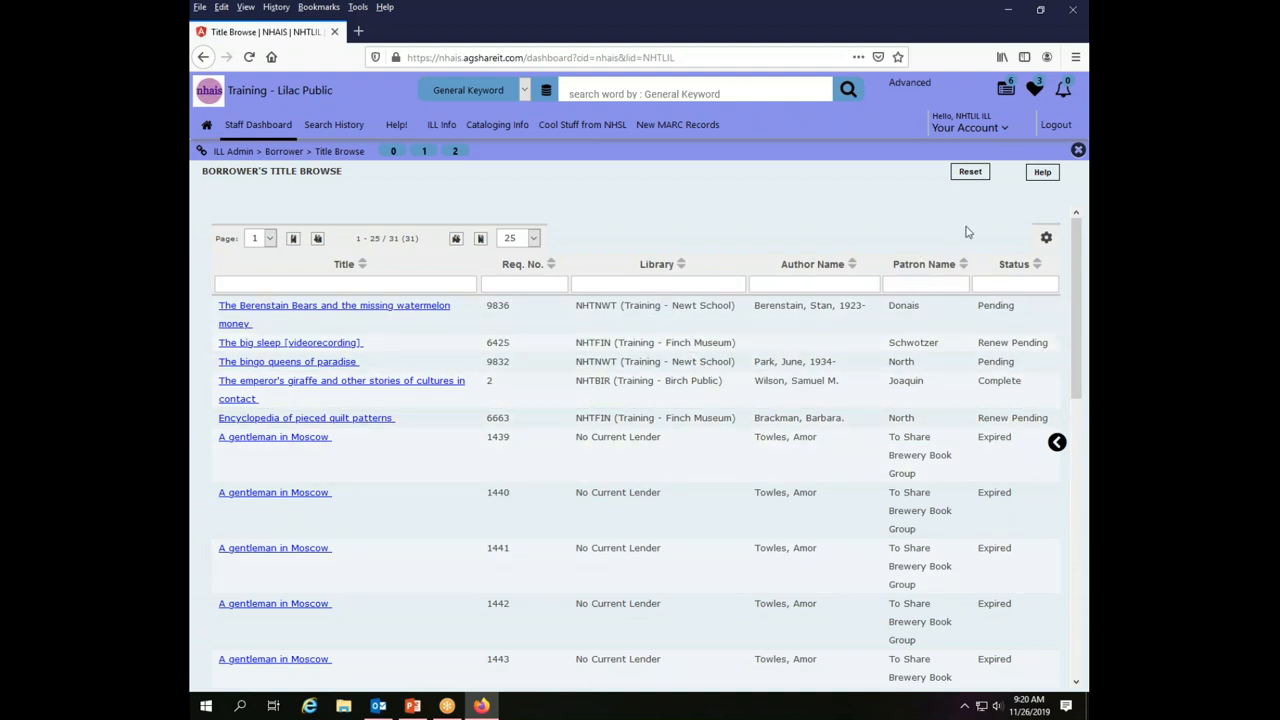
mouse_move(457, 369)
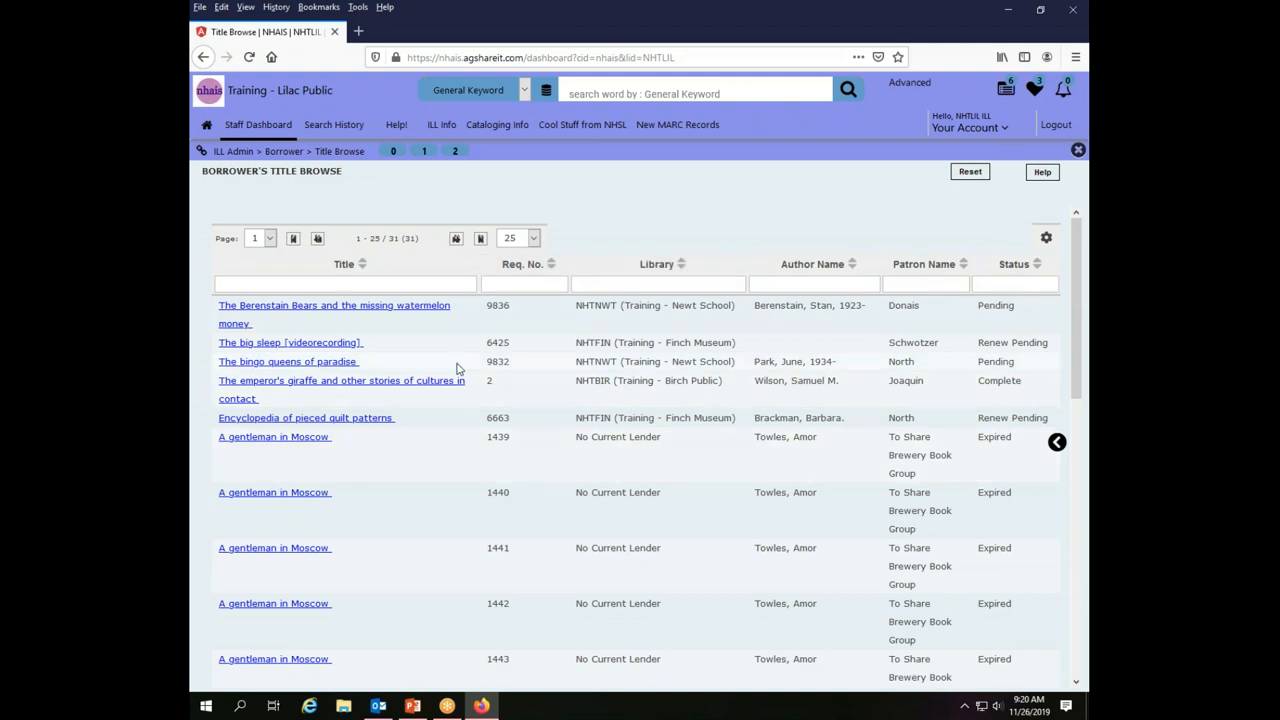
mouse_move(522, 264)
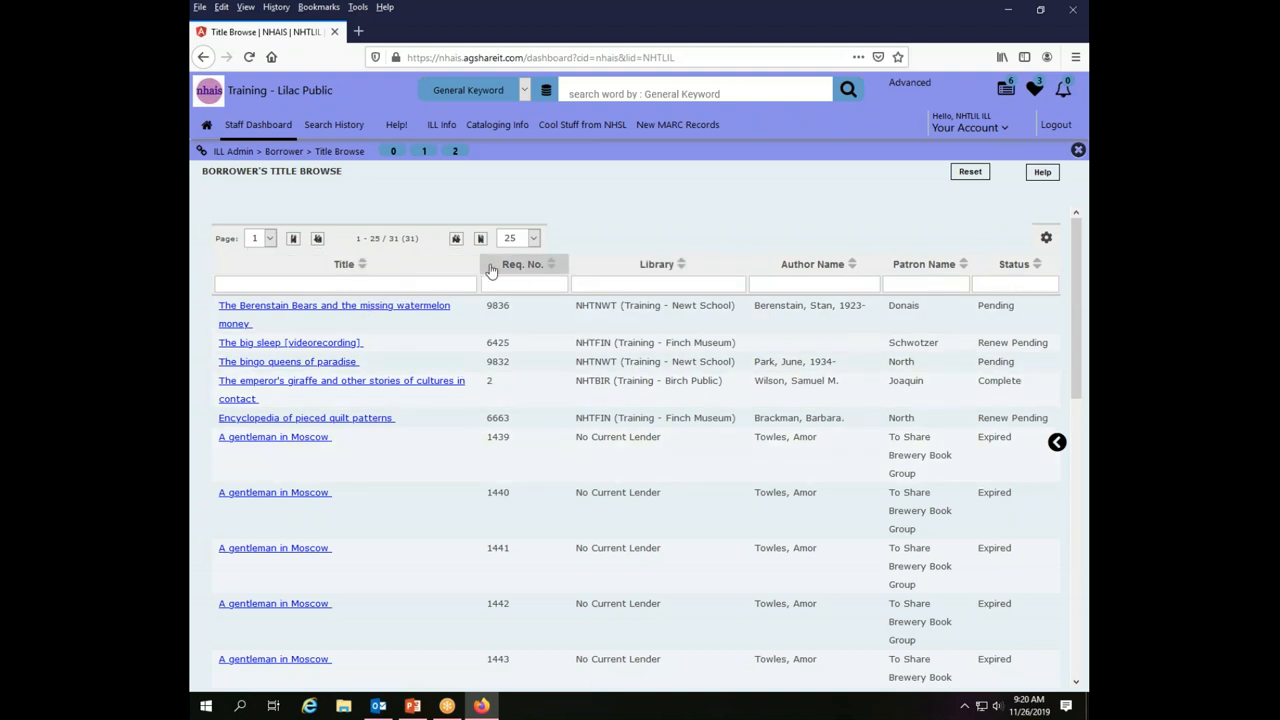
mouse_move(782, 331)
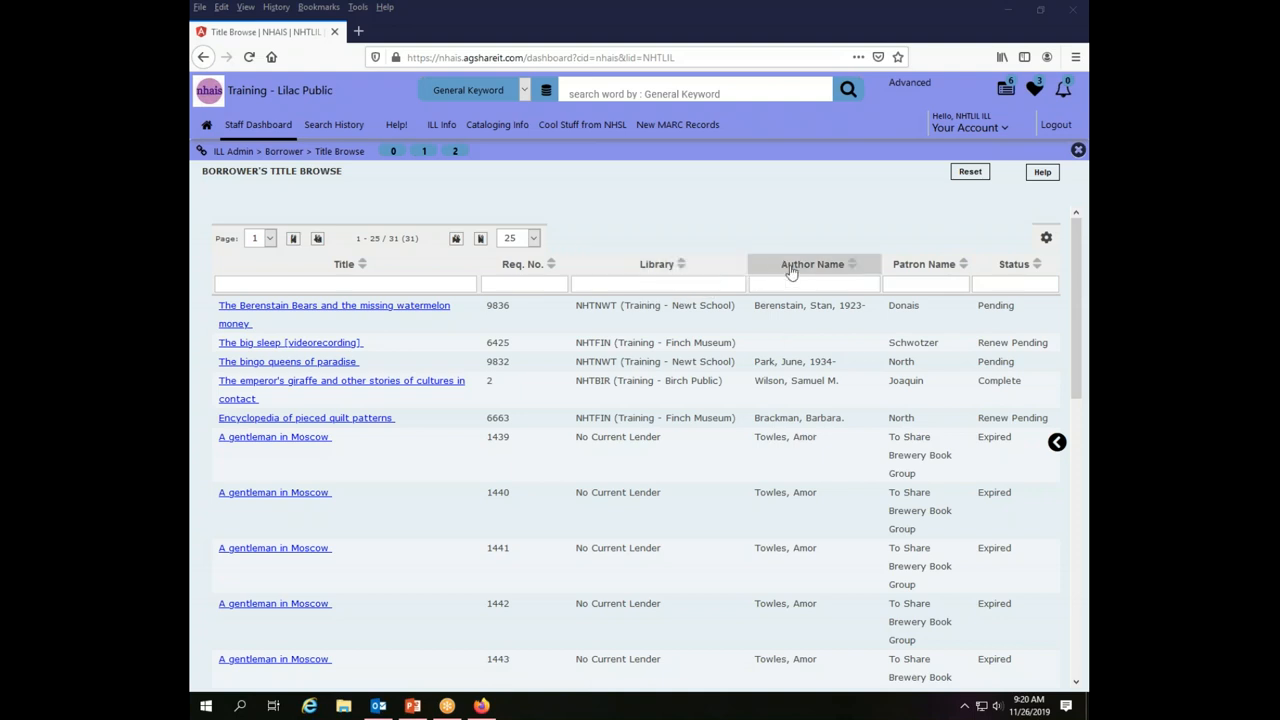
mouse_move(911, 264)
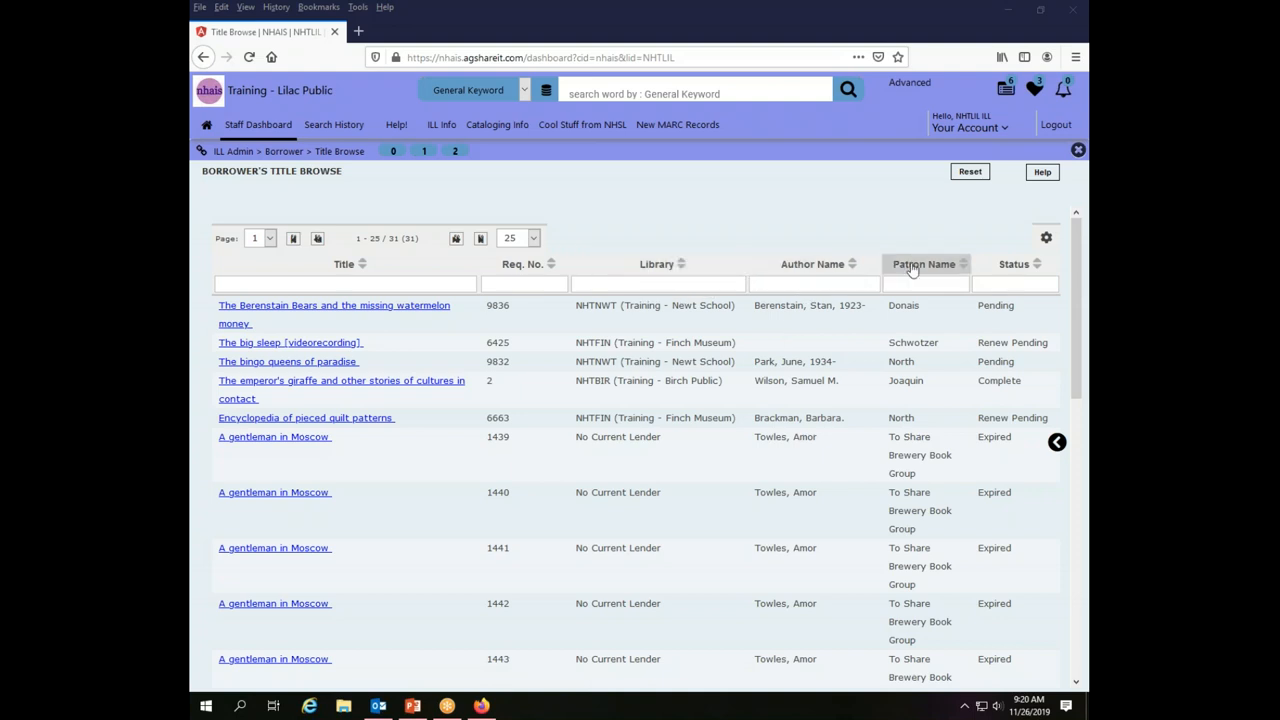
mouse_move(924, 264)
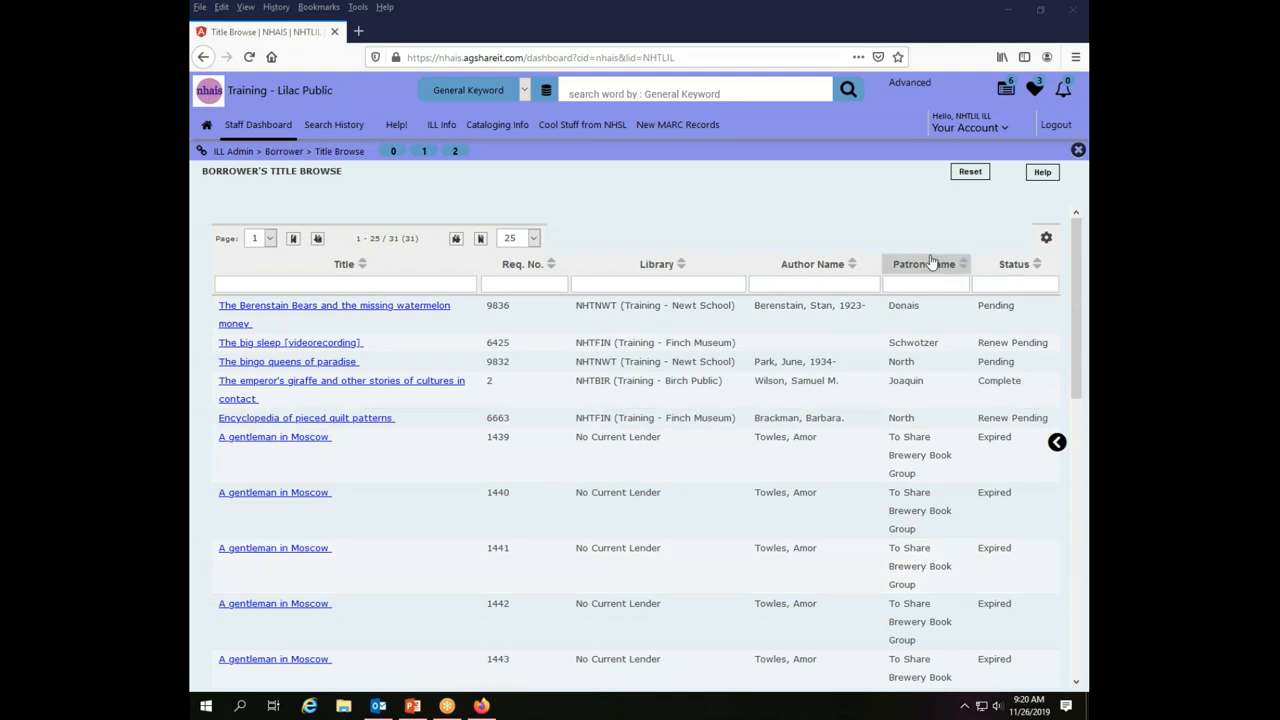
mouse_move(1014, 264)
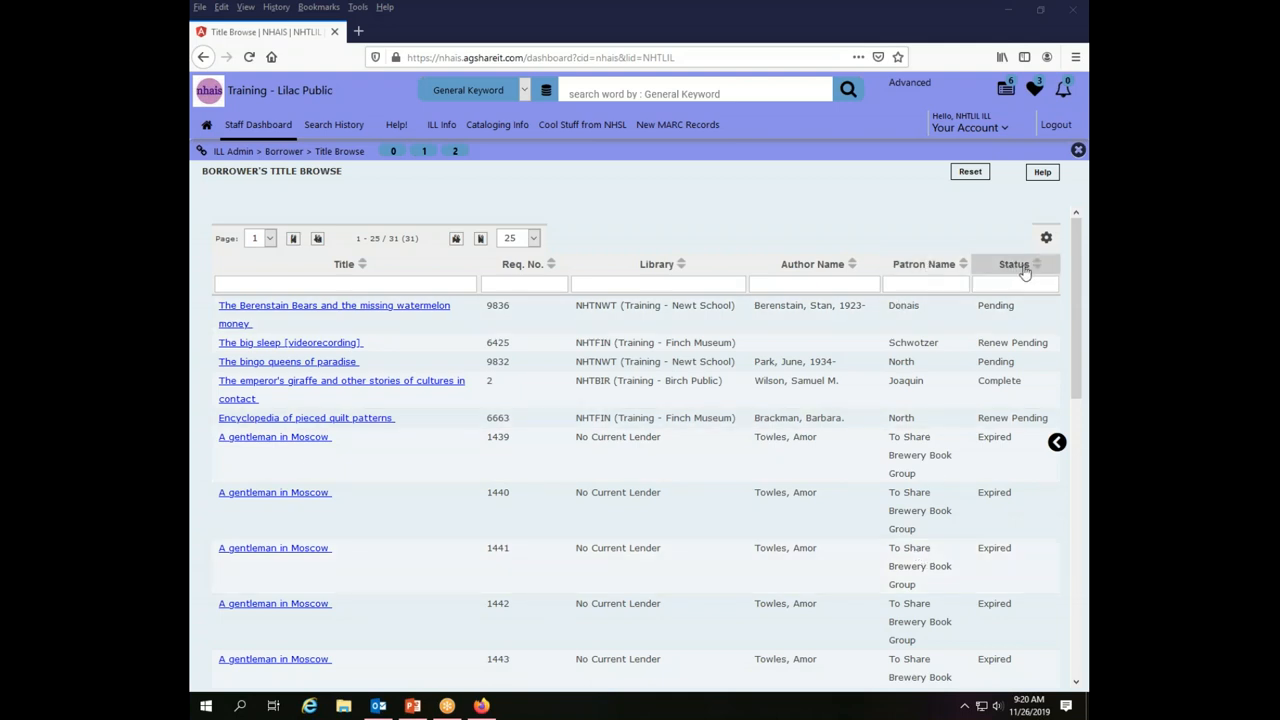
mouse_move(1020, 270)
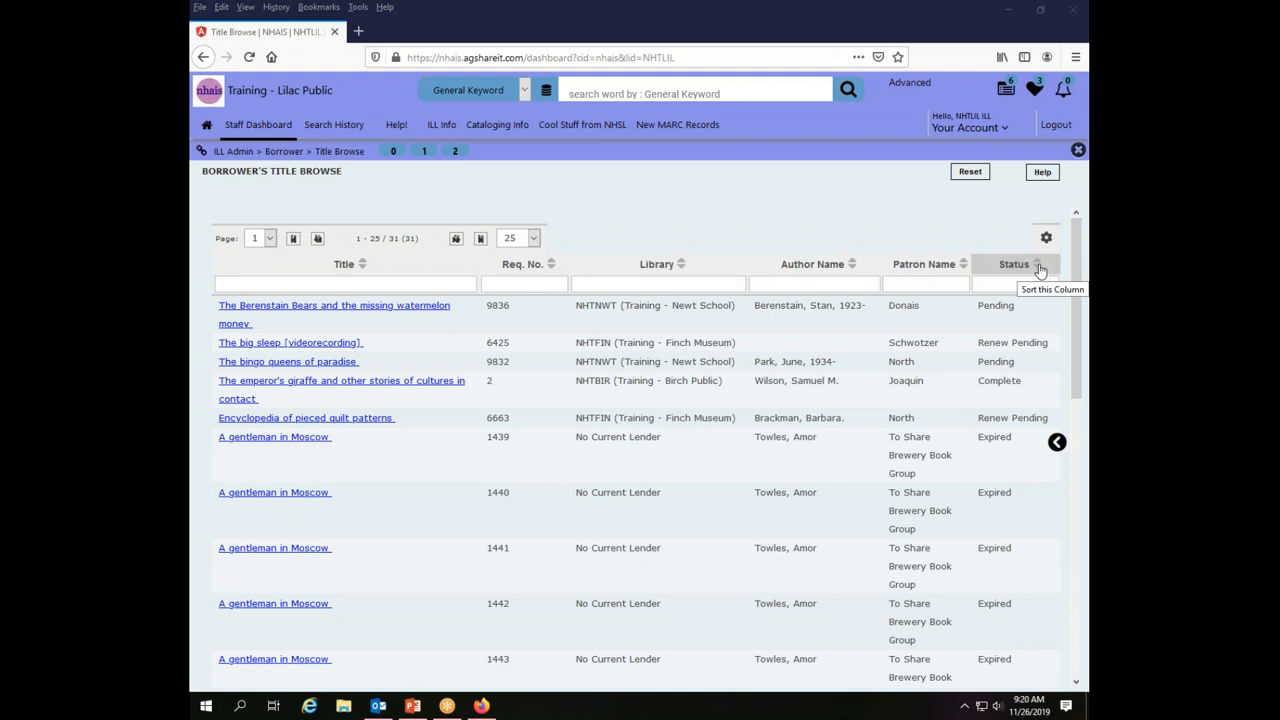
mouse_move(1014, 264)
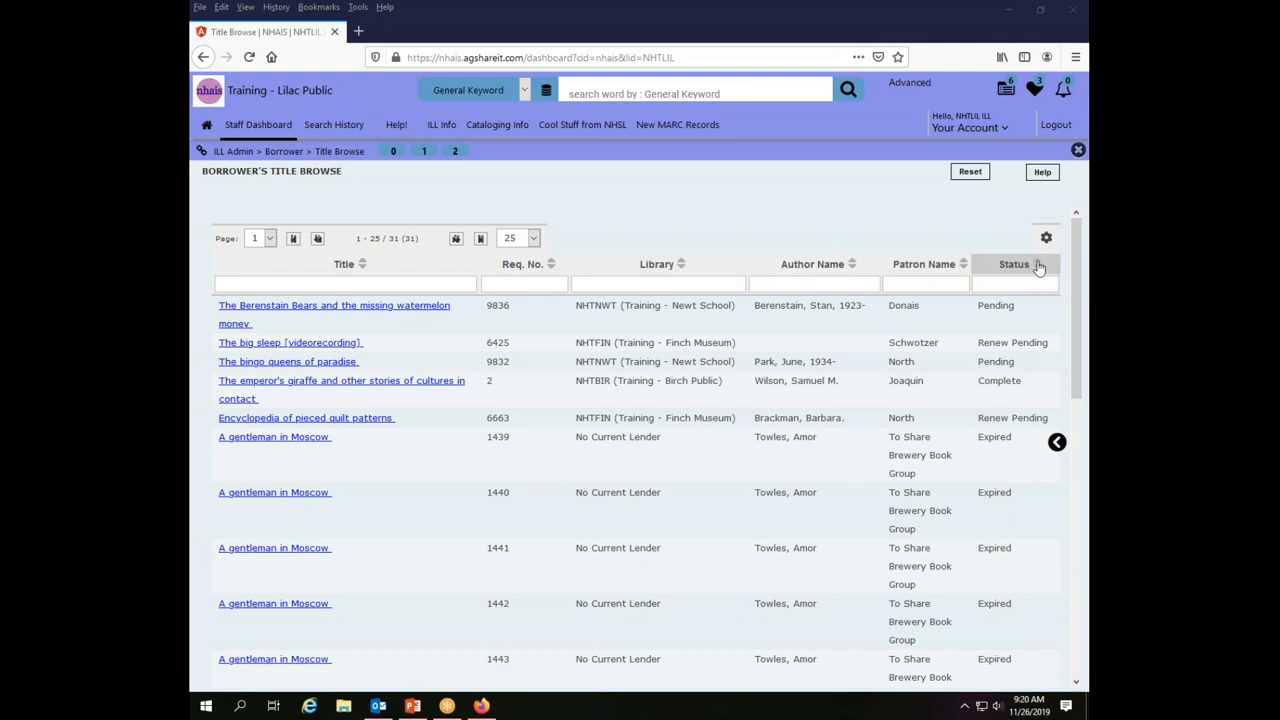
Sort the borrower requests by Status and scroll through the sorted list.
left_click(1013, 264)
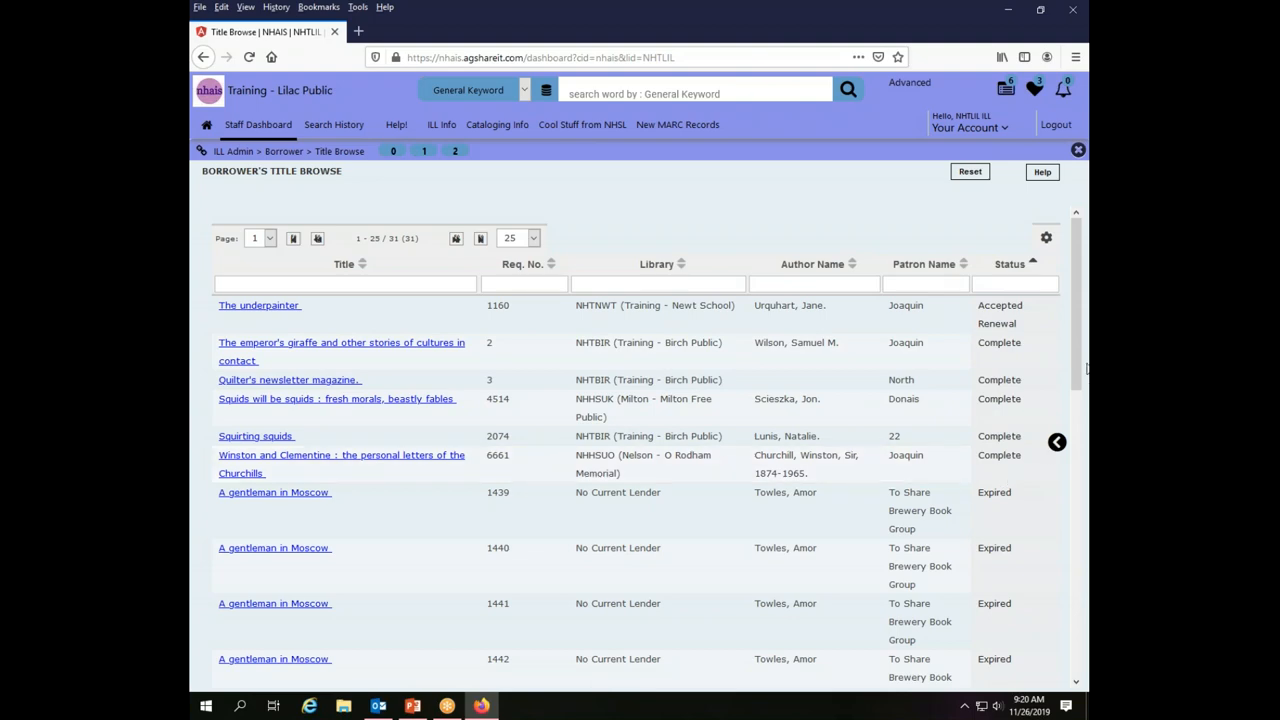
scroll("down", 3)
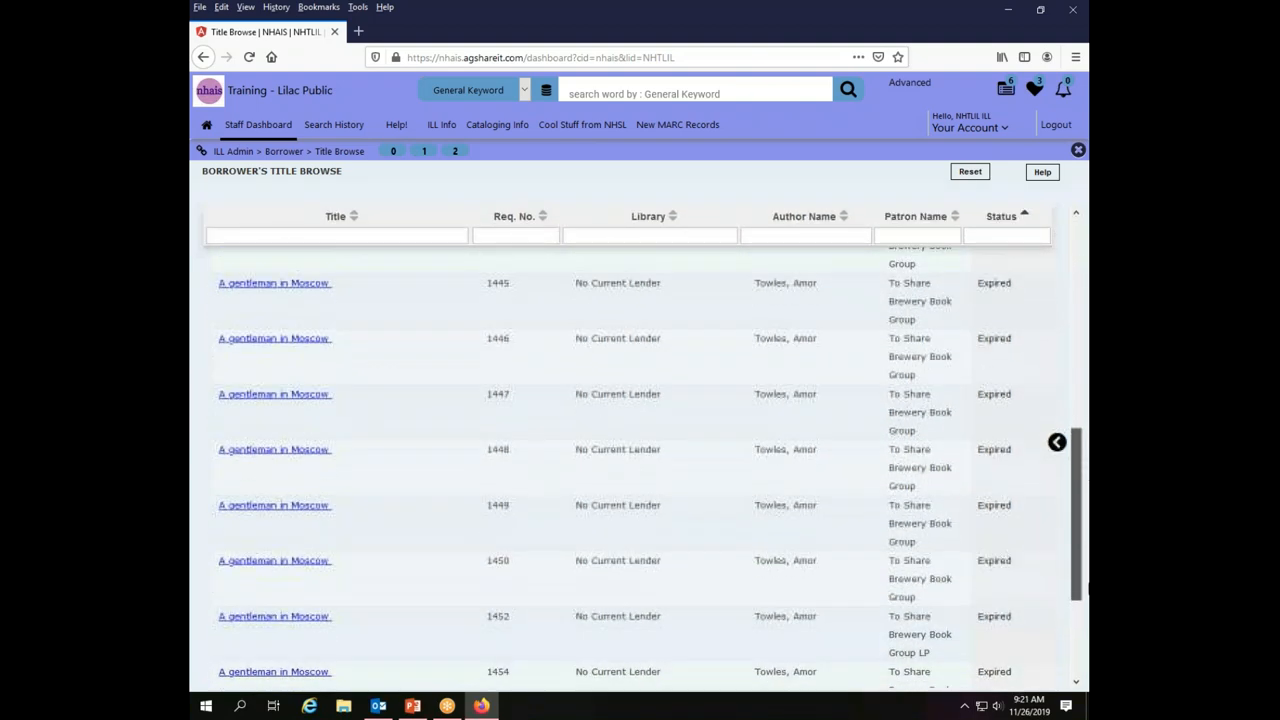
scroll("down", 3)
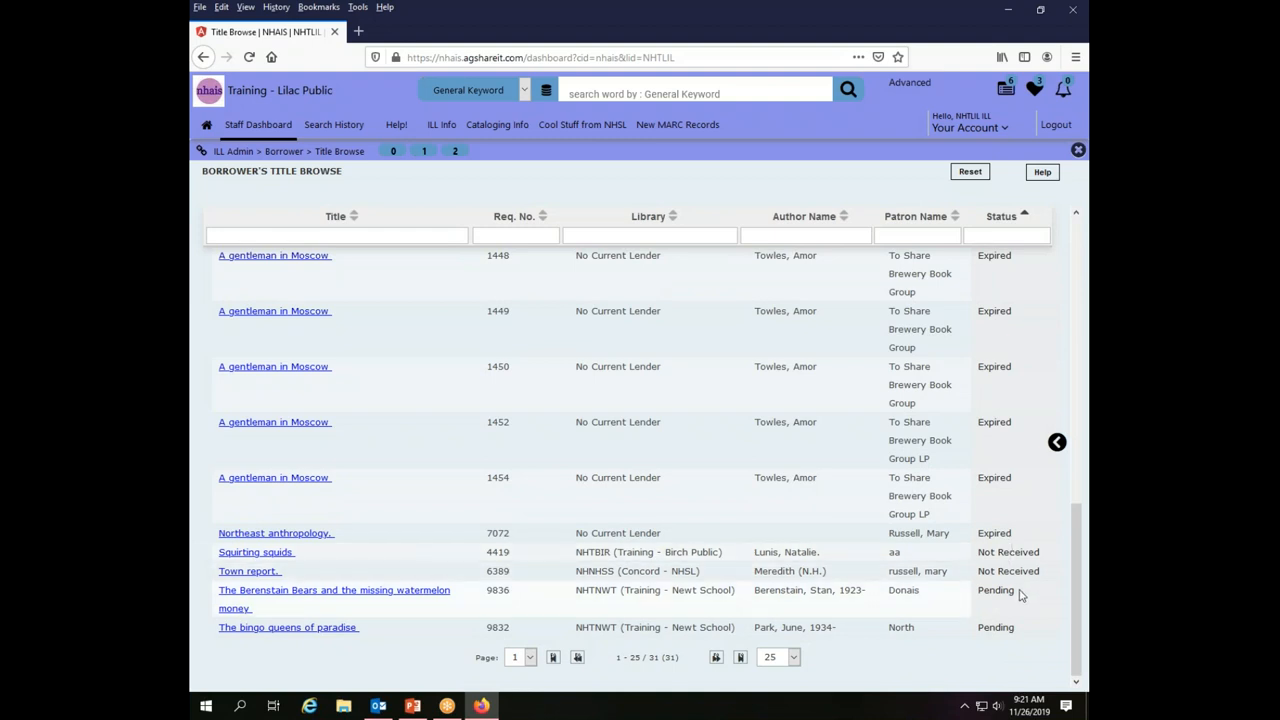
scroll("up", 3)
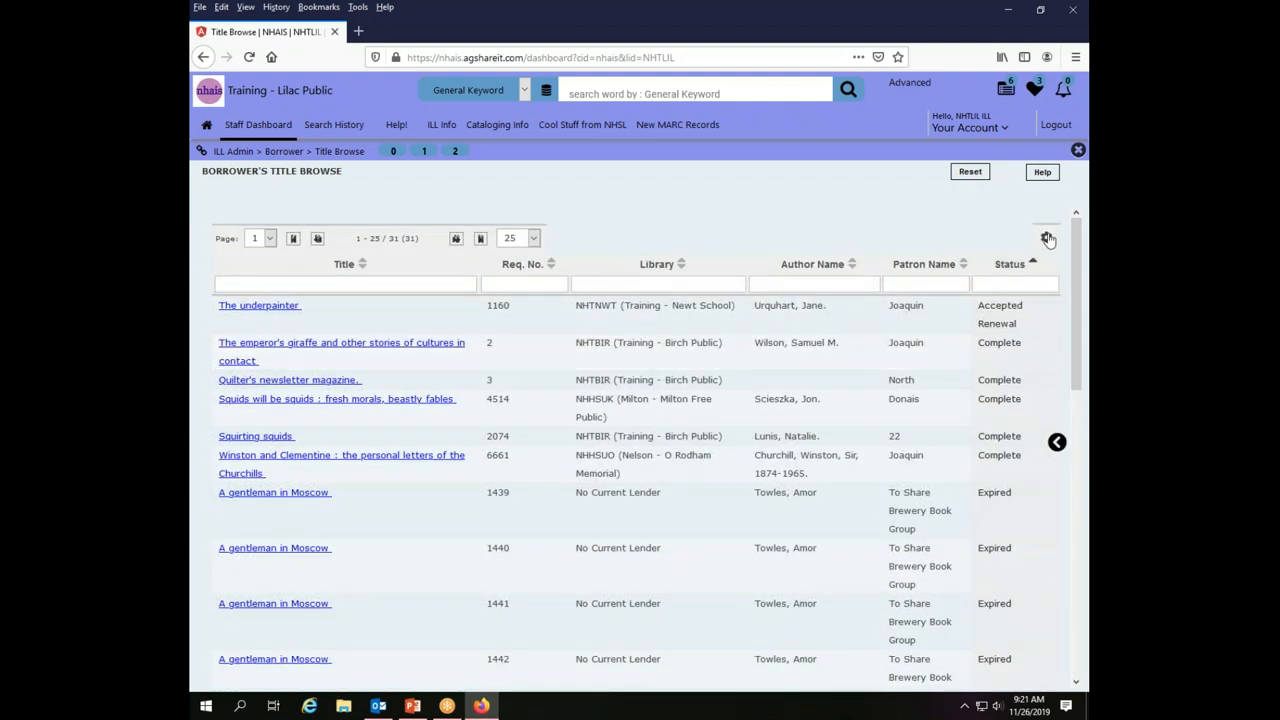
mouse_move(1047, 238)
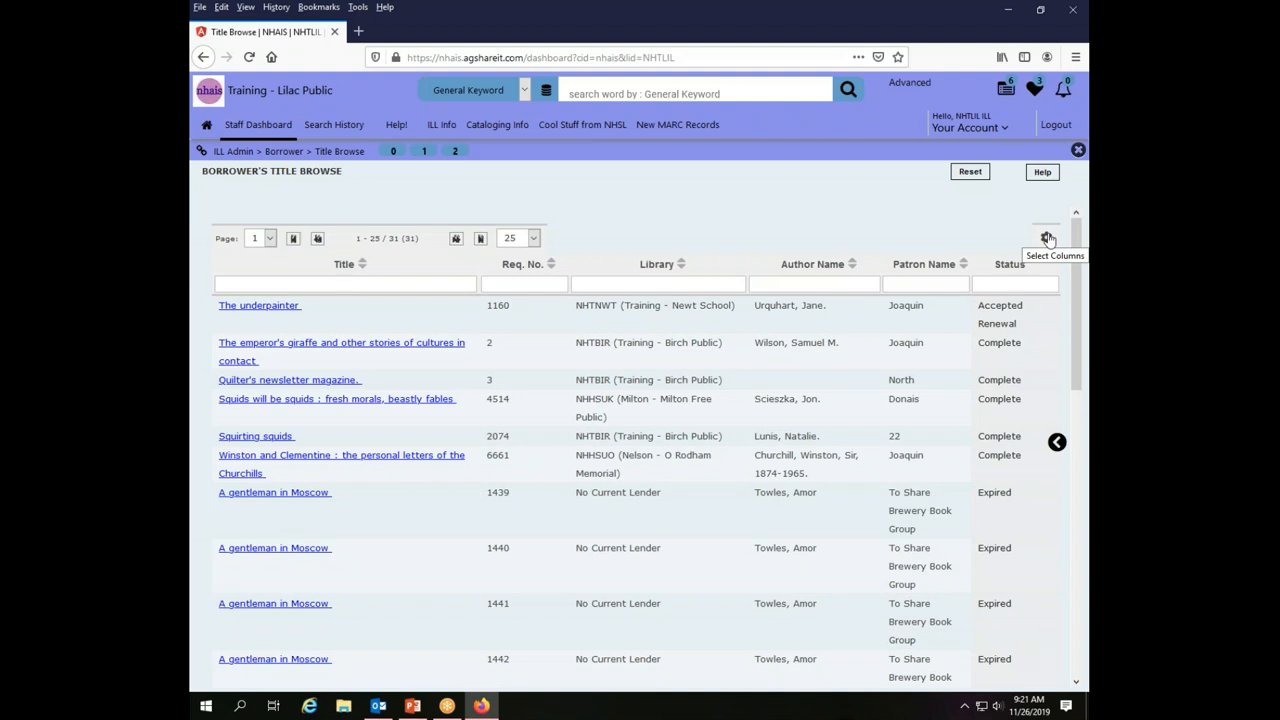
left_click(1046, 238)
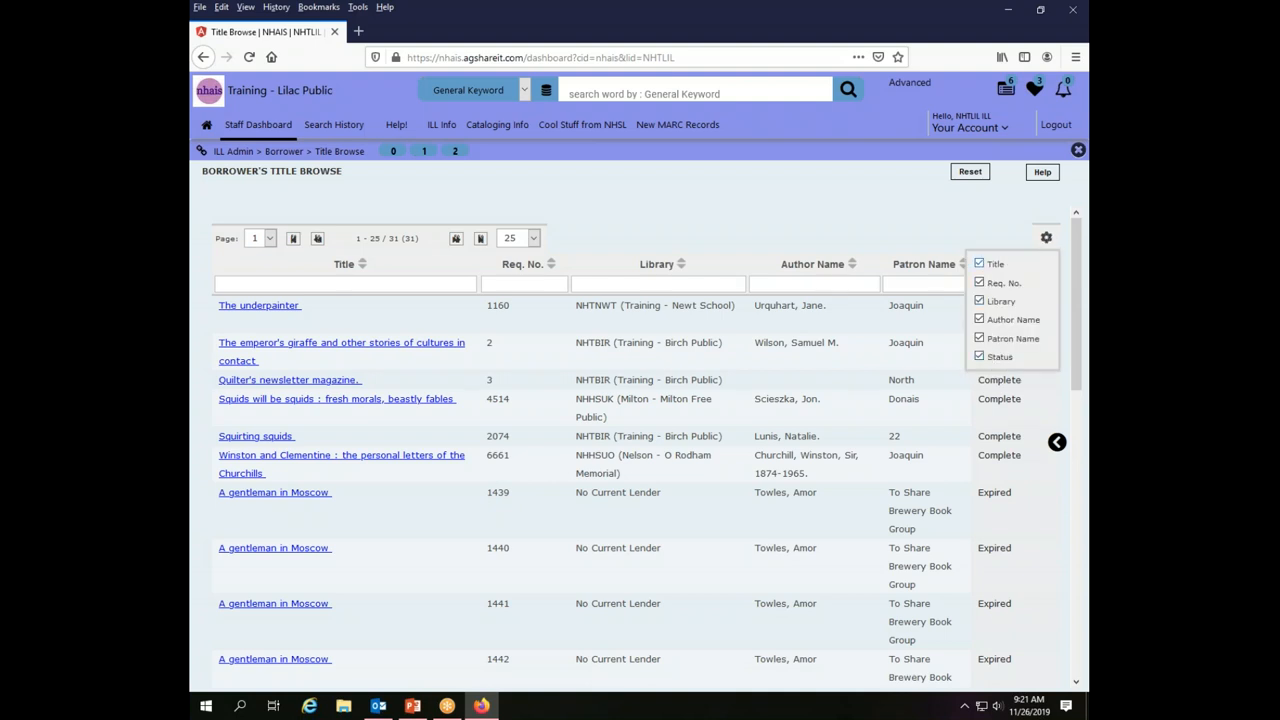
mouse_move(1006, 268)
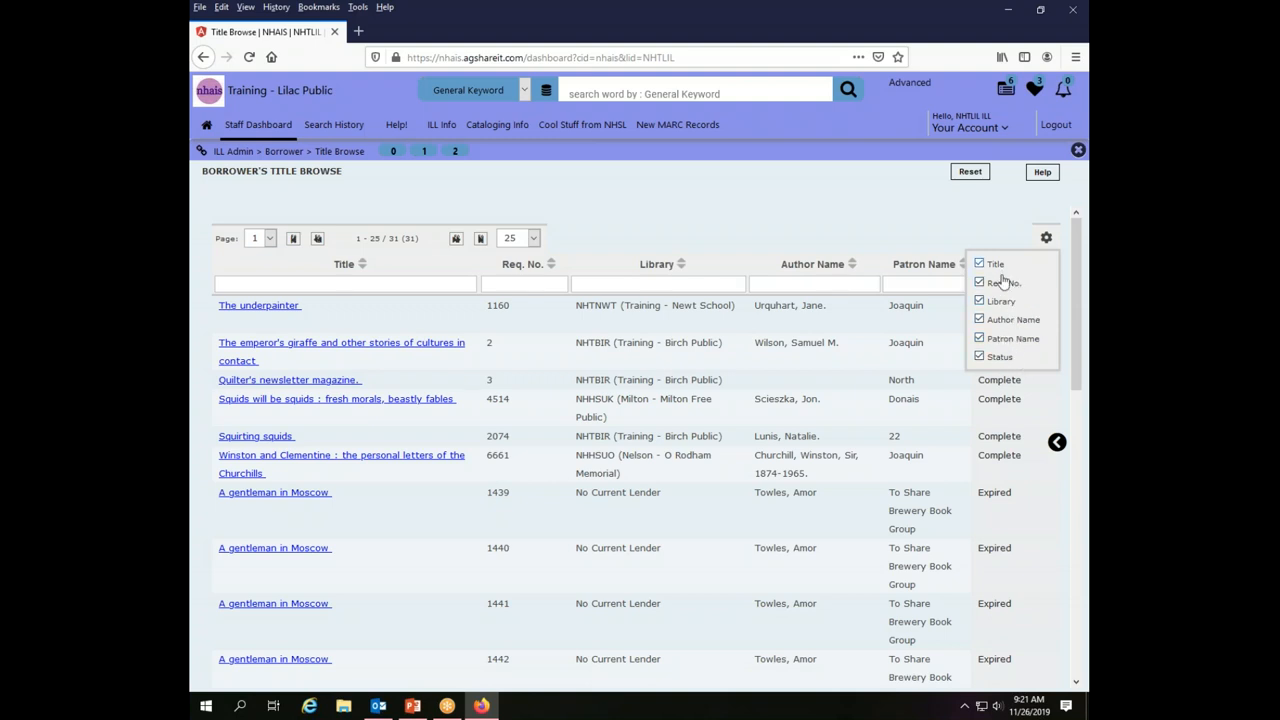
mouse_move(1023, 323)
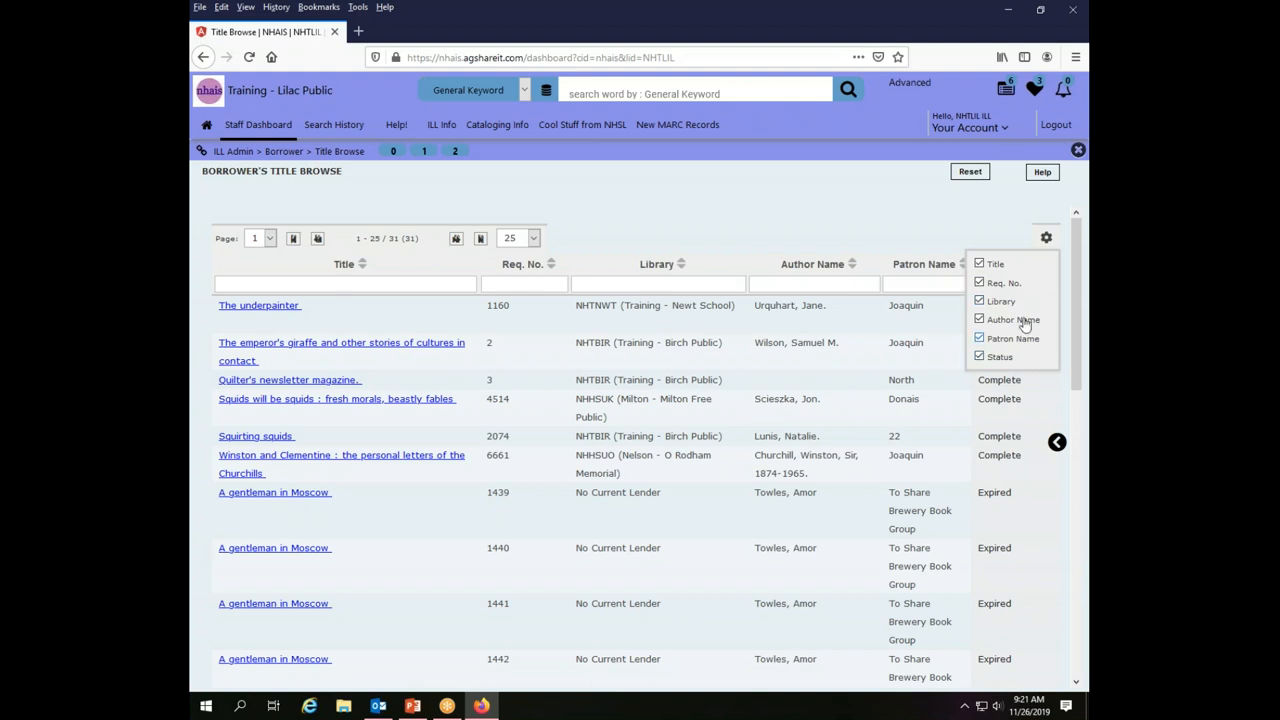
mouse_move(840, 275)
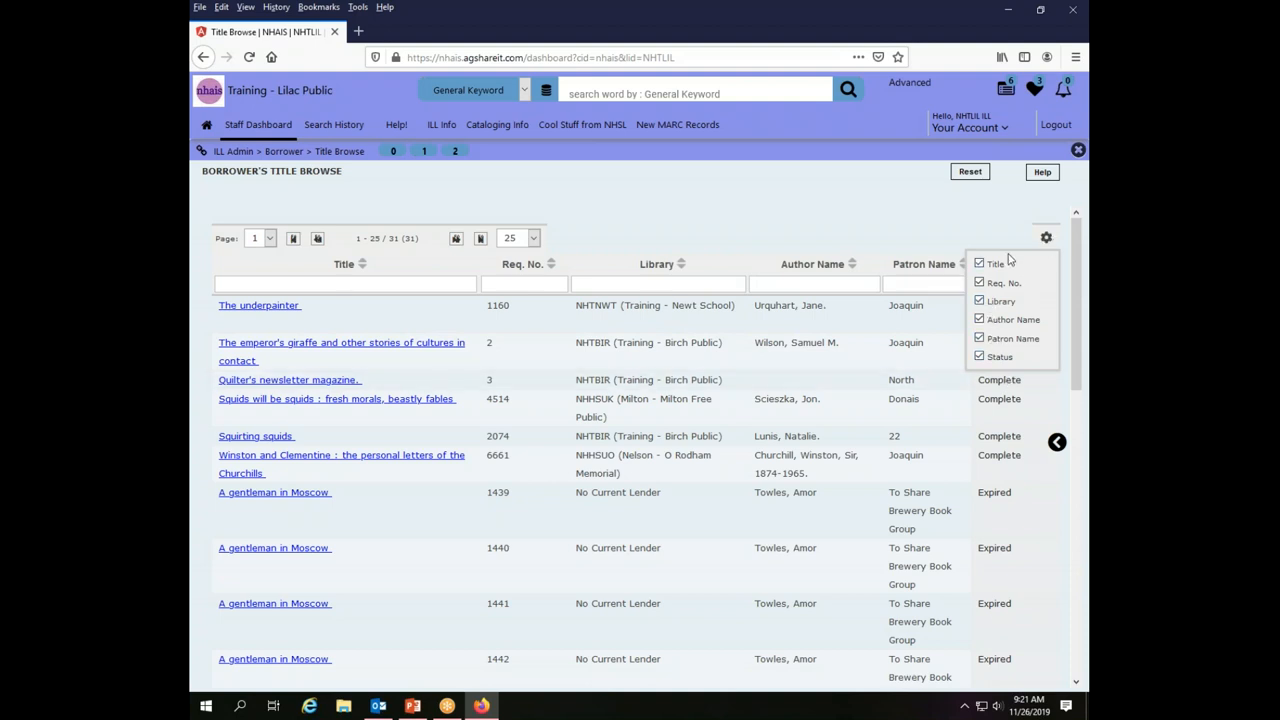
left_click(1046, 238)
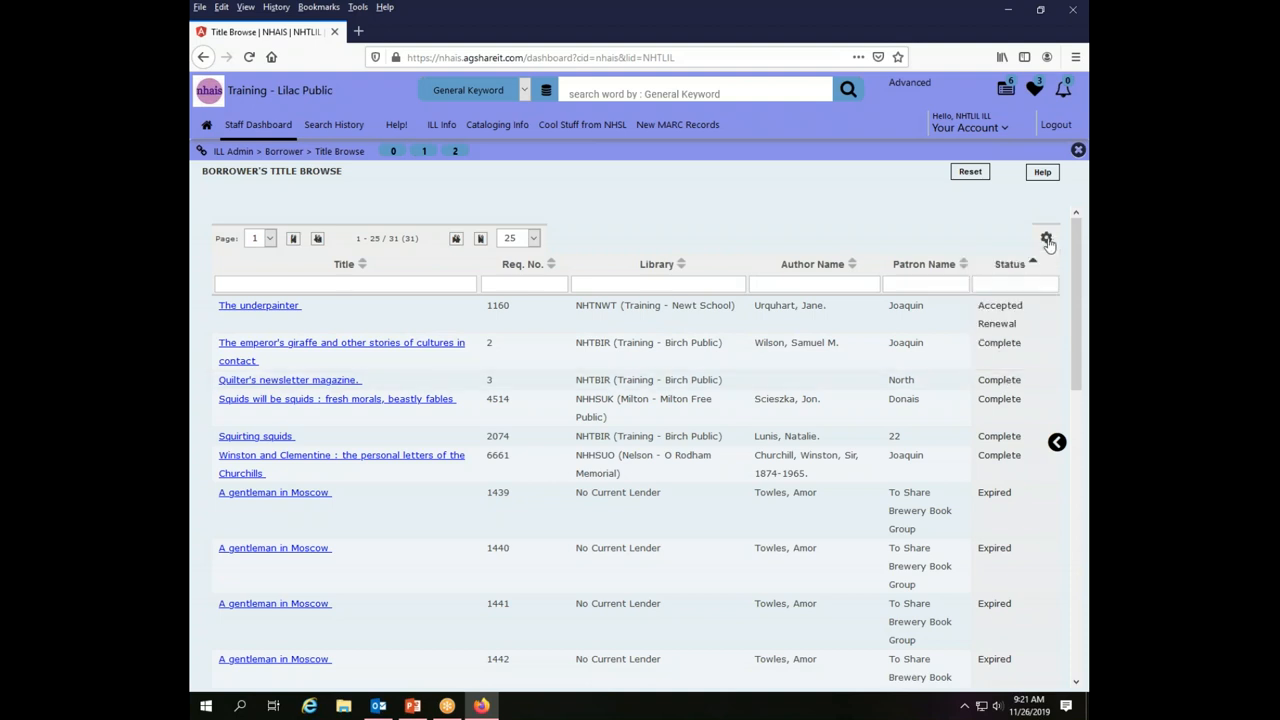
left_click(1045, 239)
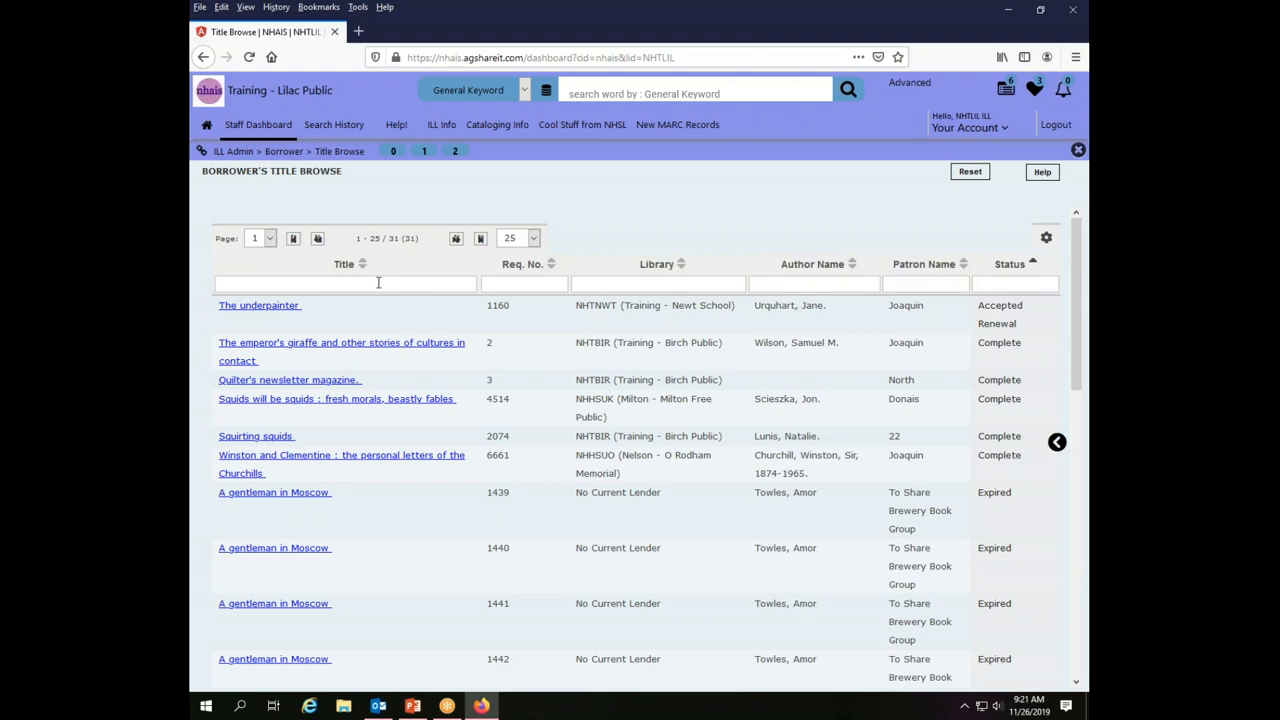
Show 50 rows per page so all 31 requests fit on one page.
scroll("down", 3)
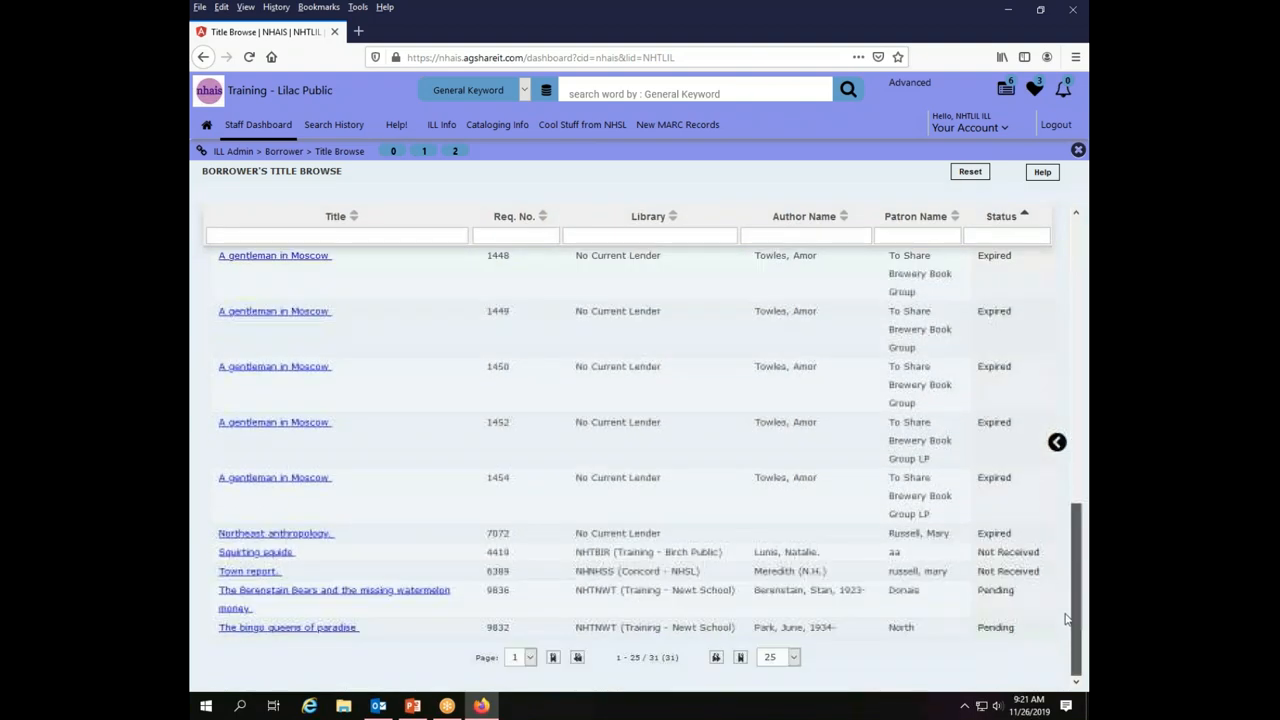
scroll("up", 3)
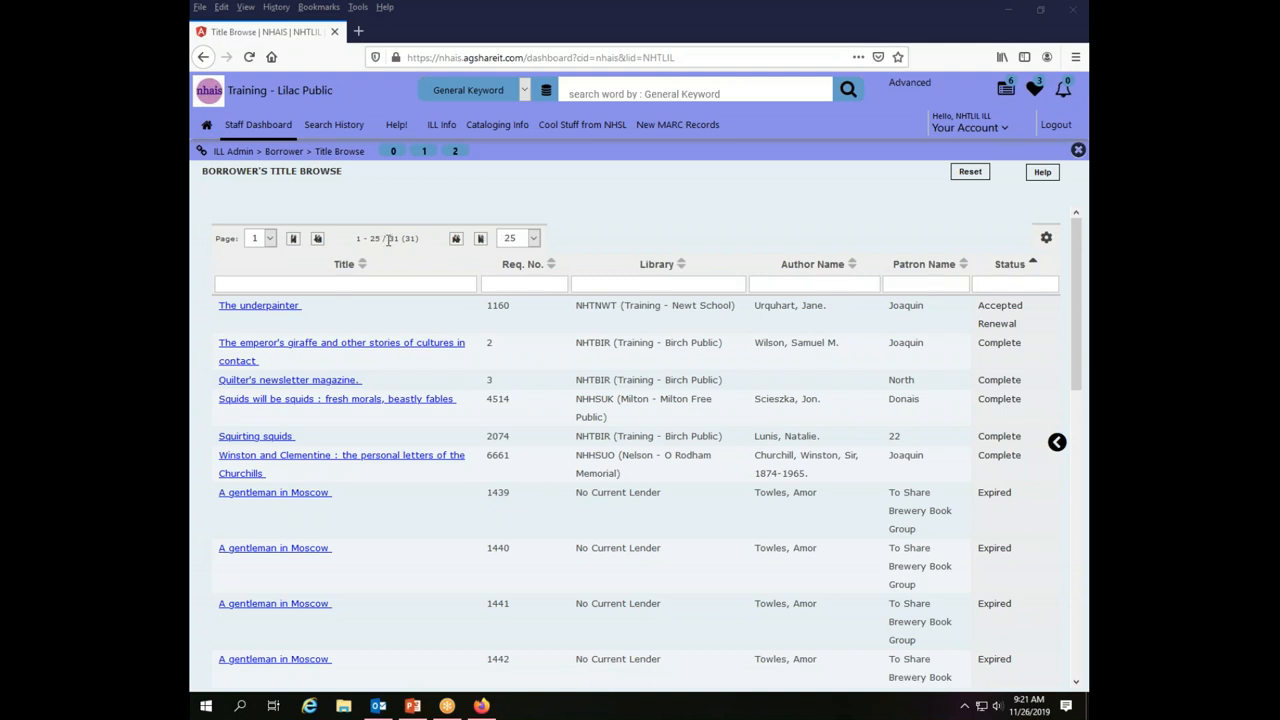
left_click(518, 237)
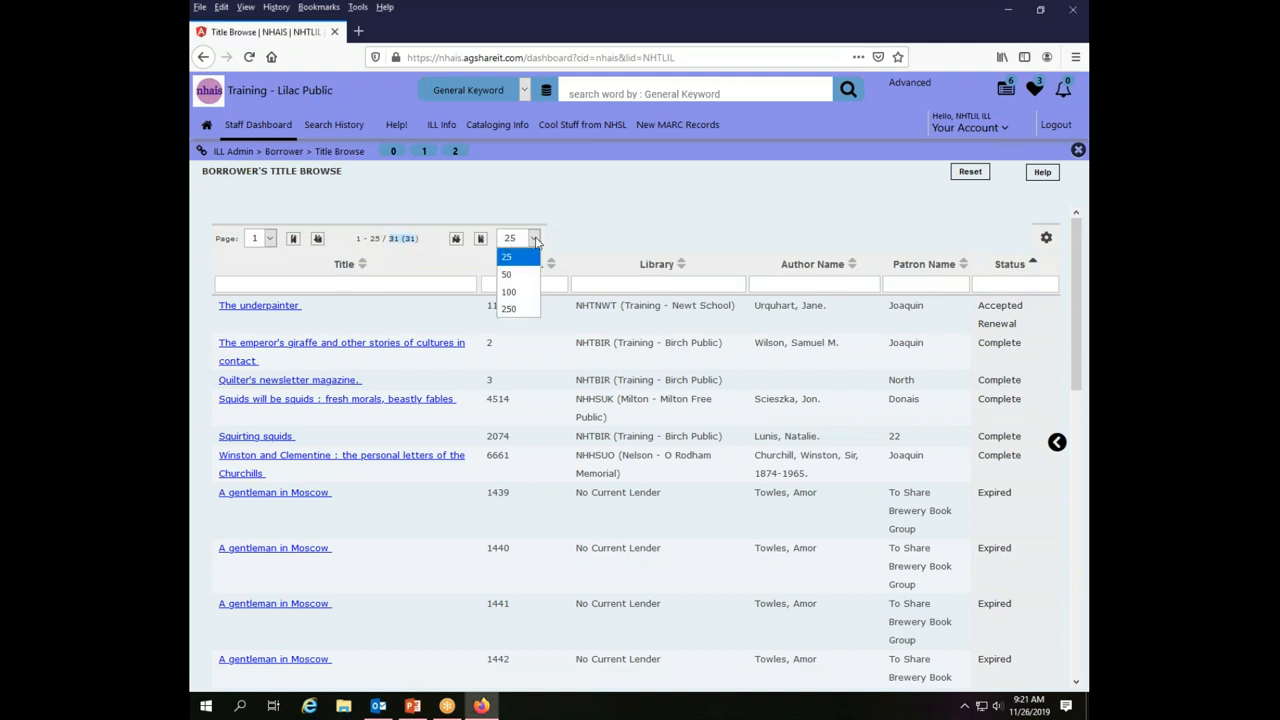
mouse_move(509, 291)
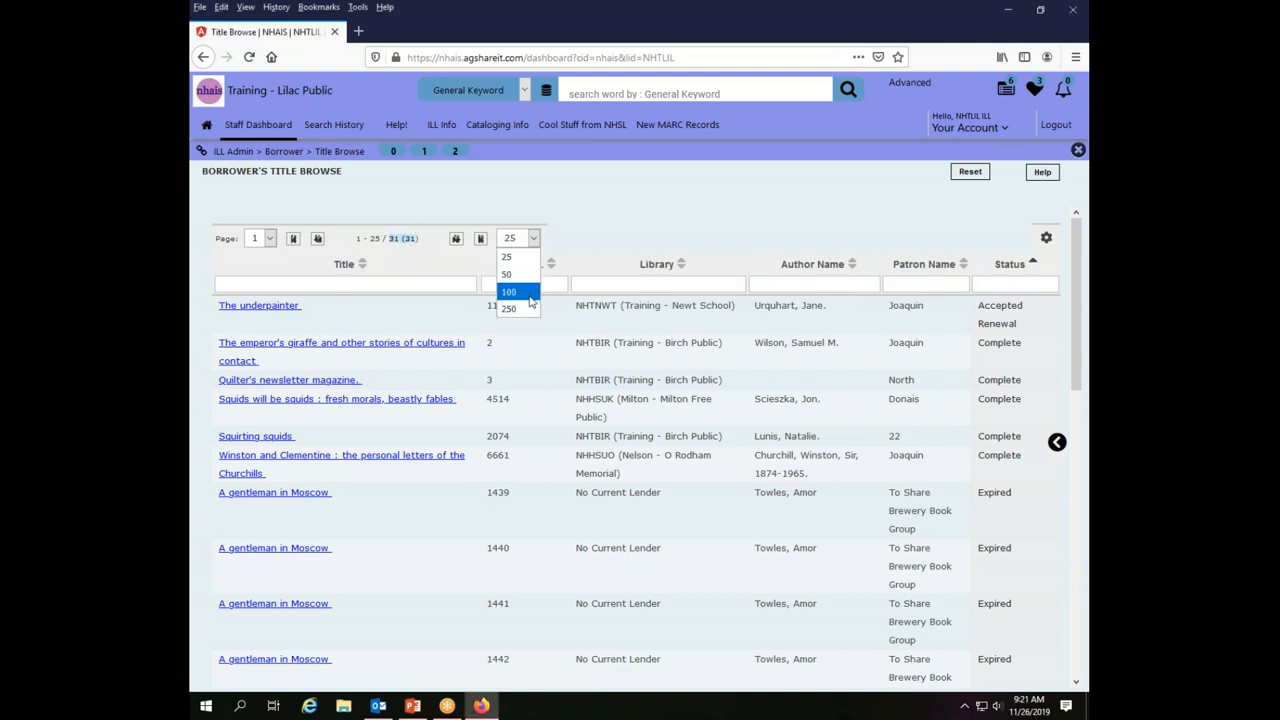
left_click(506, 273)
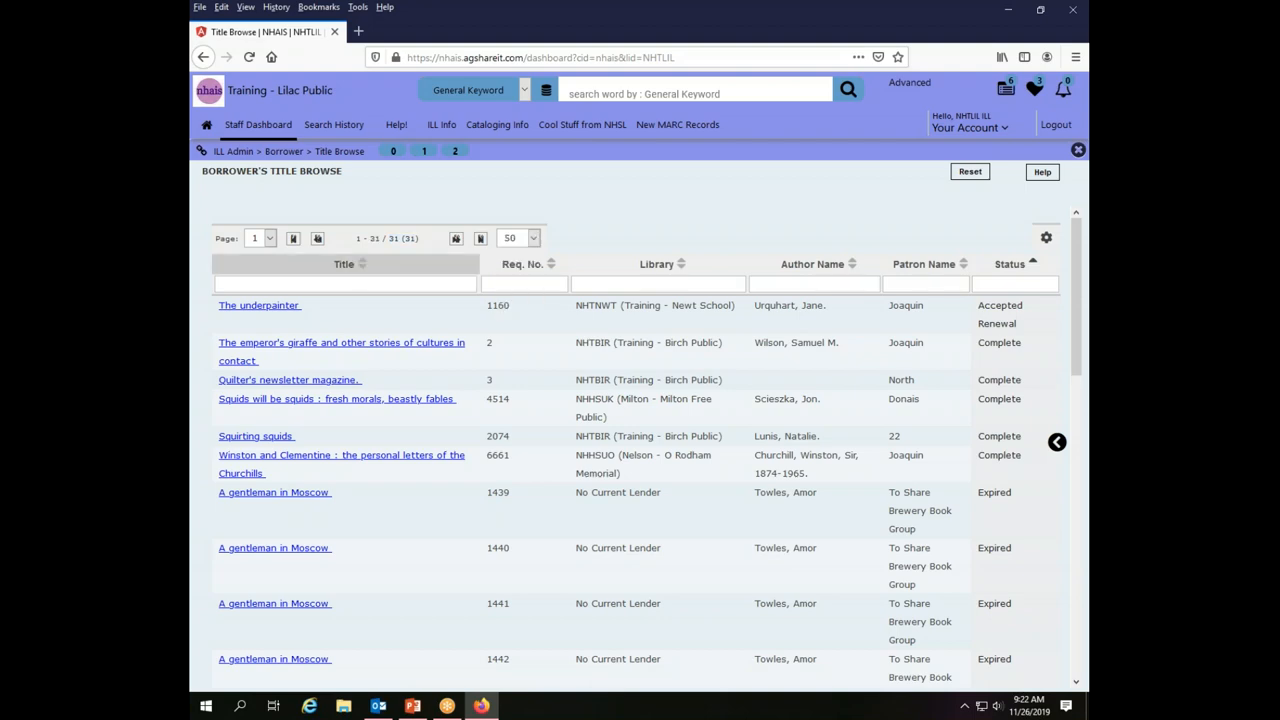
scroll("down", 3)
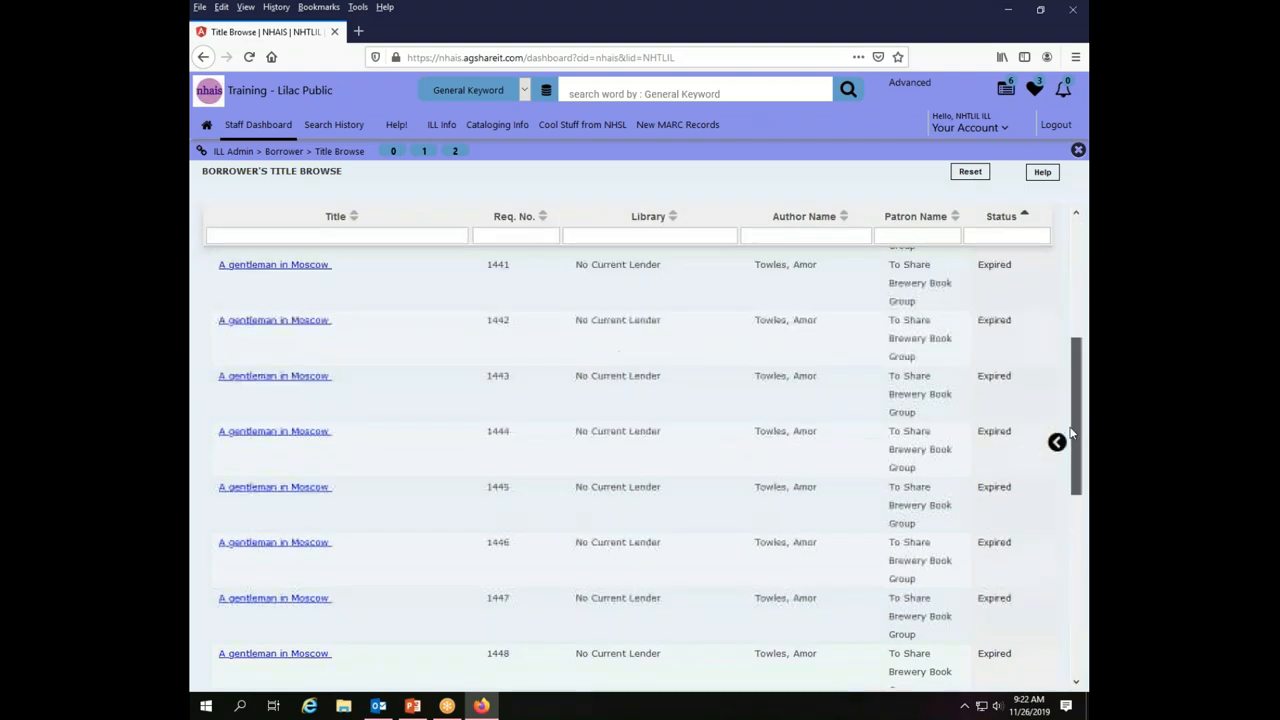
scroll("up", 3)
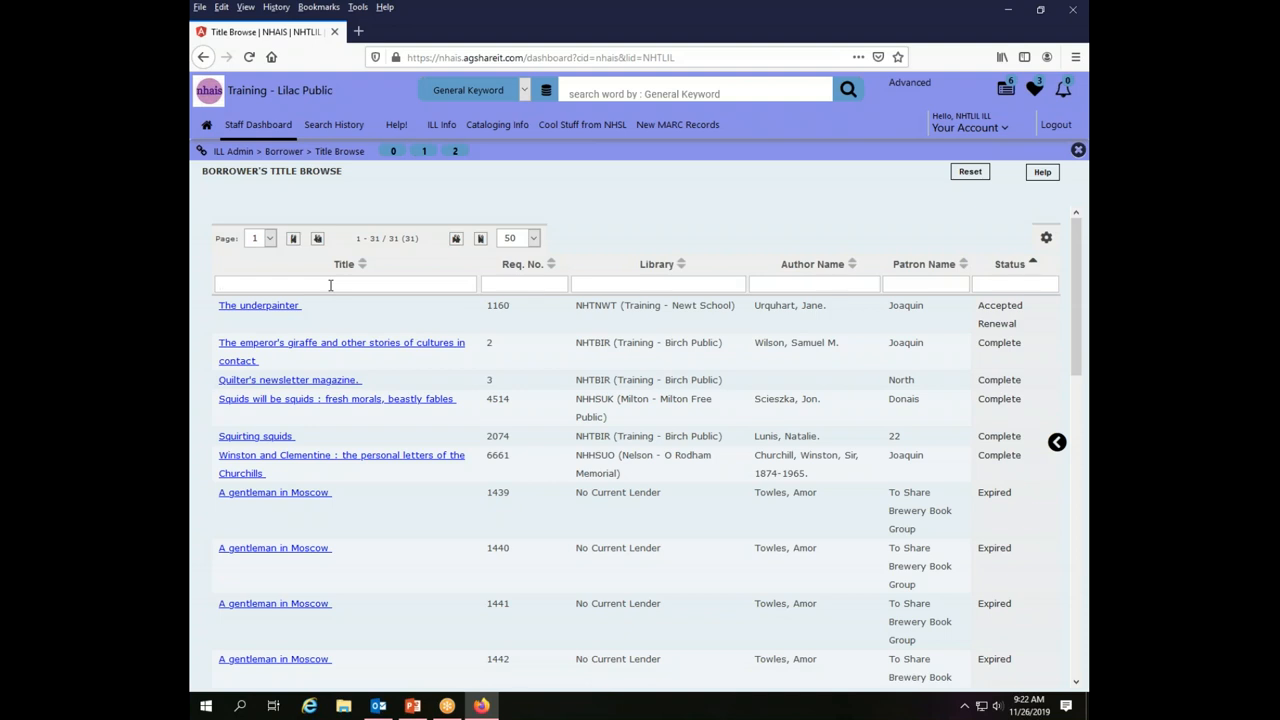
Try 'gen' as a title filter, clear it, then filter Library by 'nhtbir'.
type("gen")
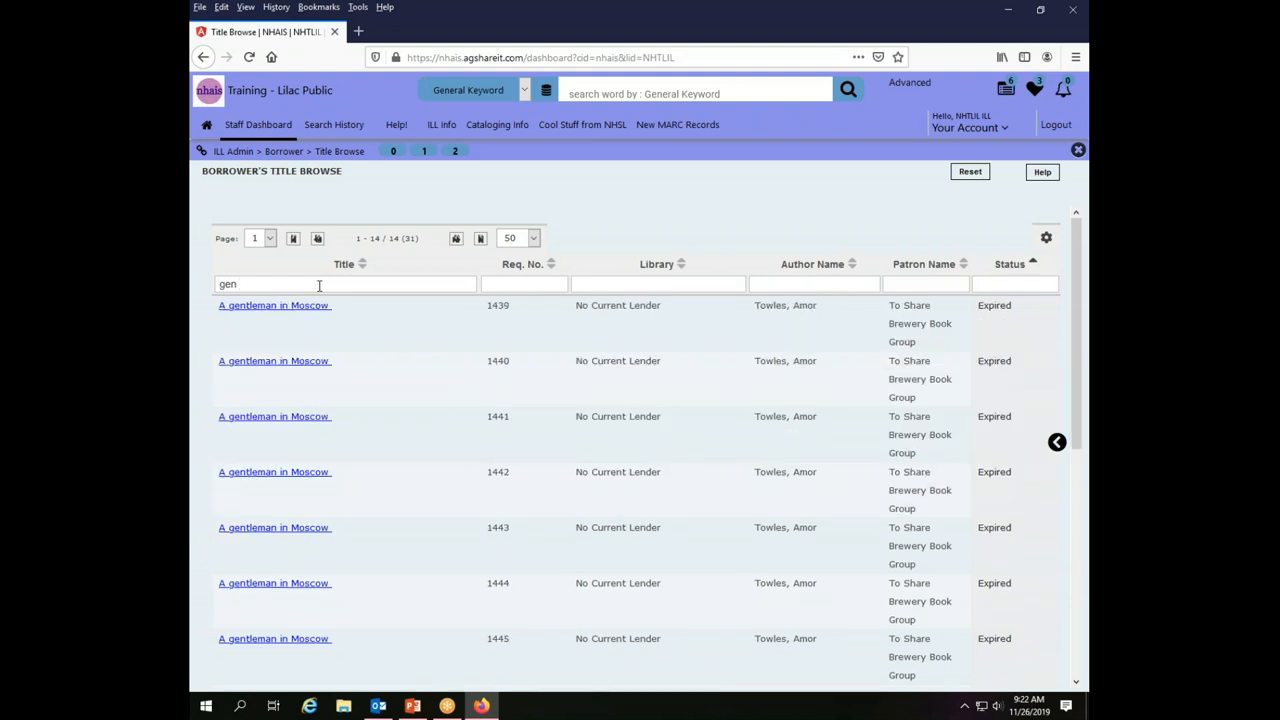
mouse_move(274, 305)
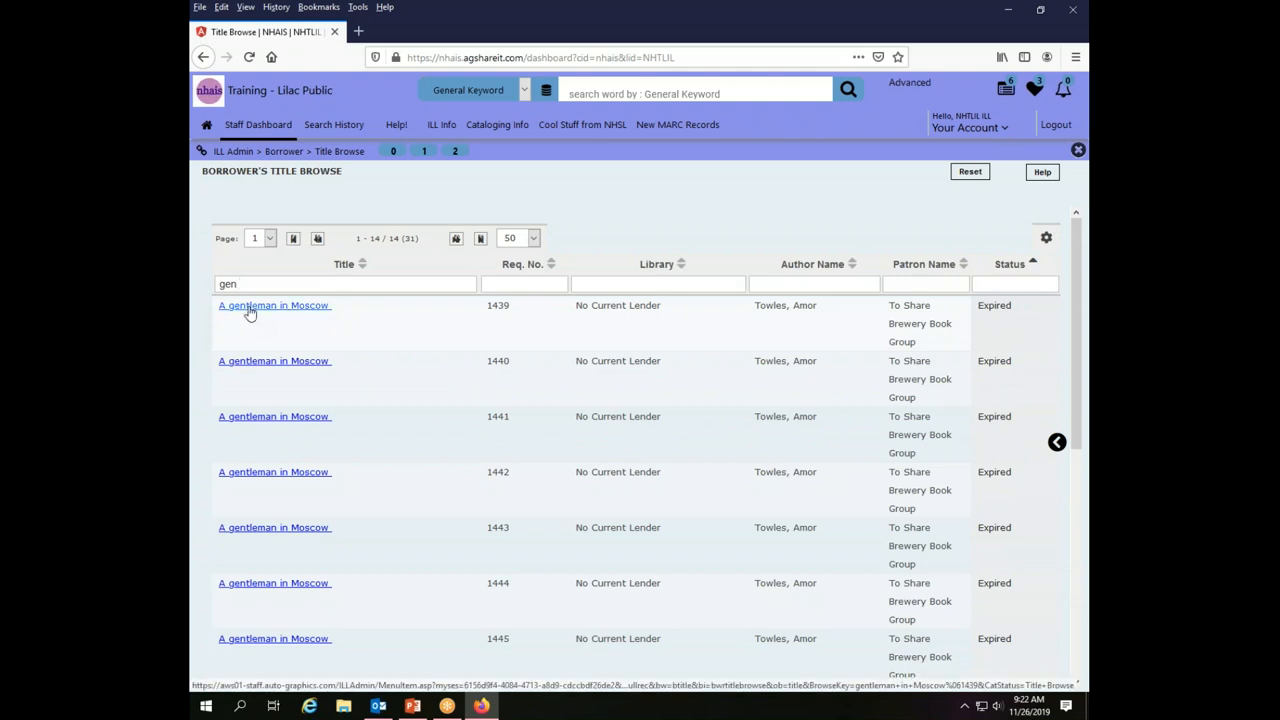
mouse_move(307, 327)
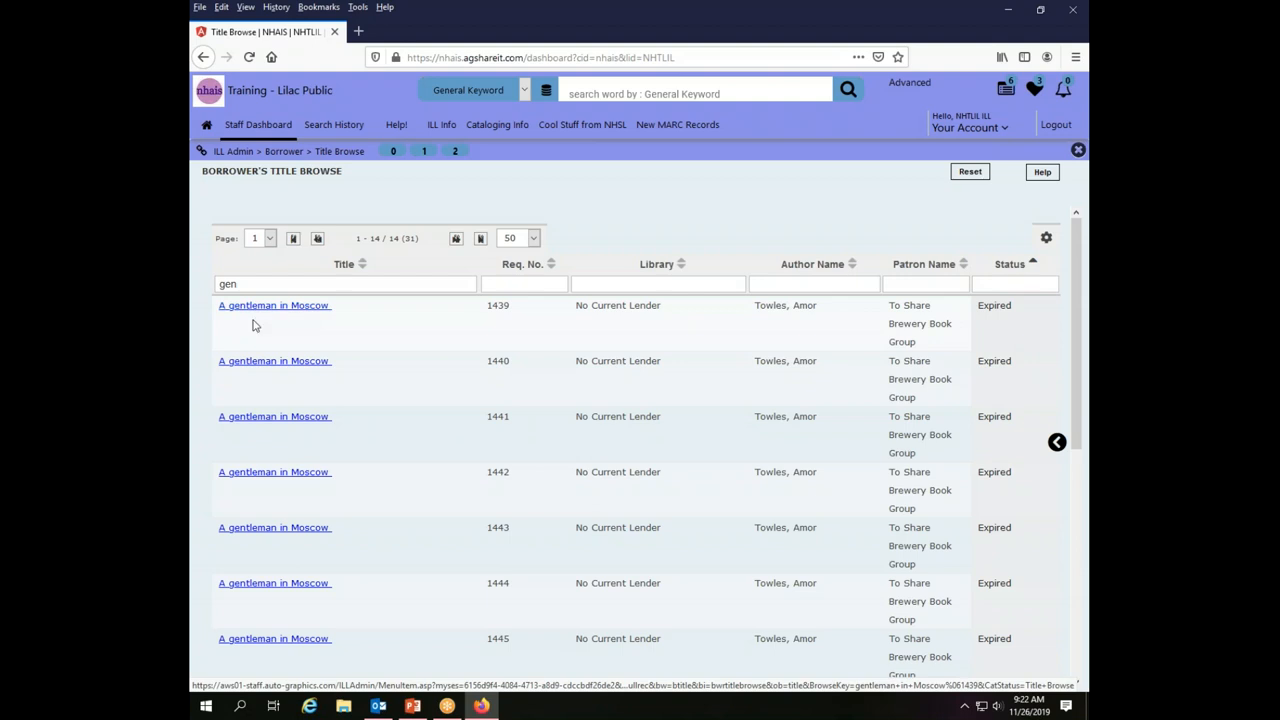
key("BackSpace")
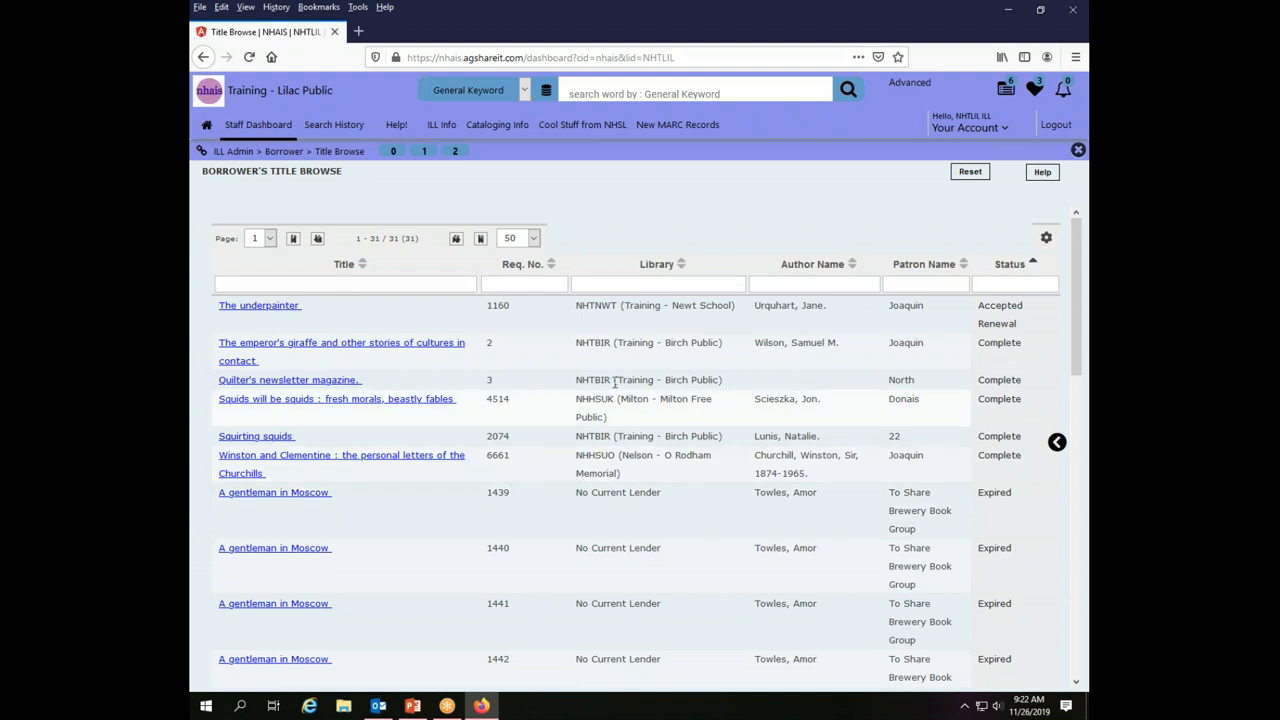
left_click(658, 284)
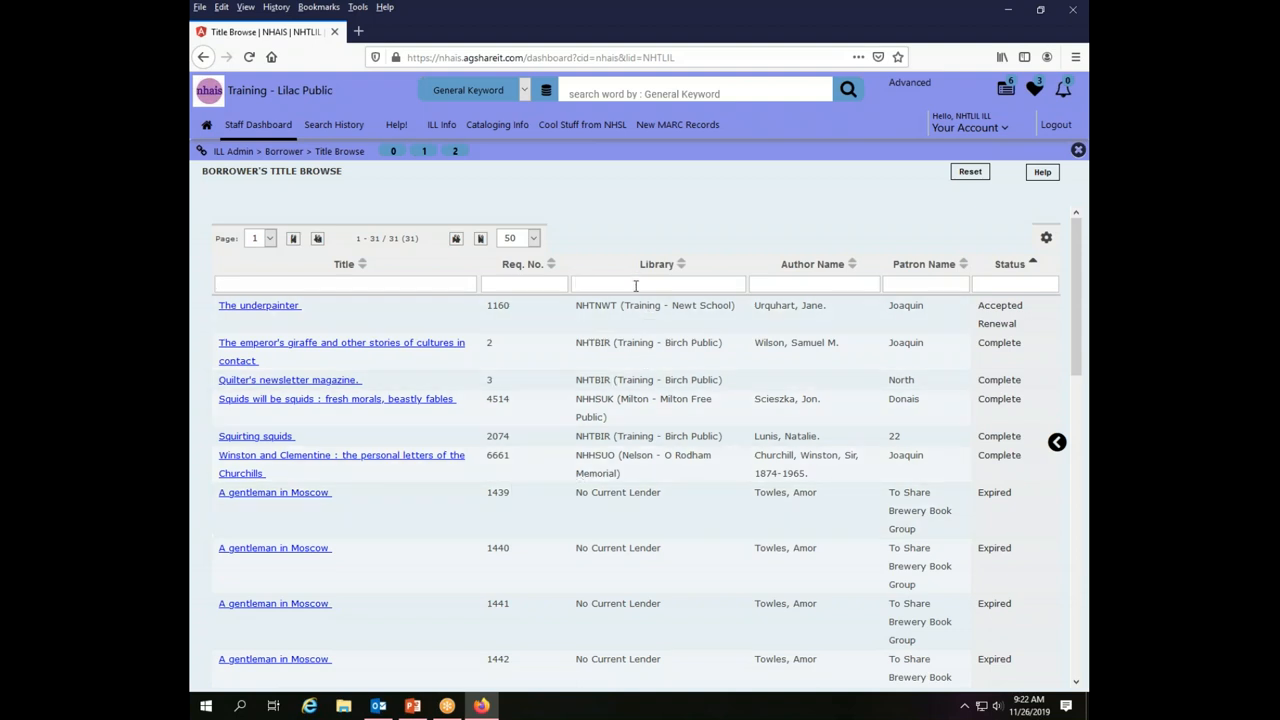
type("nht")
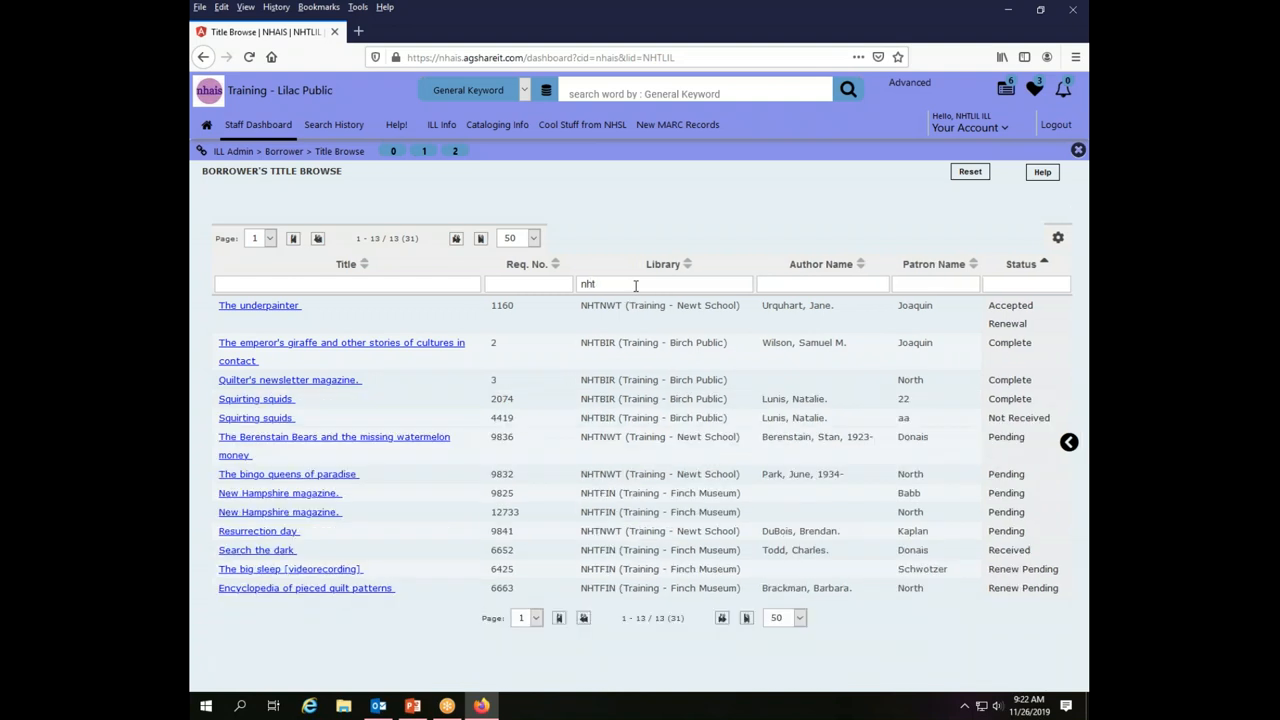
type("bir")
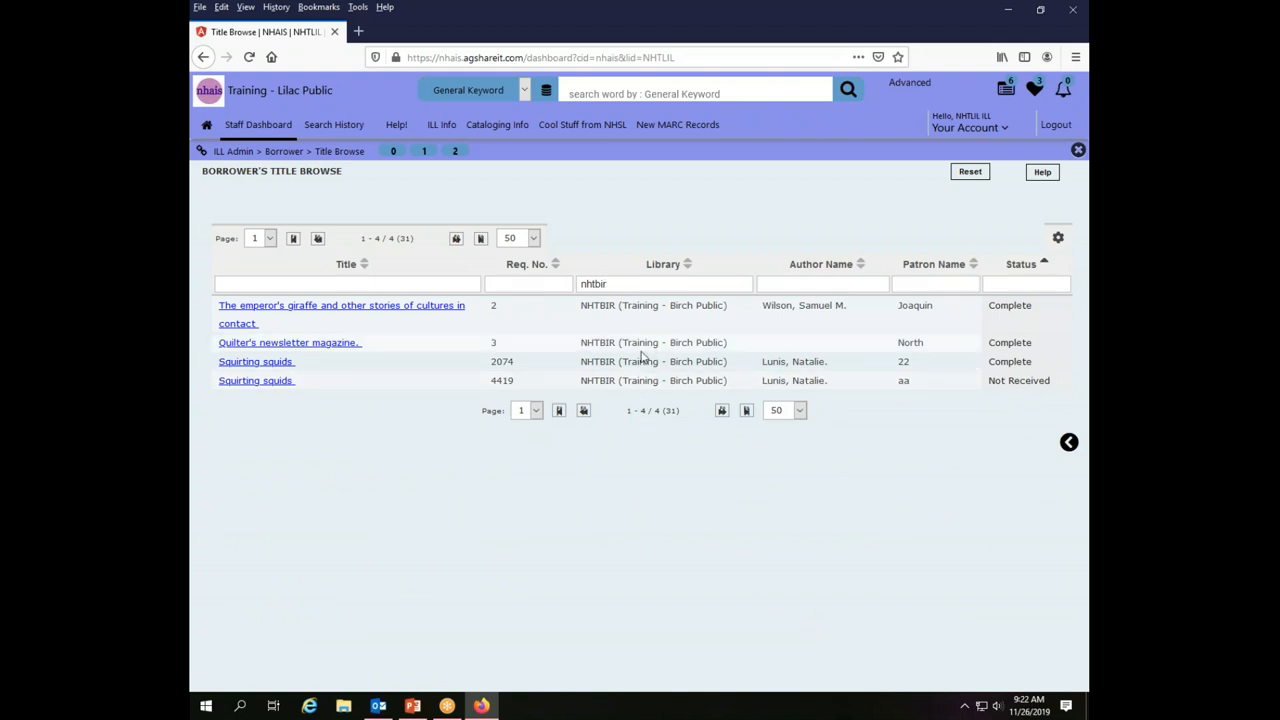
mouse_move(755, 509)
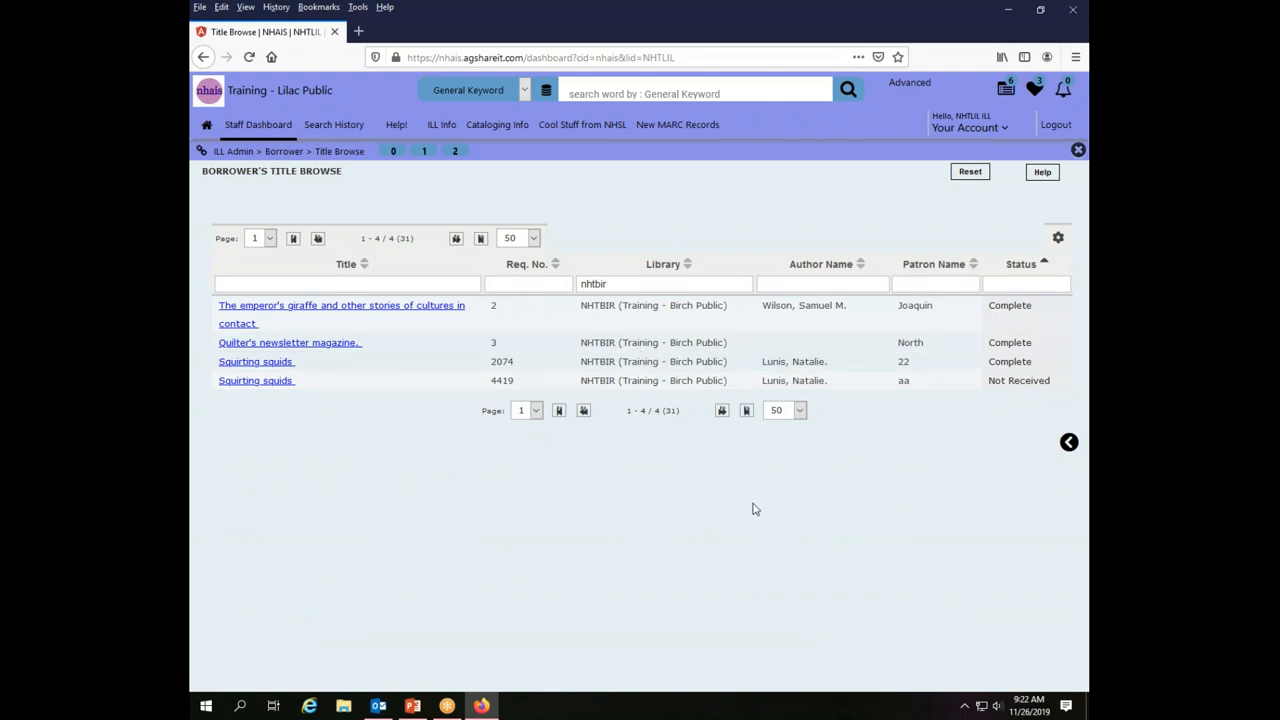
mouse_move(953, 183)
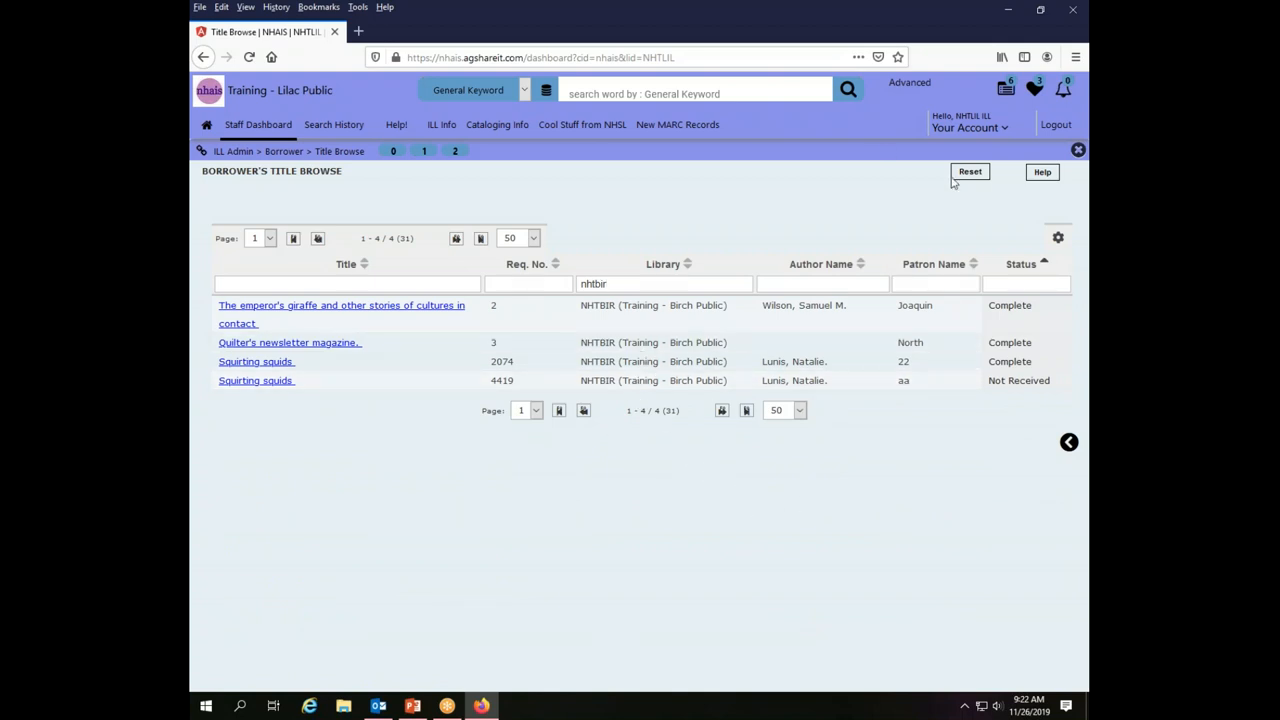
mouse_move(290, 166)
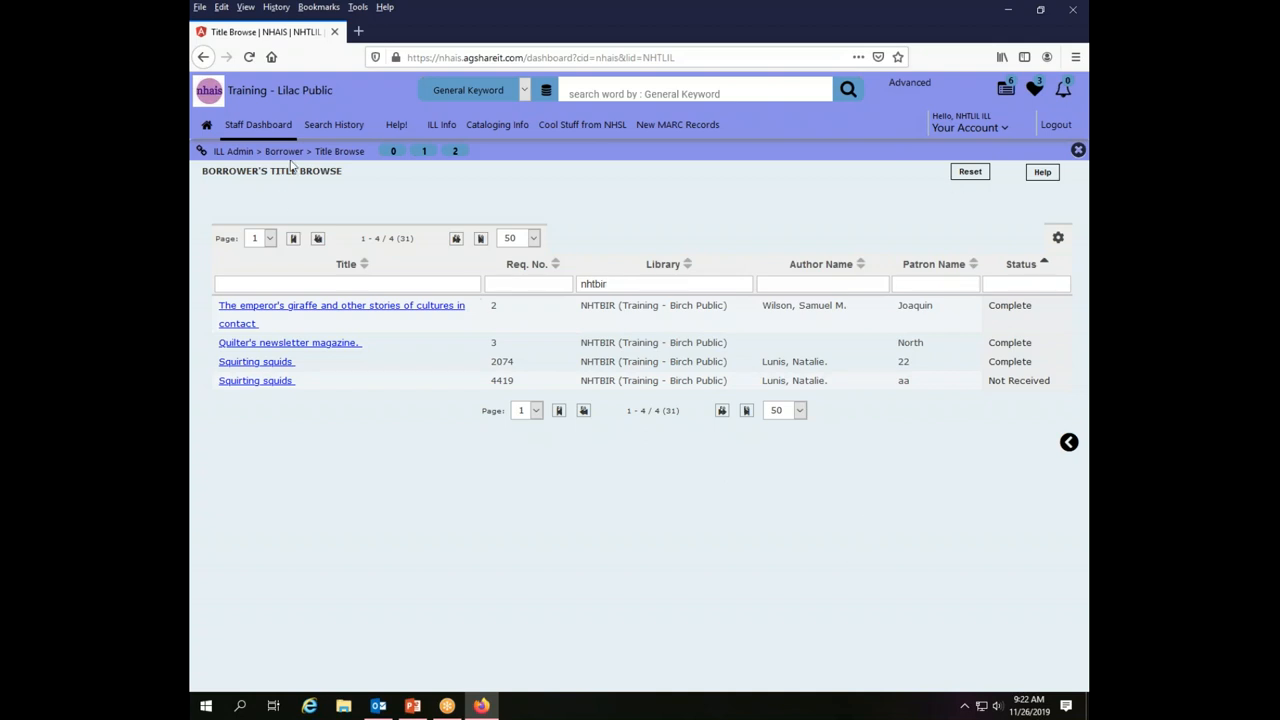
From the Staff Dashboard, open the Borrower's Patron Browse list.
left_click(257, 124)
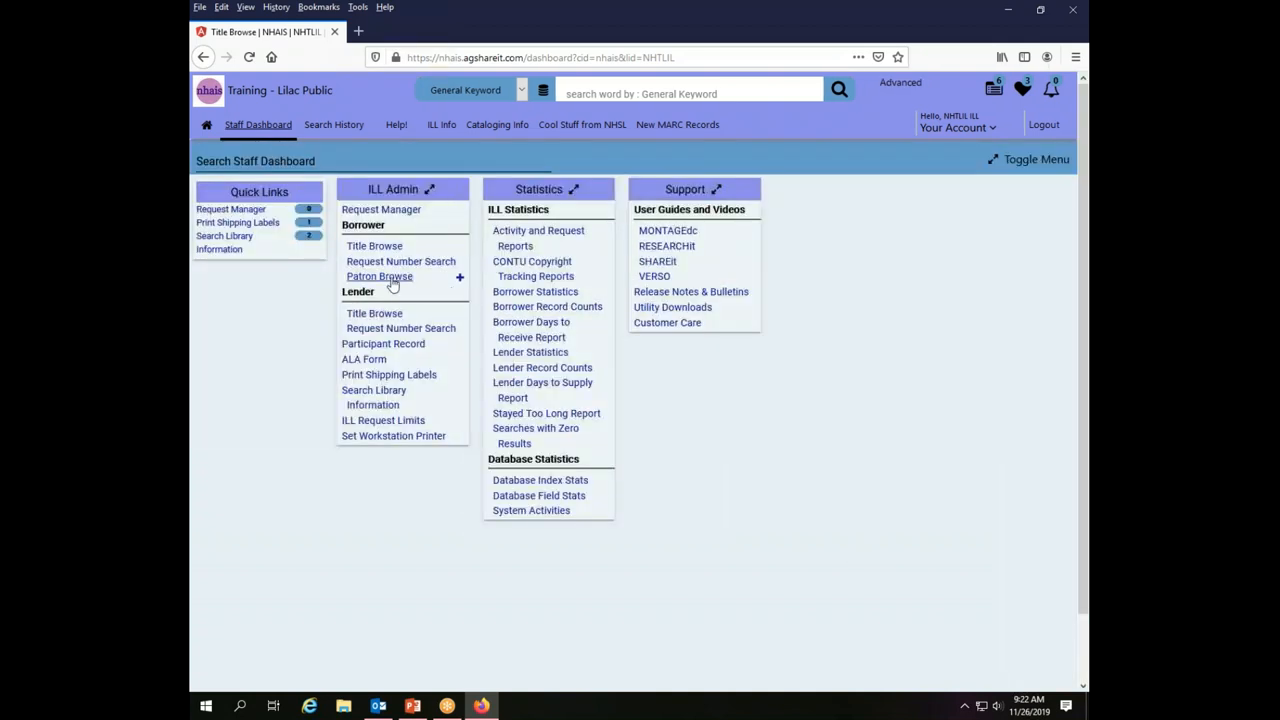
left_click(379, 276)
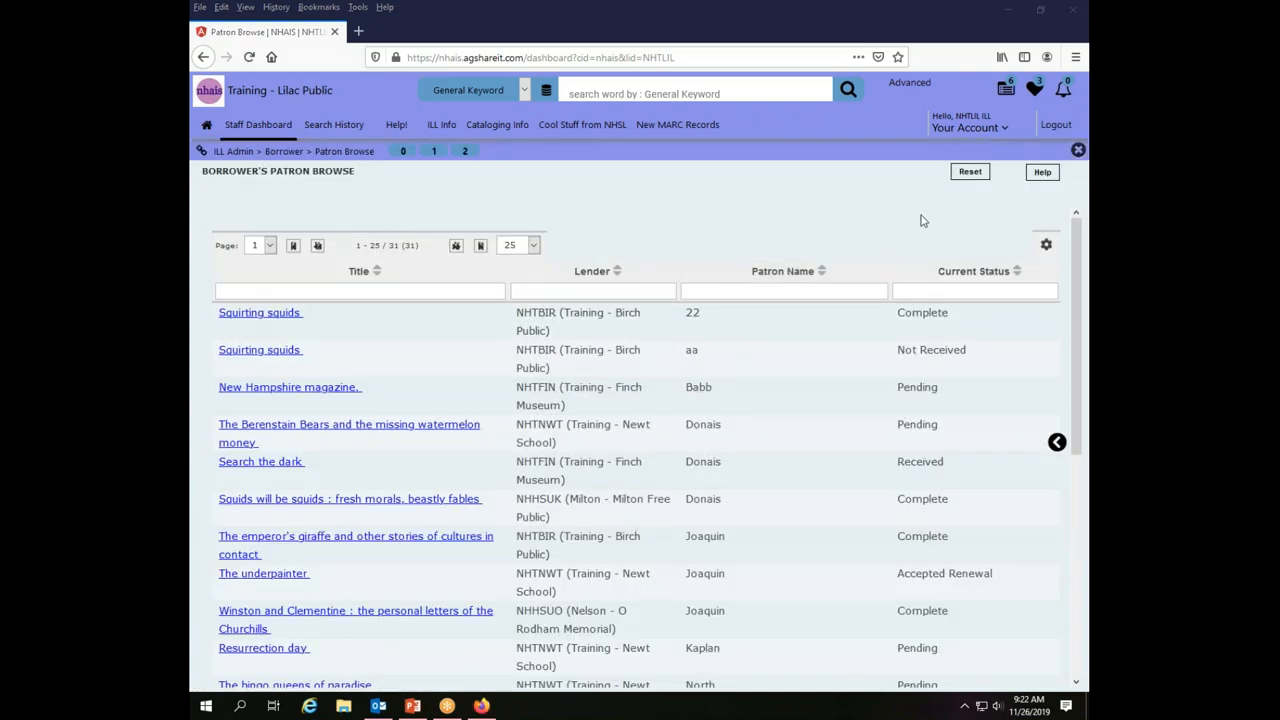
mouse_move(1022, 248)
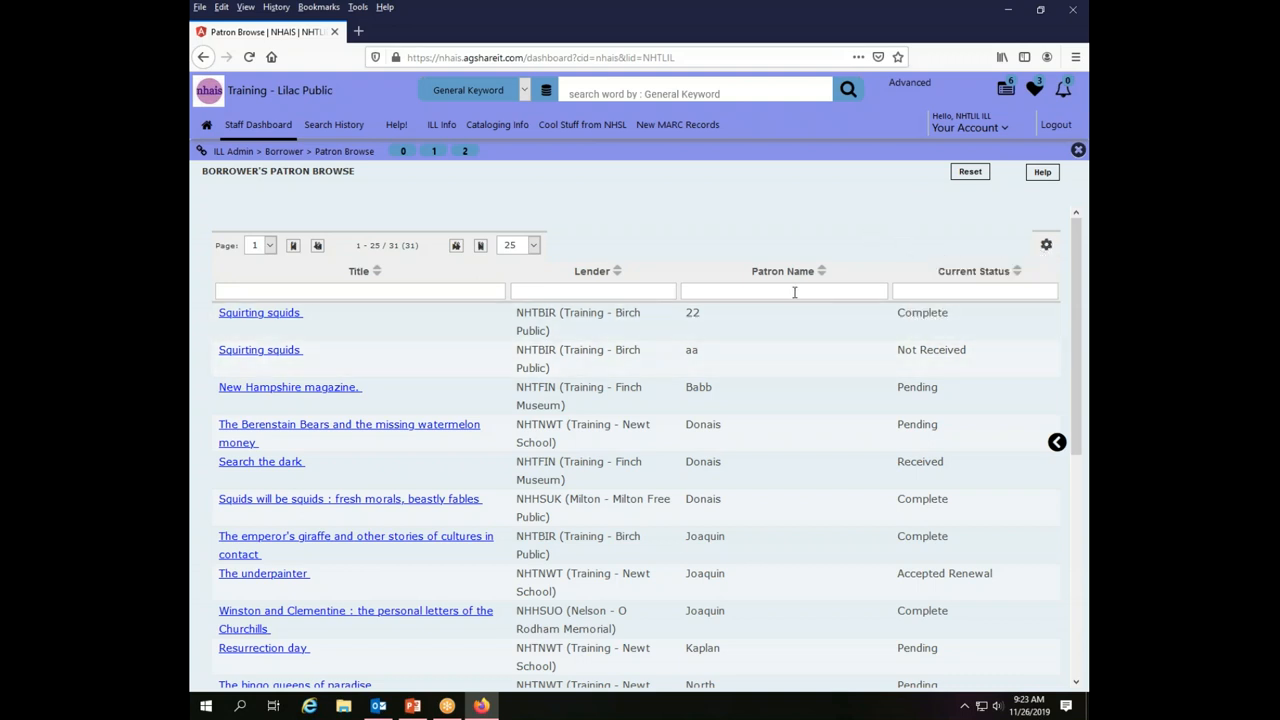
mouse_move(912, 450)
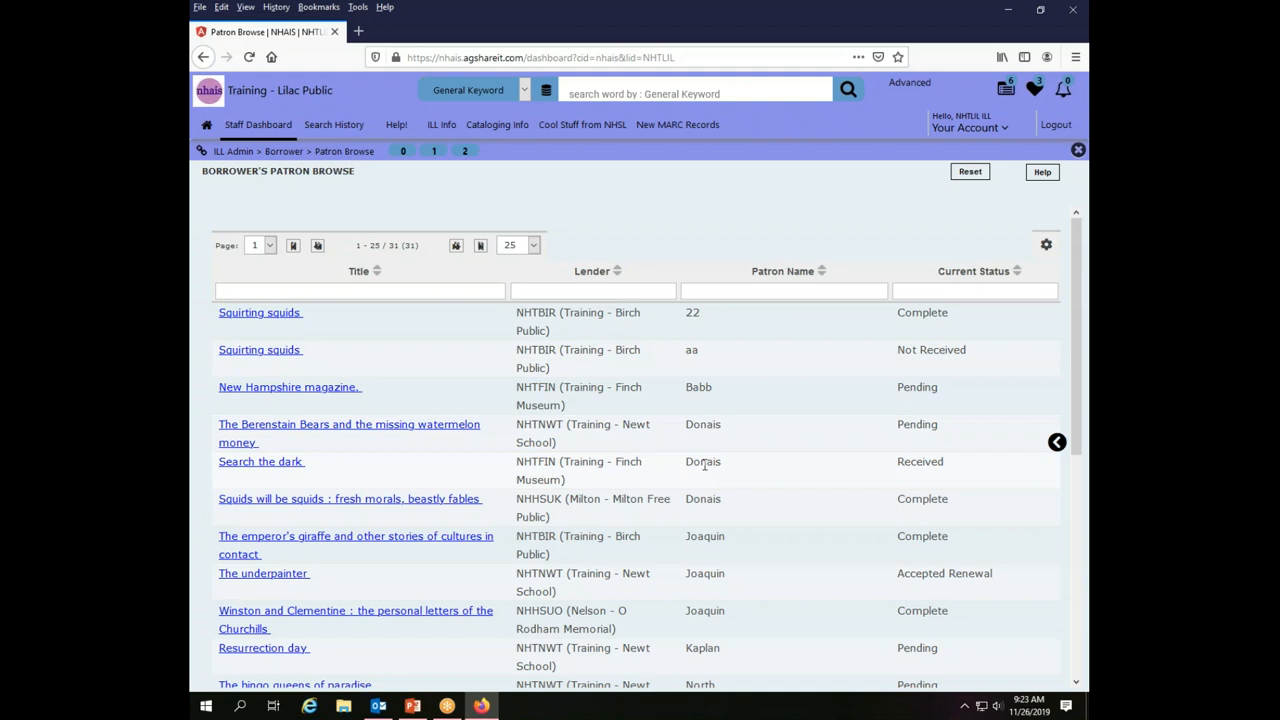
mouse_move(673, 481)
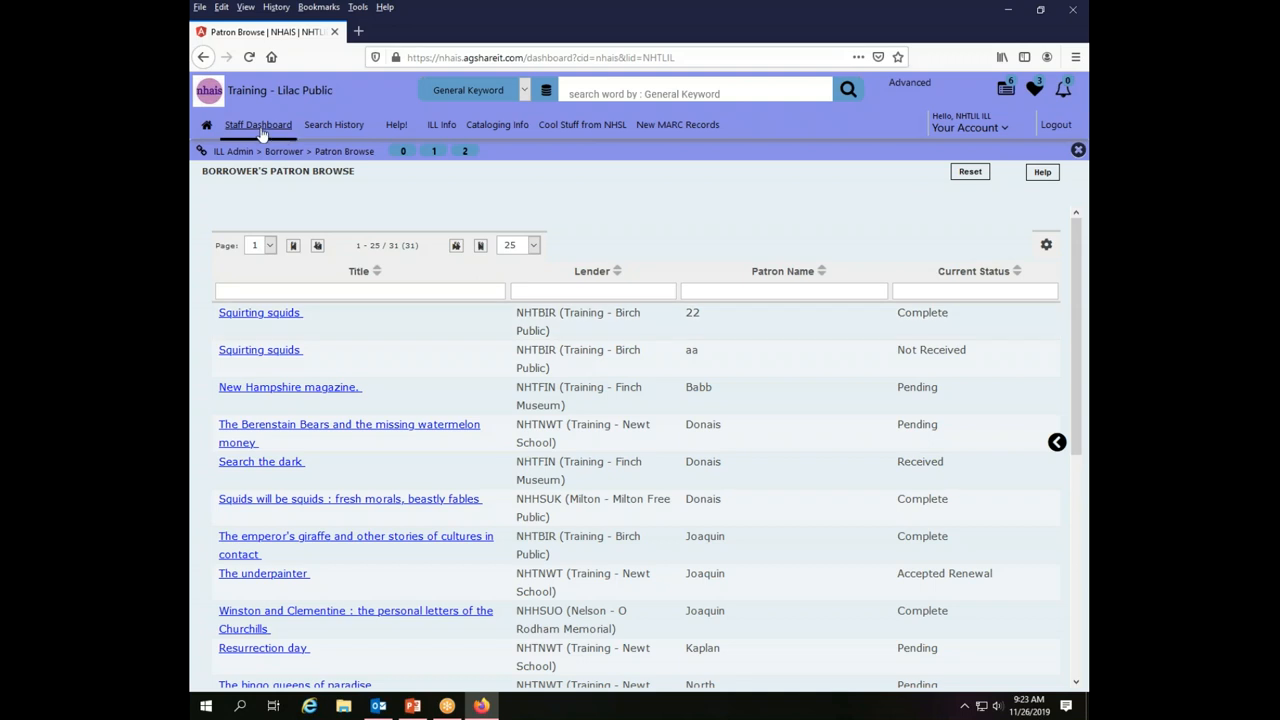
From the Staff Dashboard, open the Lender's Title Browse with 14 requests.
left_click(258, 124)
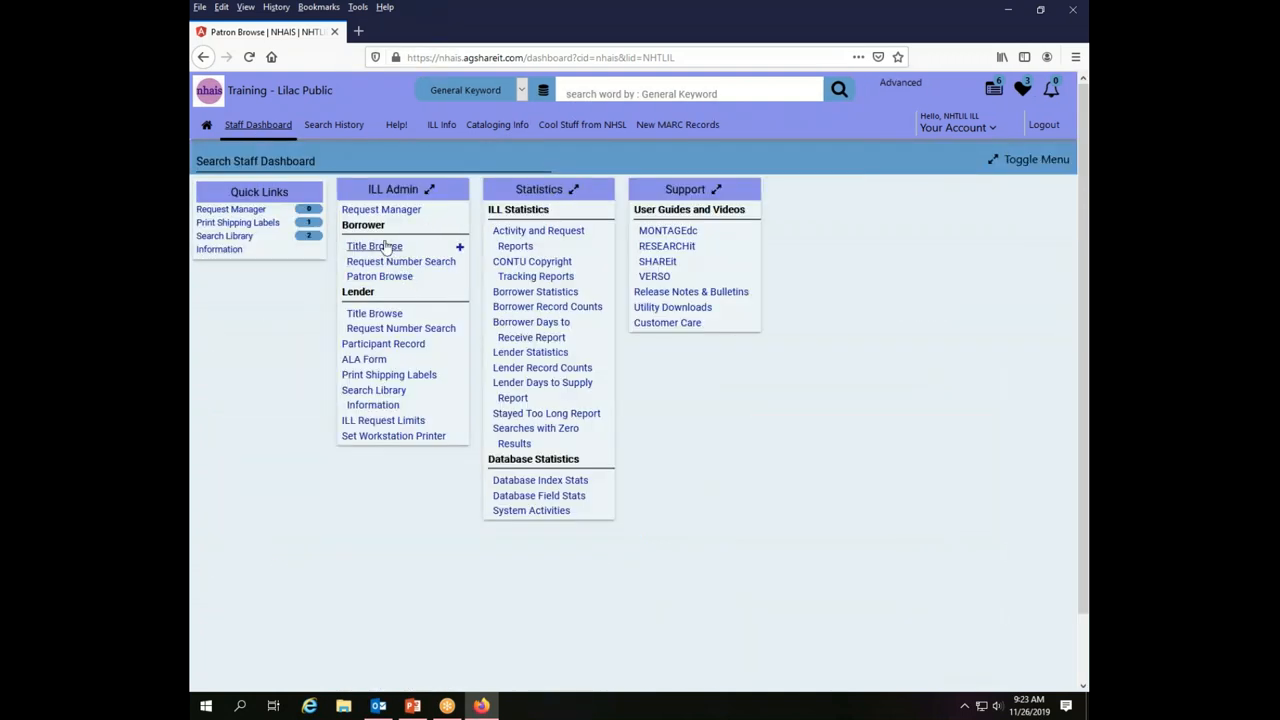
mouse_move(409, 307)
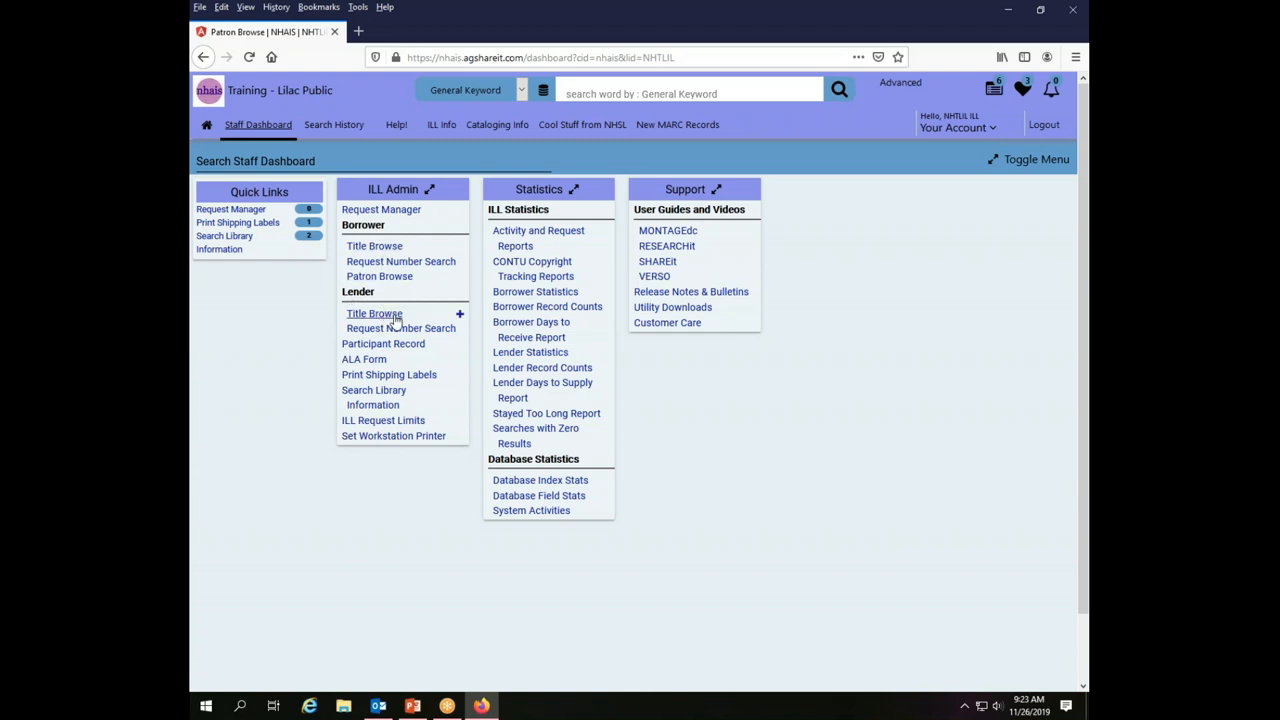
mouse_move(400, 328)
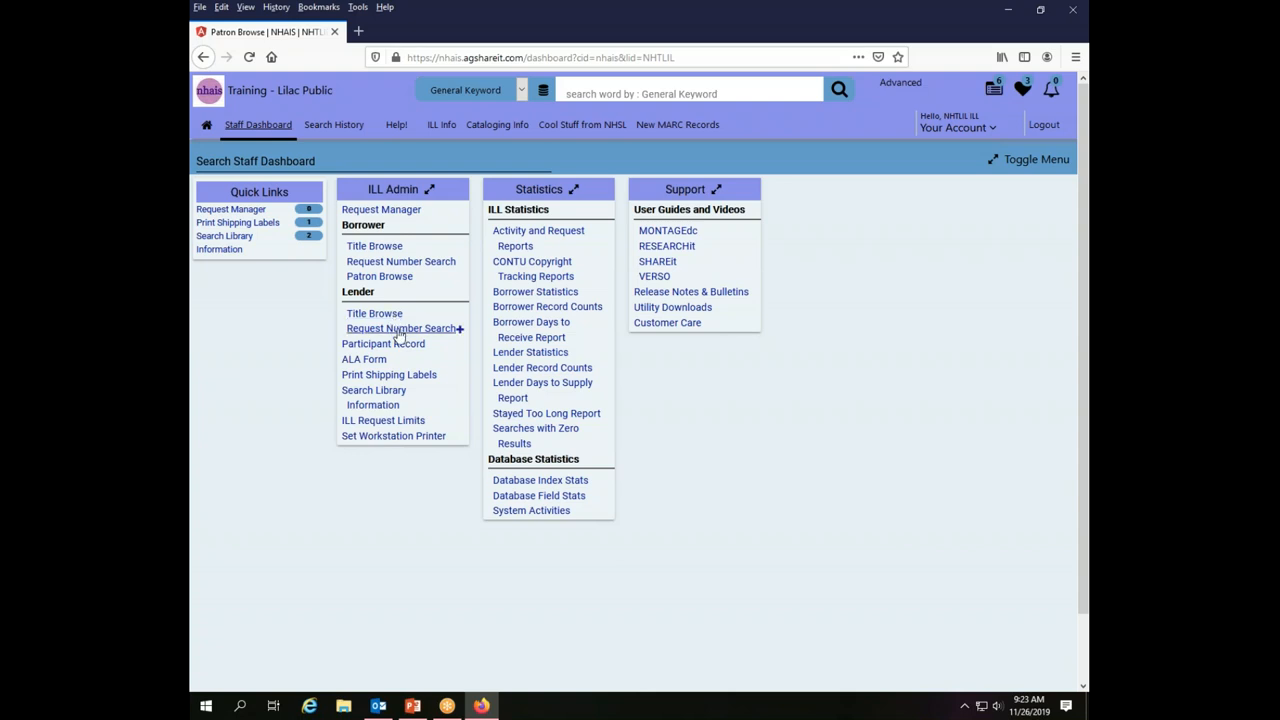
mouse_move(374, 313)
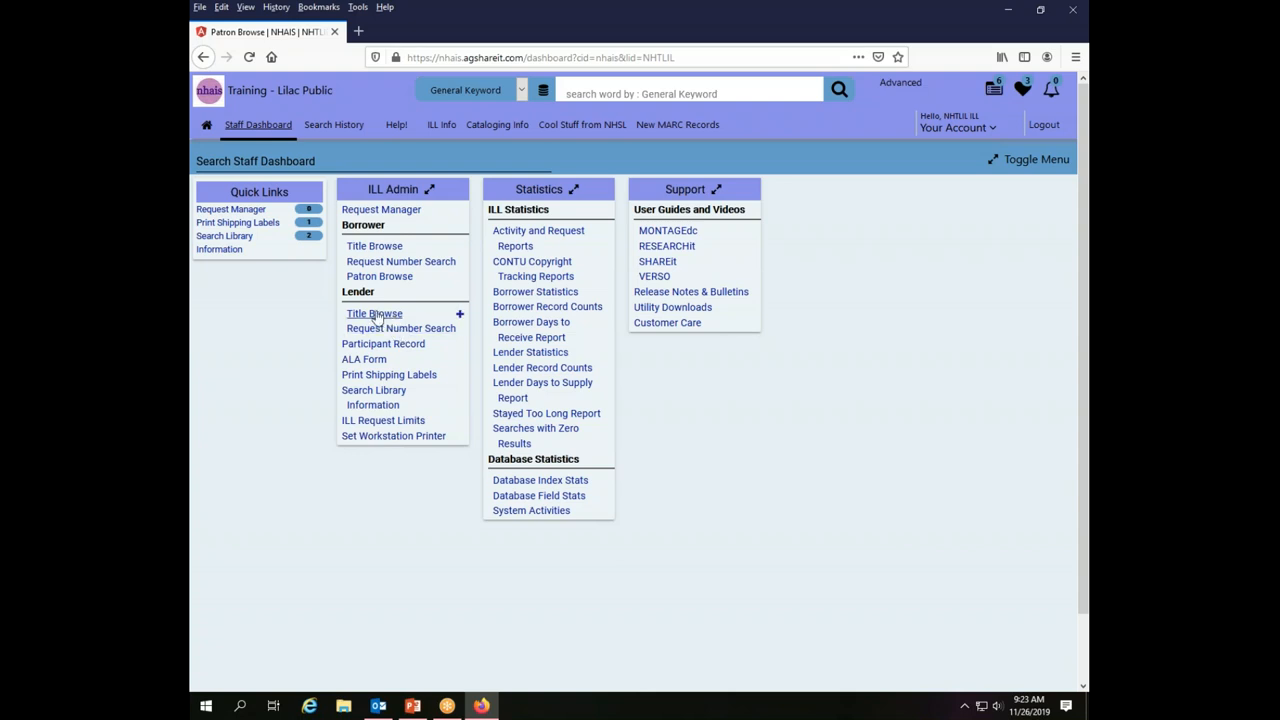
left_click(374, 313)
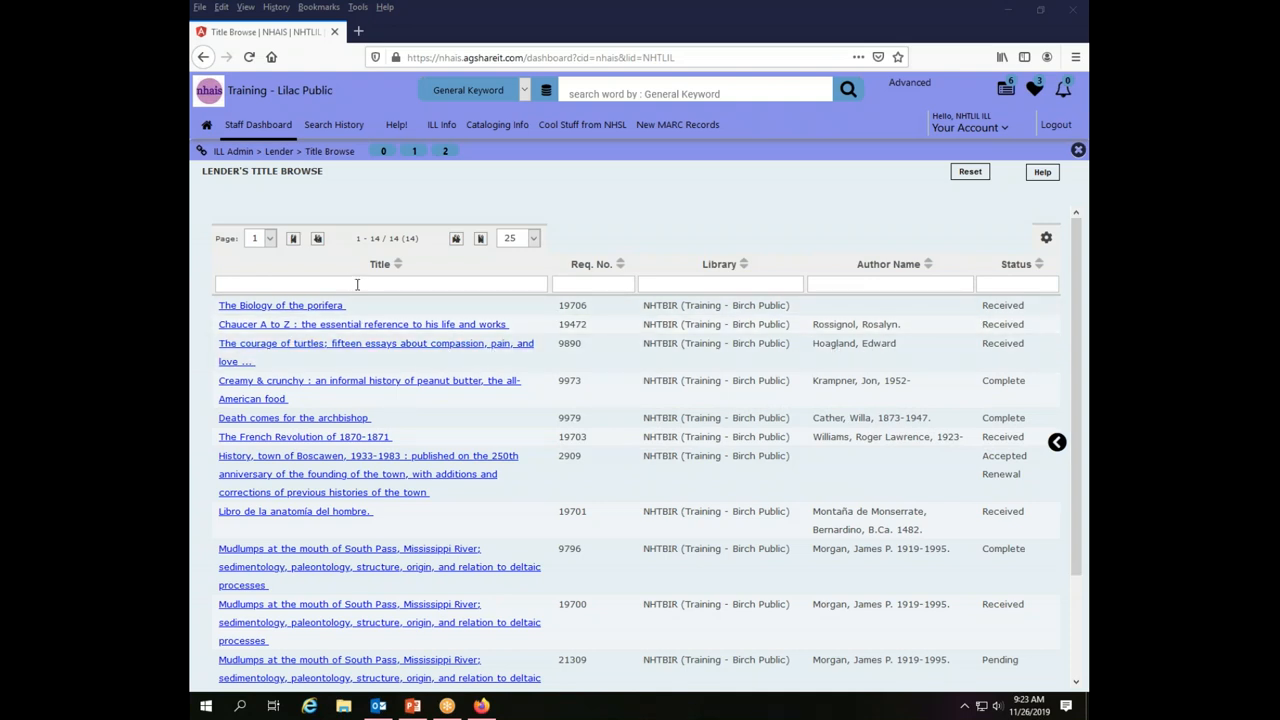
Sort the lender titles by status and filter Req. No. to 19706.
left_click(593, 284)
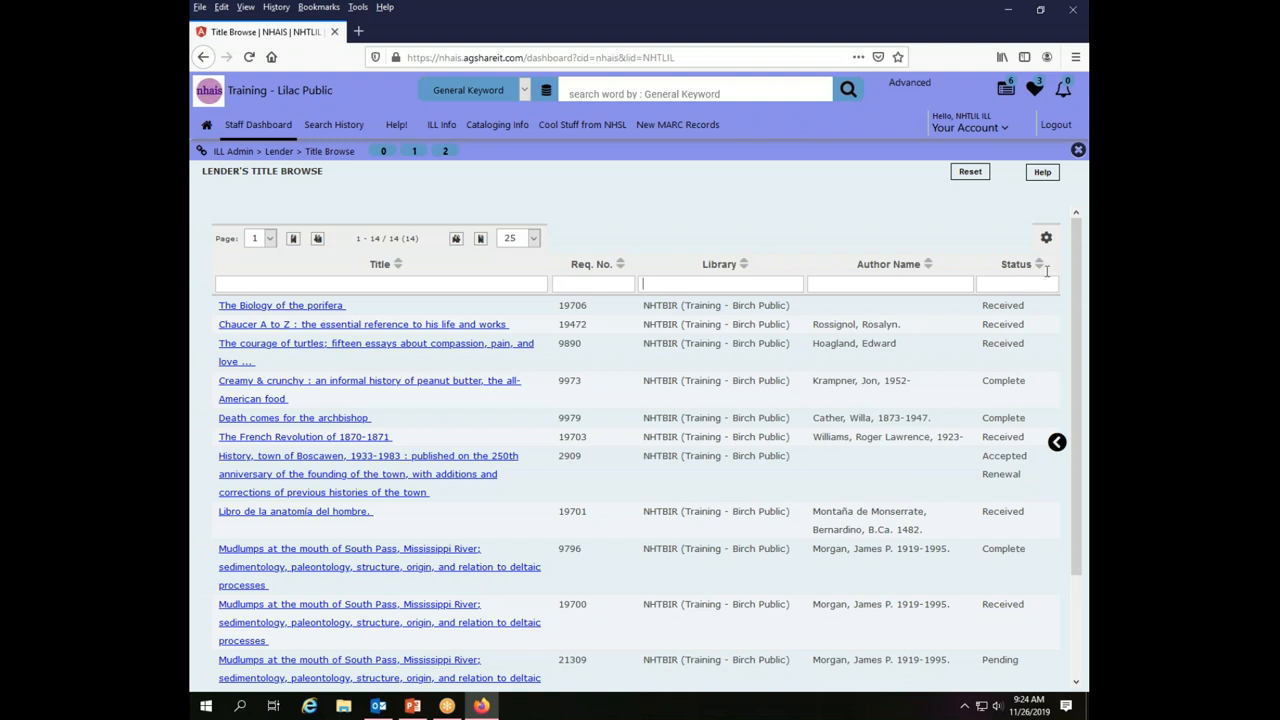
left_click(1016, 264)
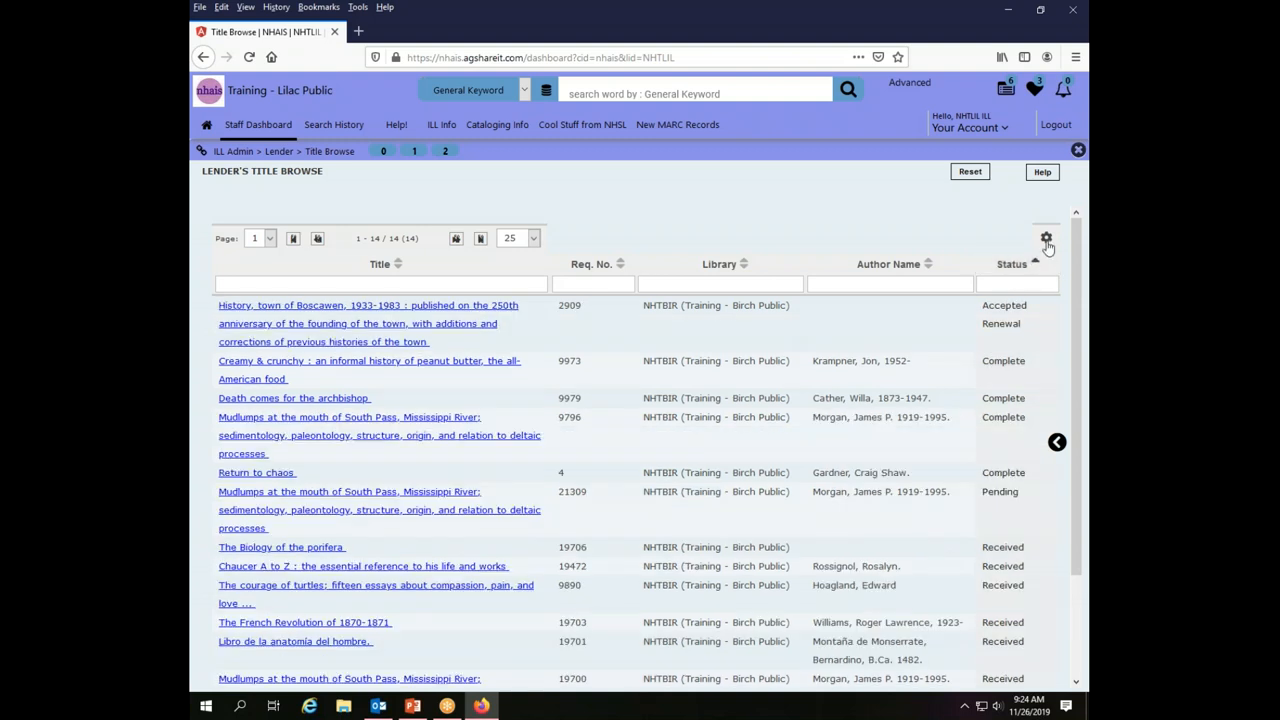
left_click(1046, 238)
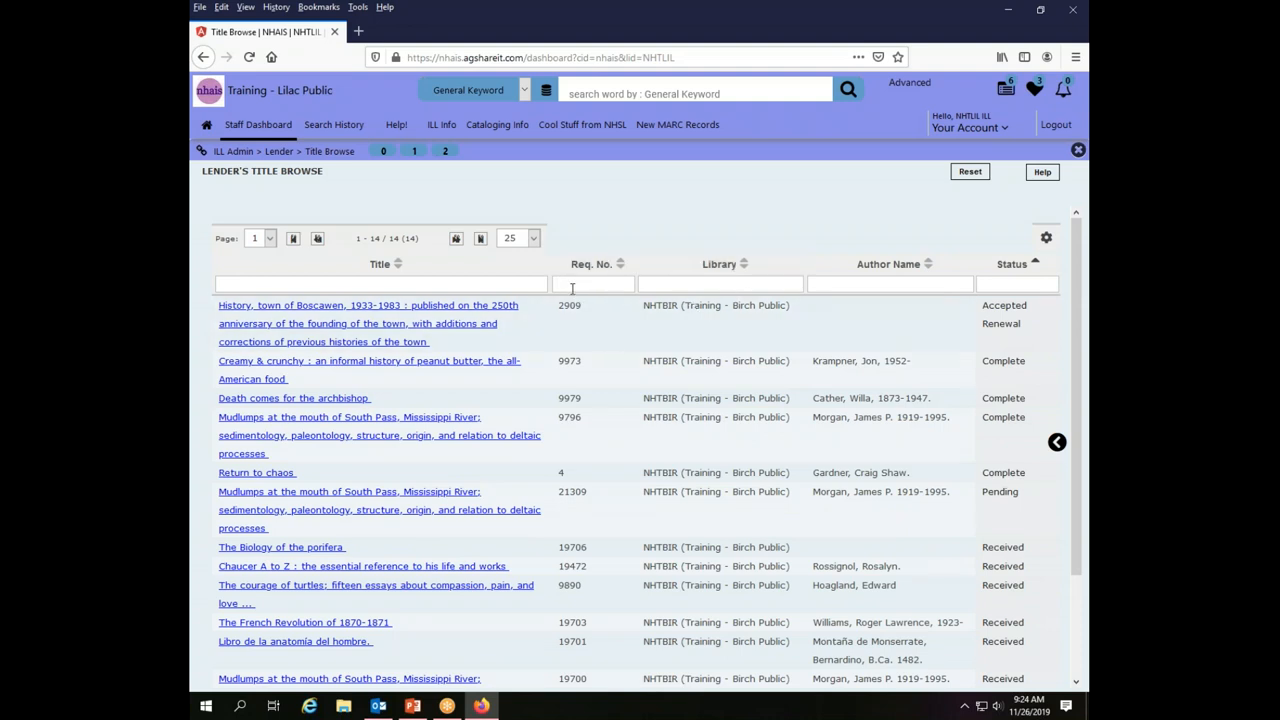
type("19706")
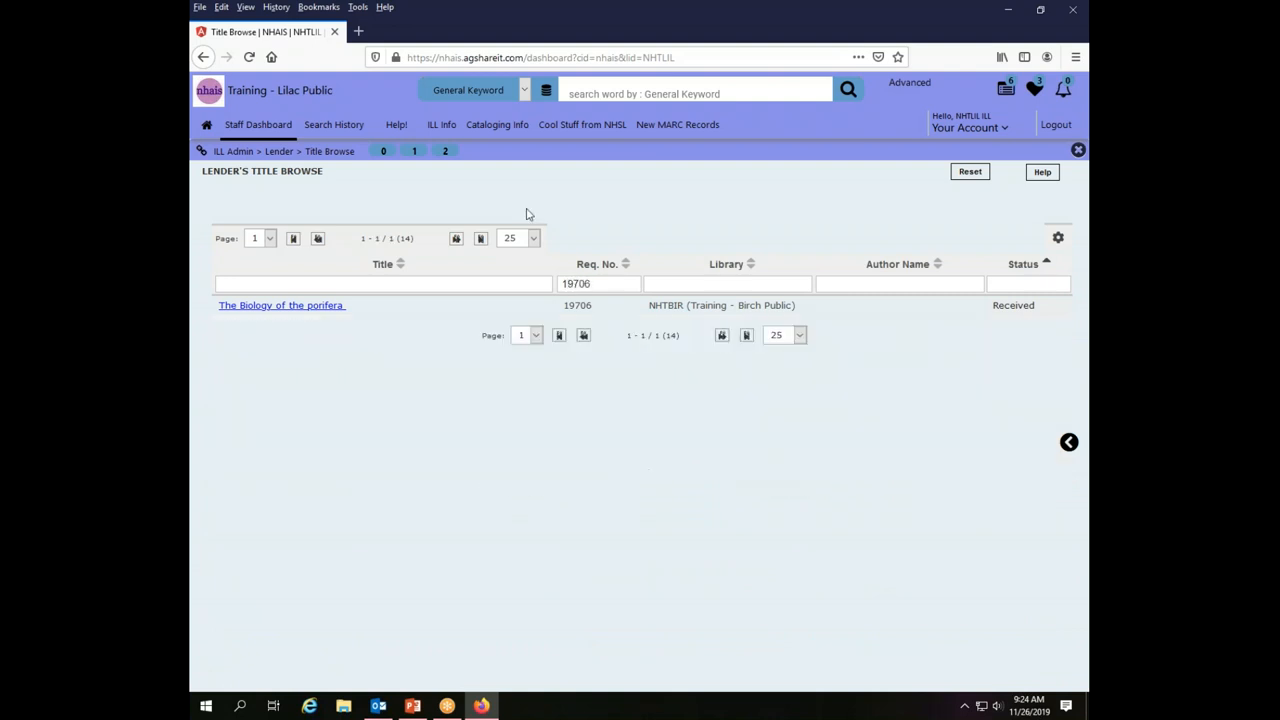
mouse_move(267, 371)
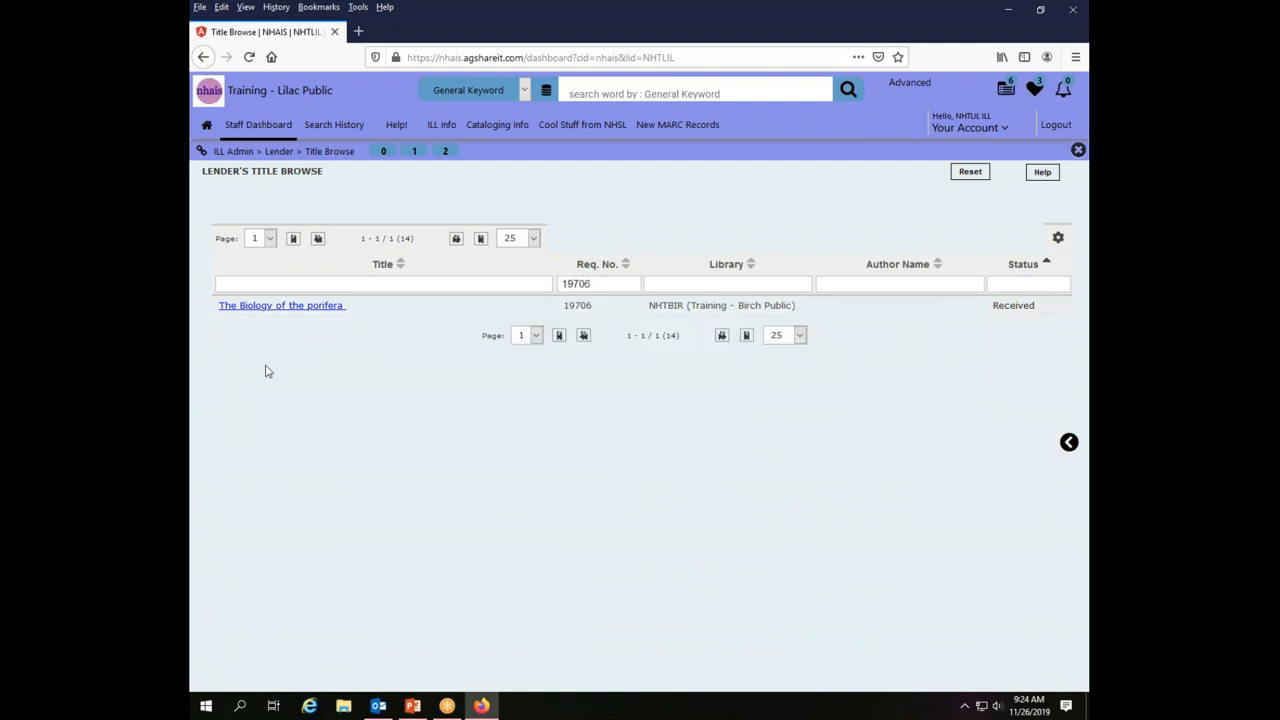
mouse_move(719, 322)
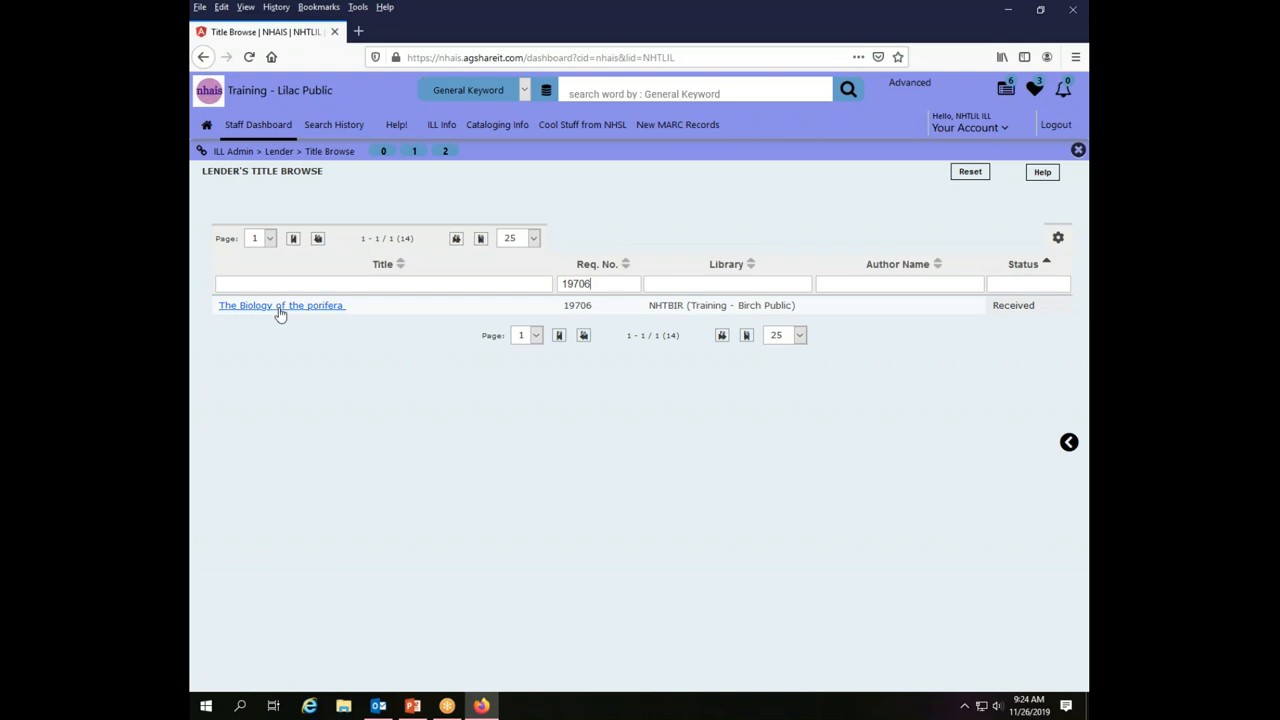
Open the full lender record for 'The Biology of the porifera' (request 19706).
left_click(281, 305)
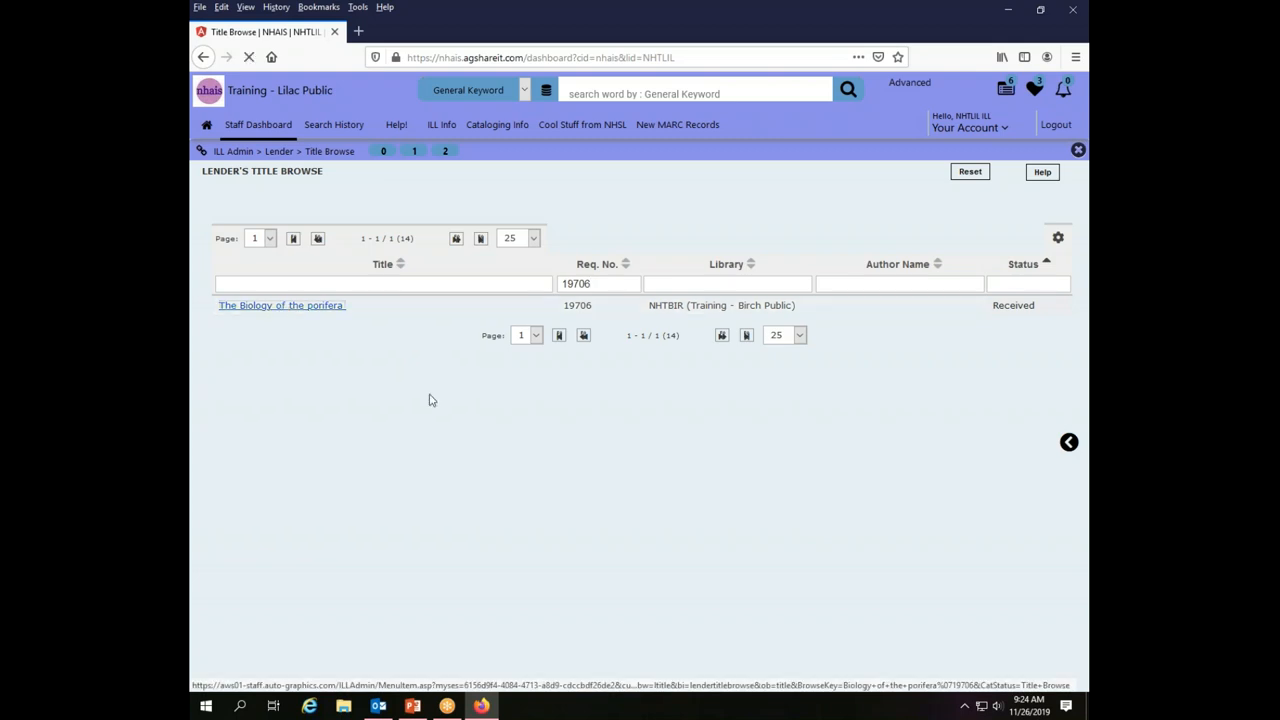
left_click(281, 305)
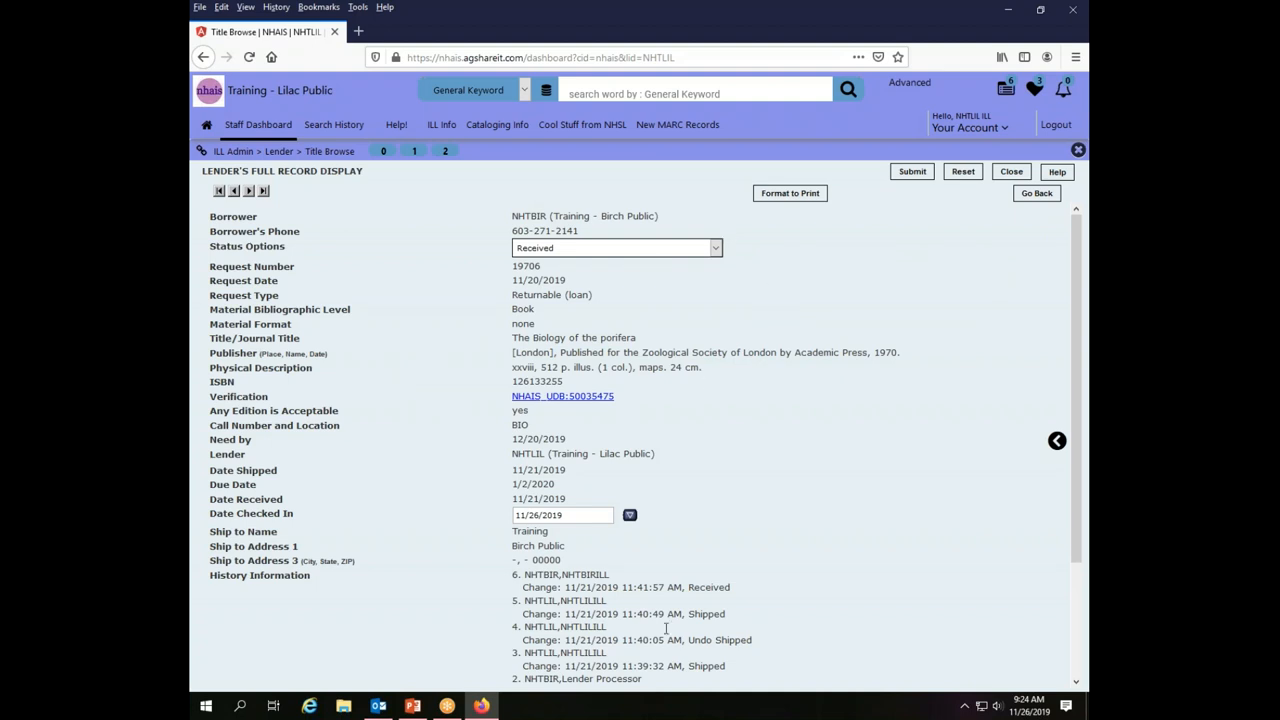
mouse_move(857, 311)
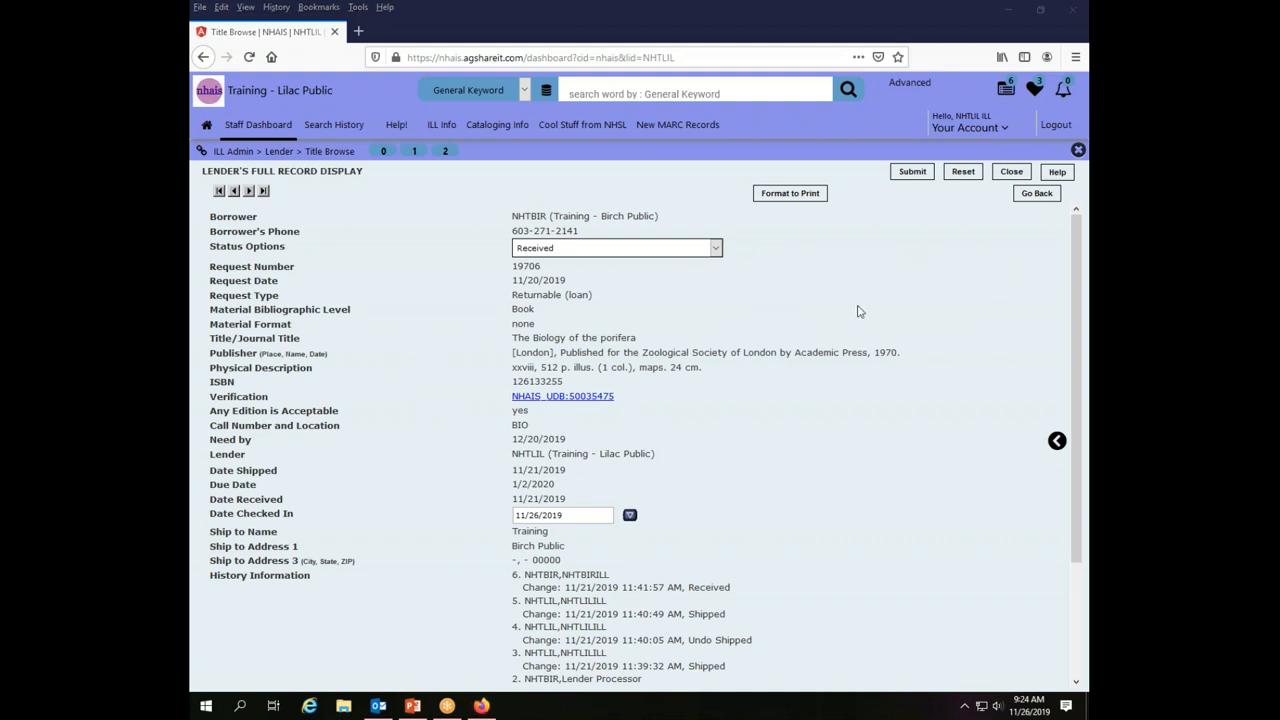
mouse_move(262, 213)
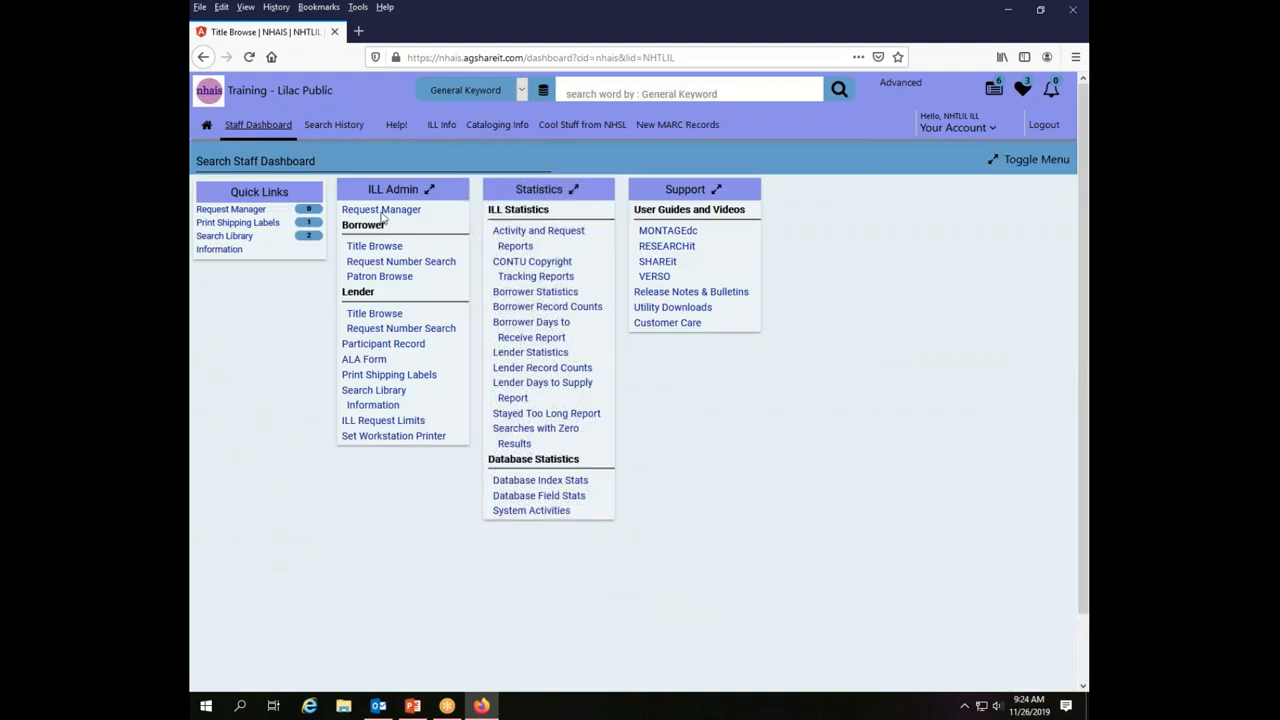
mouse_move(381, 209)
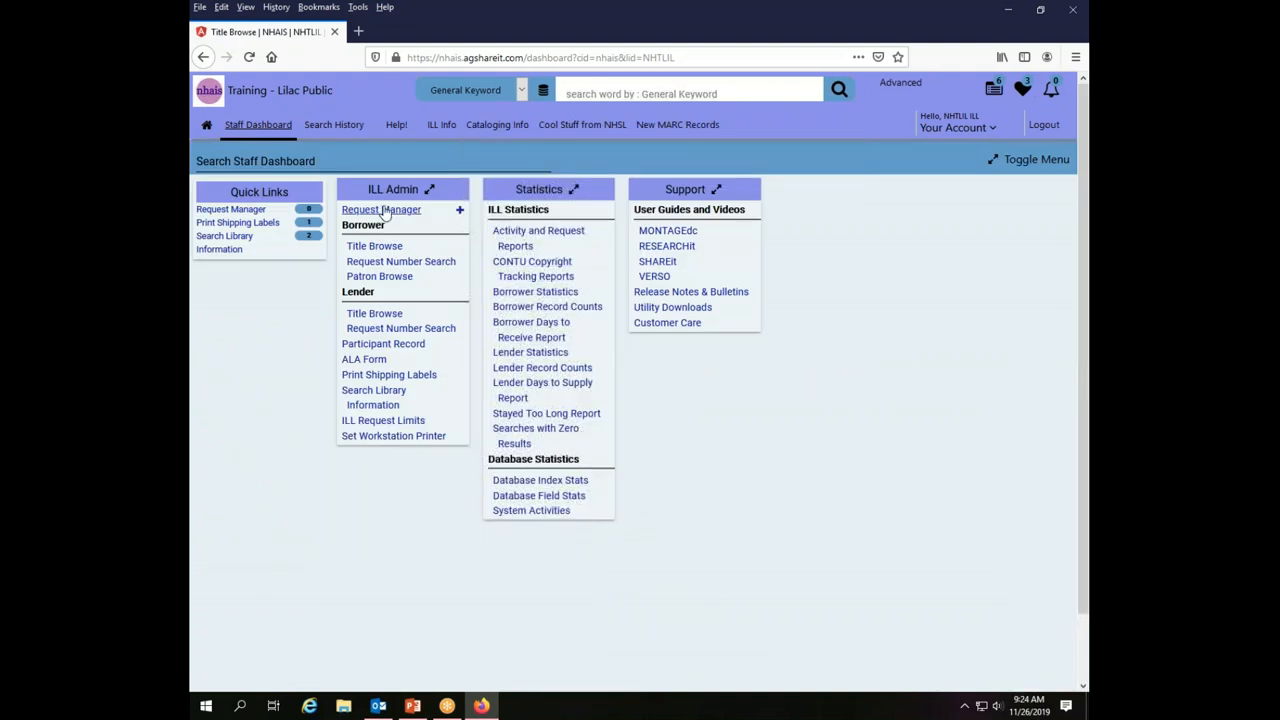
mouse_move(388, 222)
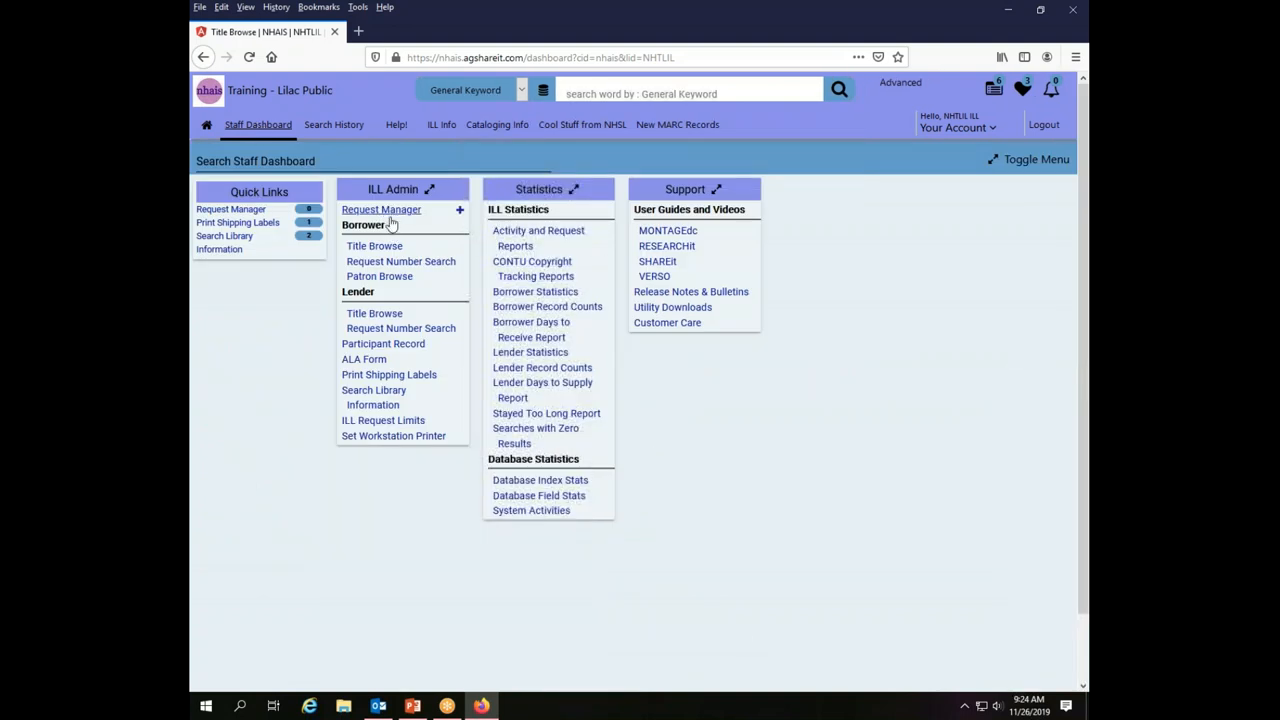
mouse_move(391, 281)
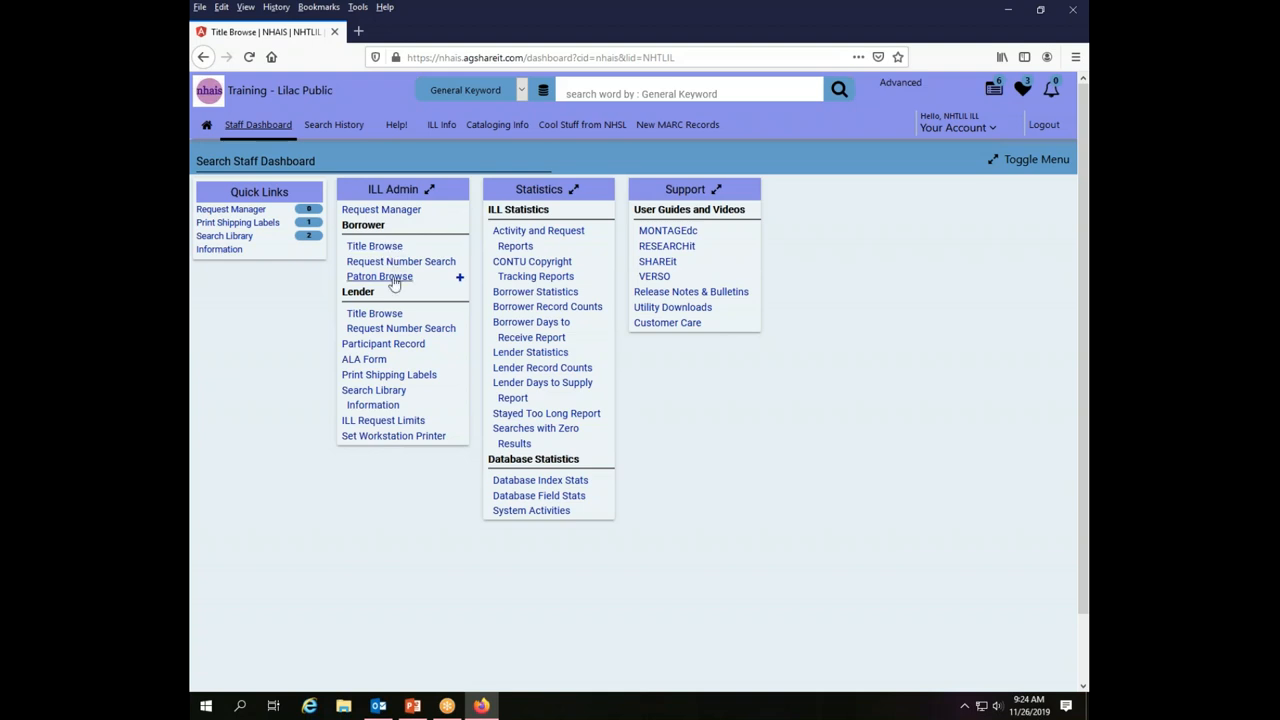
mouse_move(398, 305)
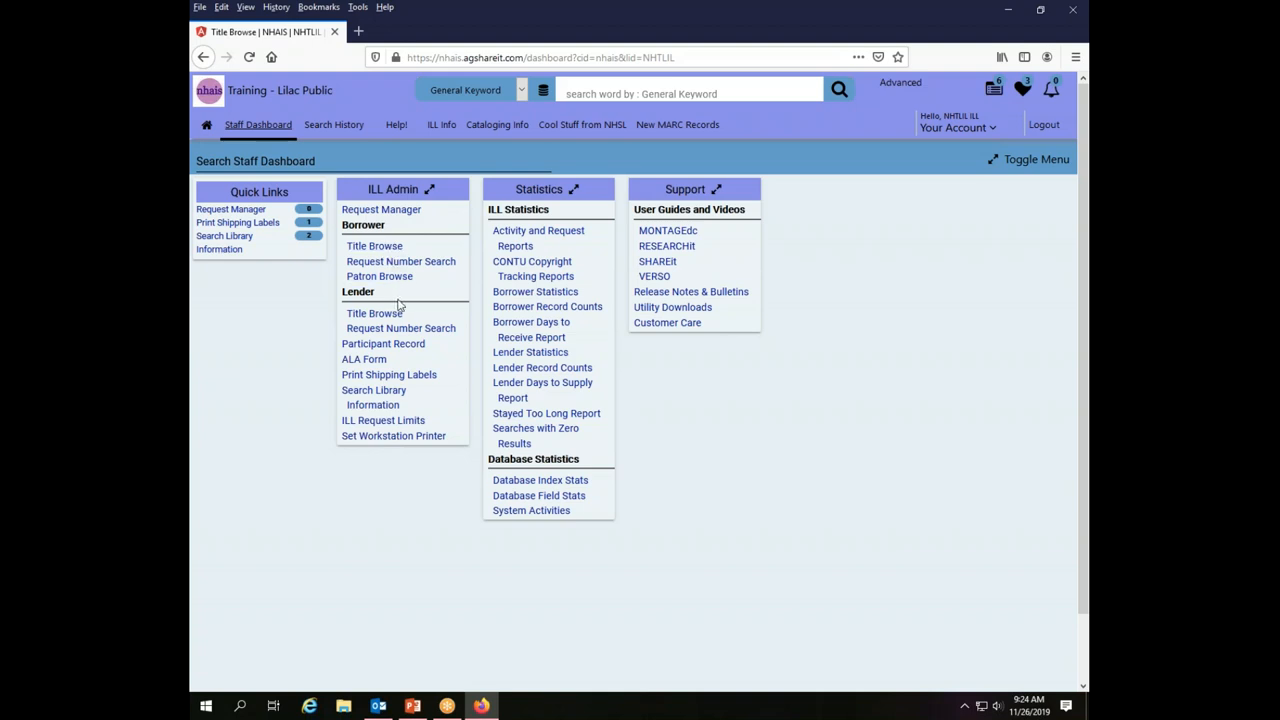
mouse_move(403, 328)
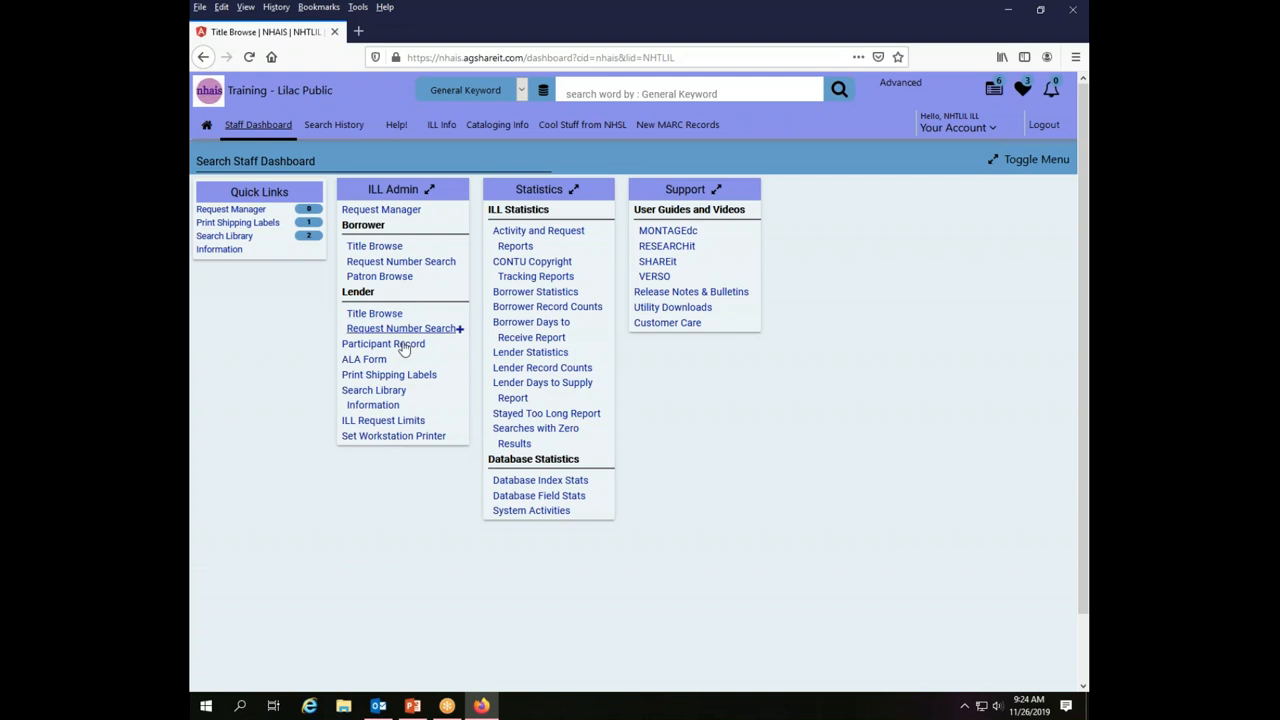
Open Borrower's Request Number Search from the ILL Admin dashboard section.
left_click(400, 328)
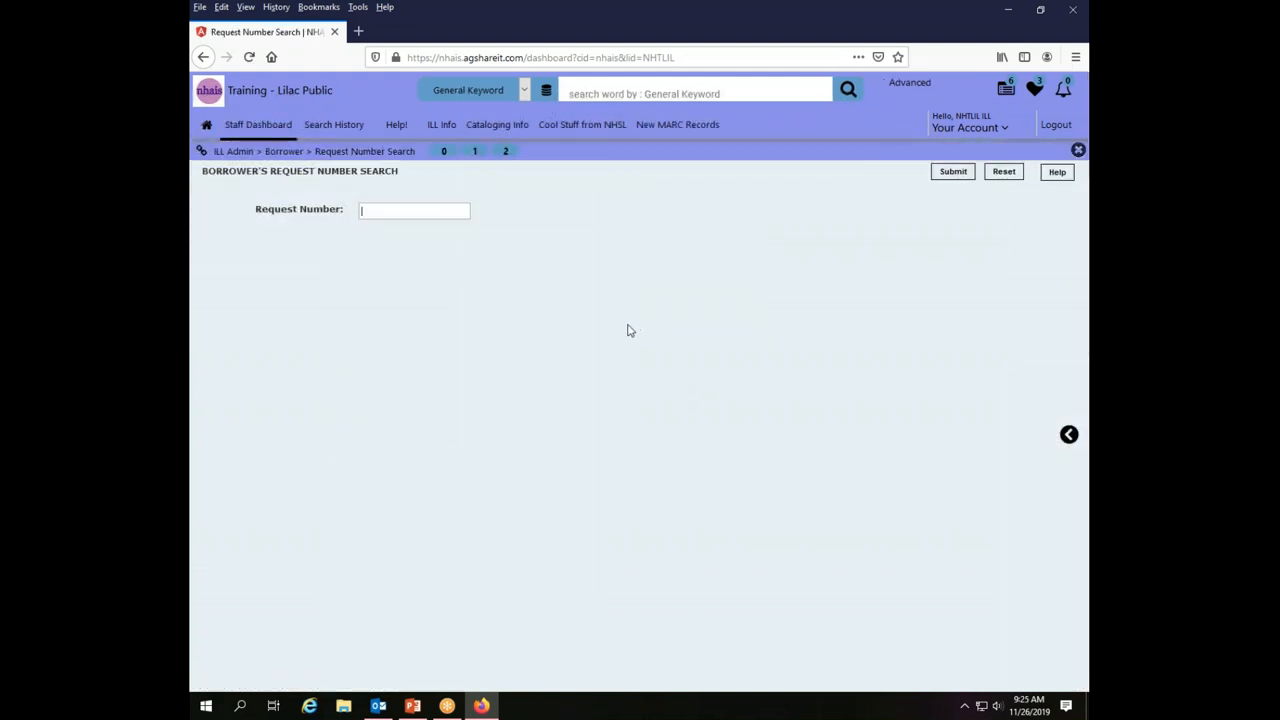
Enter request number 1453 from the autocomplete list and submit the search.
type("1")
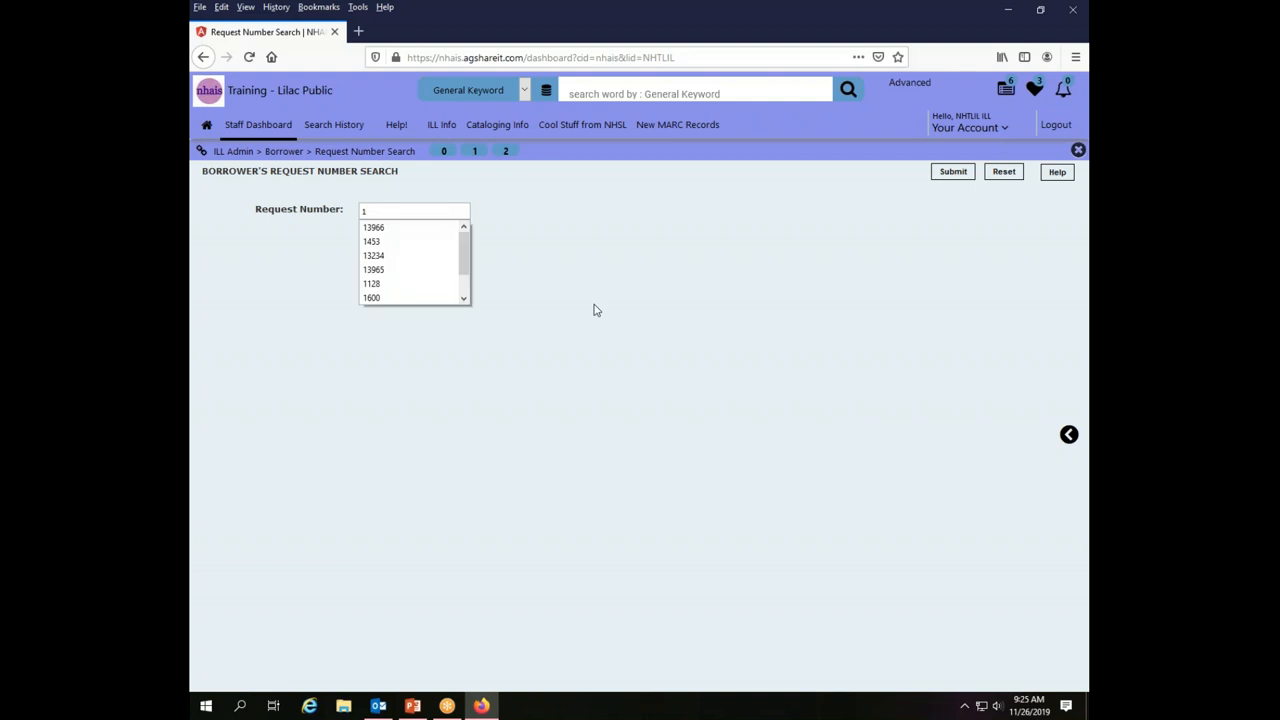
left_click(372, 241)
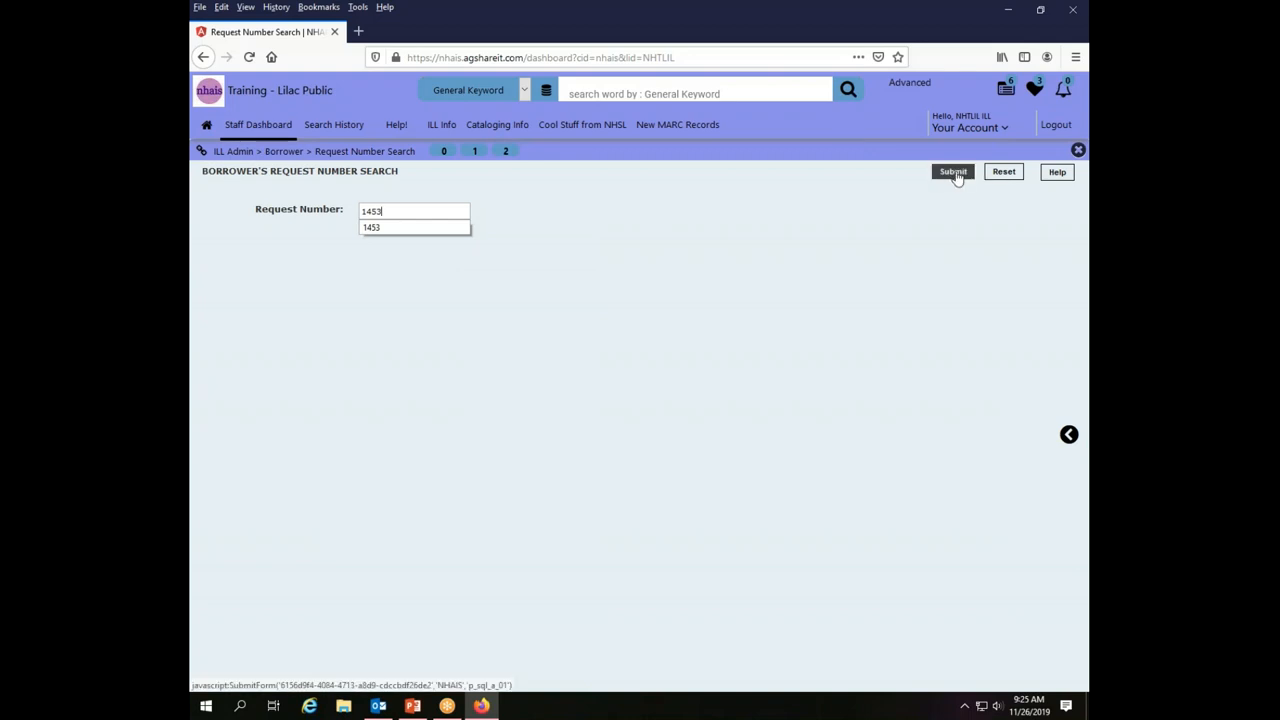
left_click(952, 171)
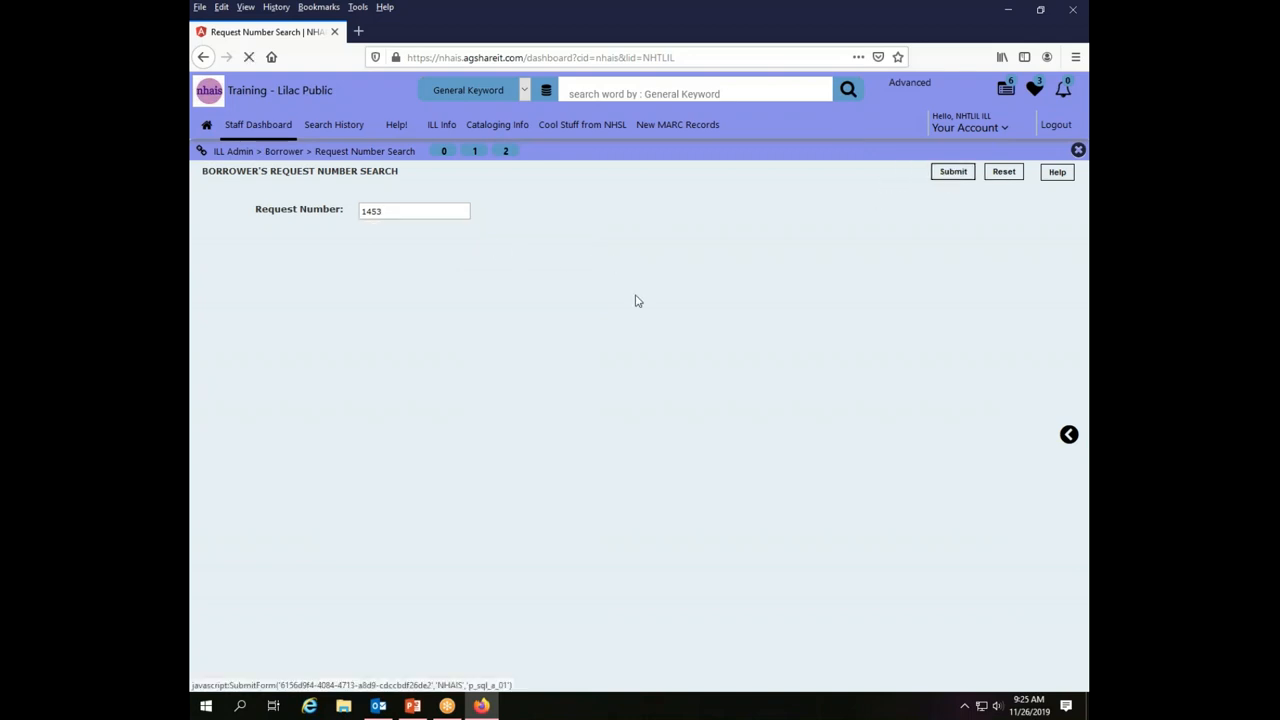
Load the request 1453 result, showing 'Request Number not found'.
left_click(952, 171)
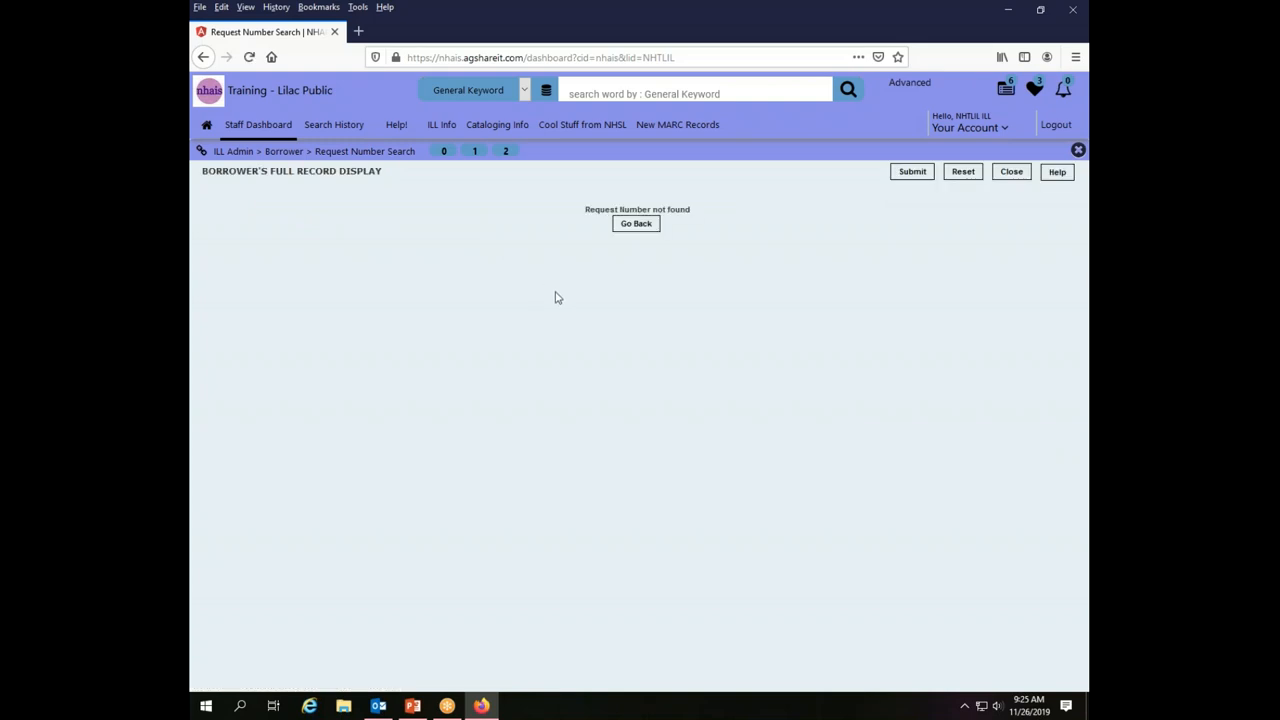
mouse_move(551, 307)
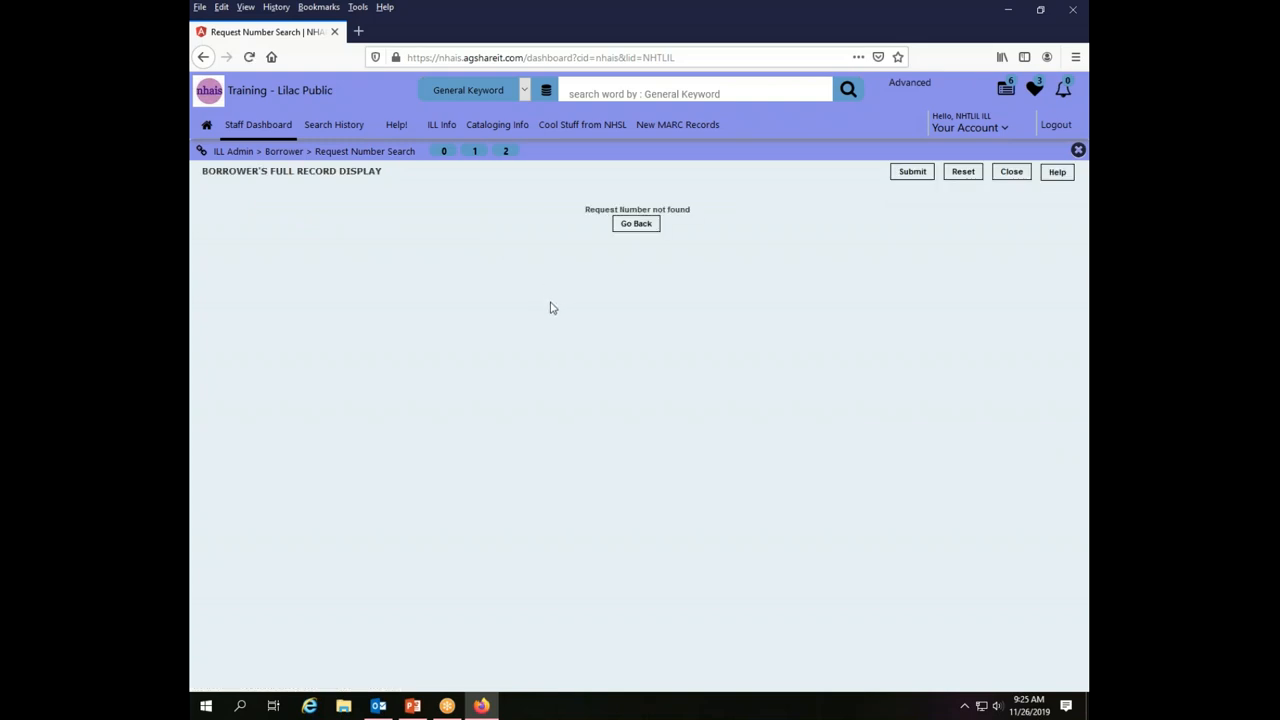
mouse_move(645, 467)
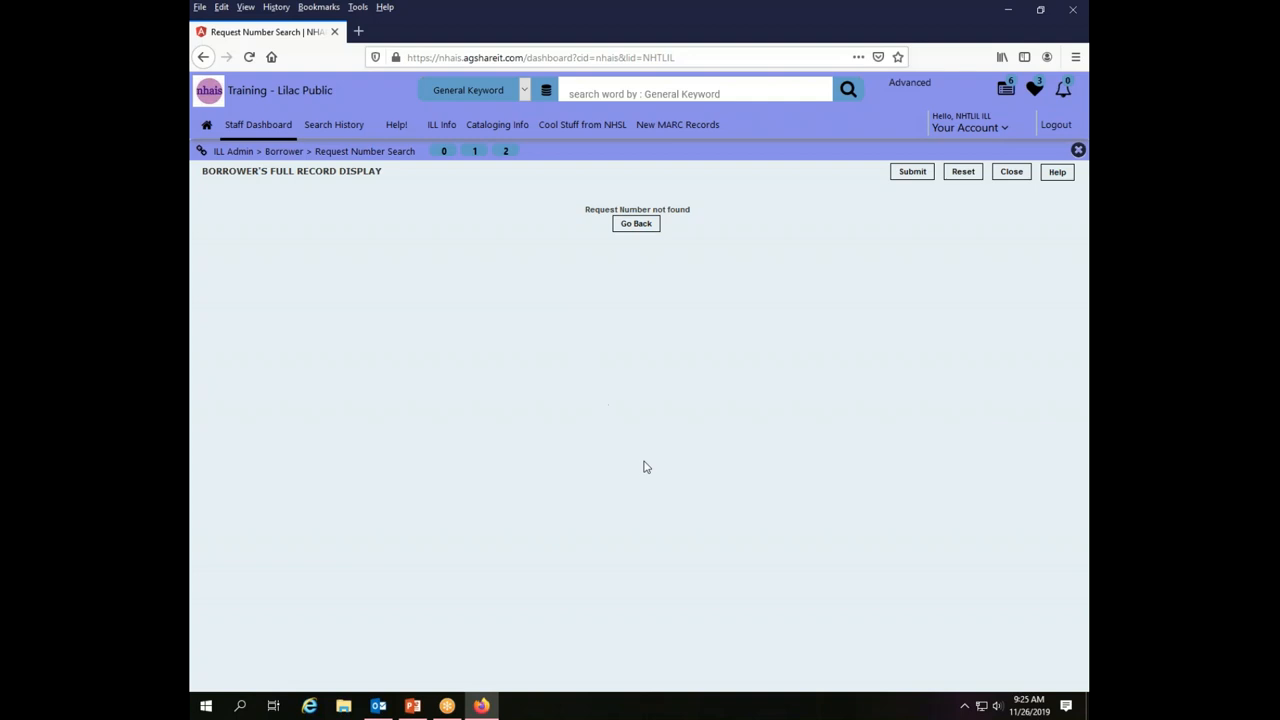
mouse_move(641, 460)
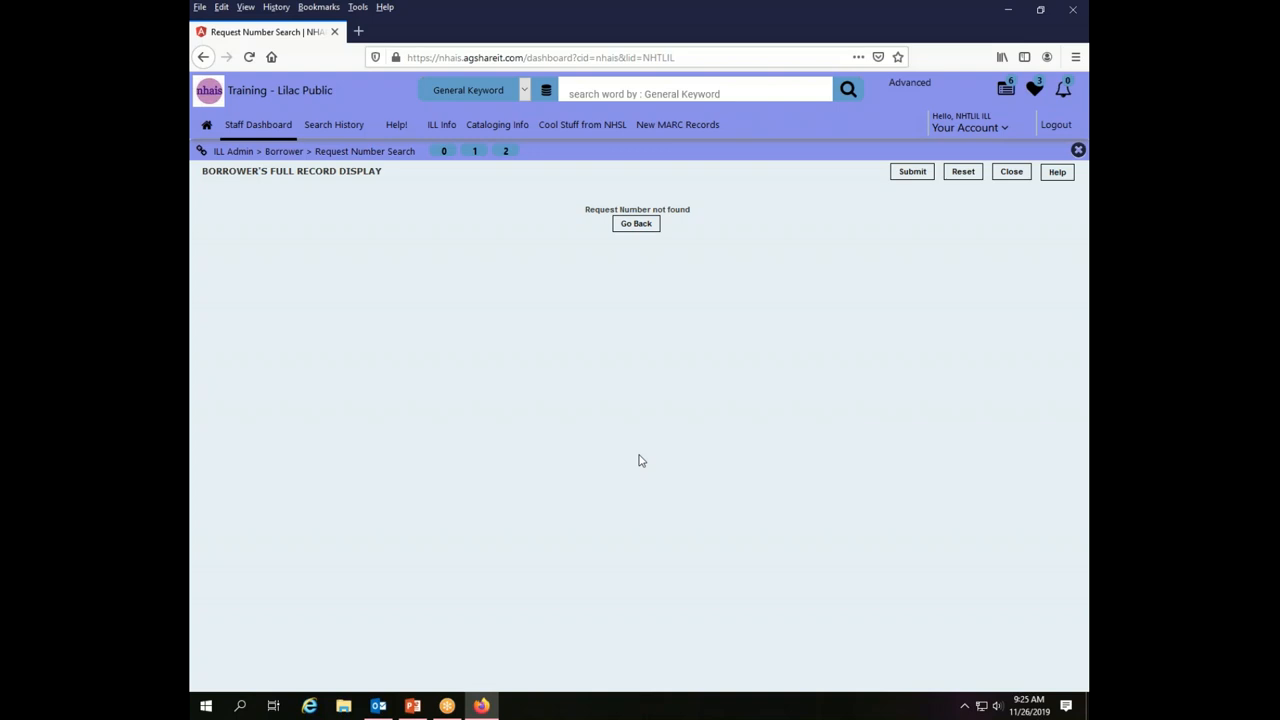
mouse_move(606, 451)
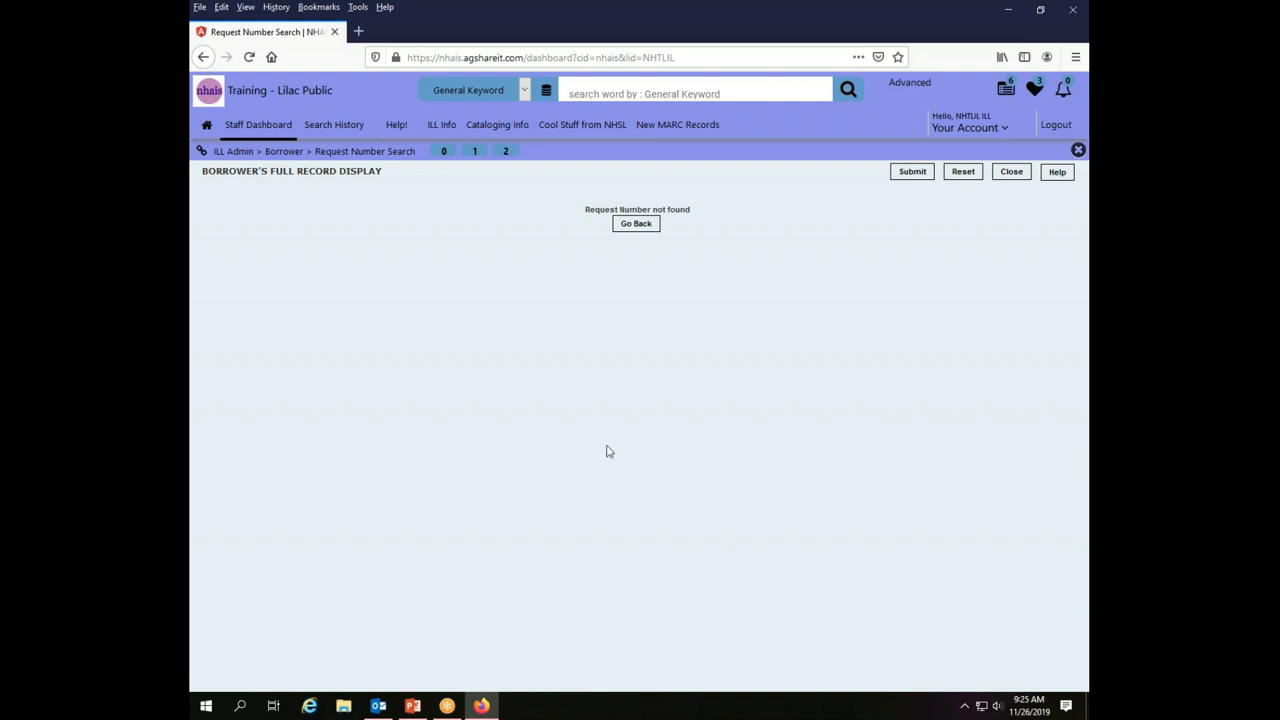
mouse_move(313, 166)
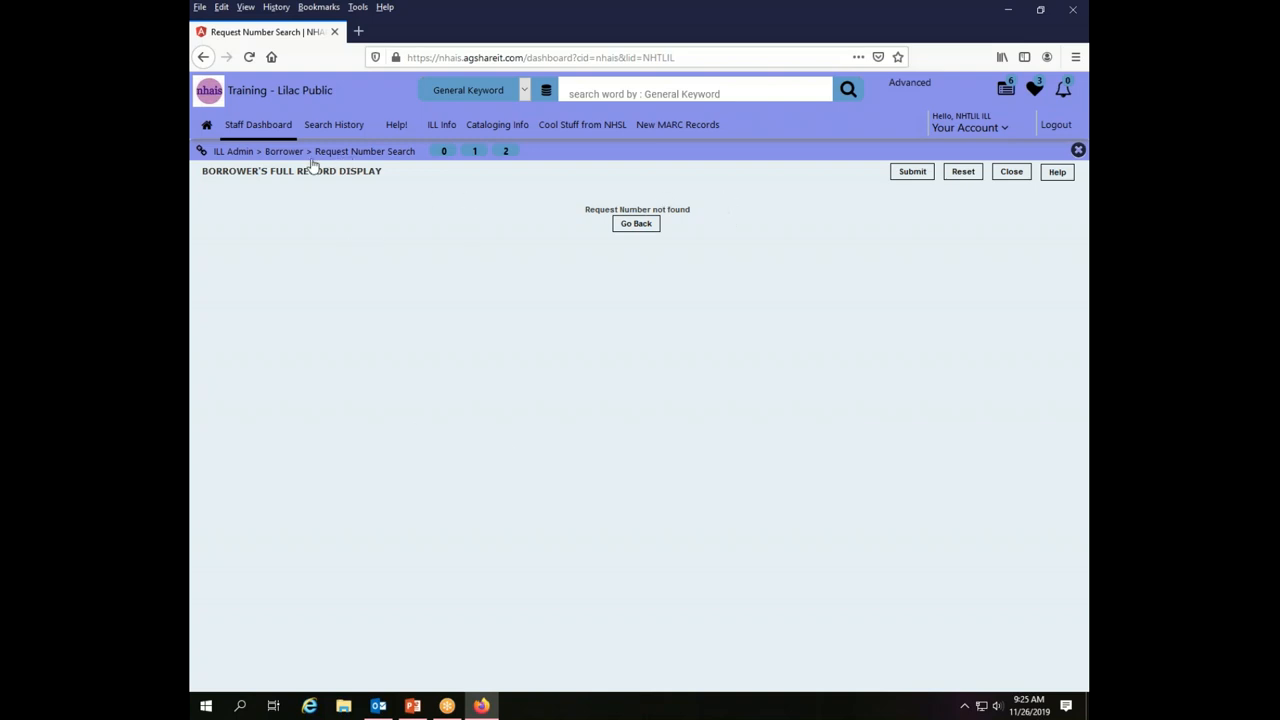
mouse_move(473, 286)
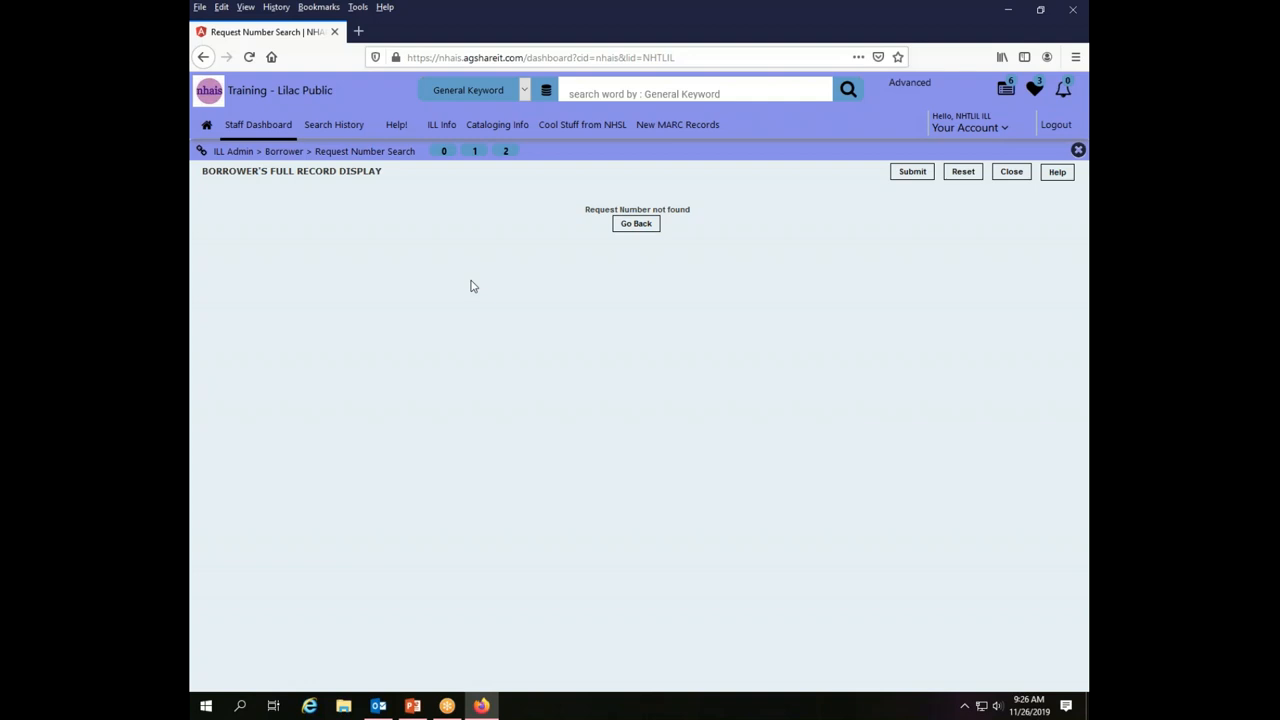
mouse_move(499, 349)
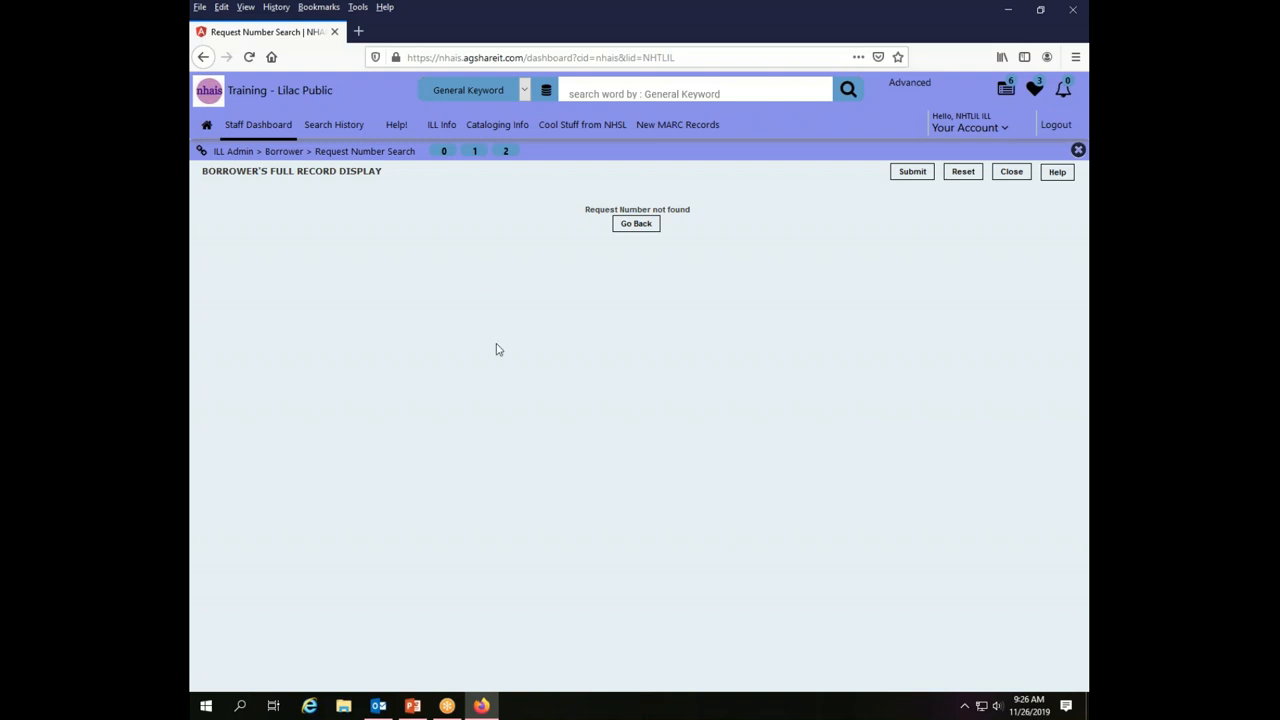
mouse_move(548, 288)
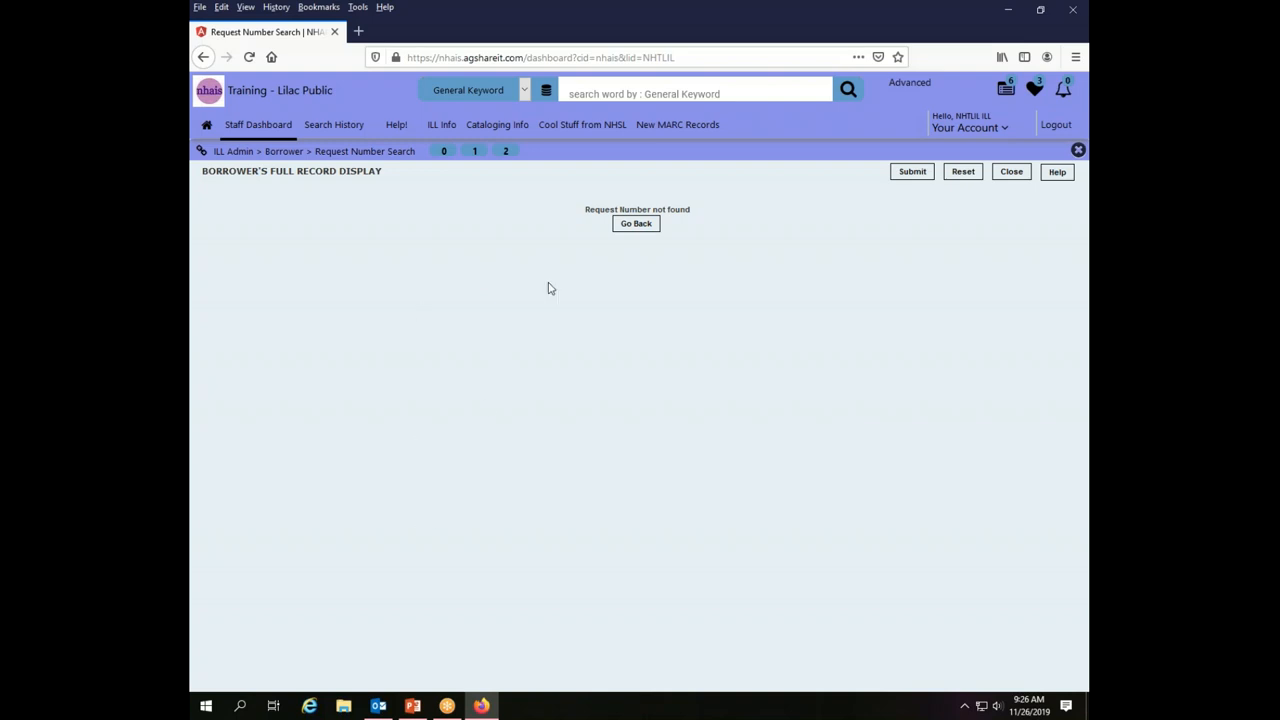
left_click(636, 223)
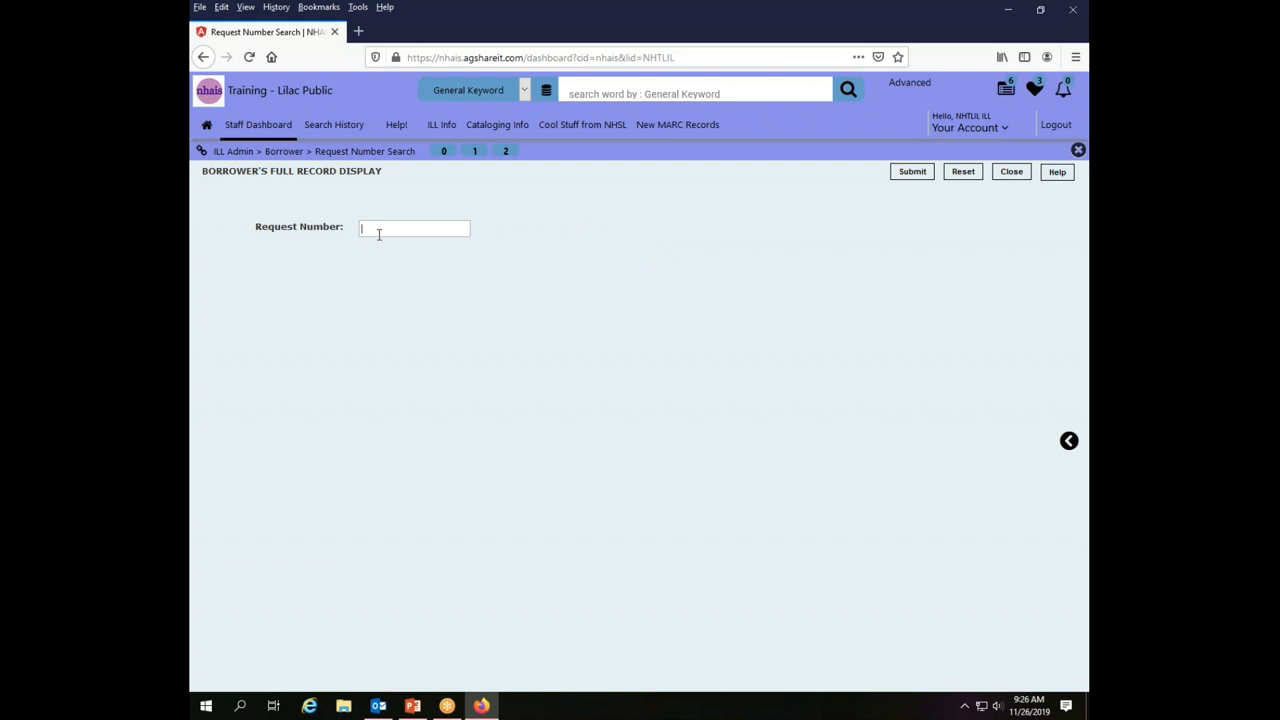
type("14")
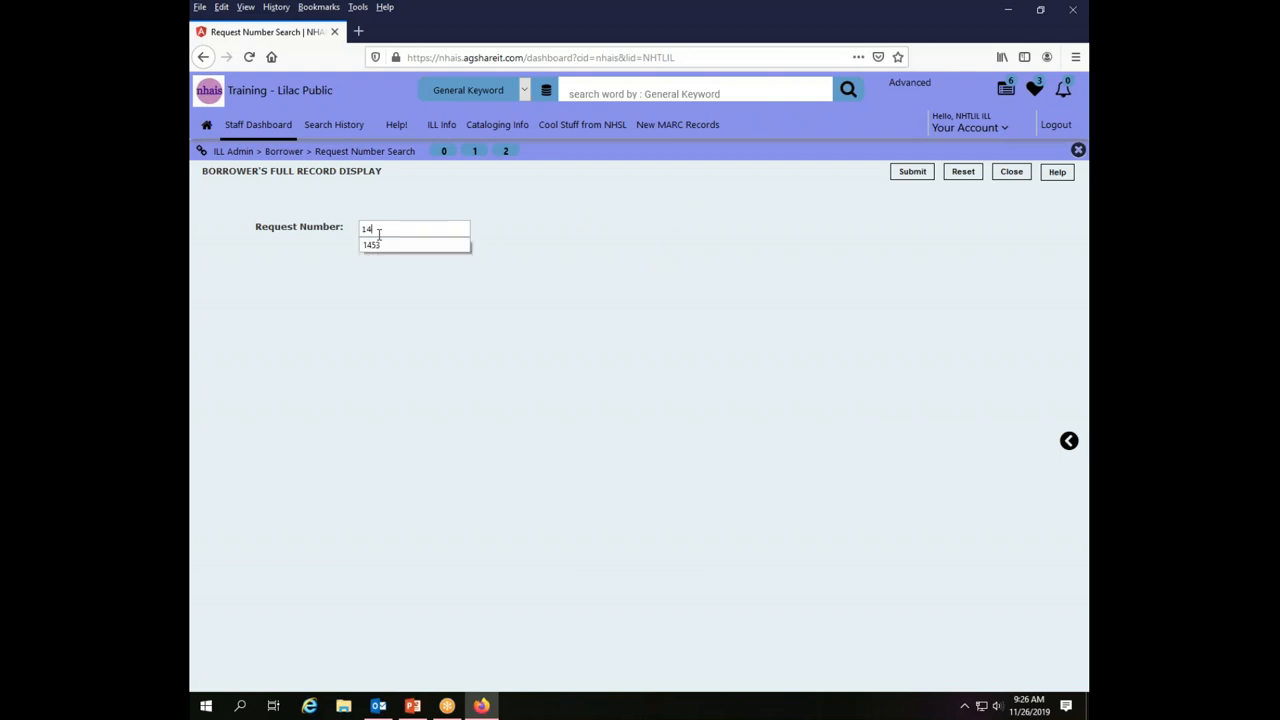
type("53")
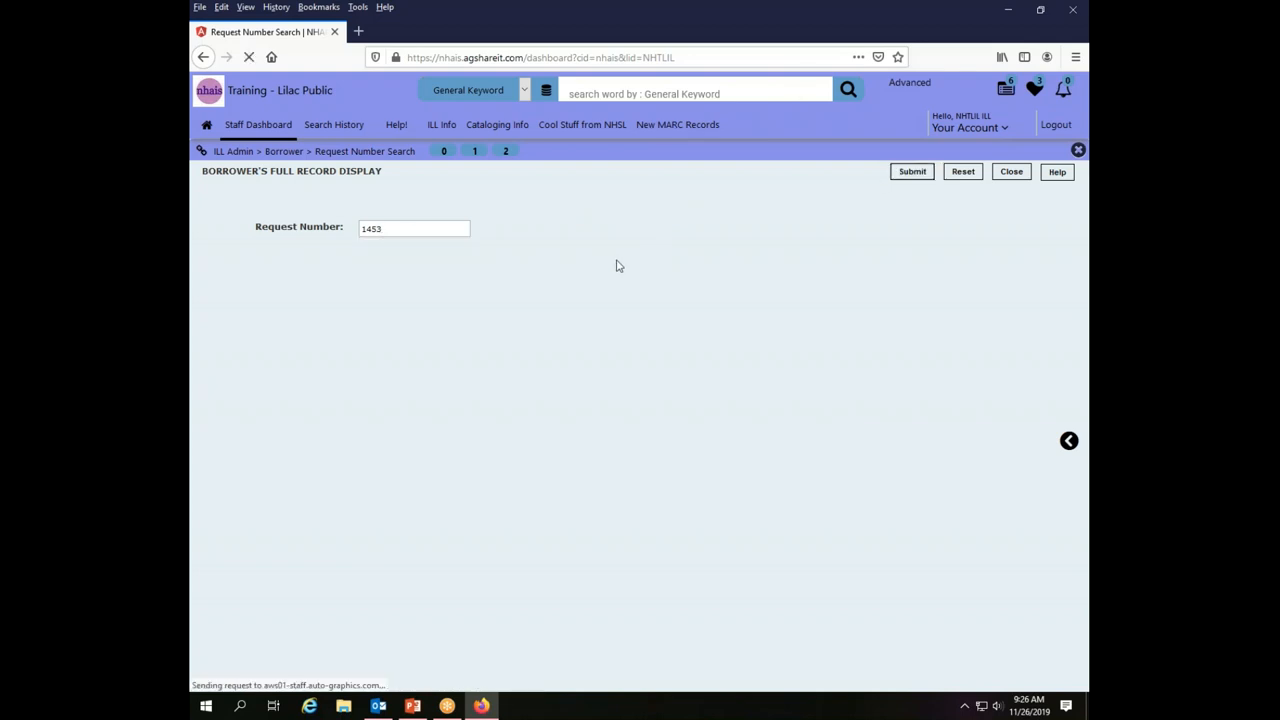
left_click(911, 171)
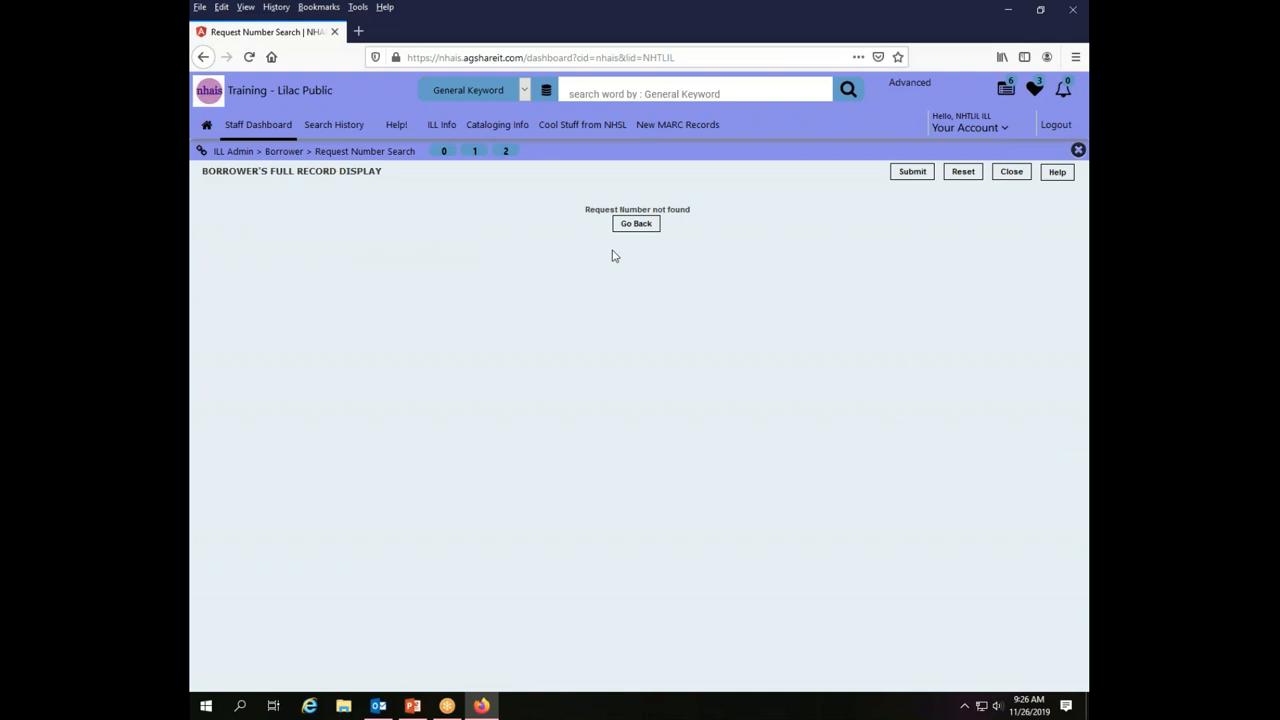
mouse_move(665, 388)
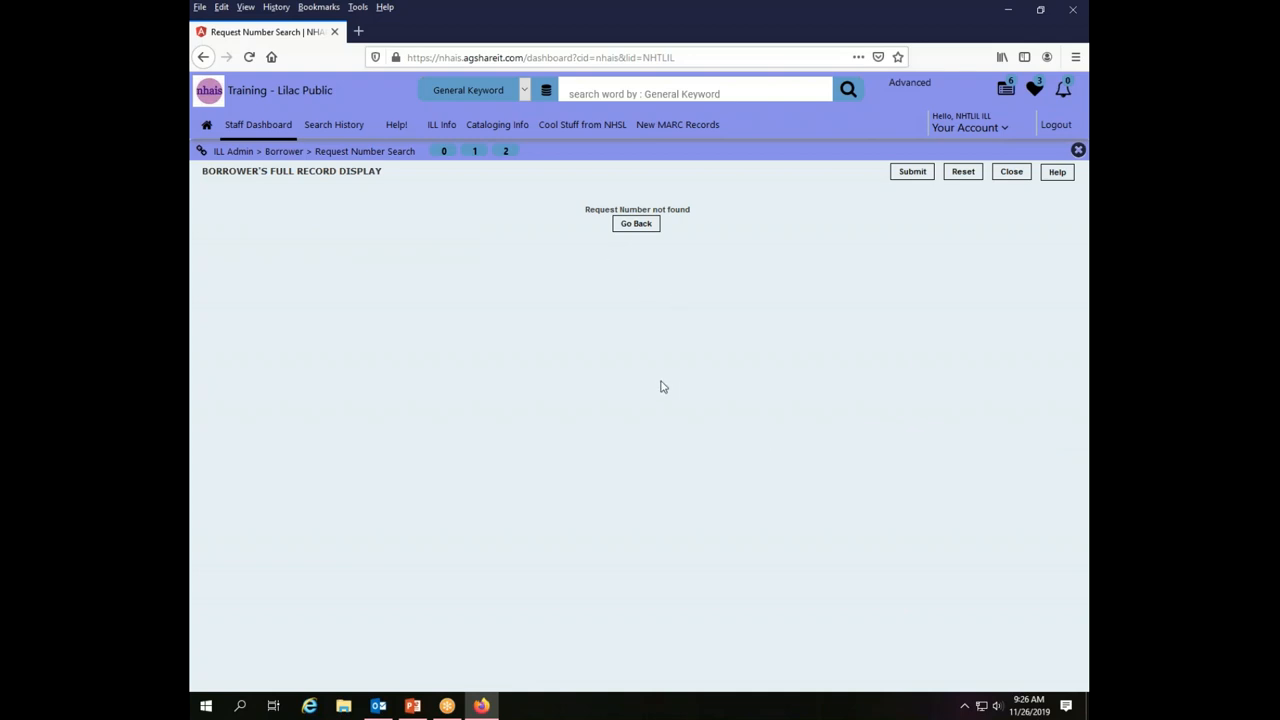
mouse_move(667, 375)
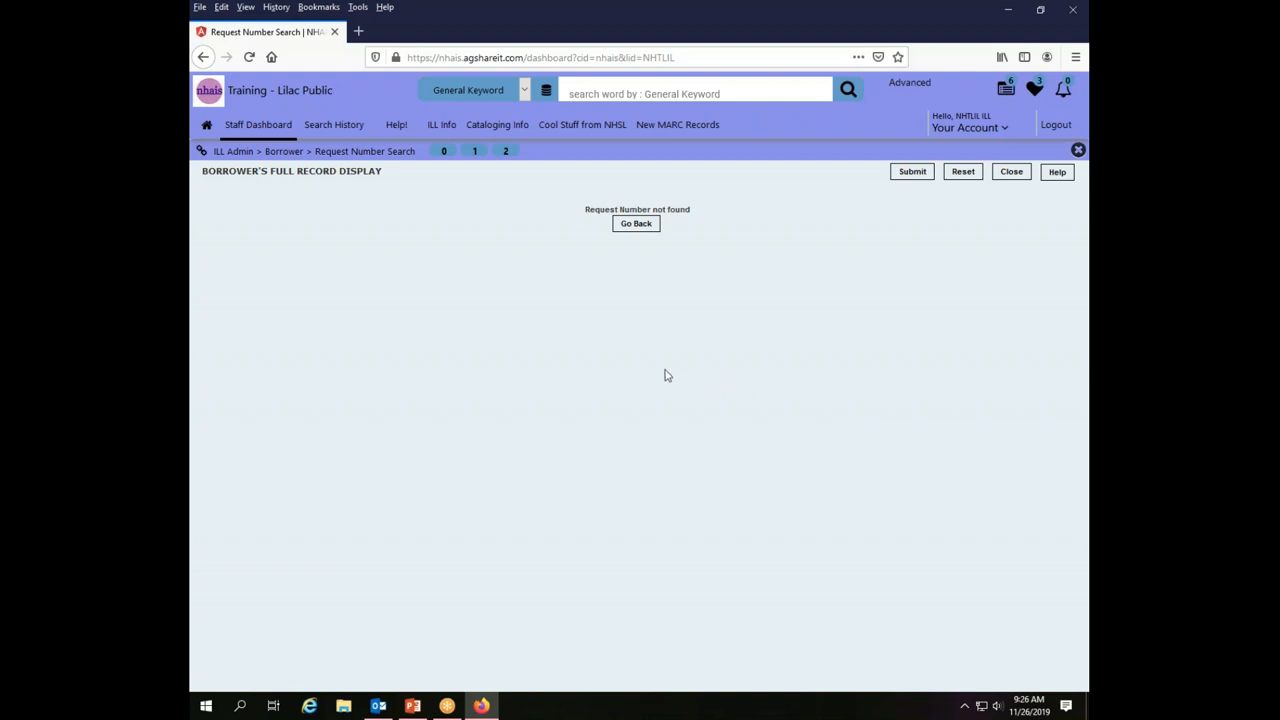
mouse_move(620, 367)
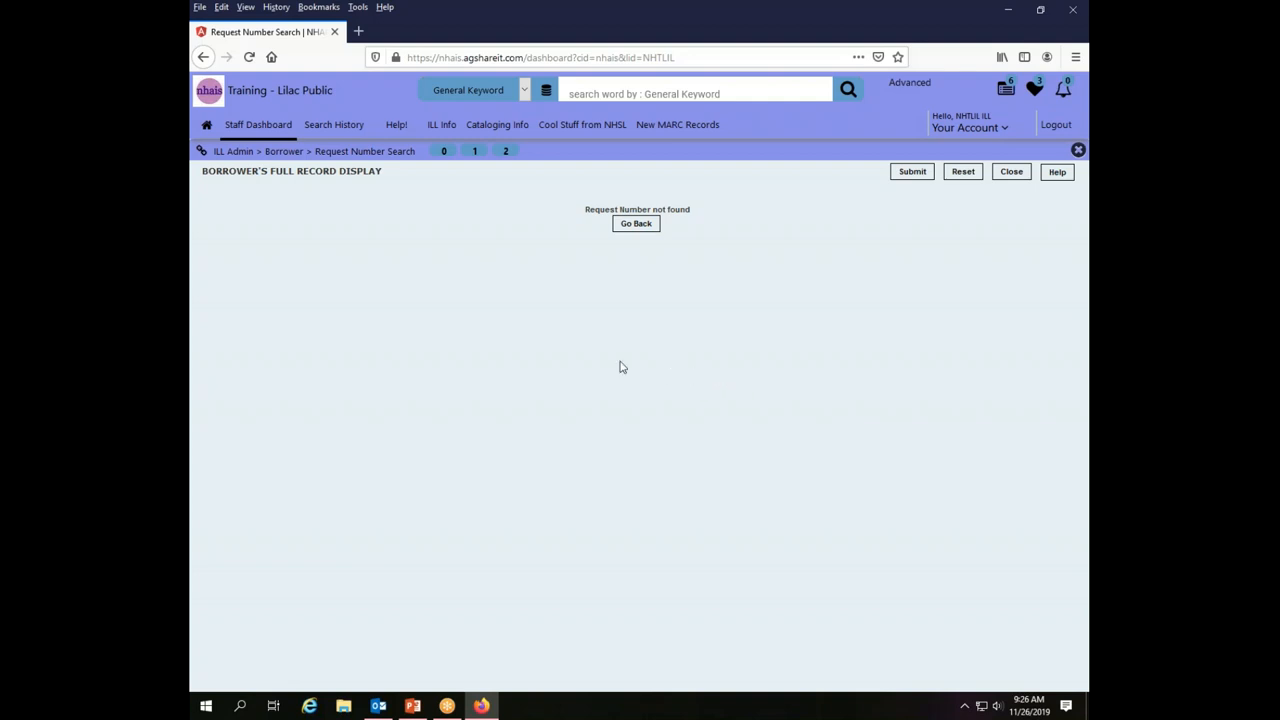
mouse_move(258, 124)
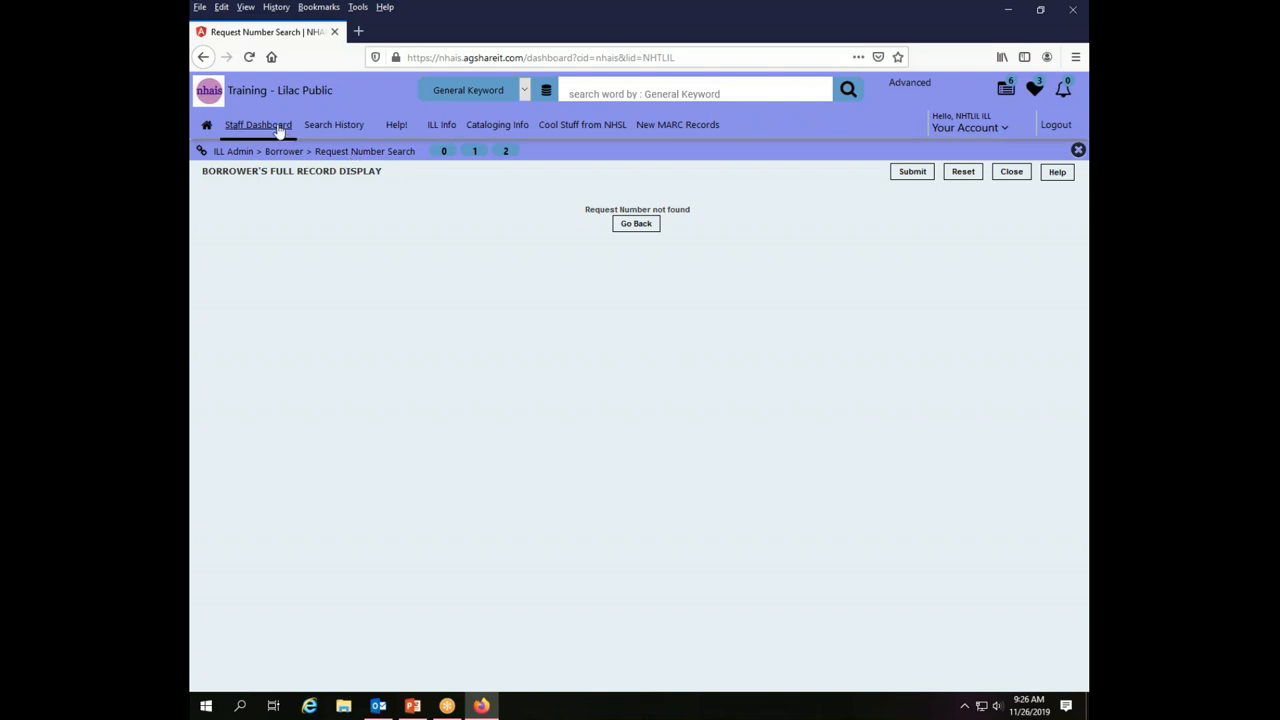
Open Activity and Request Reports and select only Request Records for 01/01/2019–11/26/2019.
left_click(258, 124)
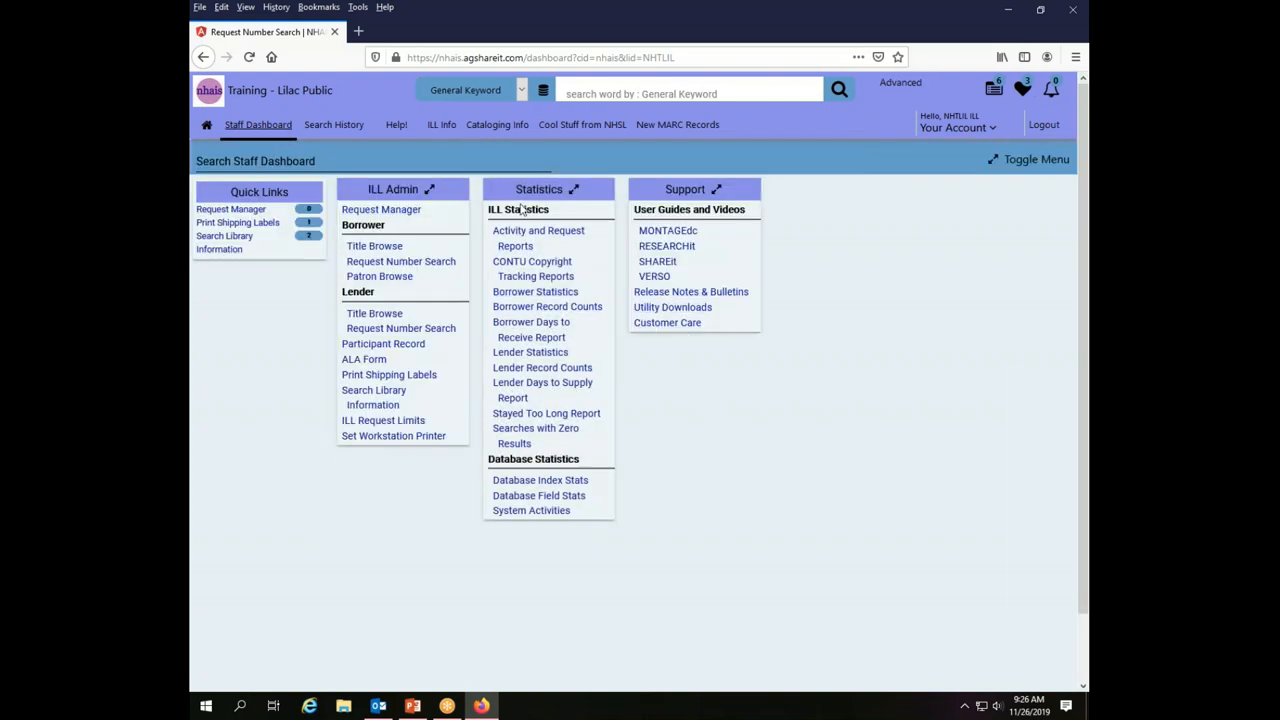
mouse_move(557, 204)
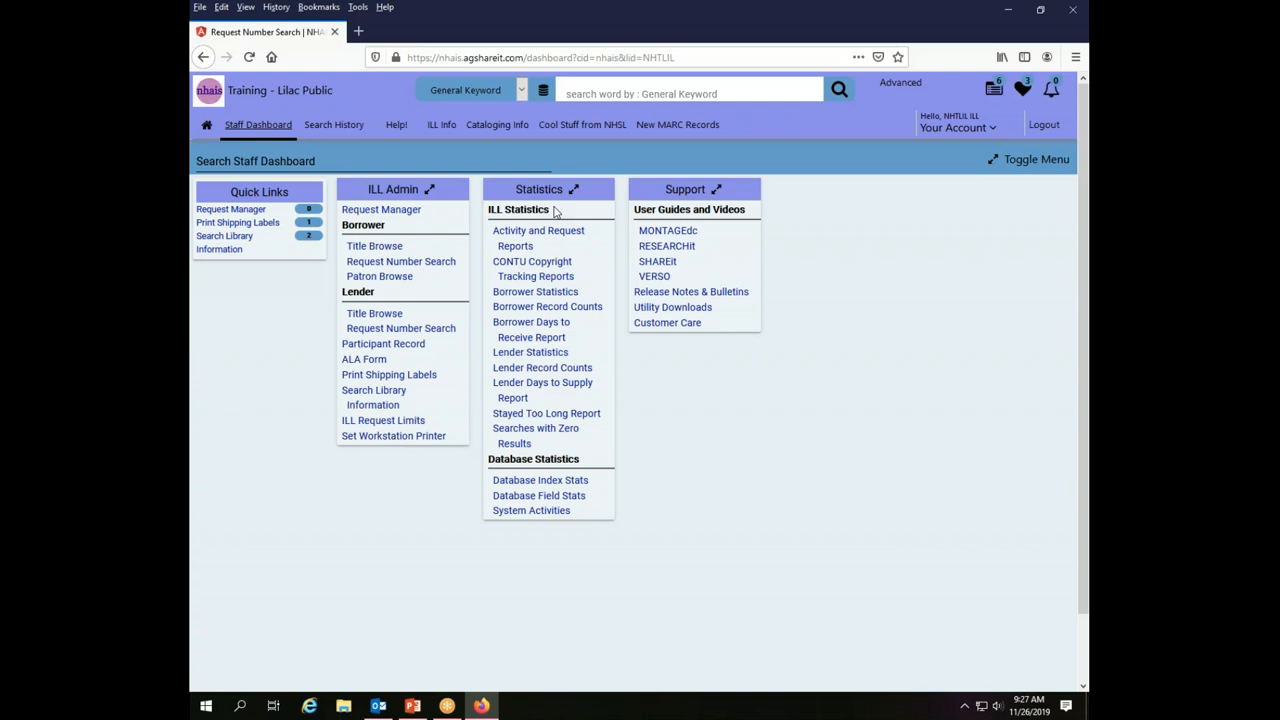
mouse_move(580, 230)
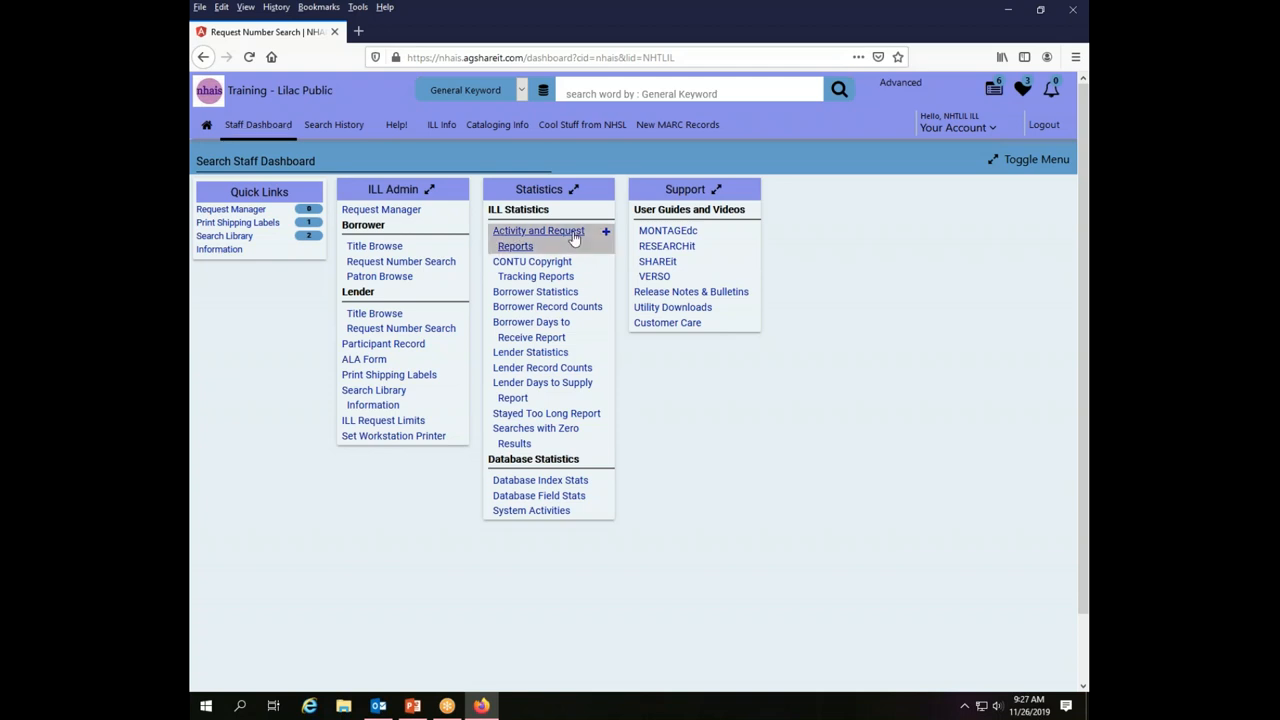
left_click(538, 238)
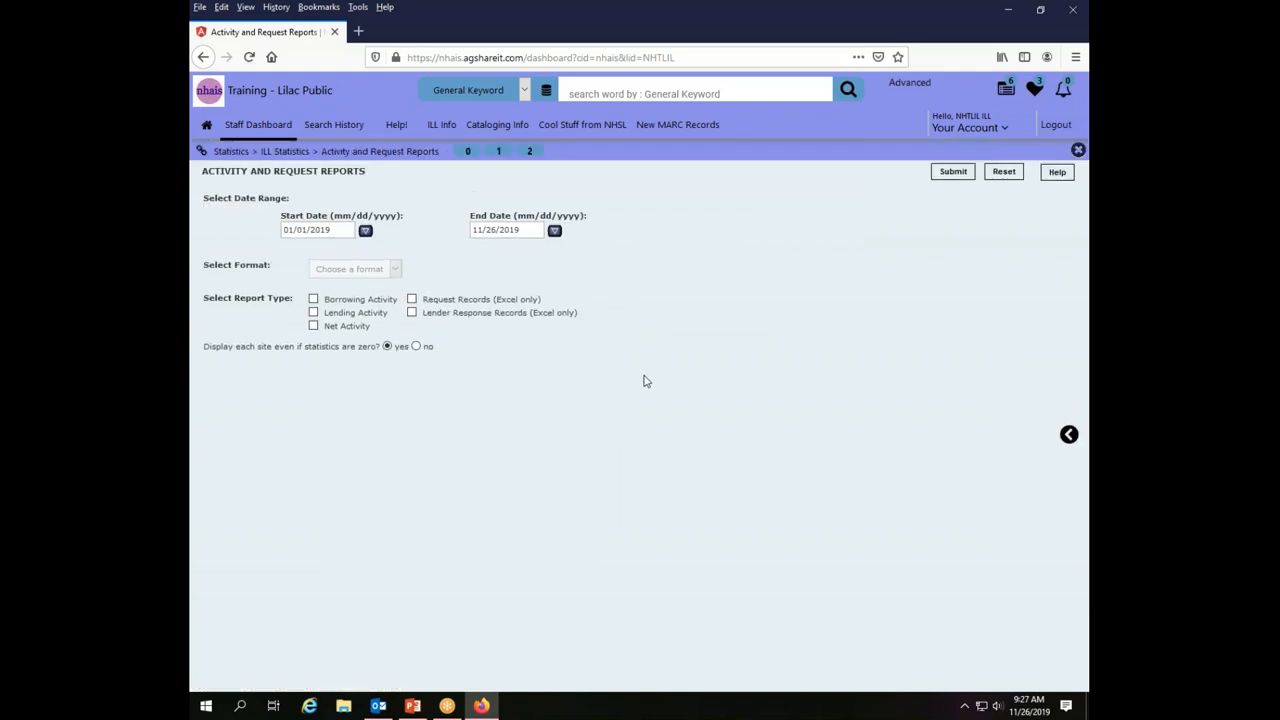
mouse_move(490, 320)
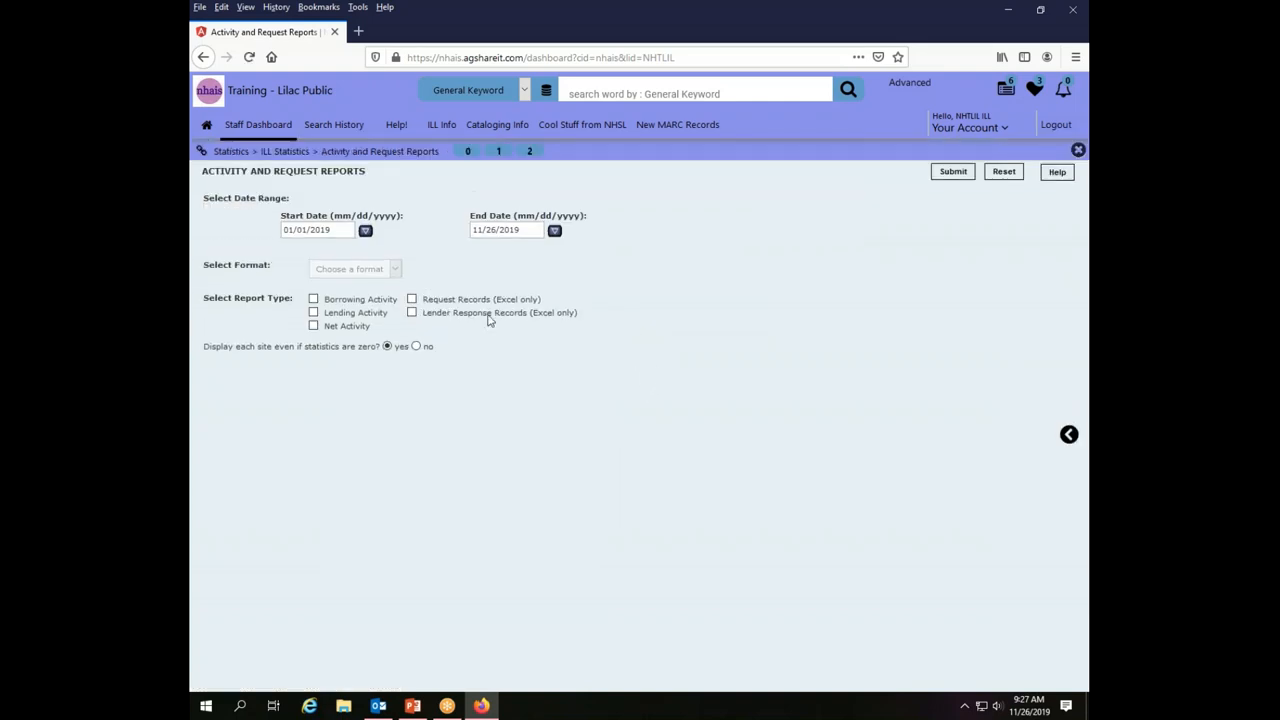
mouse_move(616, 456)
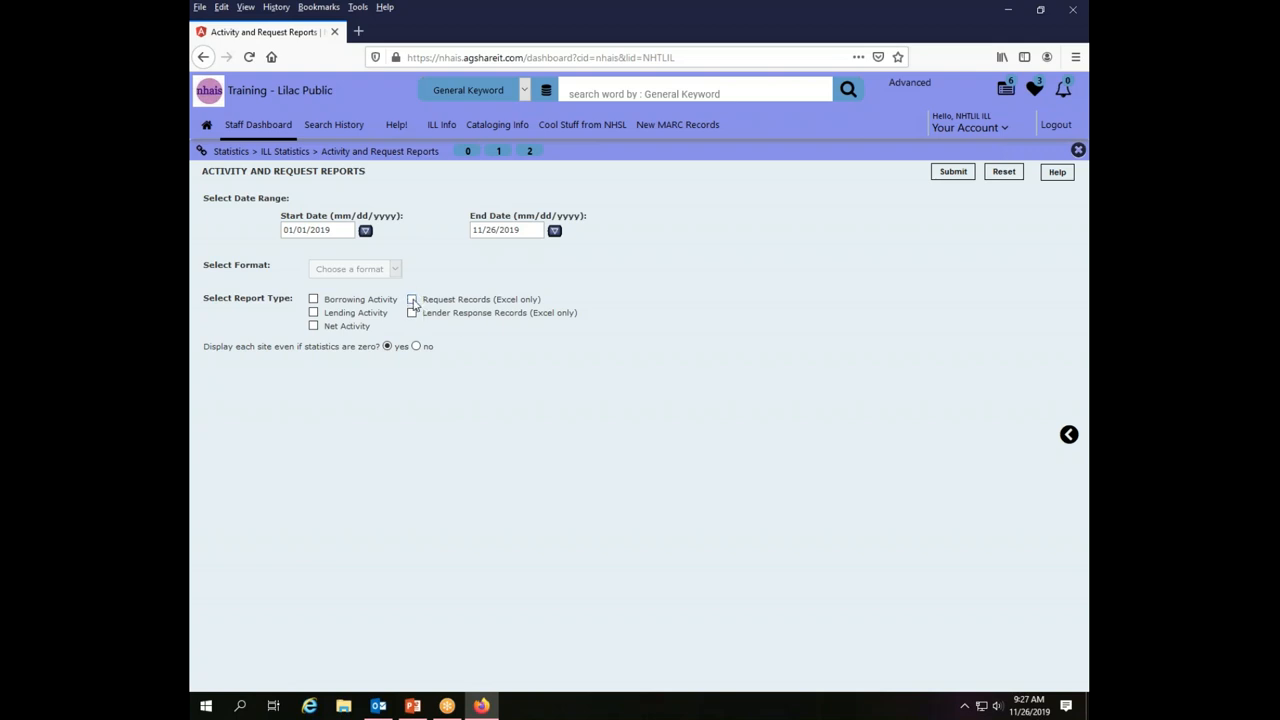
left_click(412, 299)
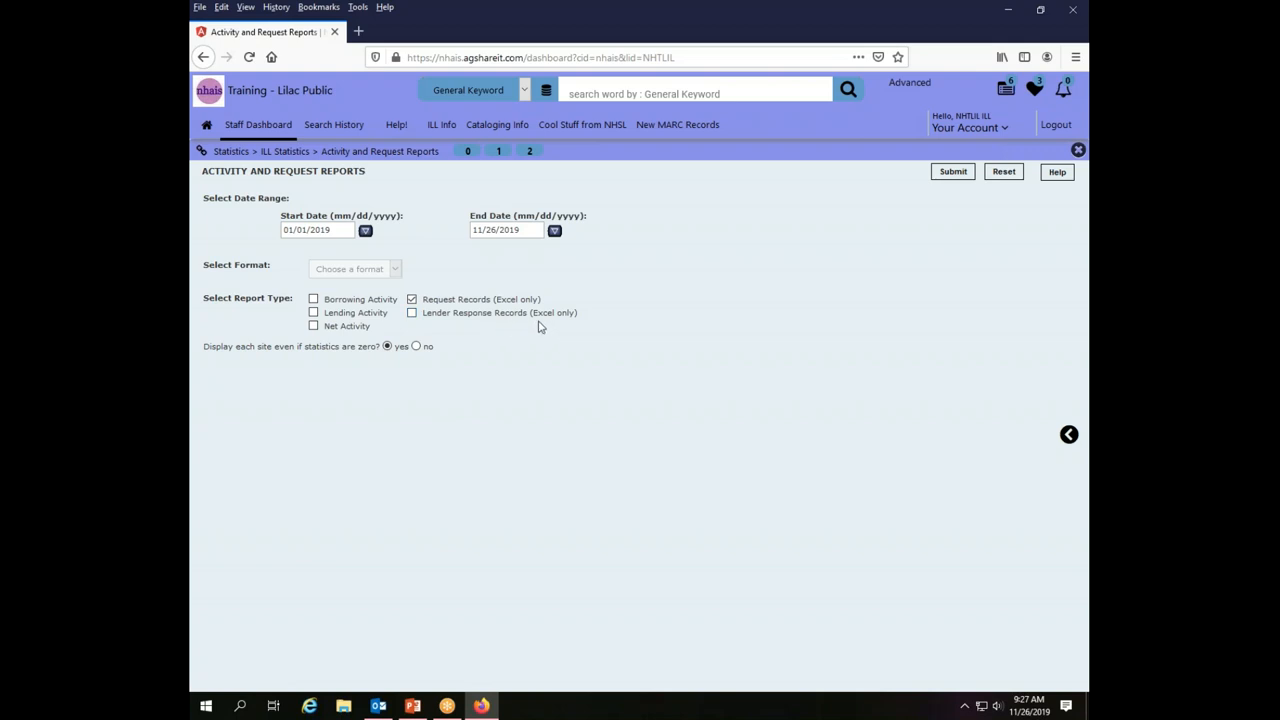
left_click(412, 299)
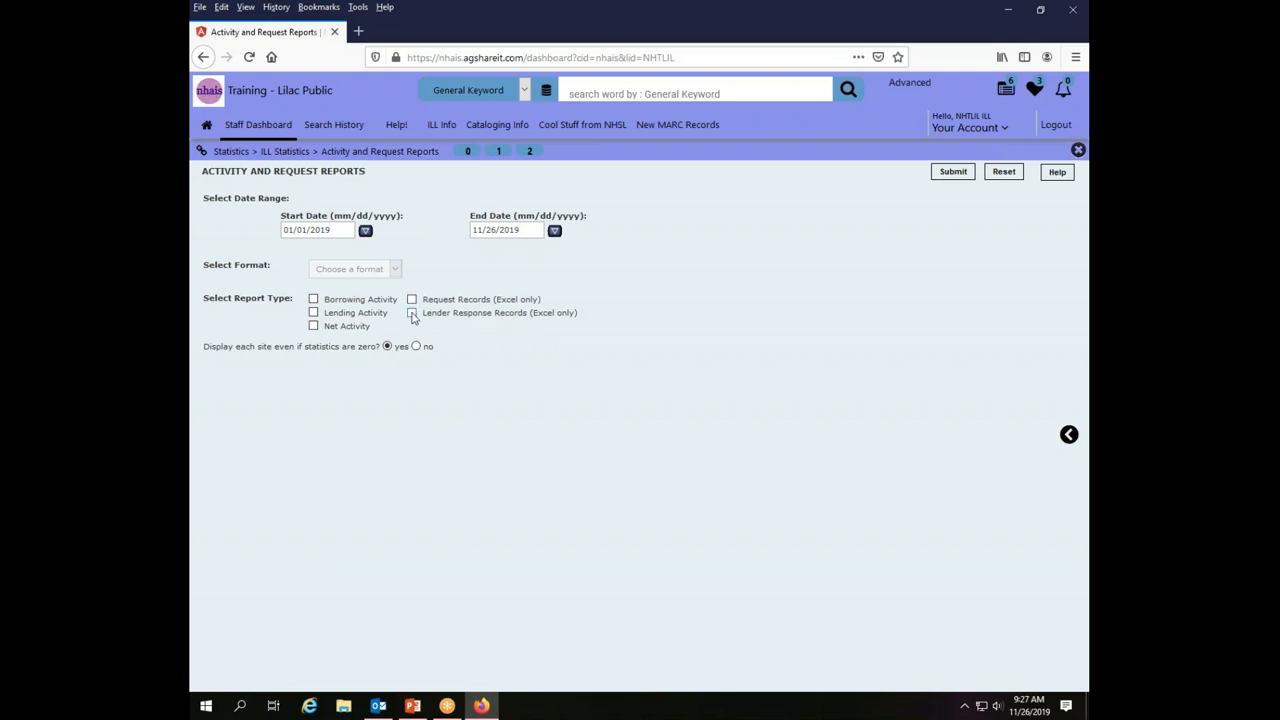
left_click(412, 312)
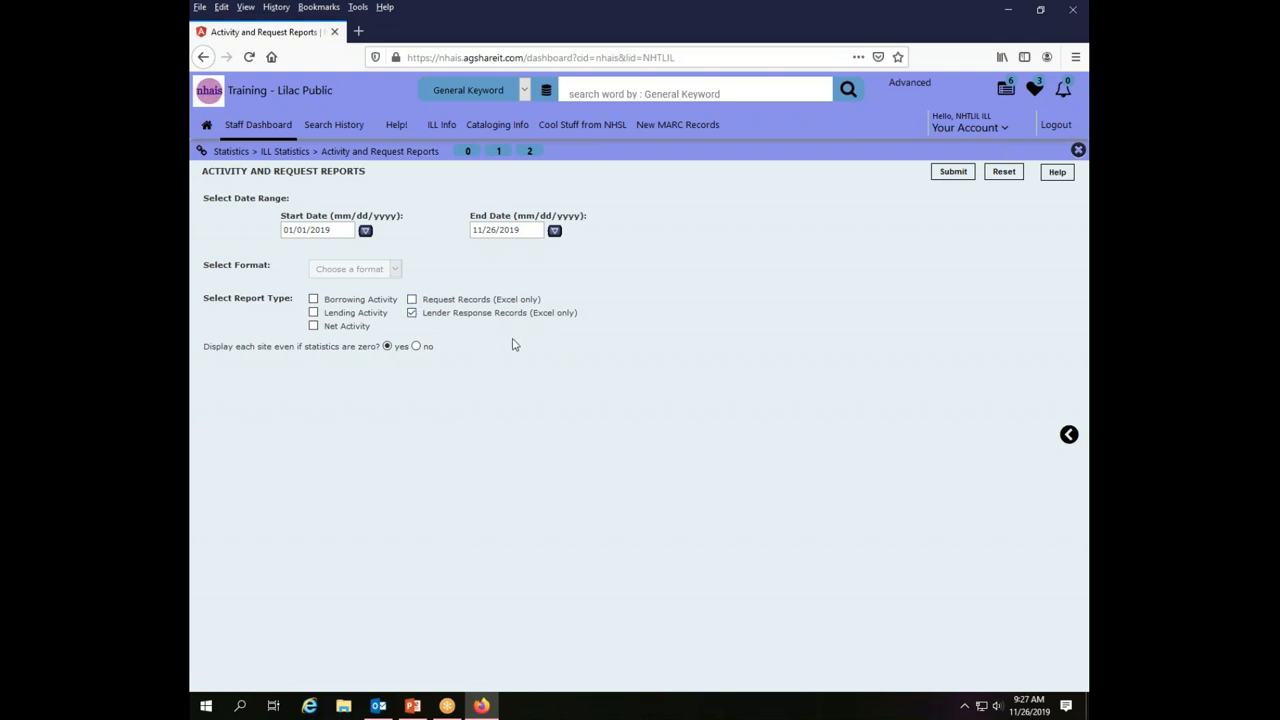
mouse_move(539, 352)
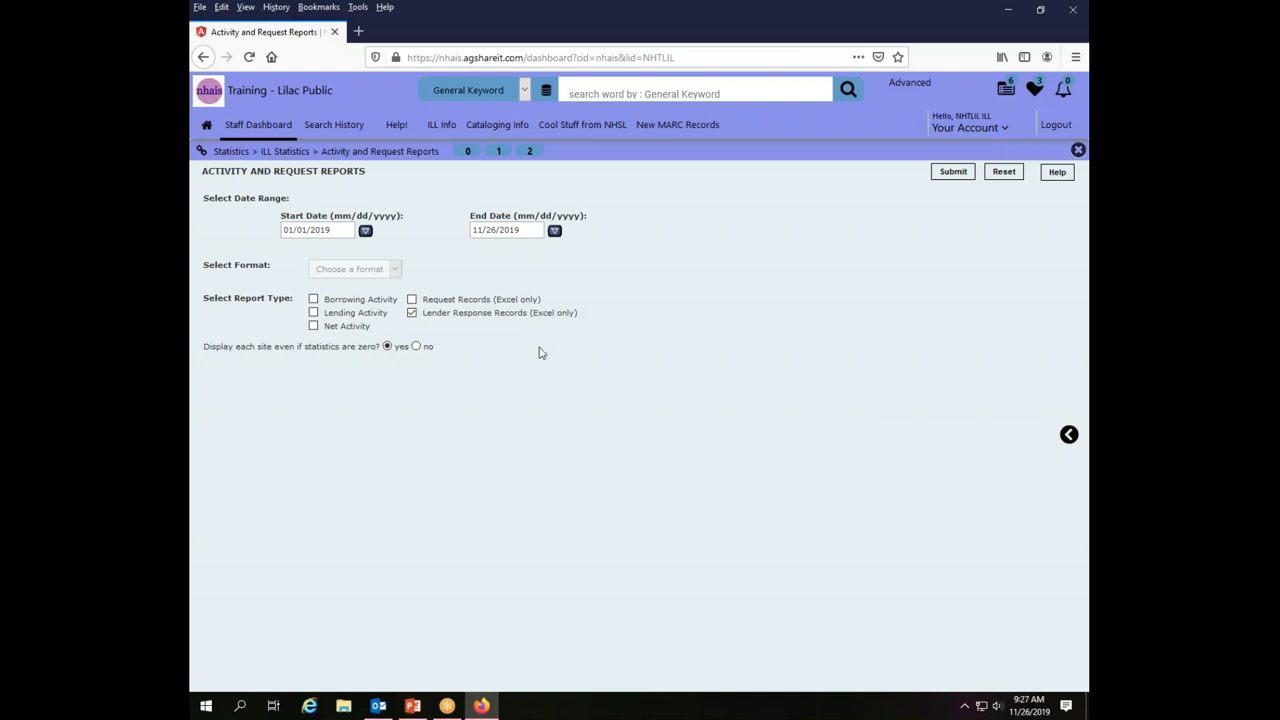
mouse_move(412, 299)
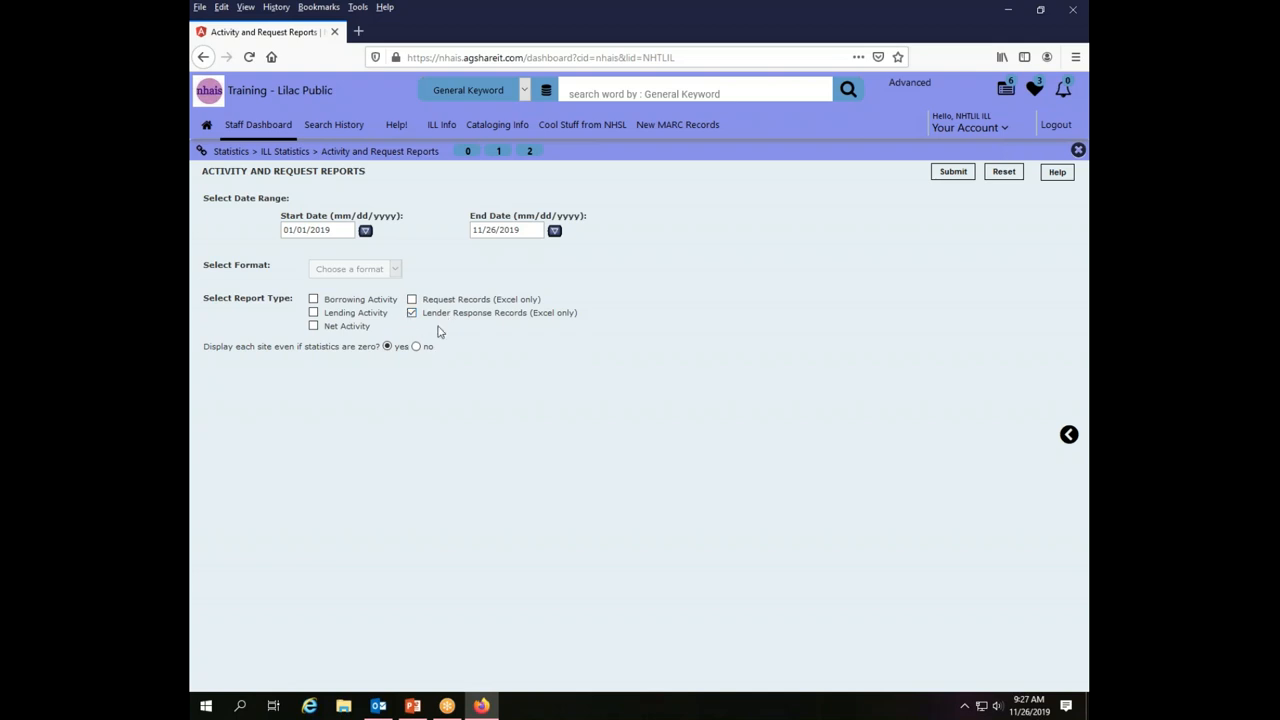
left_click(412, 312)
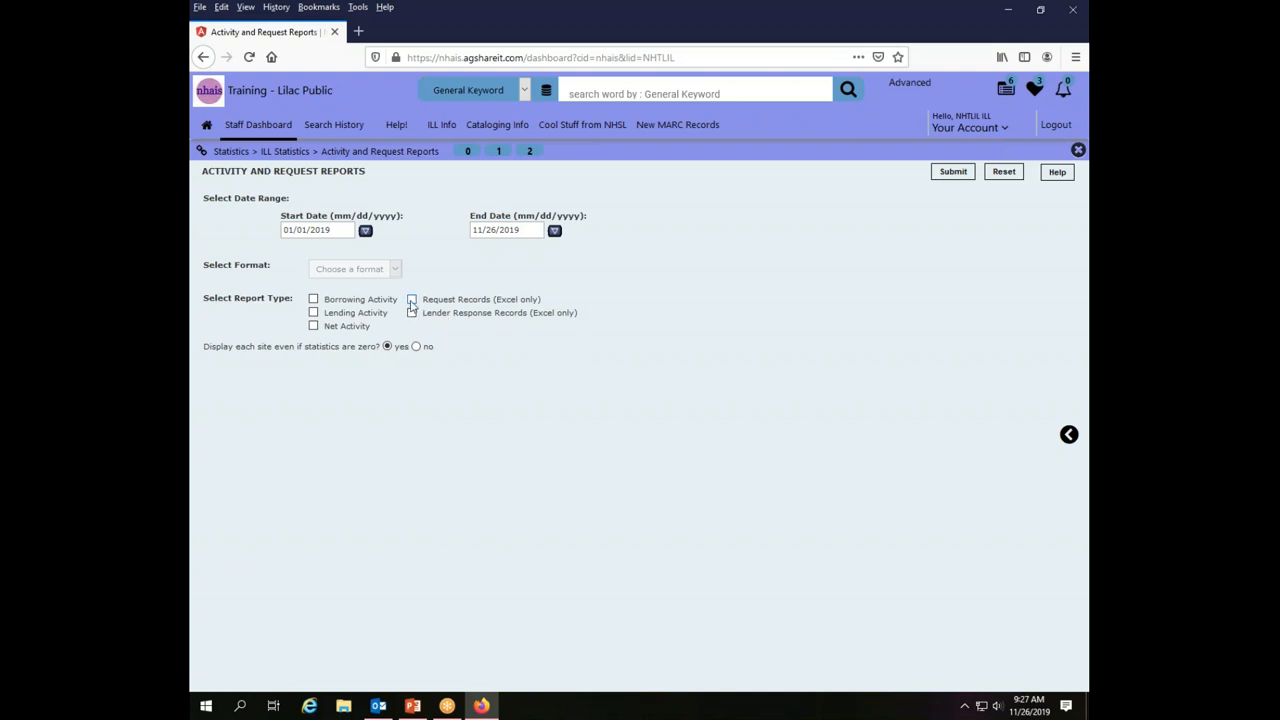
left_click(412, 299)
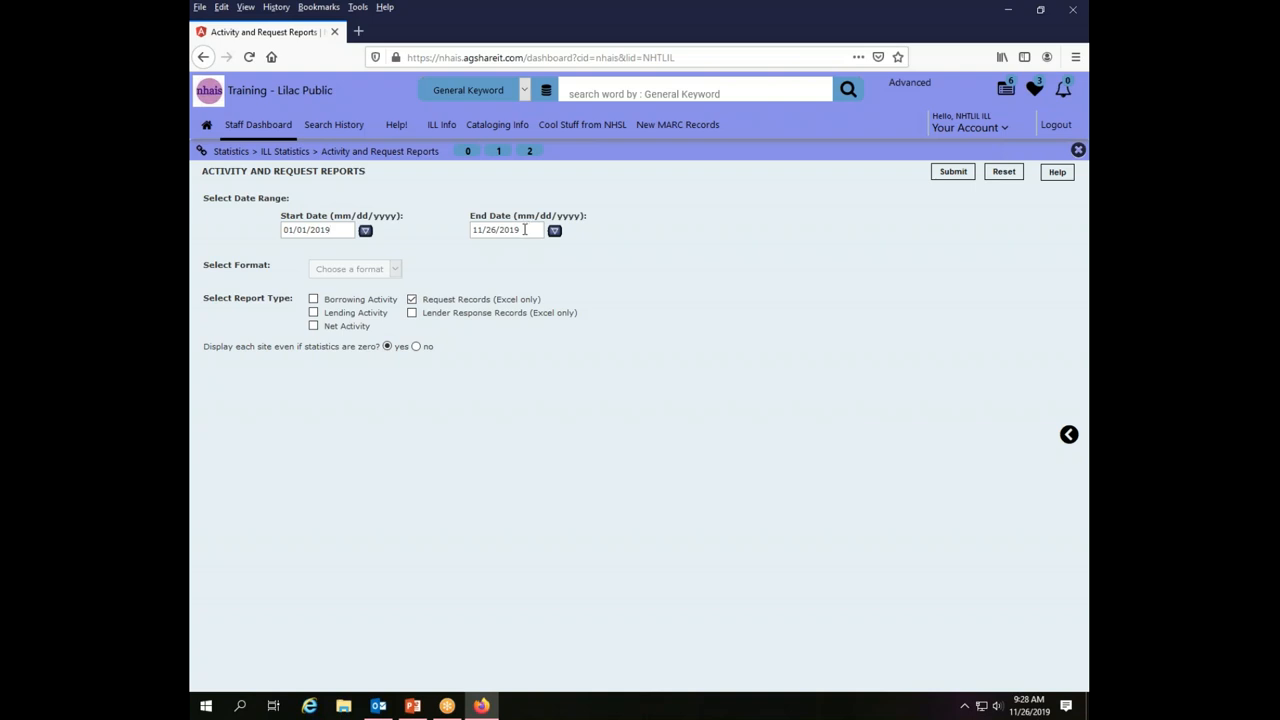
Set the report format to EXCEL and submit the Request Records report.
left_click(354, 268)
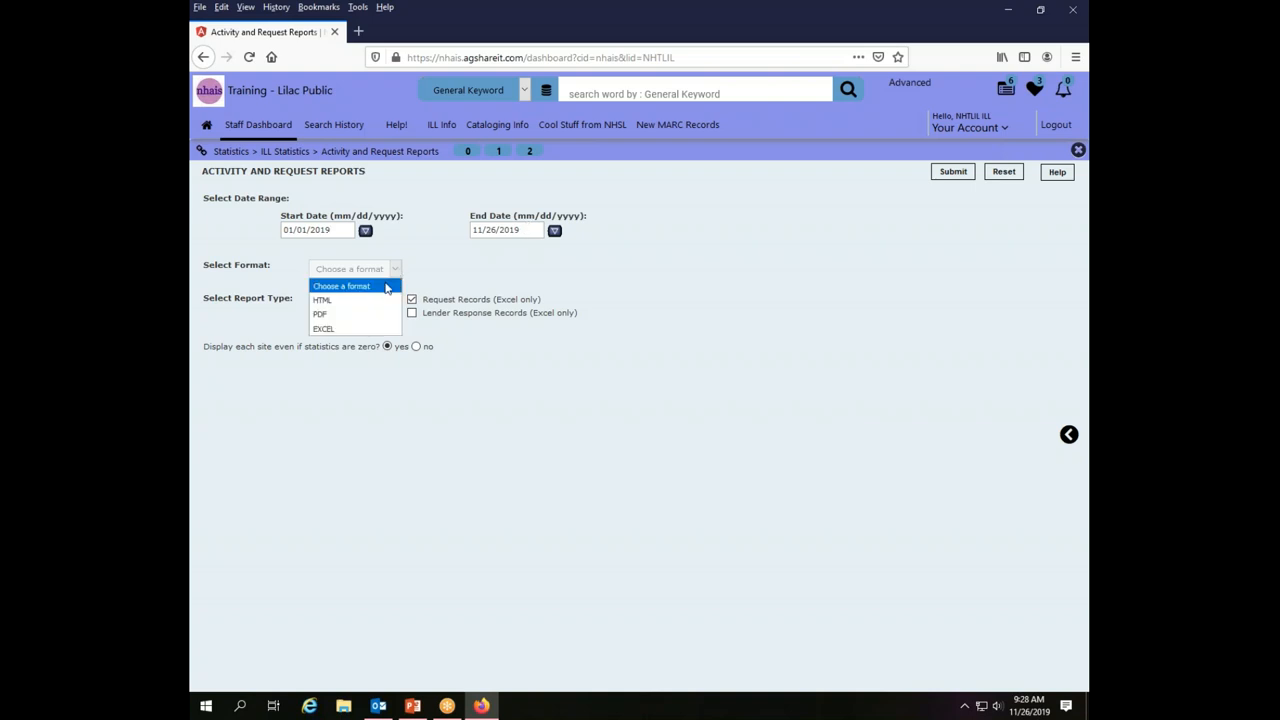
mouse_move(320, 314)
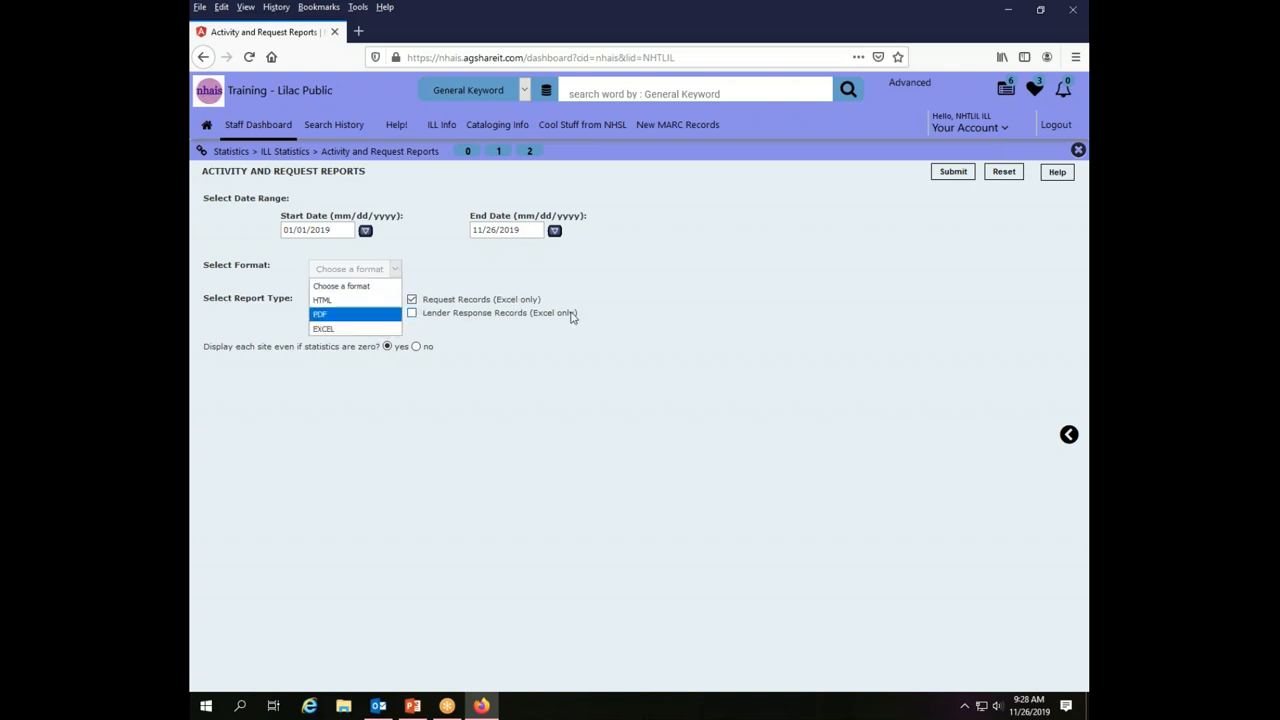
mouse_move(543, 324)
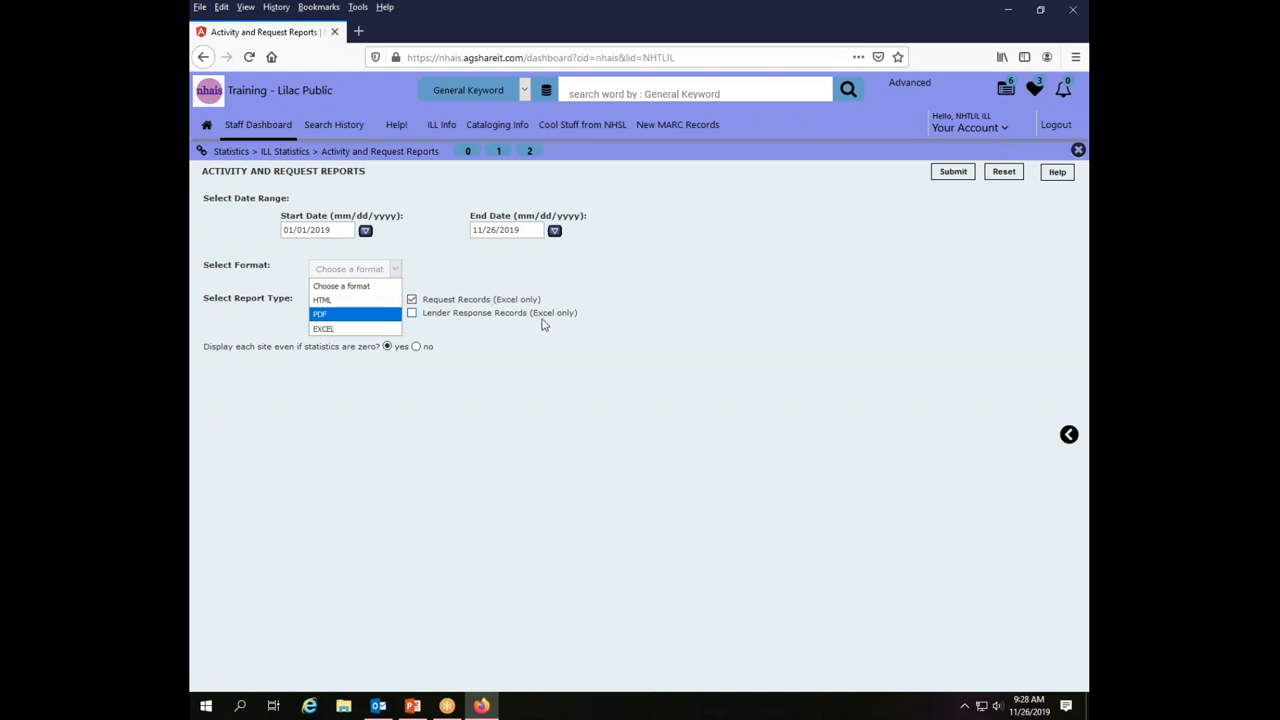
mouse_move(557, 324)
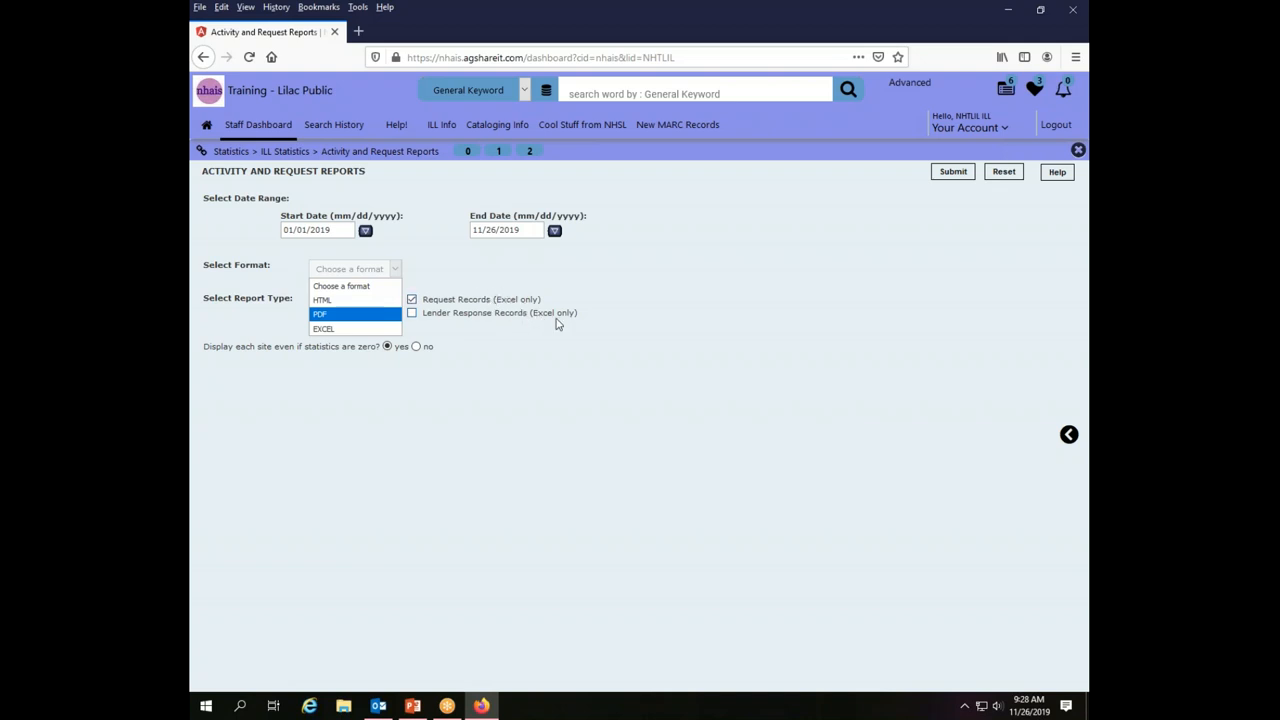
left_click(349, 268)
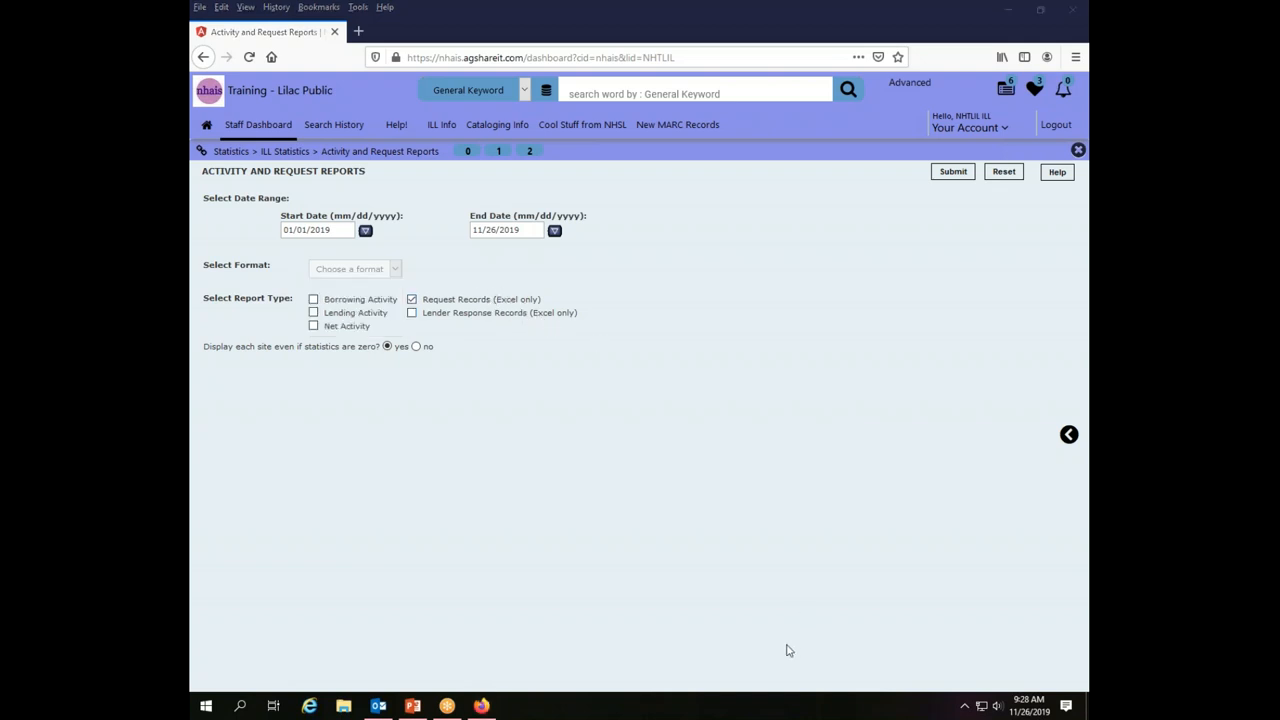
left_click(355, 268)
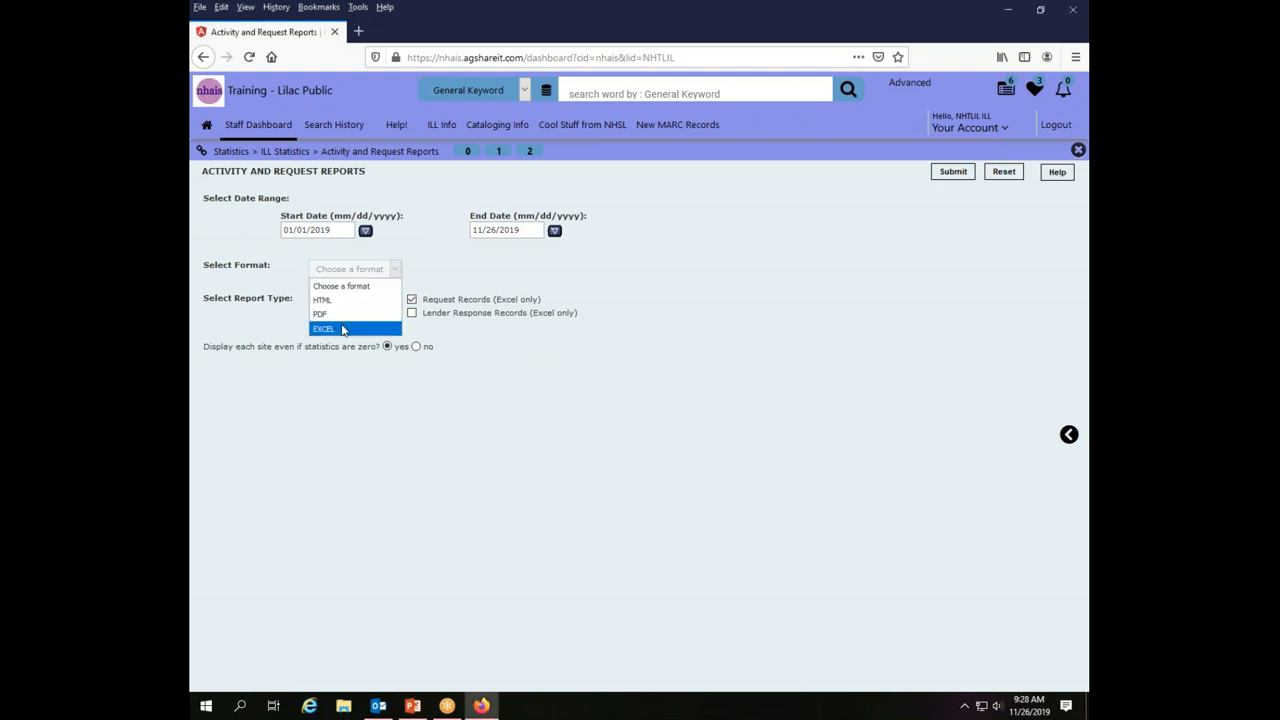
left_click(323, 328)
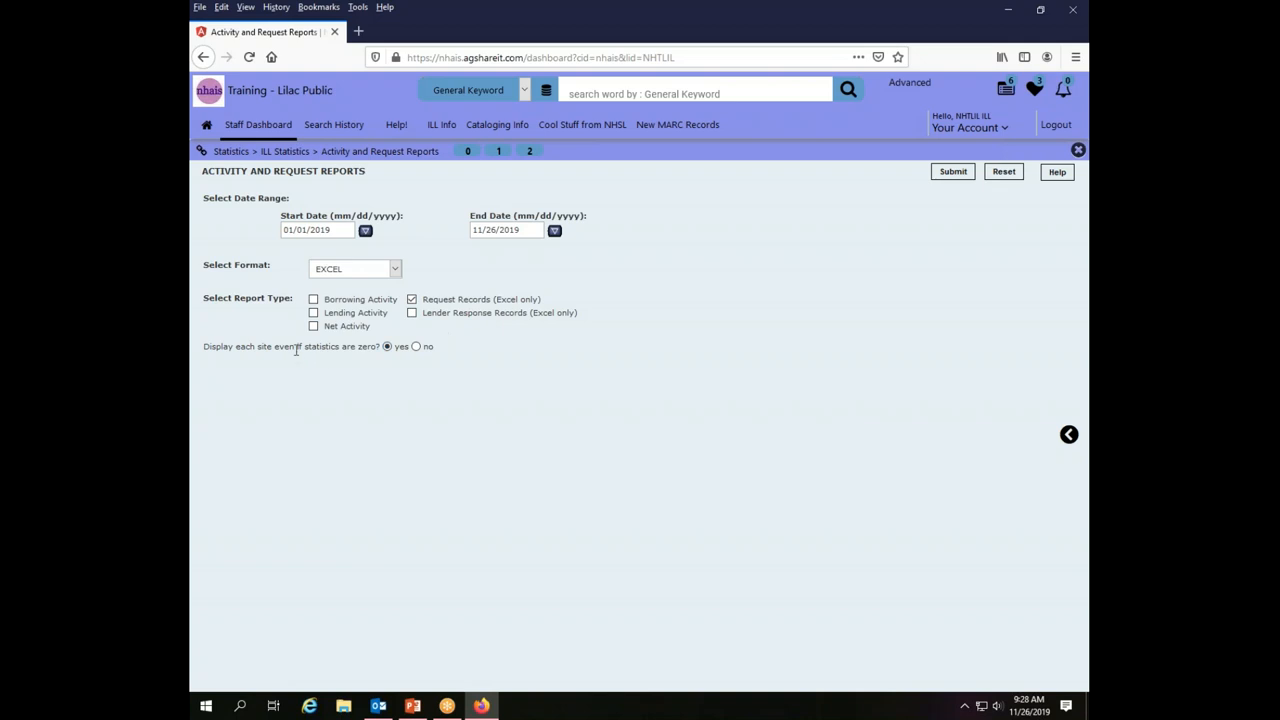
mouse_move(373, 349)
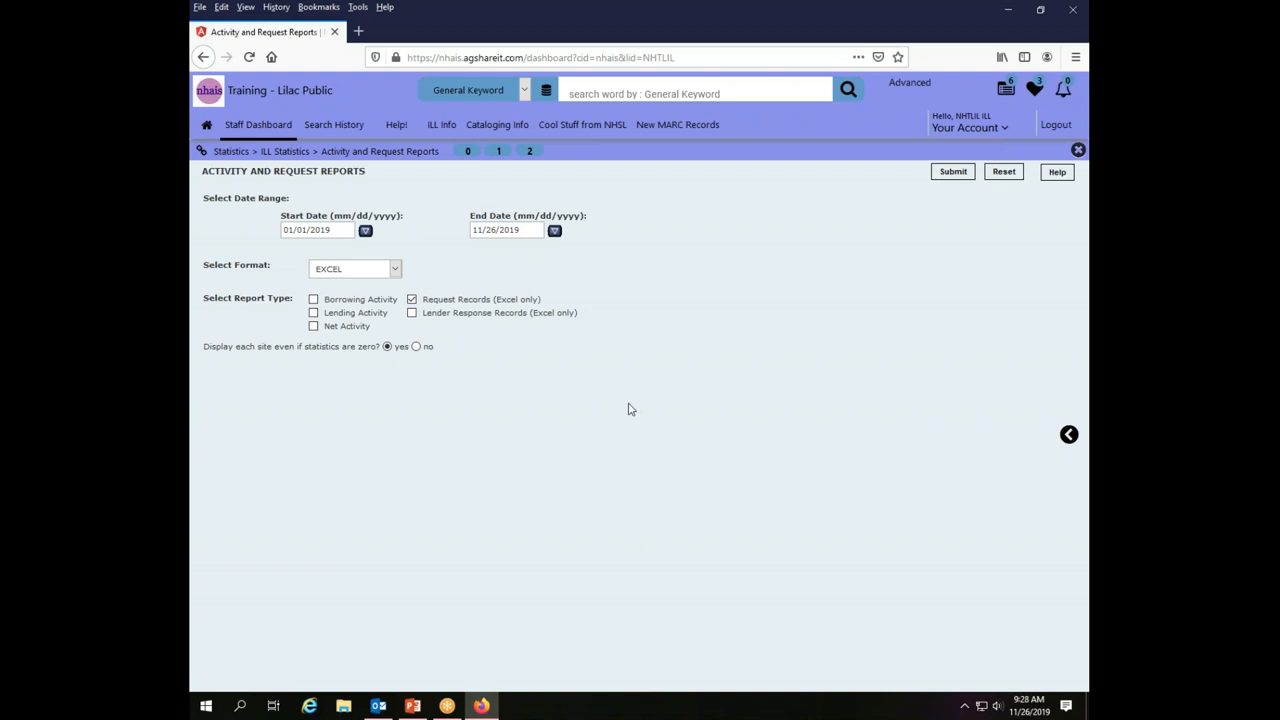
mouse_move(687, 365)
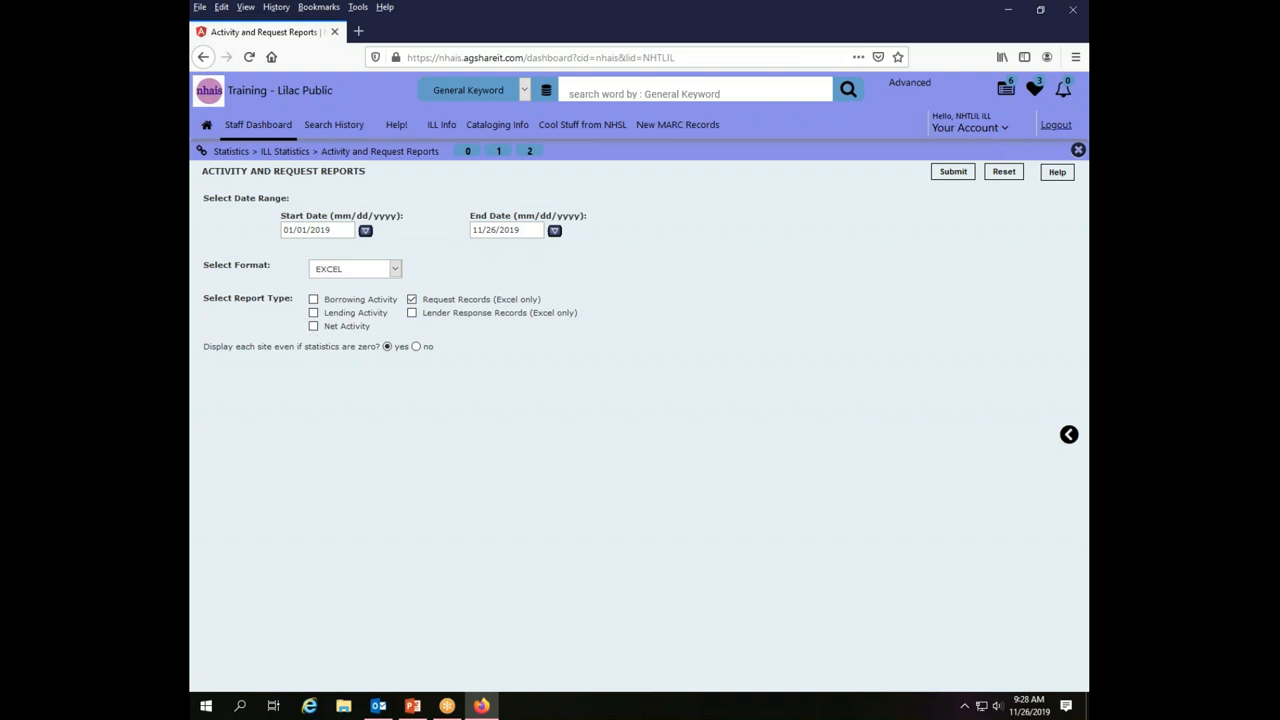
left_click(952, 171)
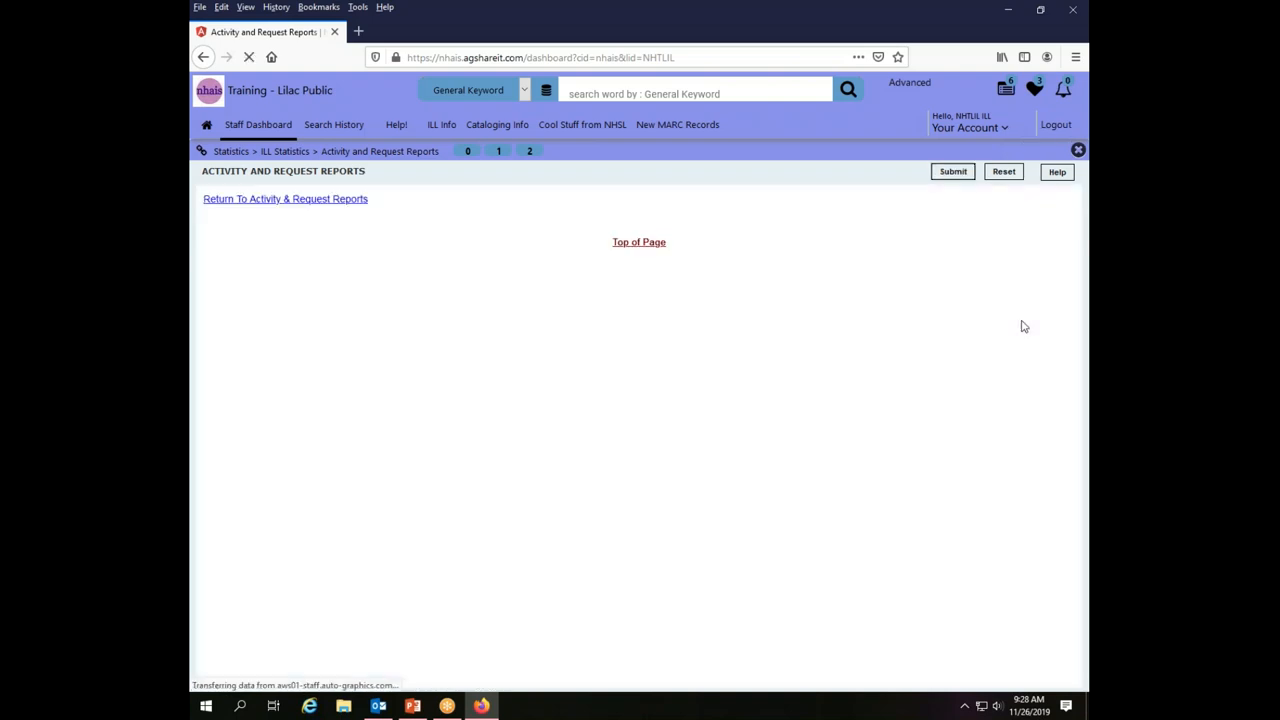
Open the downloaded Request Records report with Microsoft Excel, the default.
left_click(951, 171)
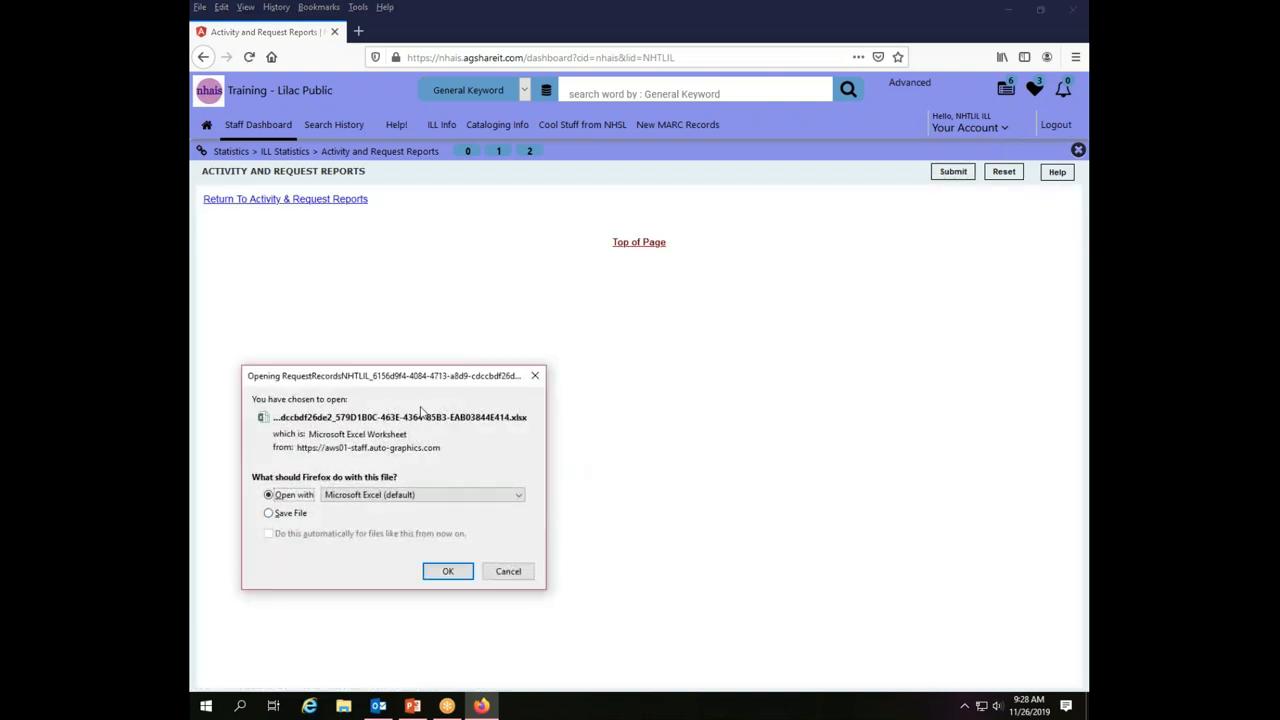
mouse_move(556, 514)
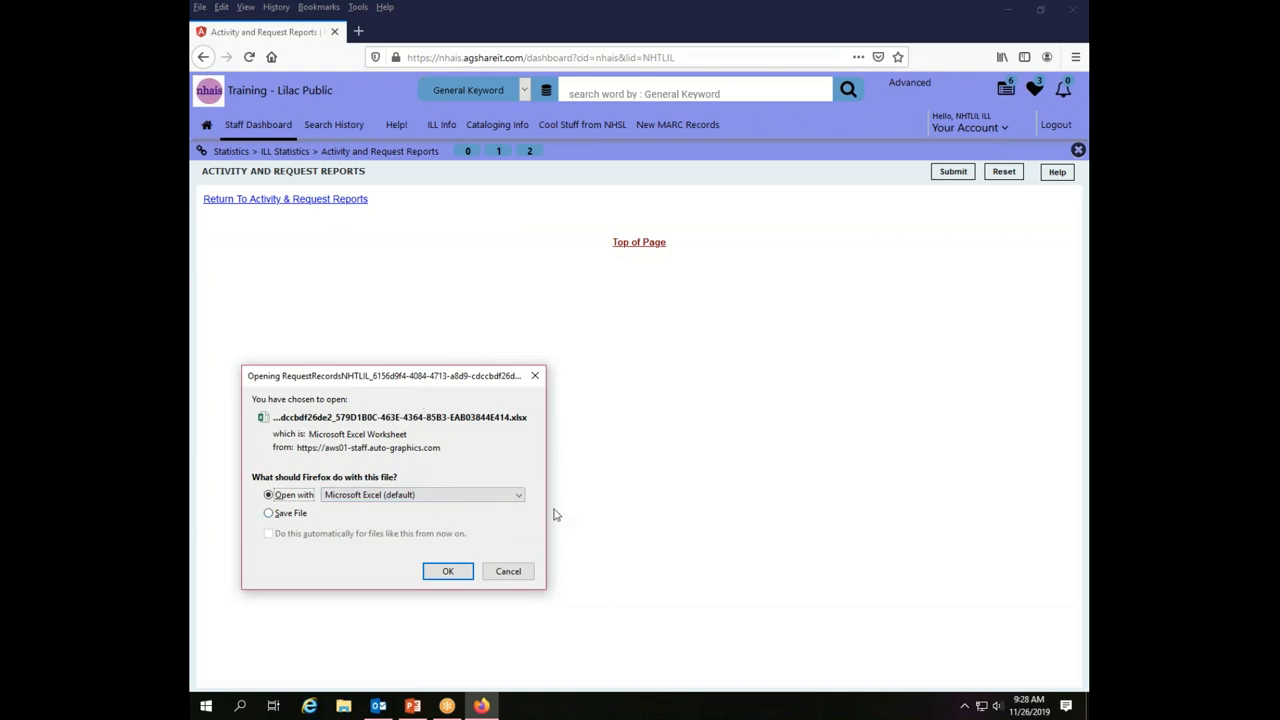
mouse_move(589, 555)
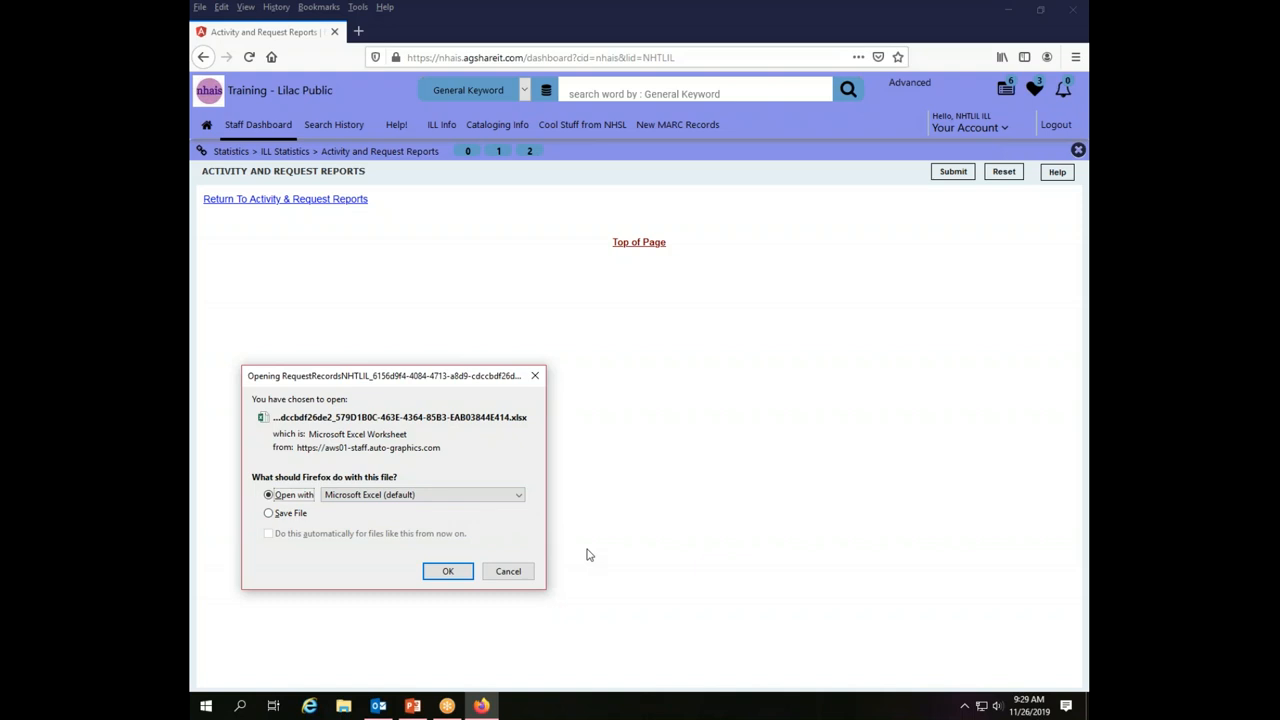
mouse_move(667, 580)
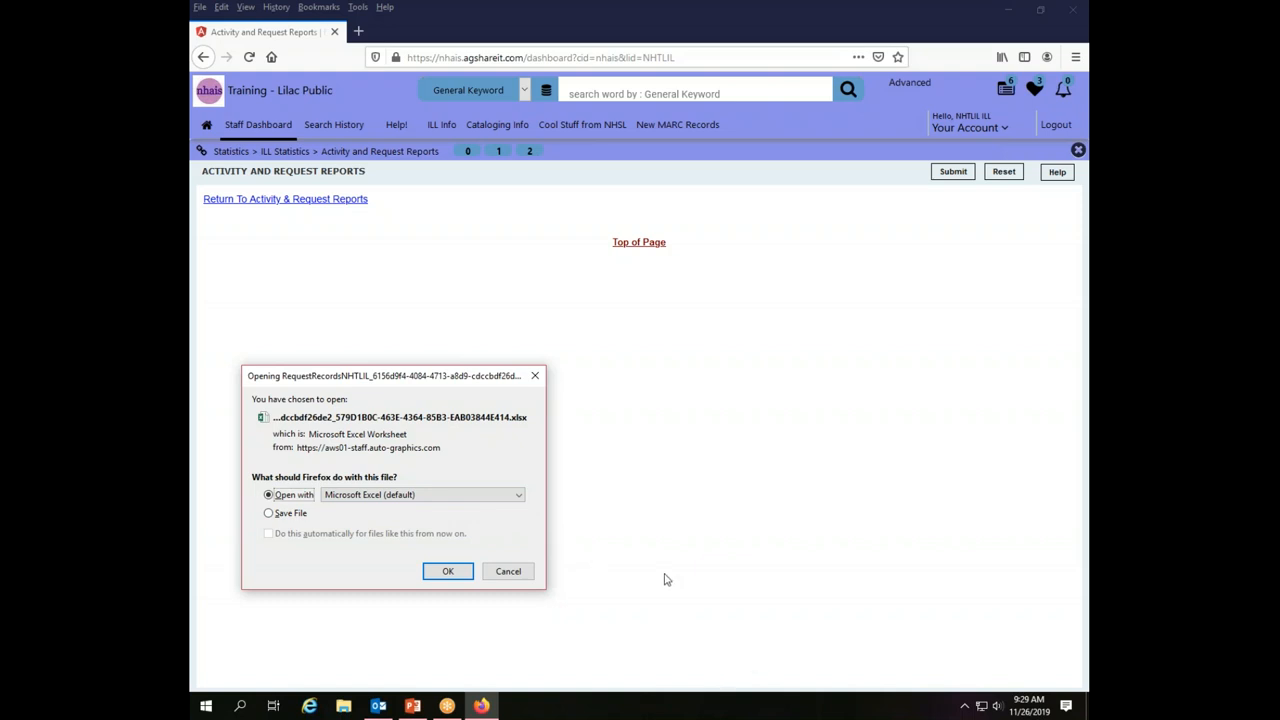
mouse_move(386, 421)
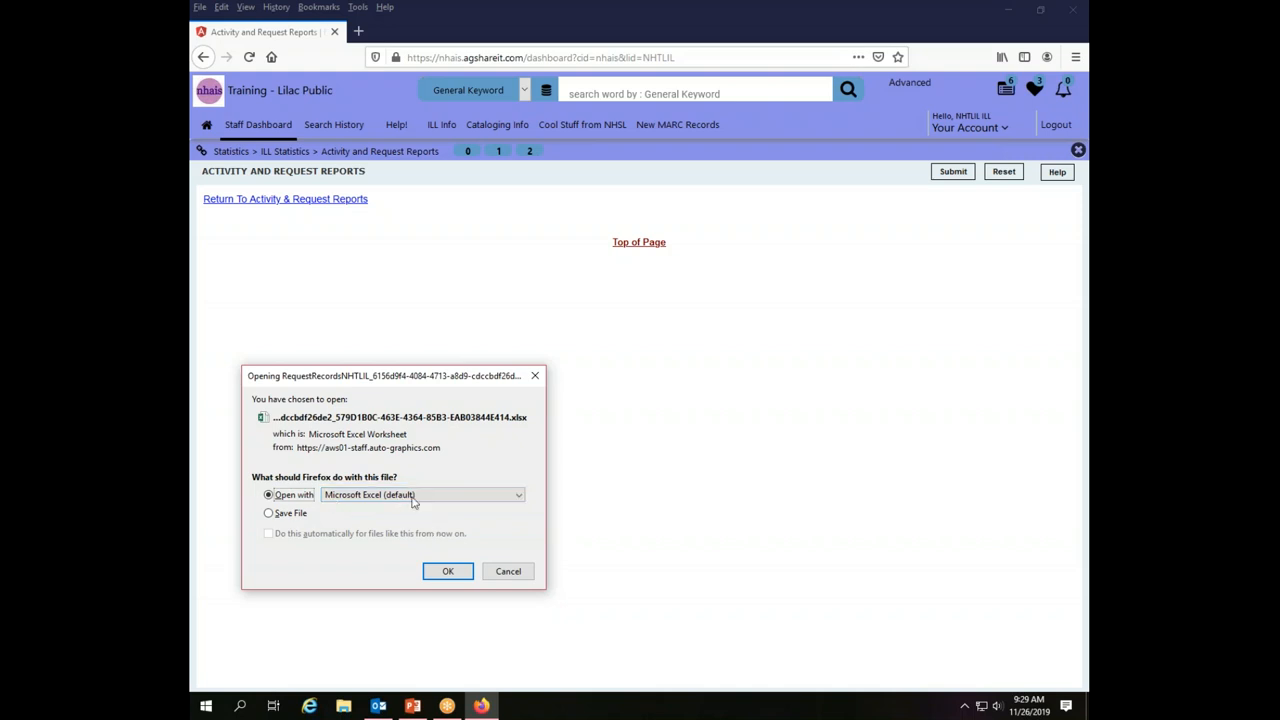
left_click(448, 571)
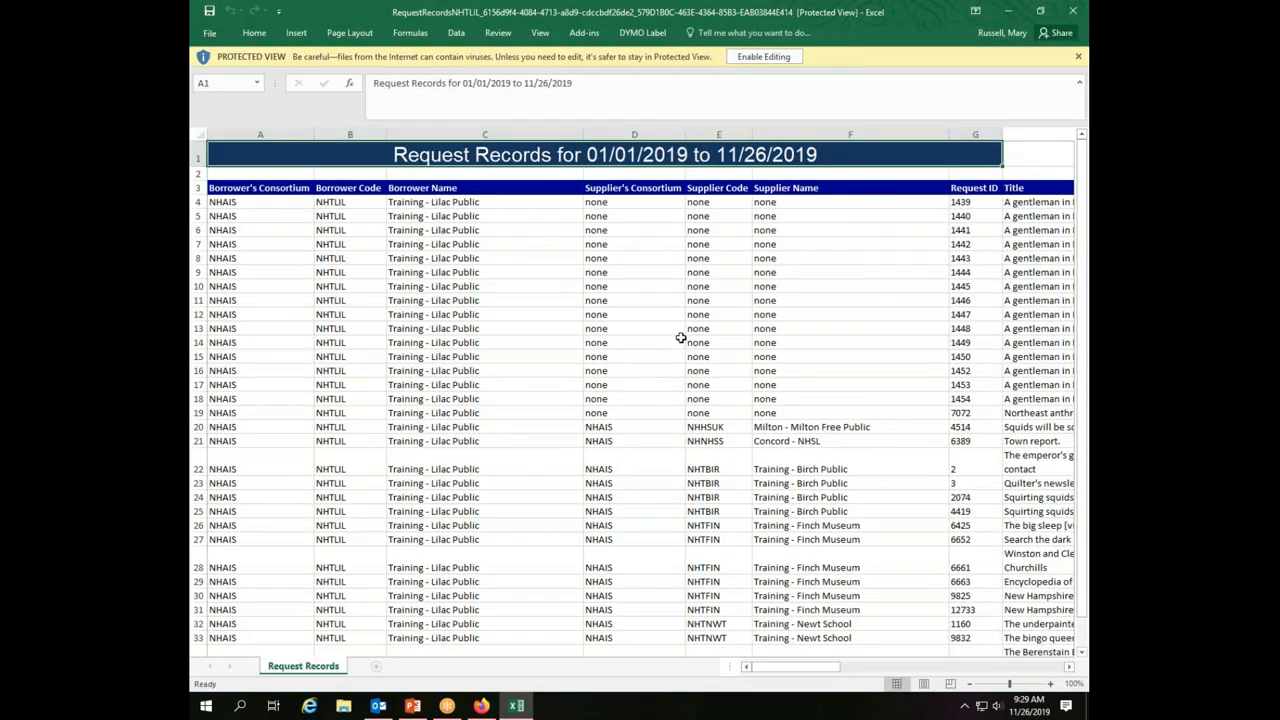
mouse_move(370, 65)
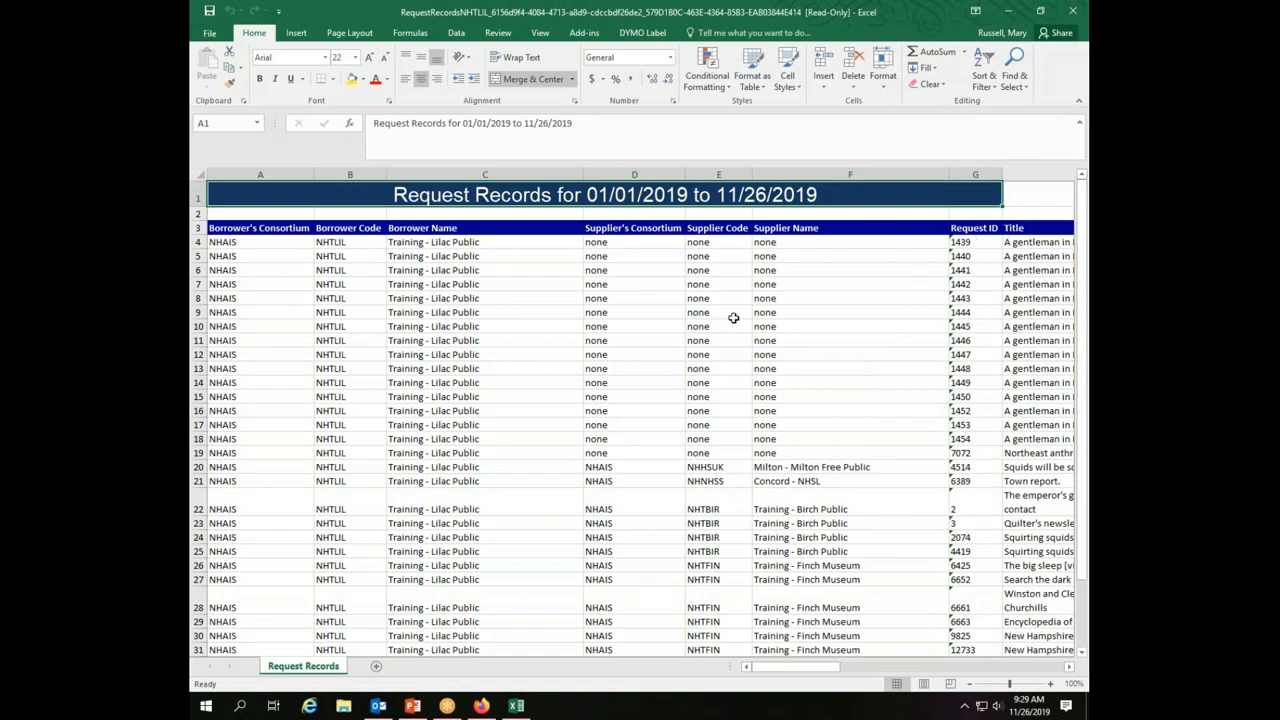
mouse_move(943, 247)
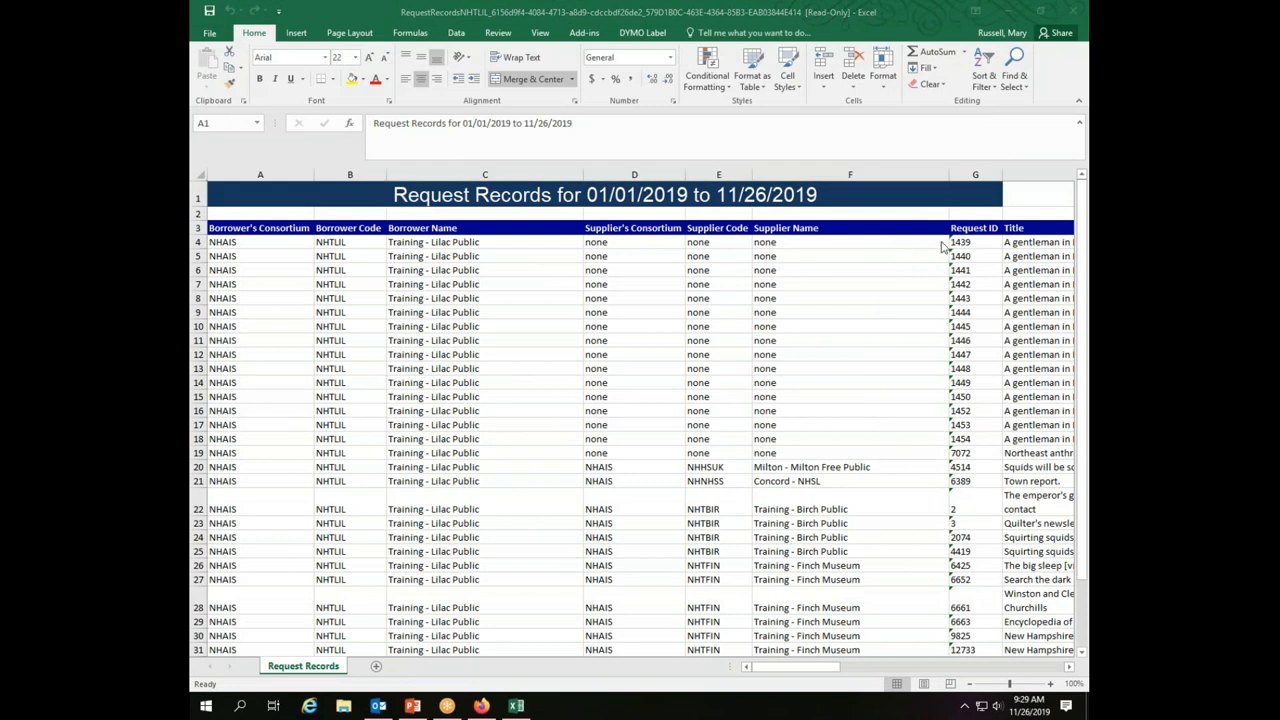
mouse_move(993, 256)
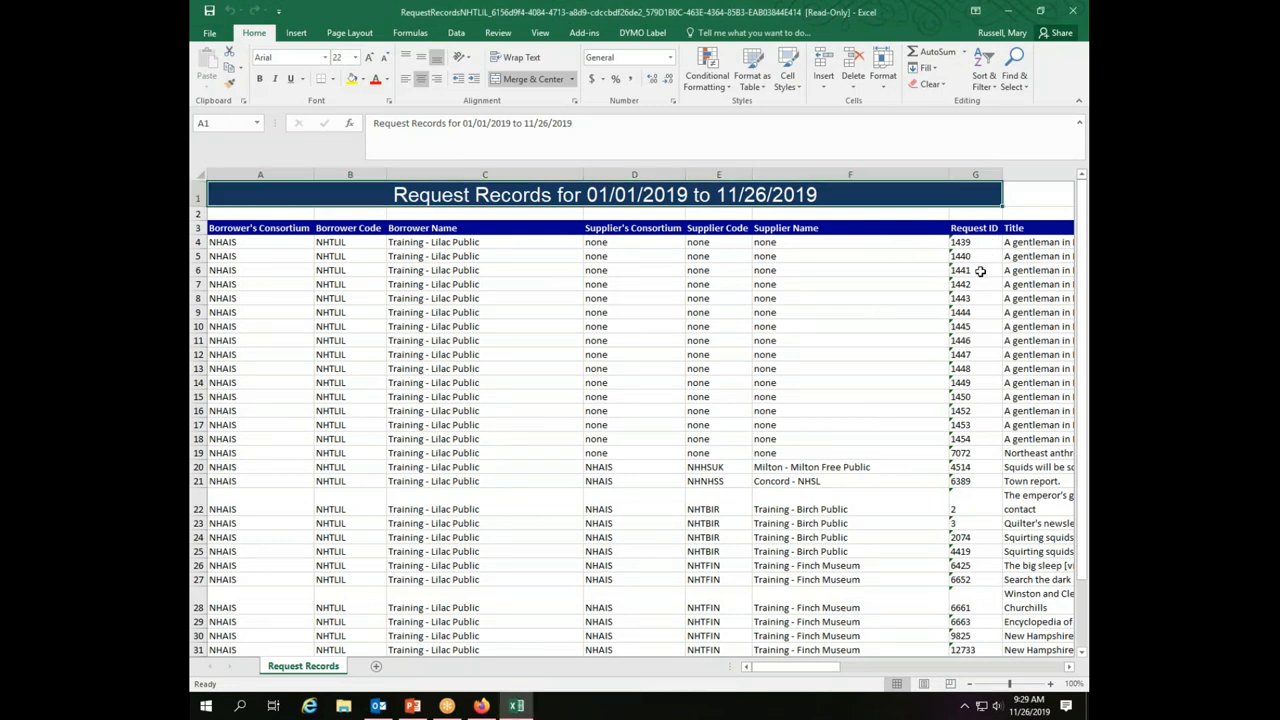
Enable editing on the Request Records sheet and select a Request ID cell.
left_click(975, 270)
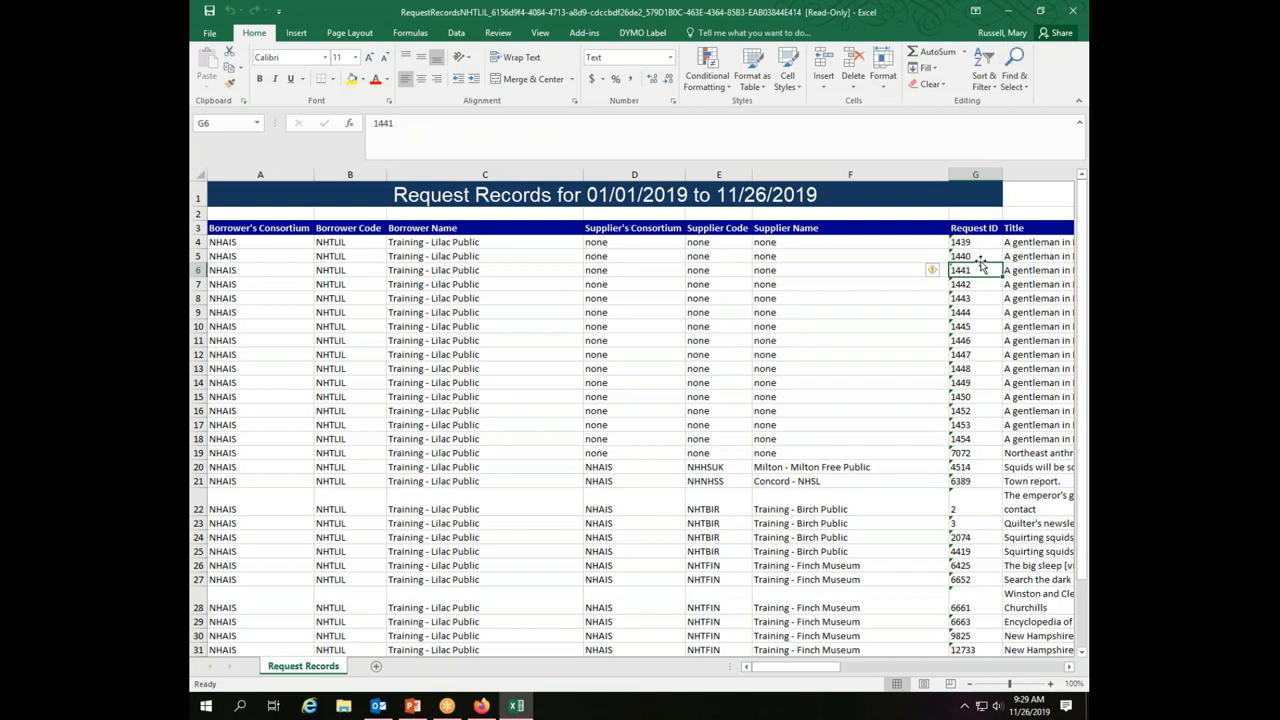
left_click(1012, 70)
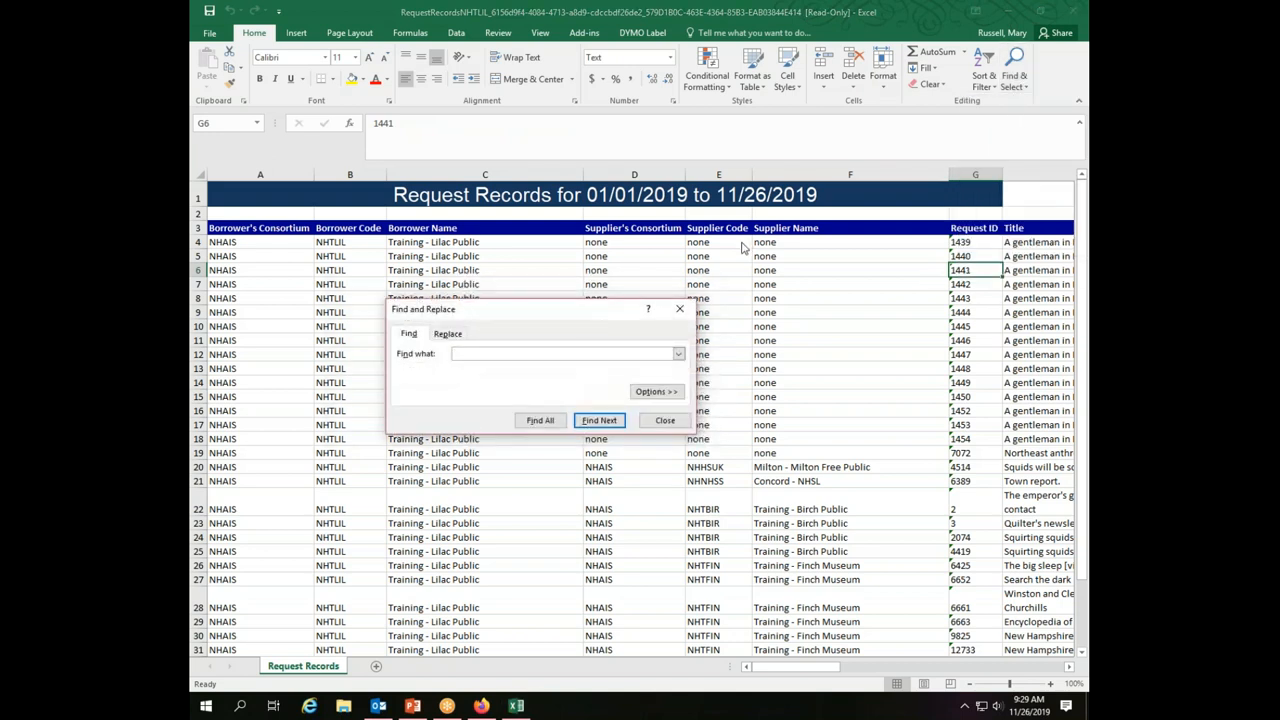
Search for 1453 and select row 17 holding that request.
type("14")
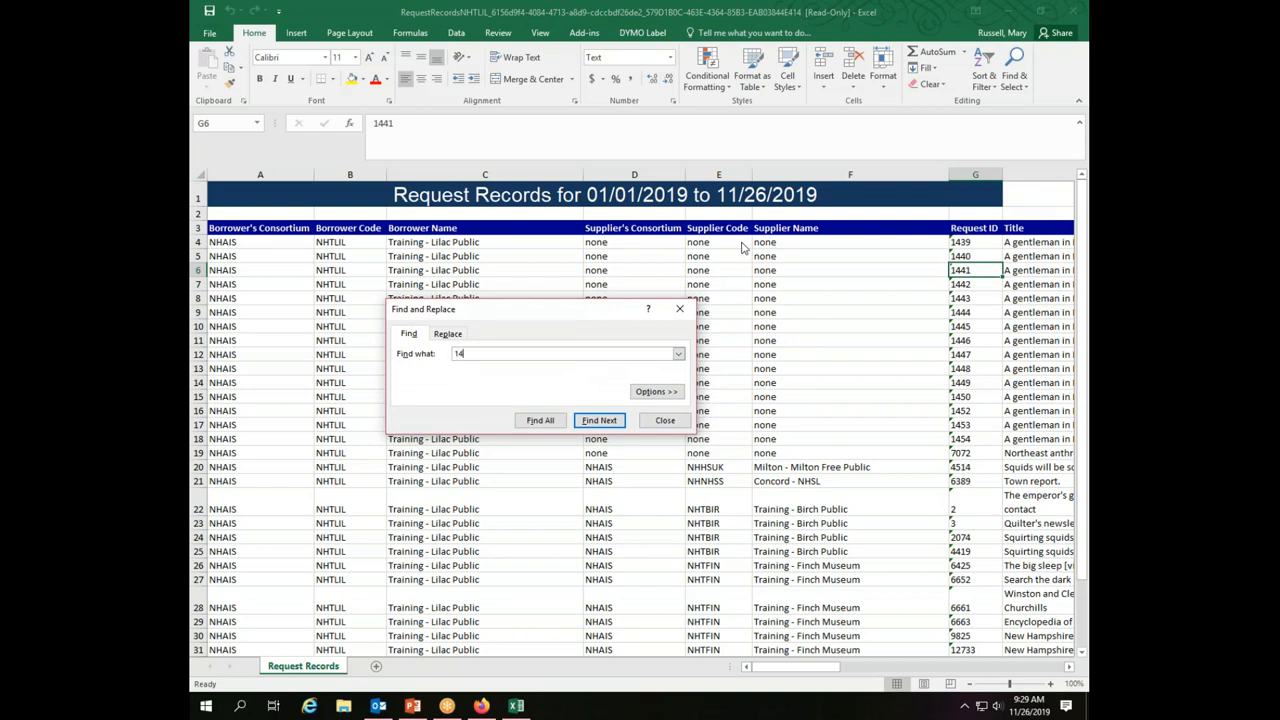
left_click(598, 420)
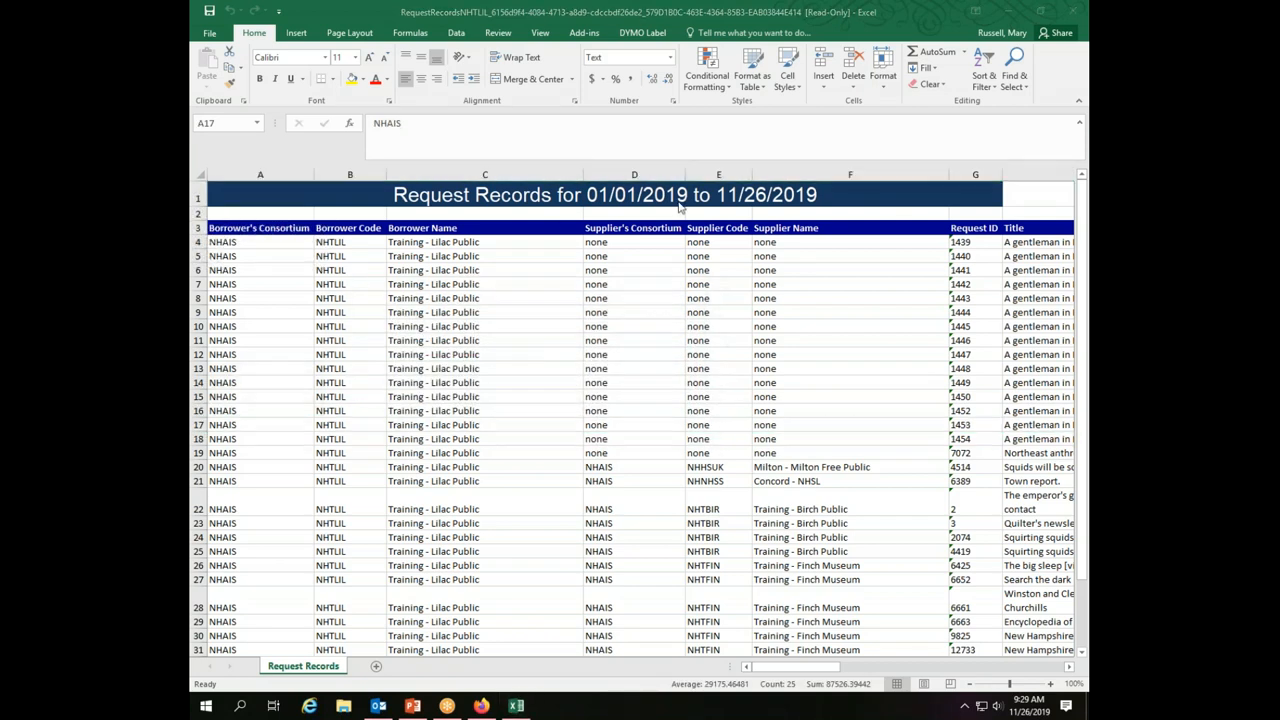
left_click(260, 424)
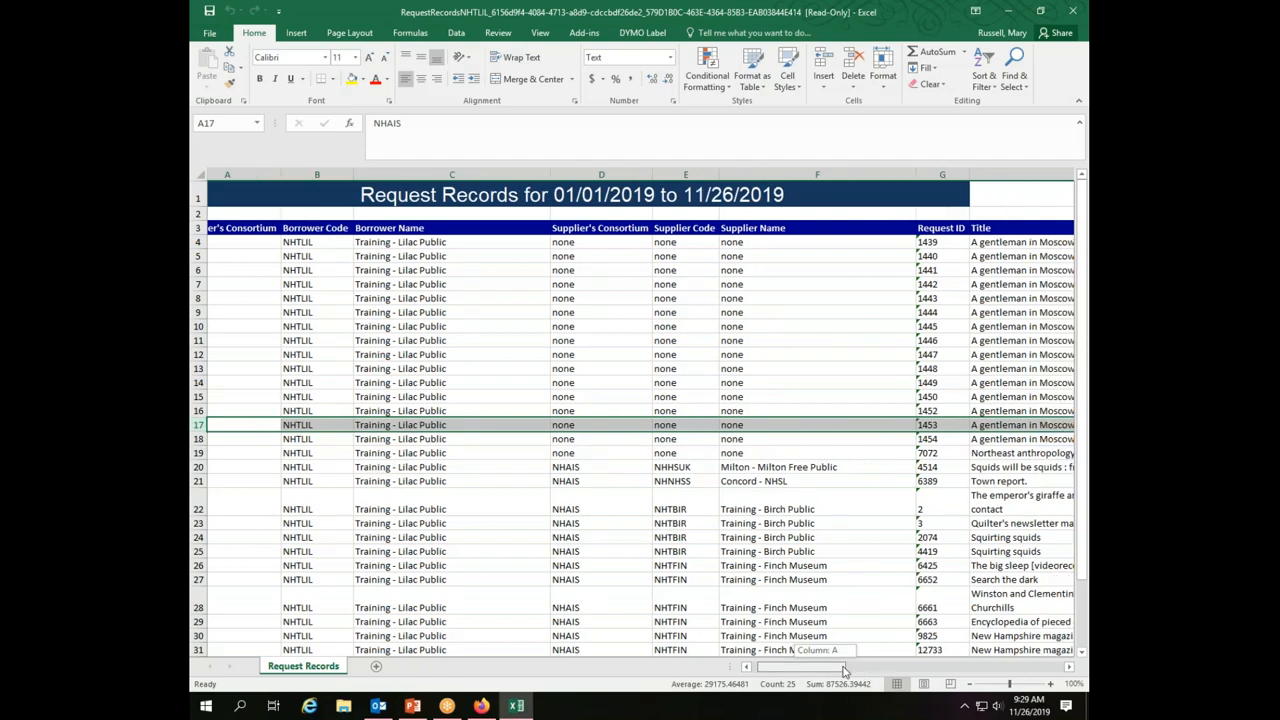
scroll("right", 3)
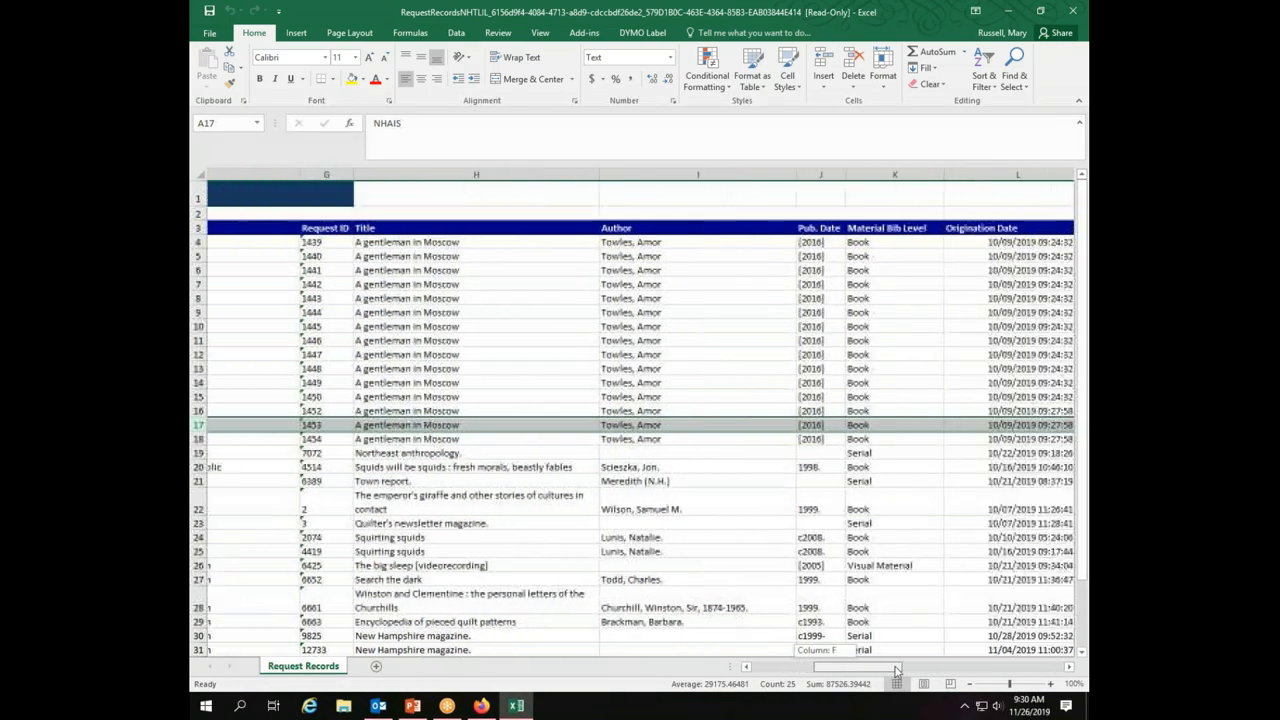
scroll("right", 3)
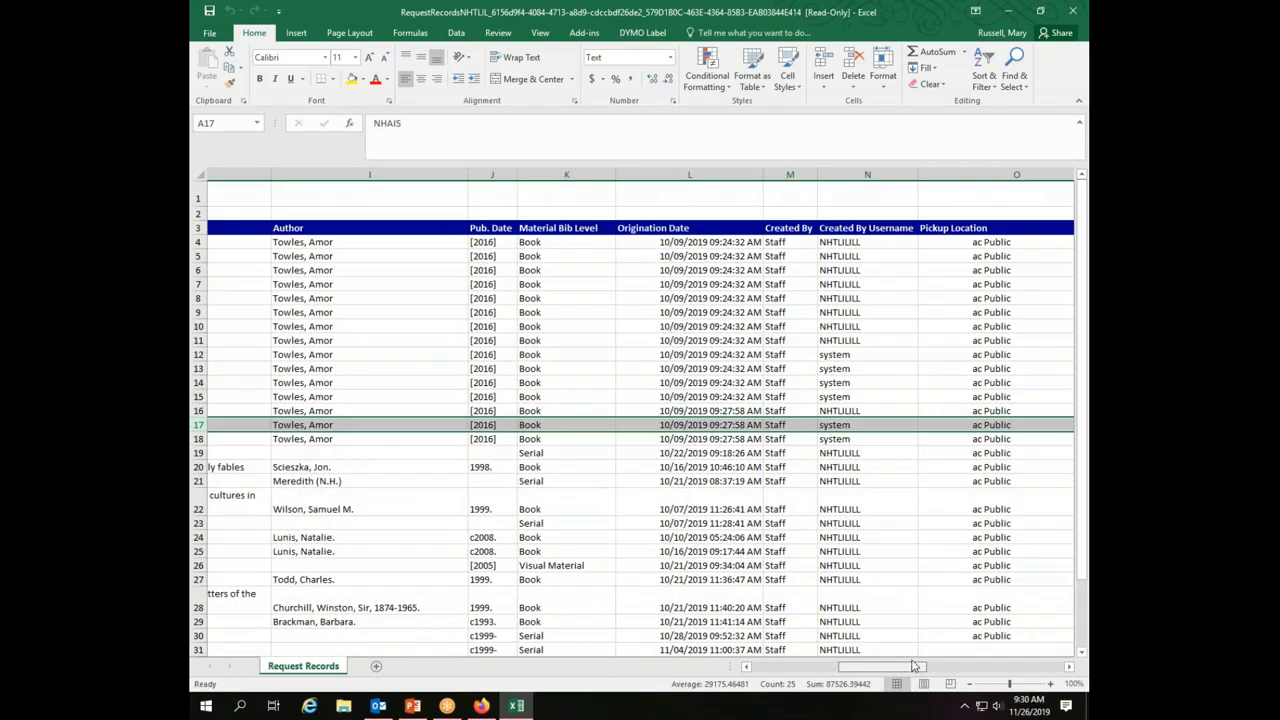
scroll("right", 3)
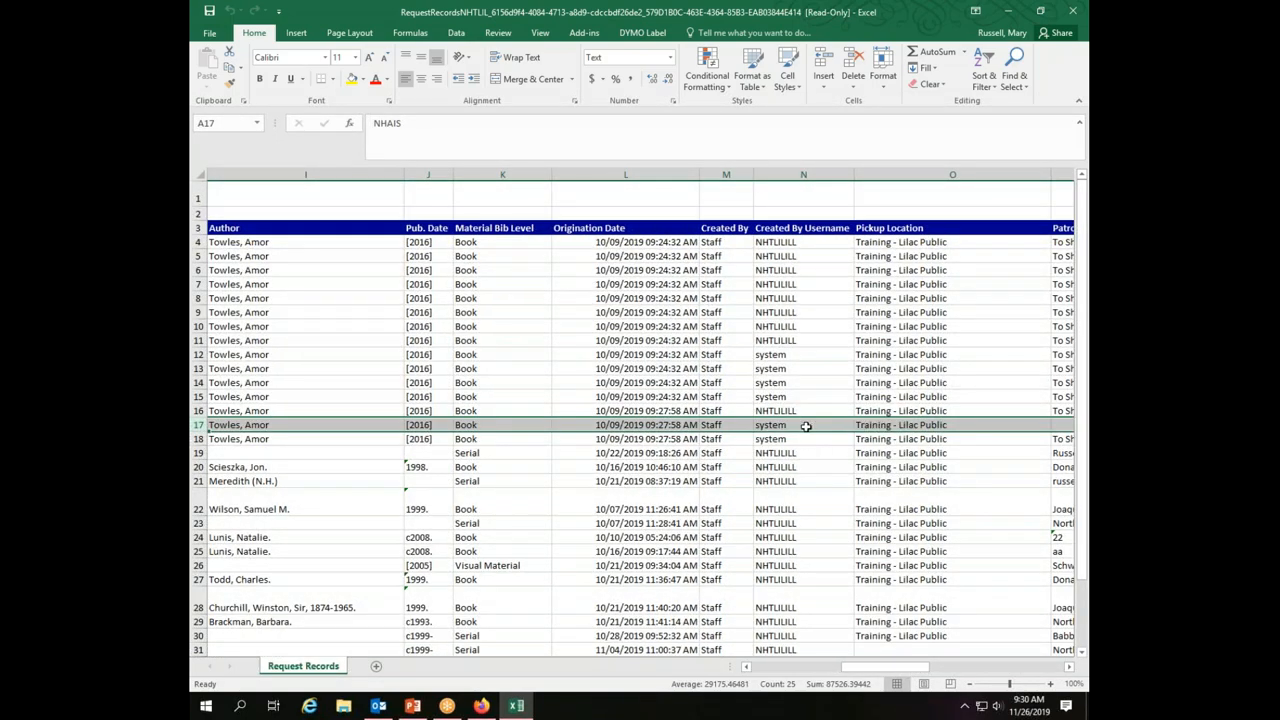
mouse_move(895, 420)
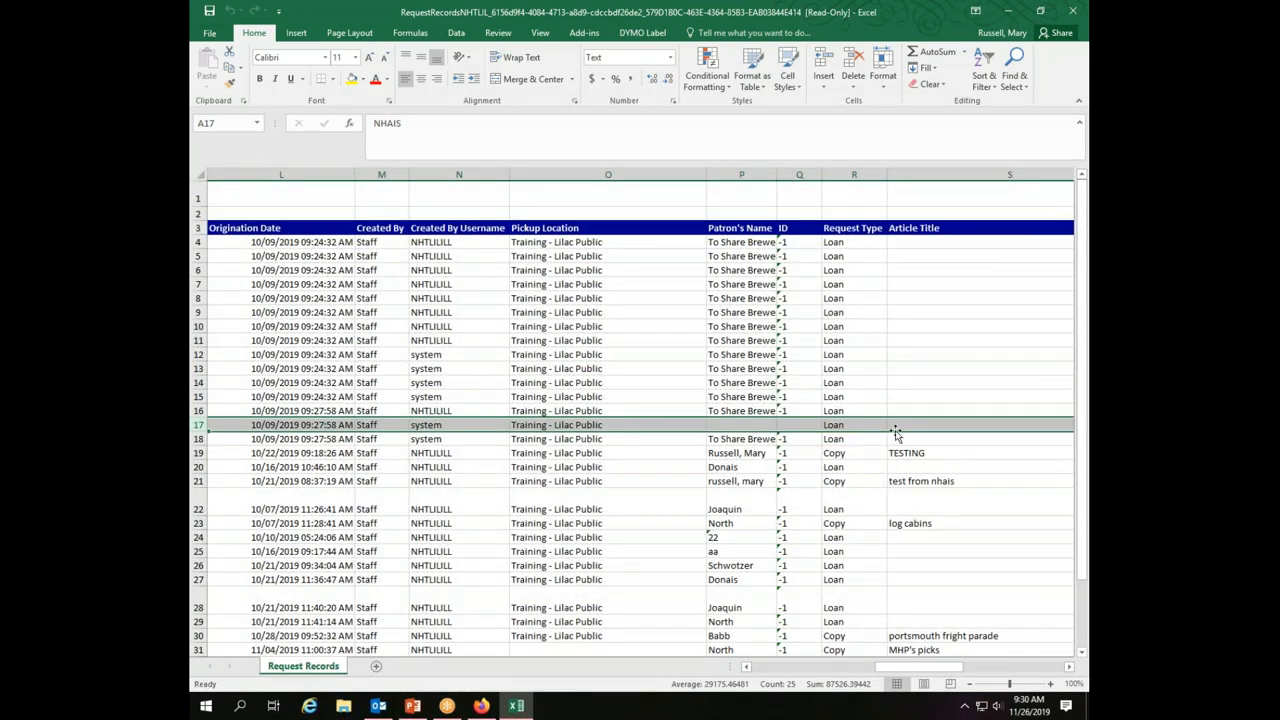
scroll("right", 3)
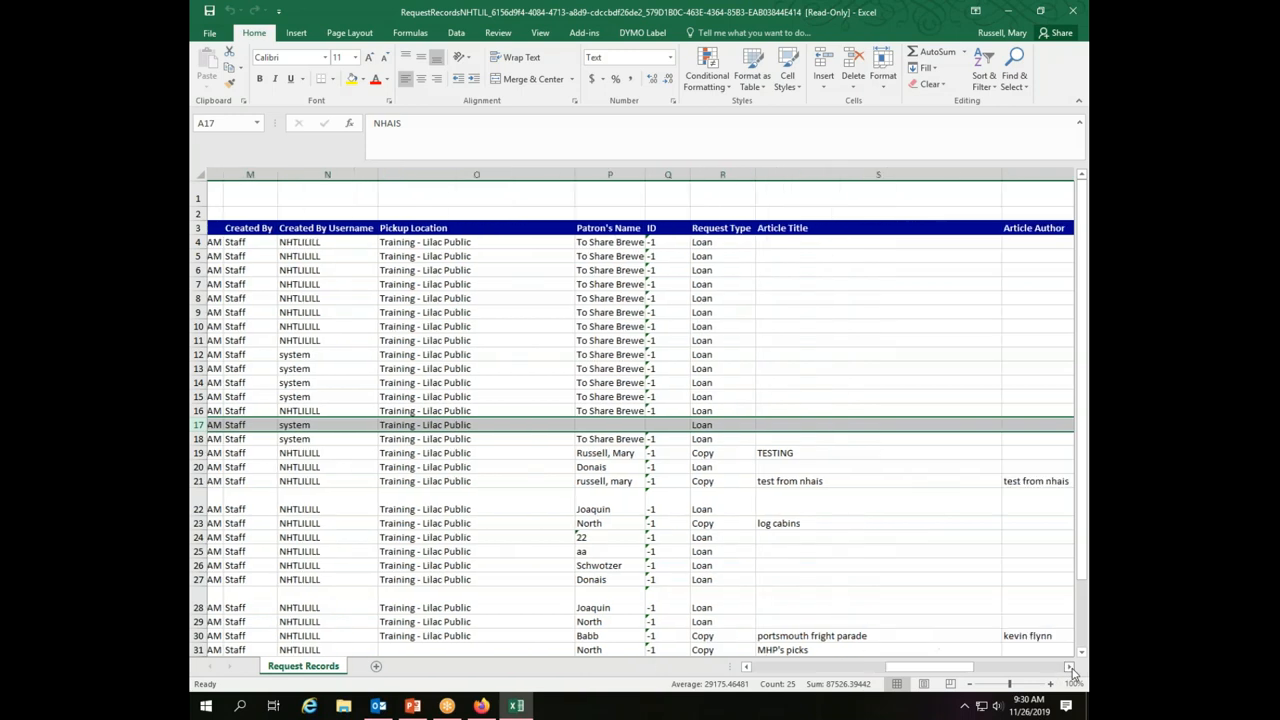
scroll("right", 3)
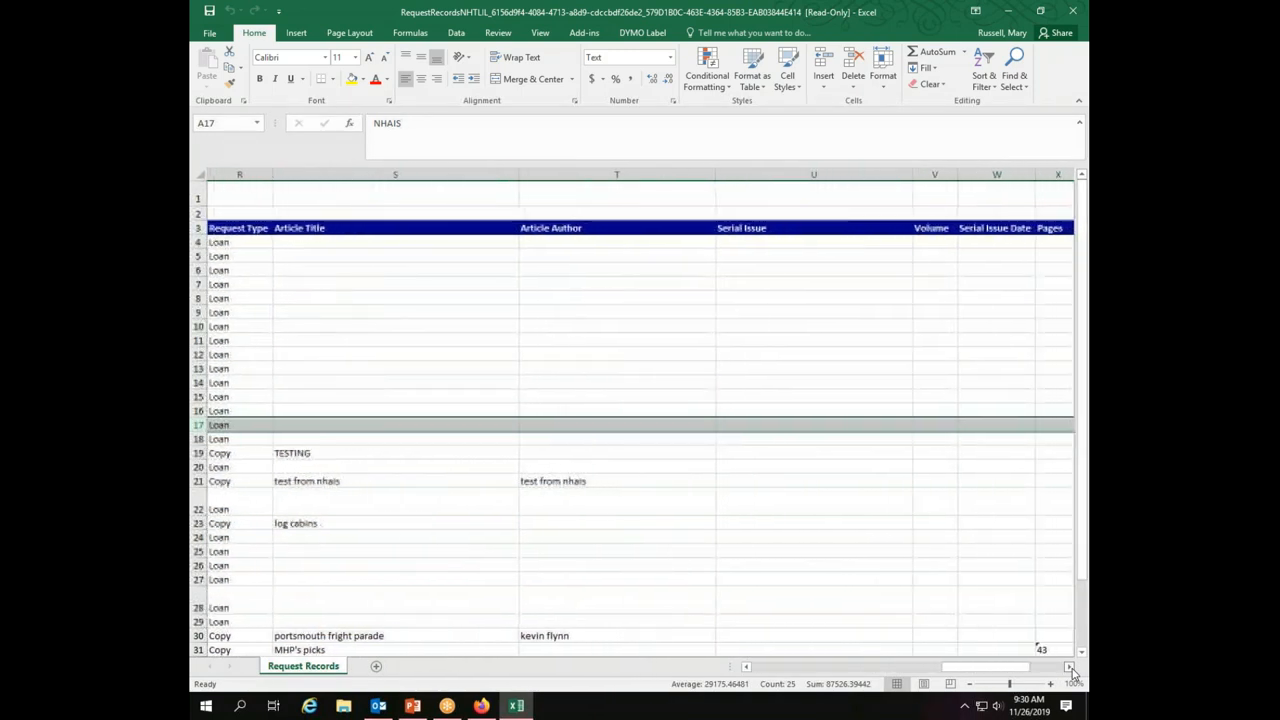
scroll("right", 3)
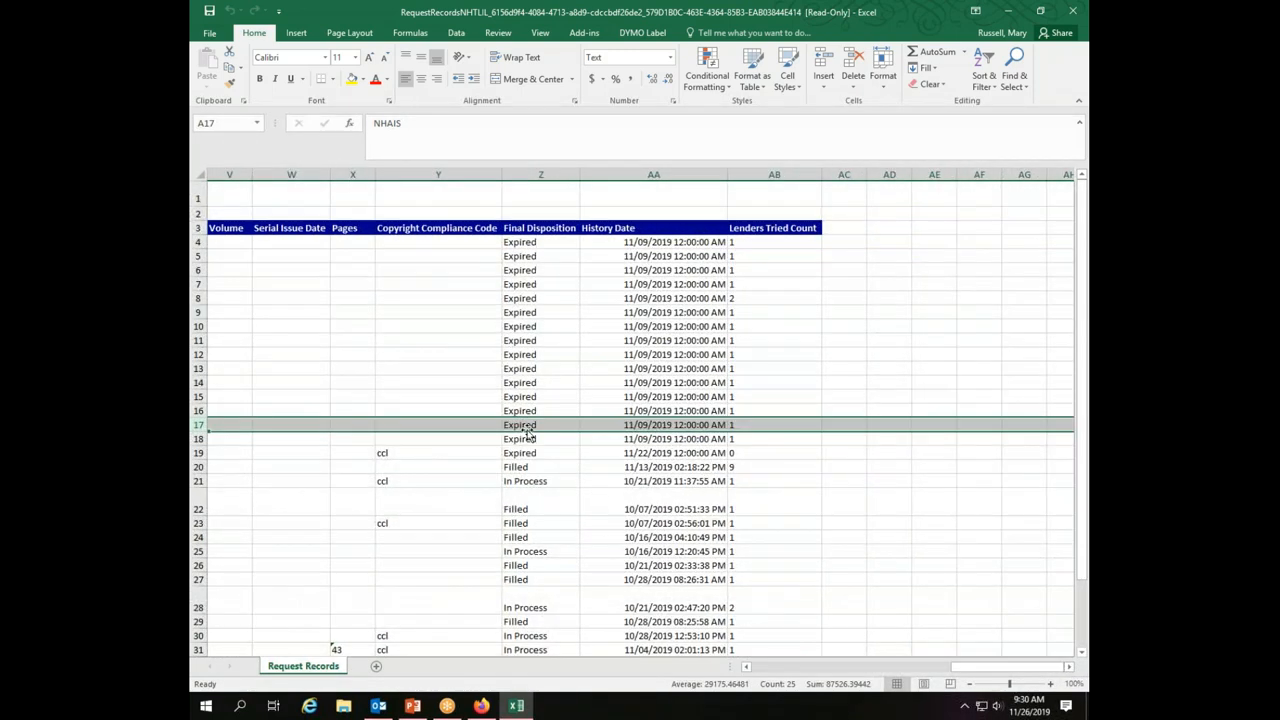
mouse_move(670, 422)
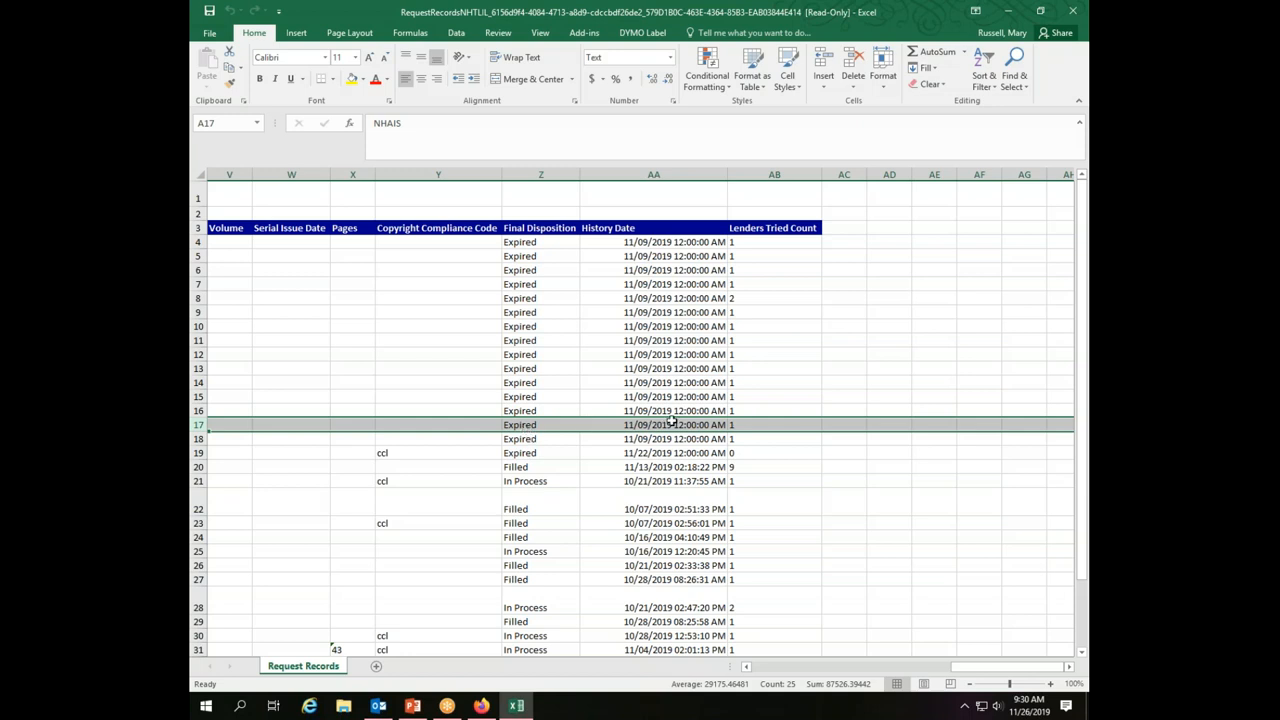
mouse_move(660, 428)
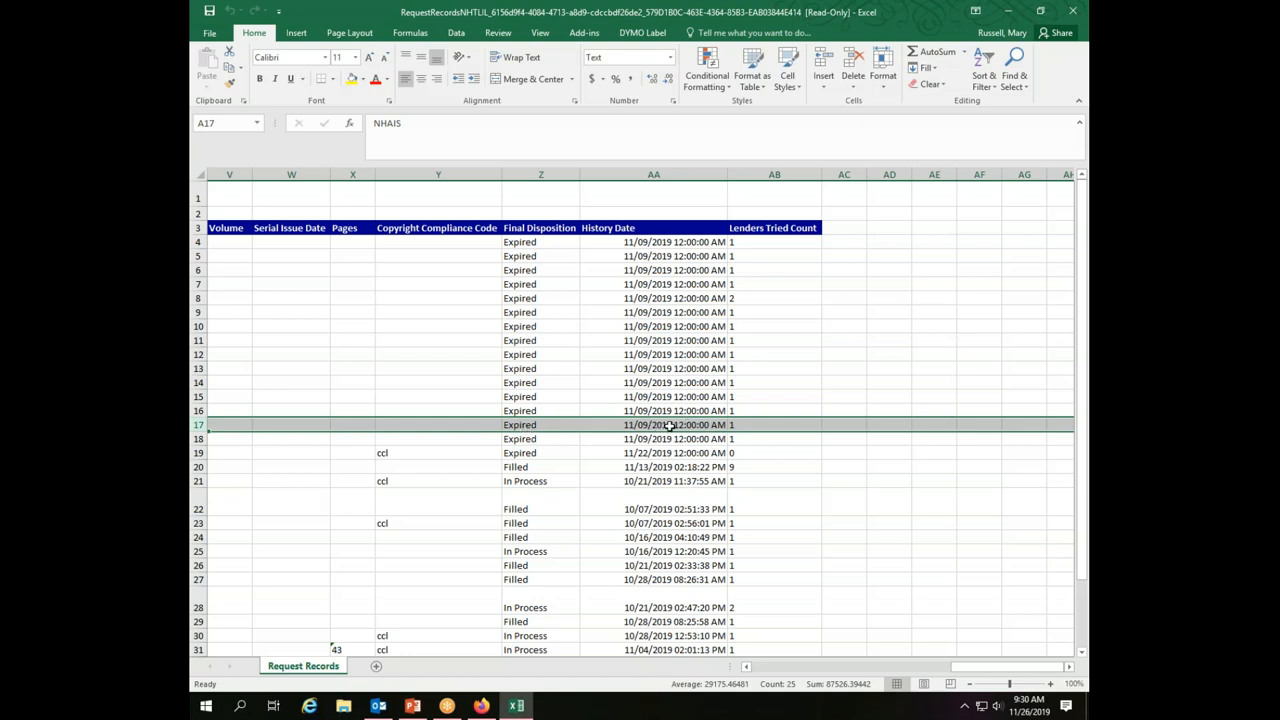
mouse_move(763, 420)
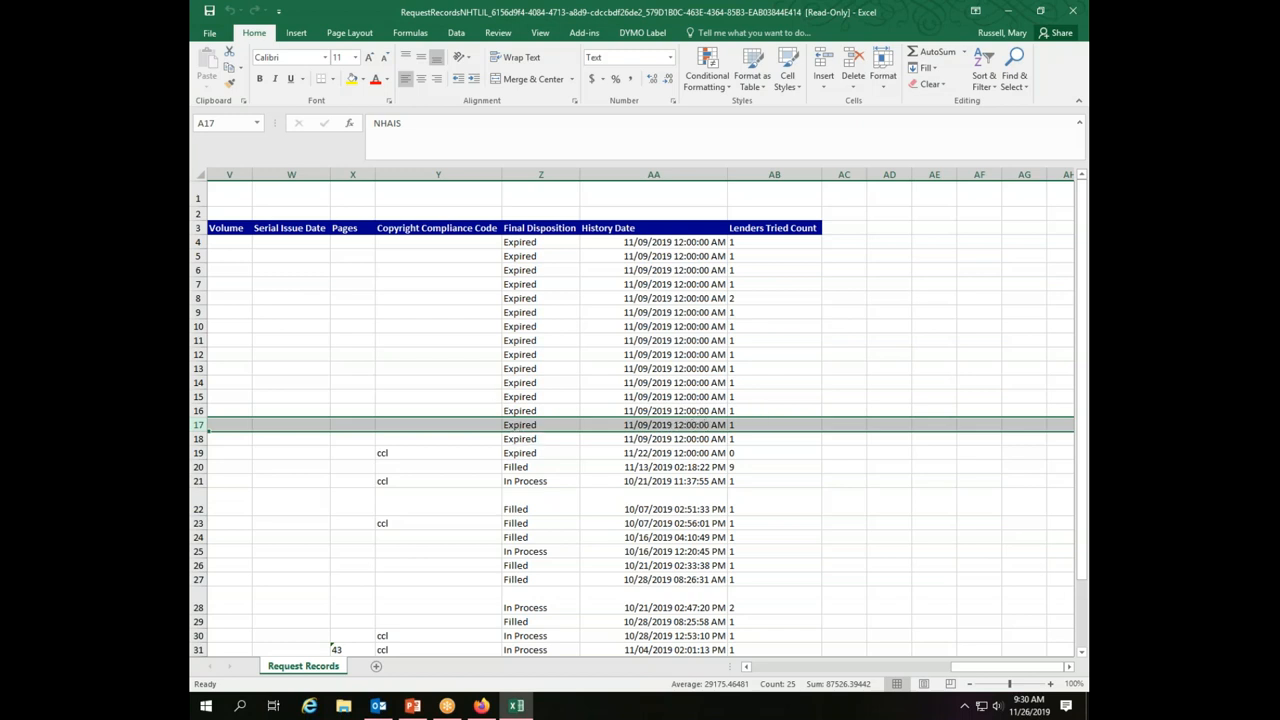
scroll("left", 3)
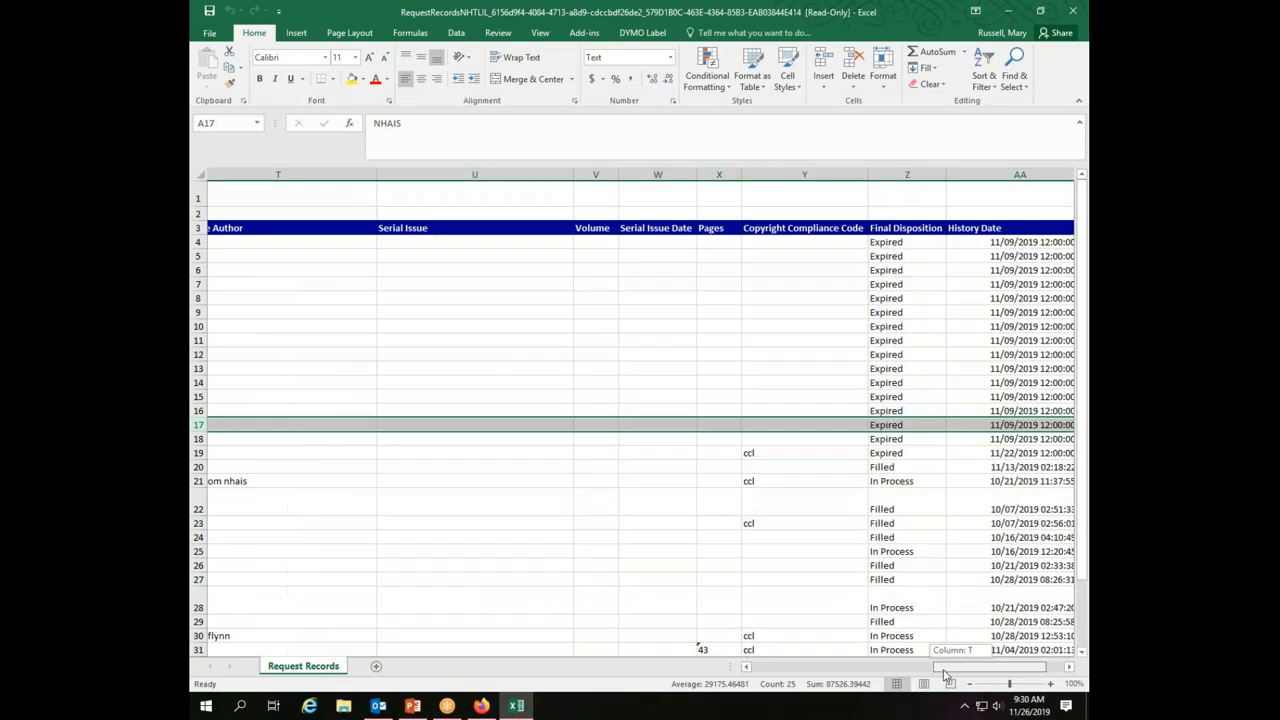
scroll("right", 3)
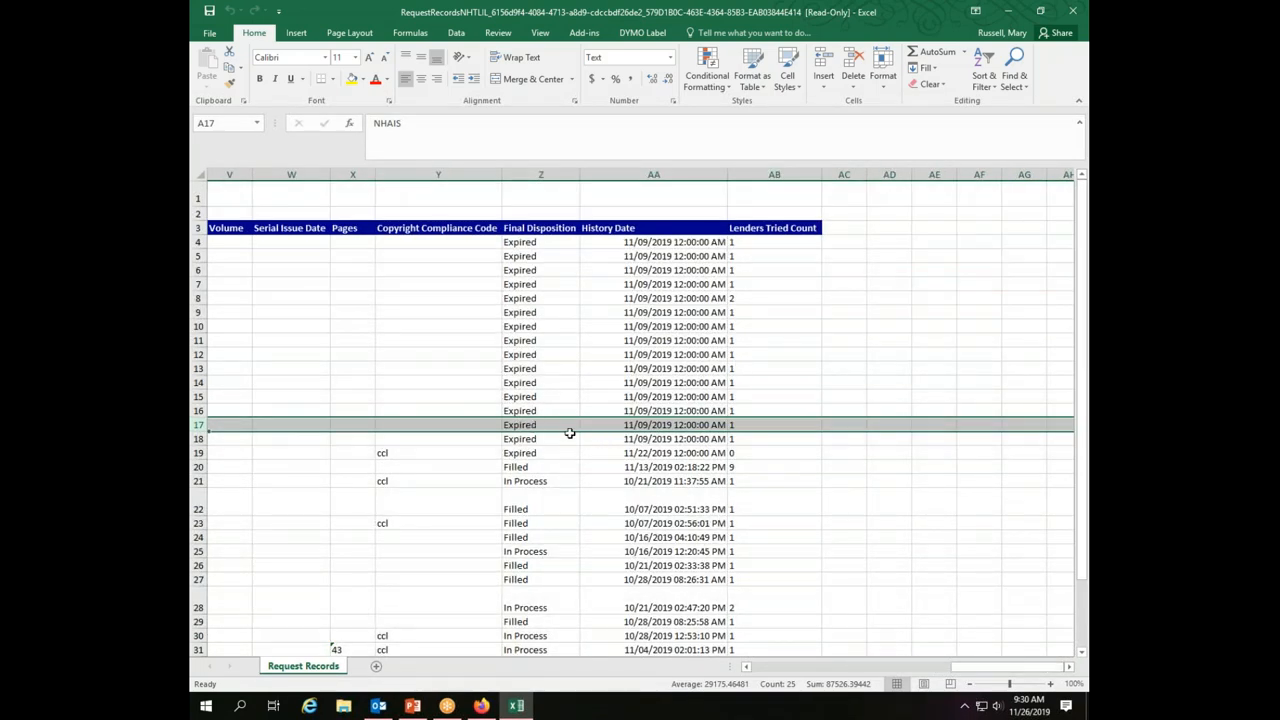
mouse_move(545, 425)
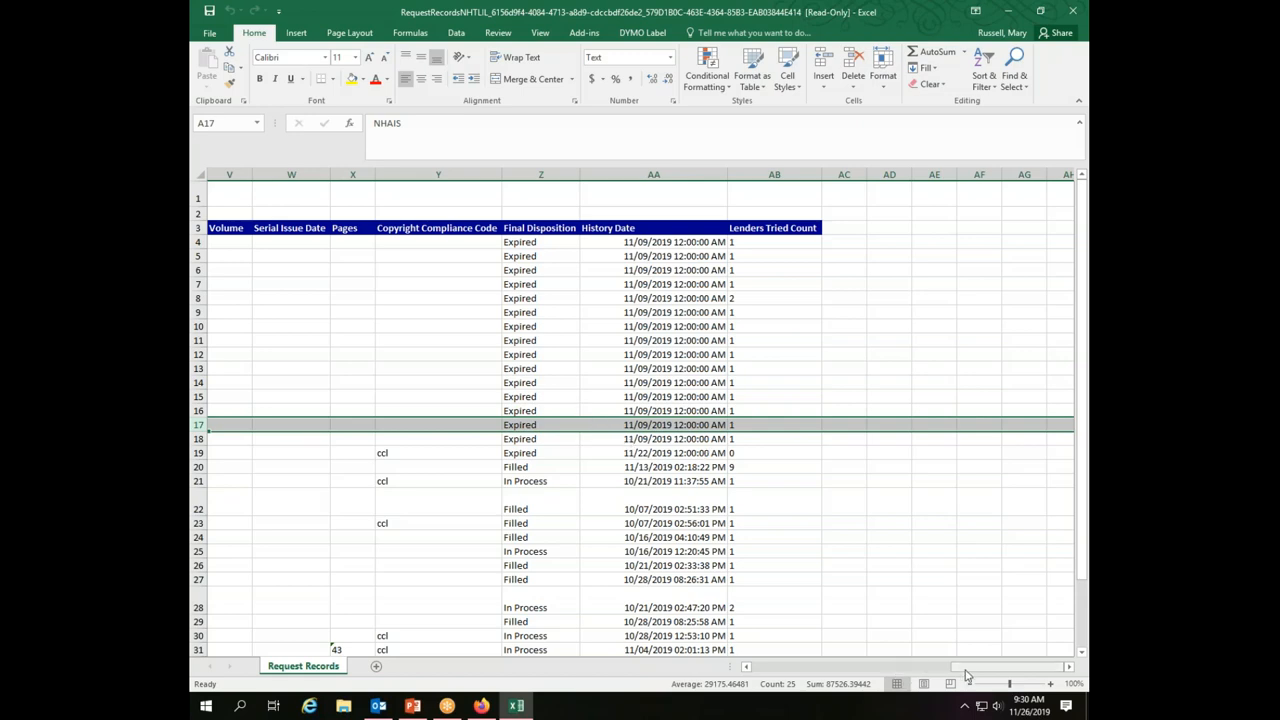
scroll("left", 3)
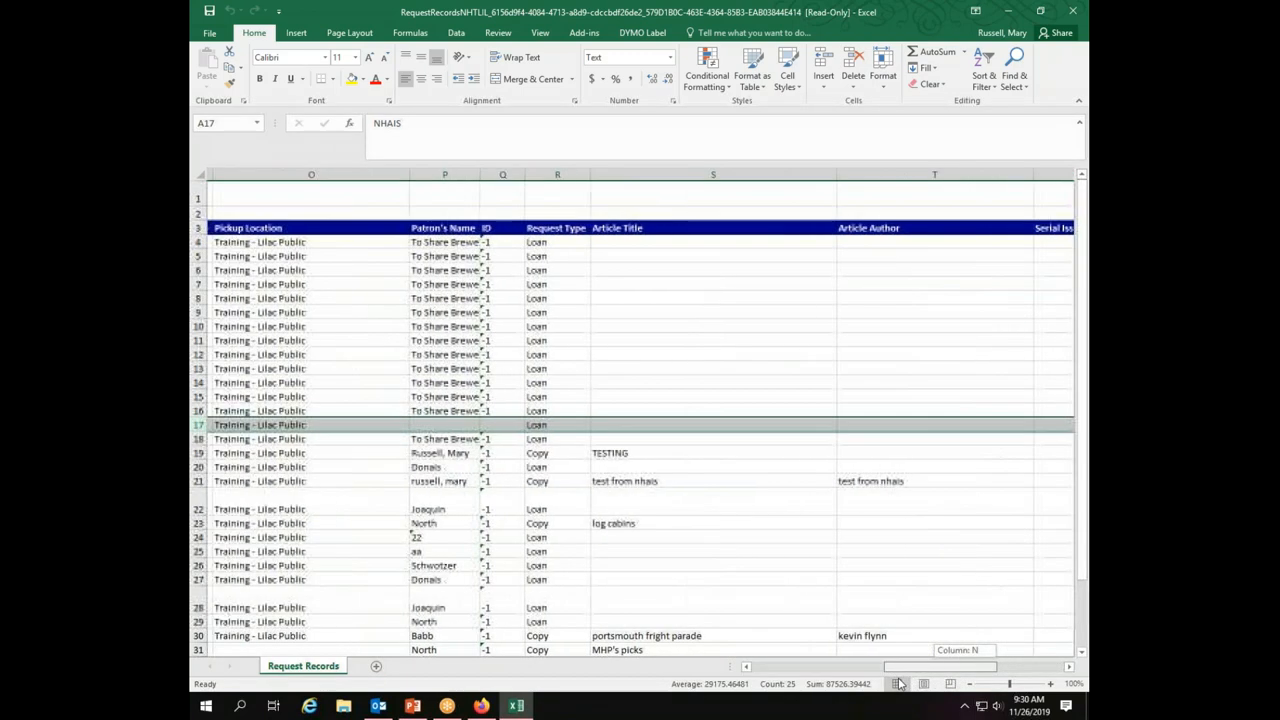
scroll("right", 3)
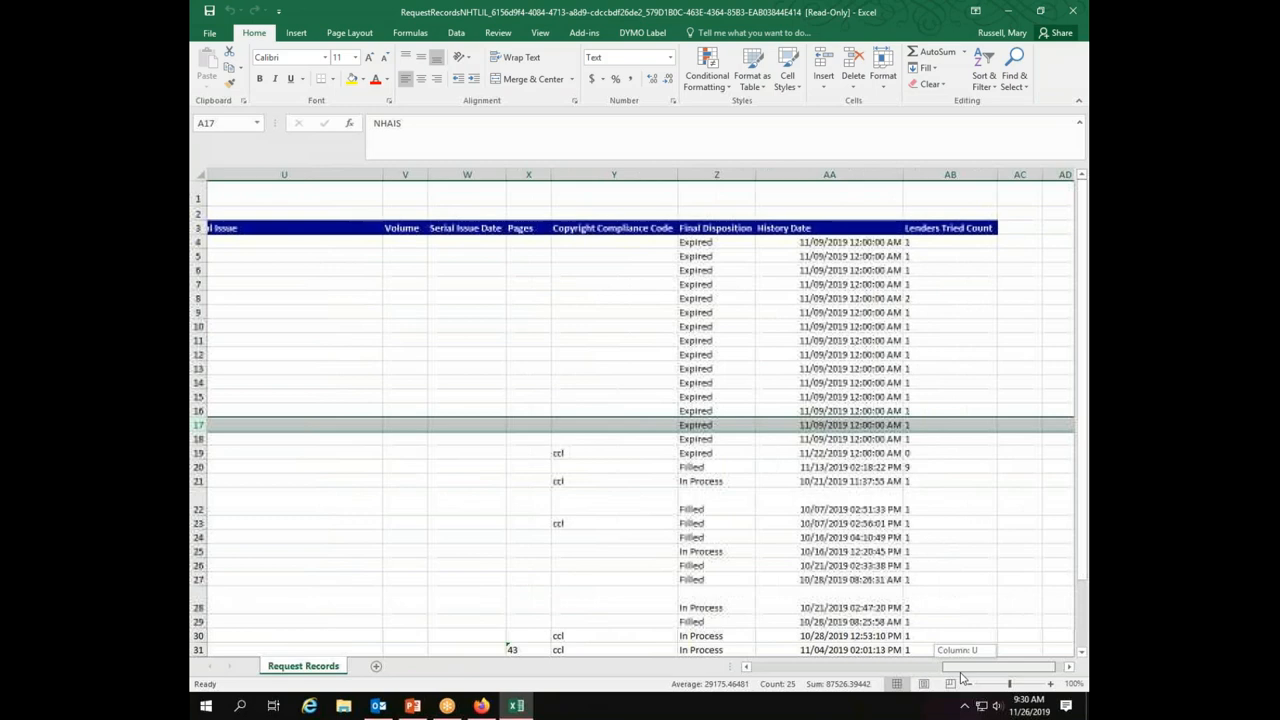
scroll("left", 3)
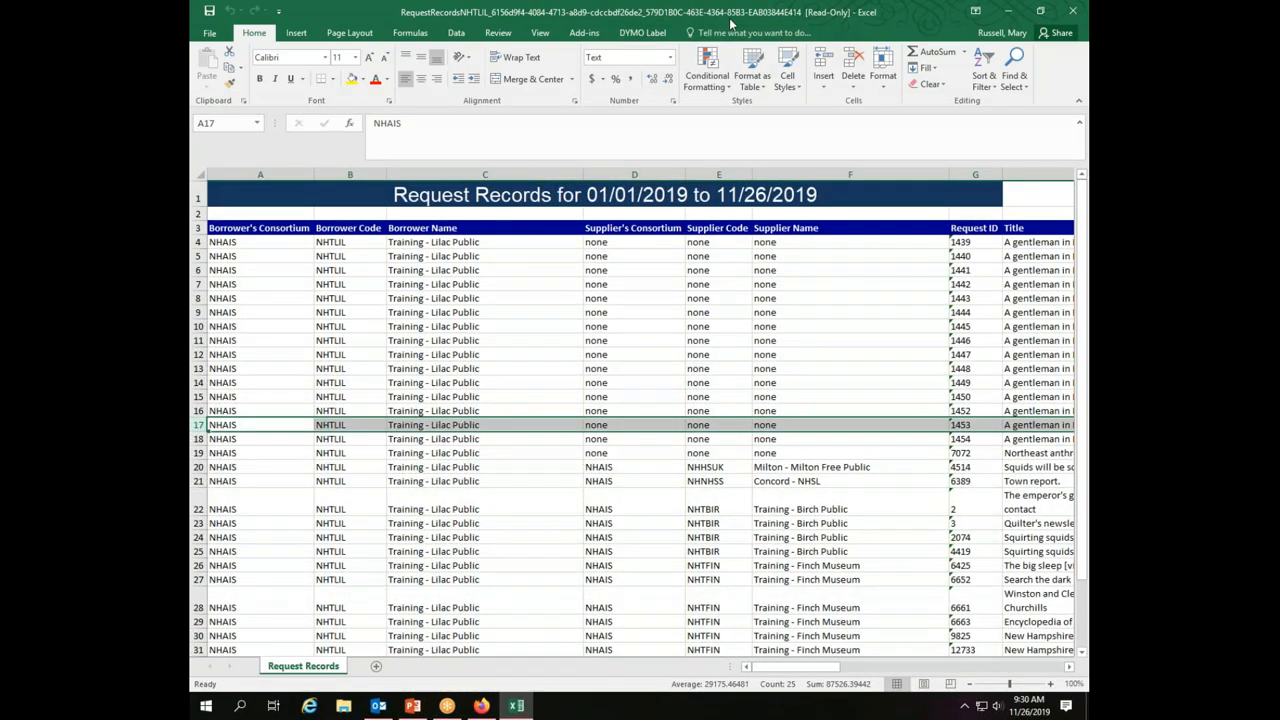
Select only Lender Response Records in Excel format, starting 11/01/2019.
left_click(481, 706)
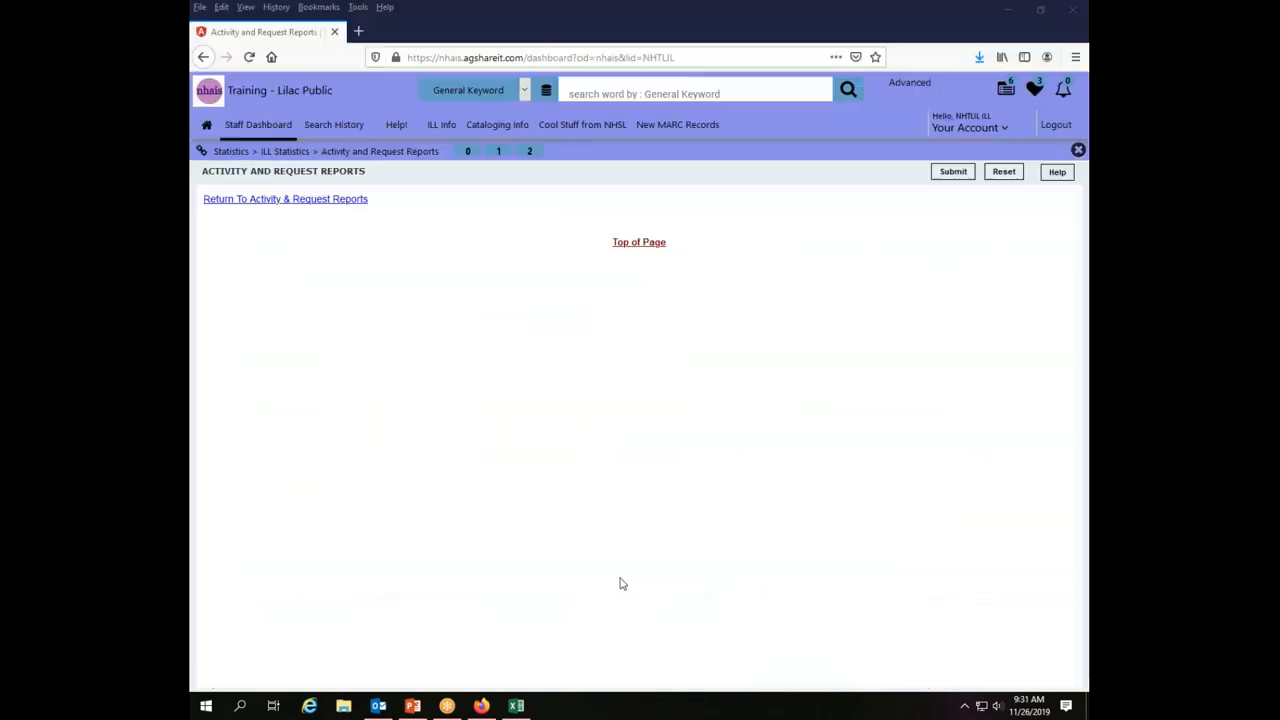
mouse_move(285, 198)
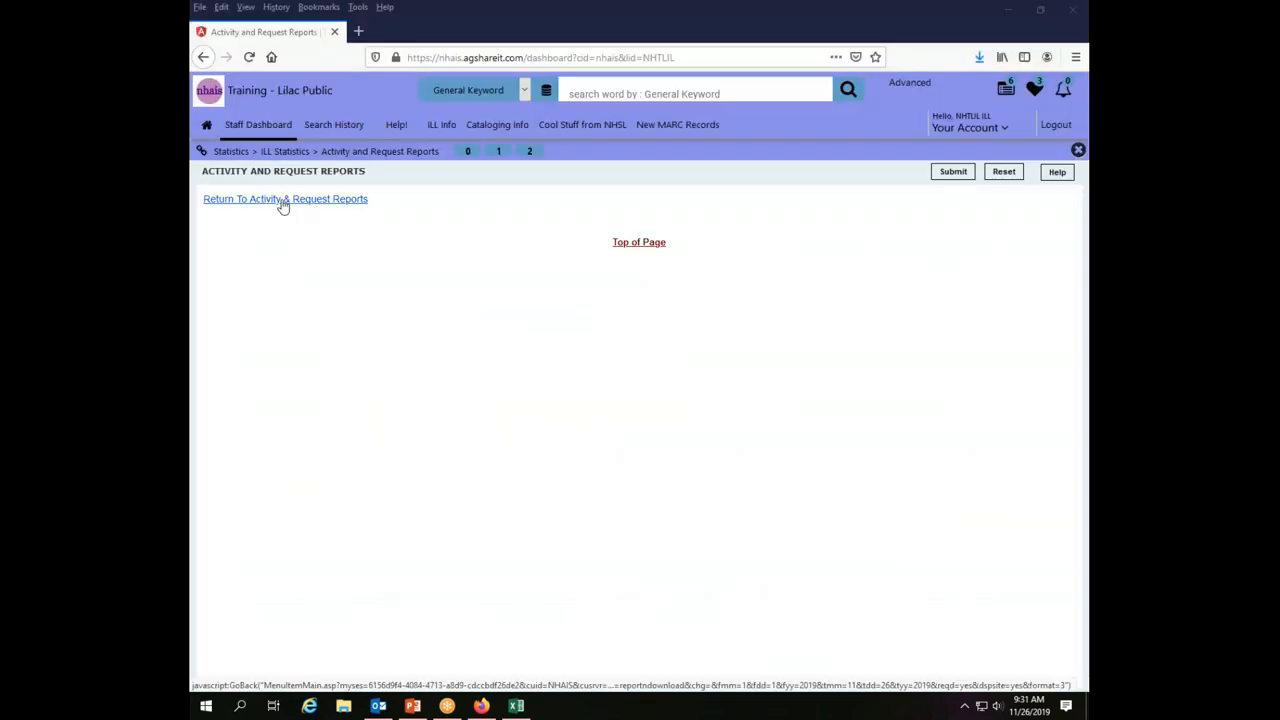
mouse_move(287, 202)
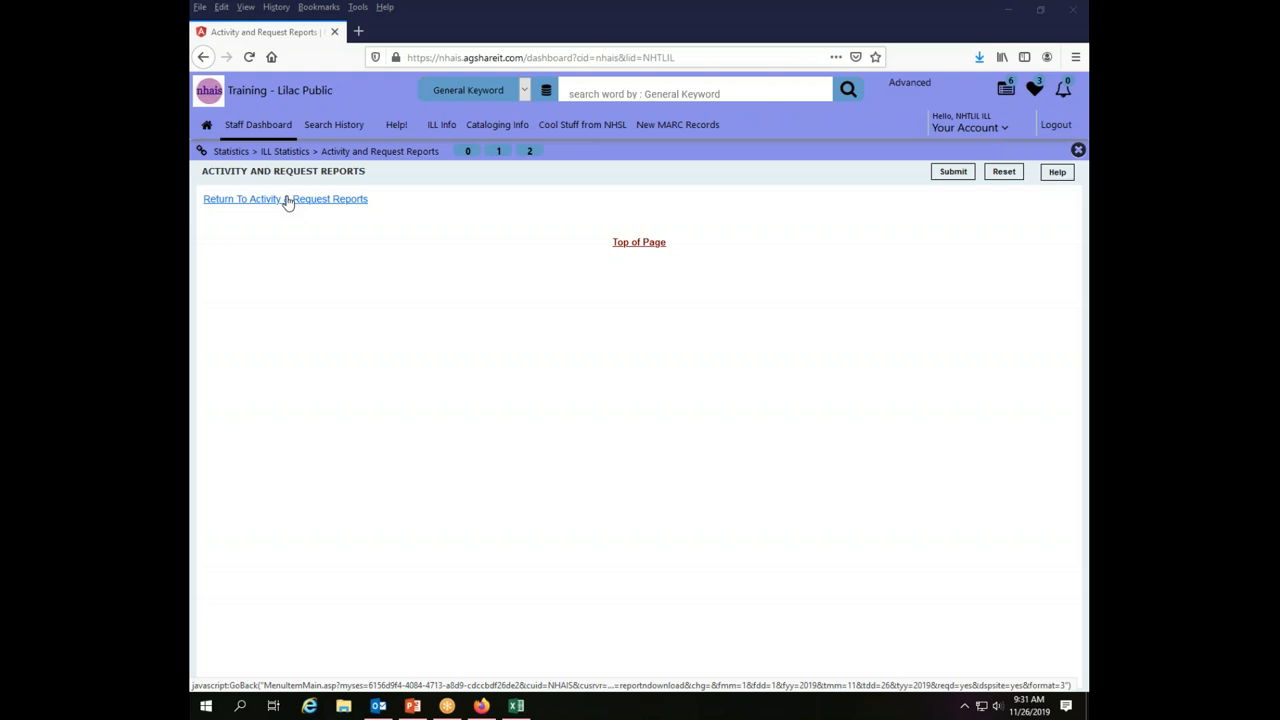
left_click(285, 198)
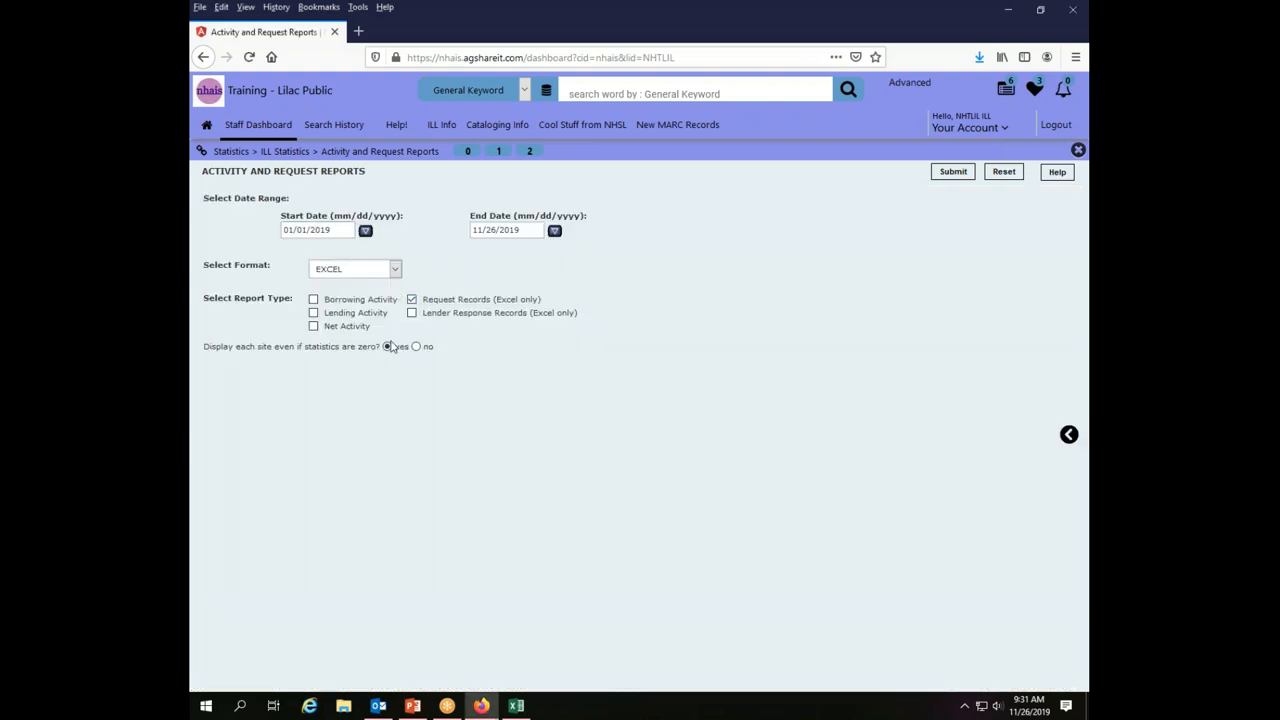
left_click(411, 312)
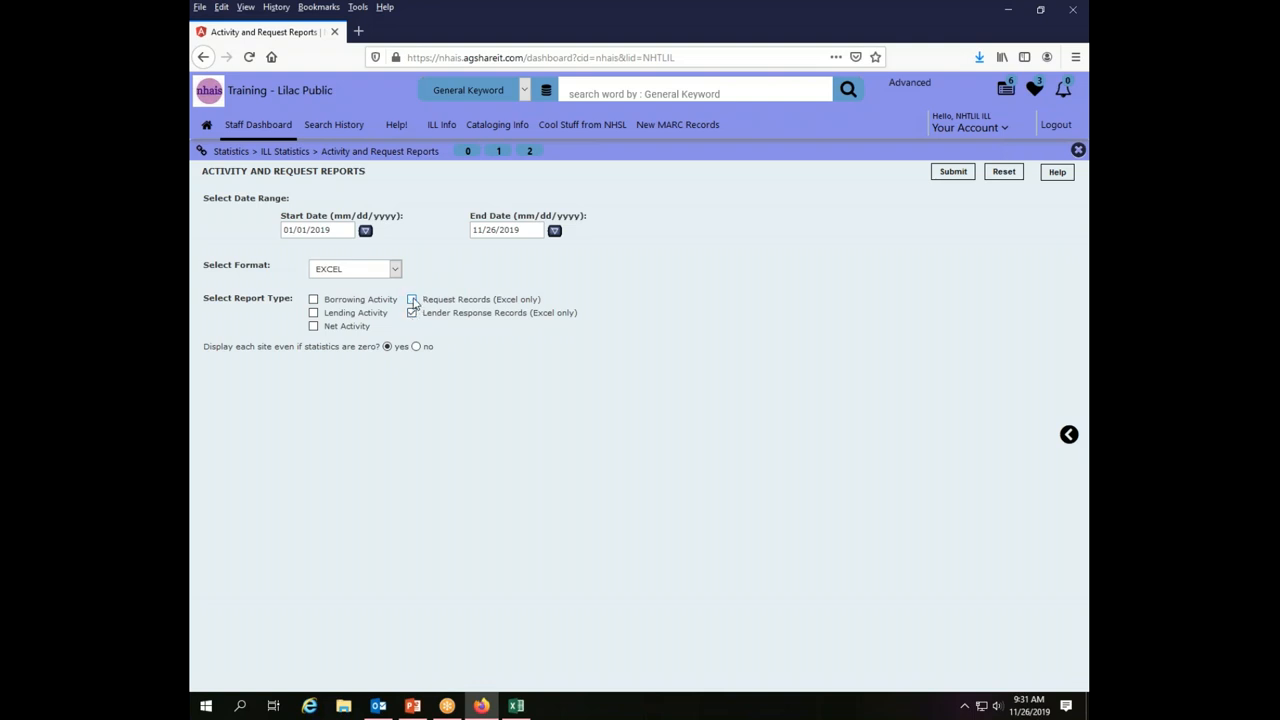
left_click(412, 299)
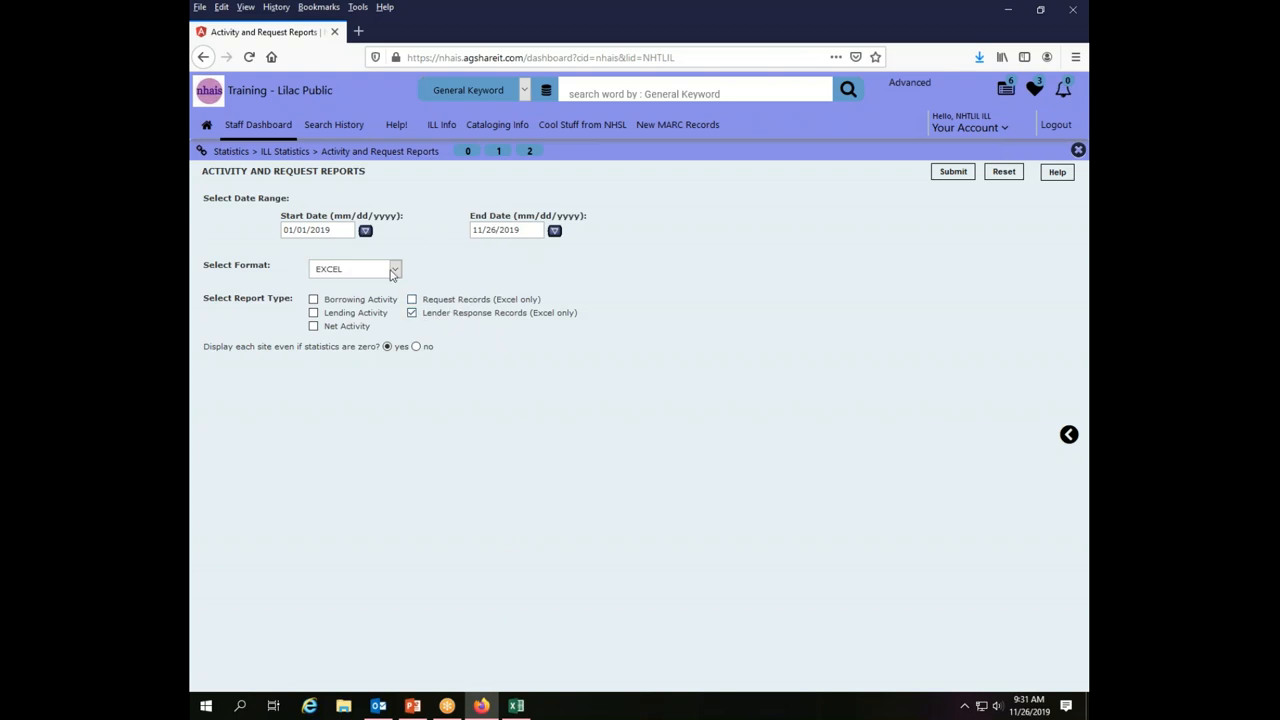
left_click(365, 230)
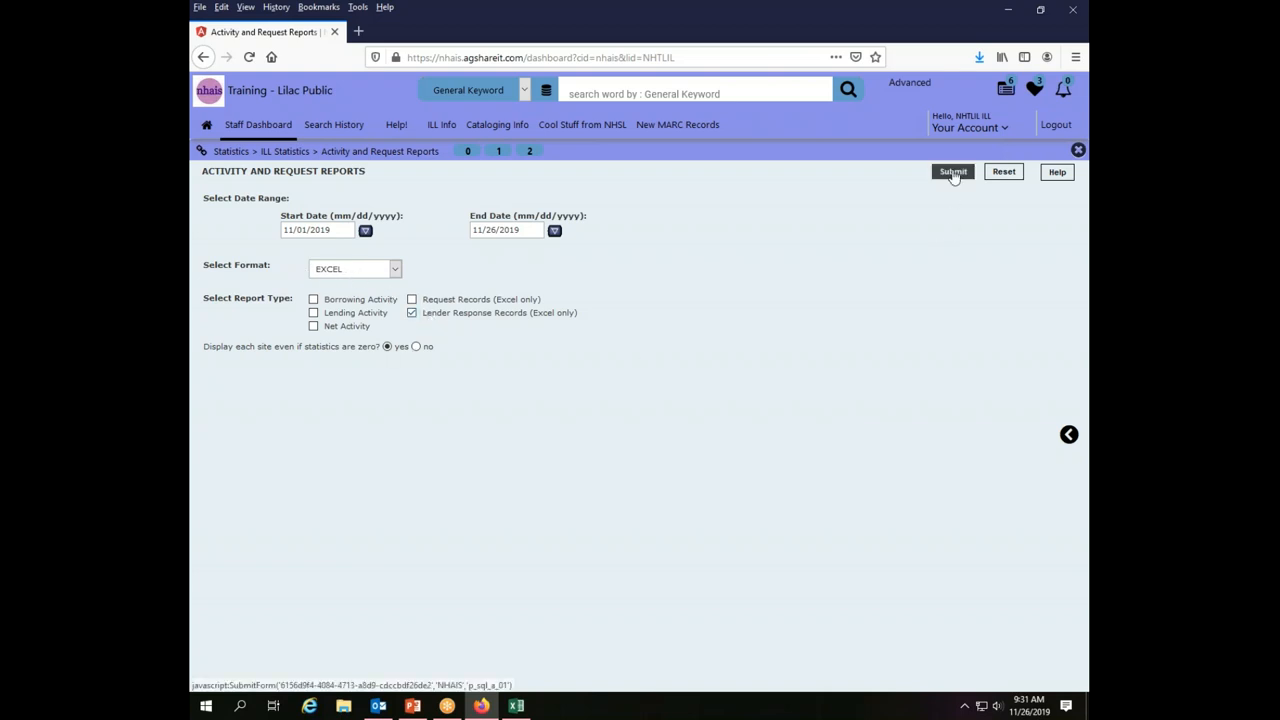
Submit the November lender response report, download the data, and open it in Excel.
left_click(952, 171)
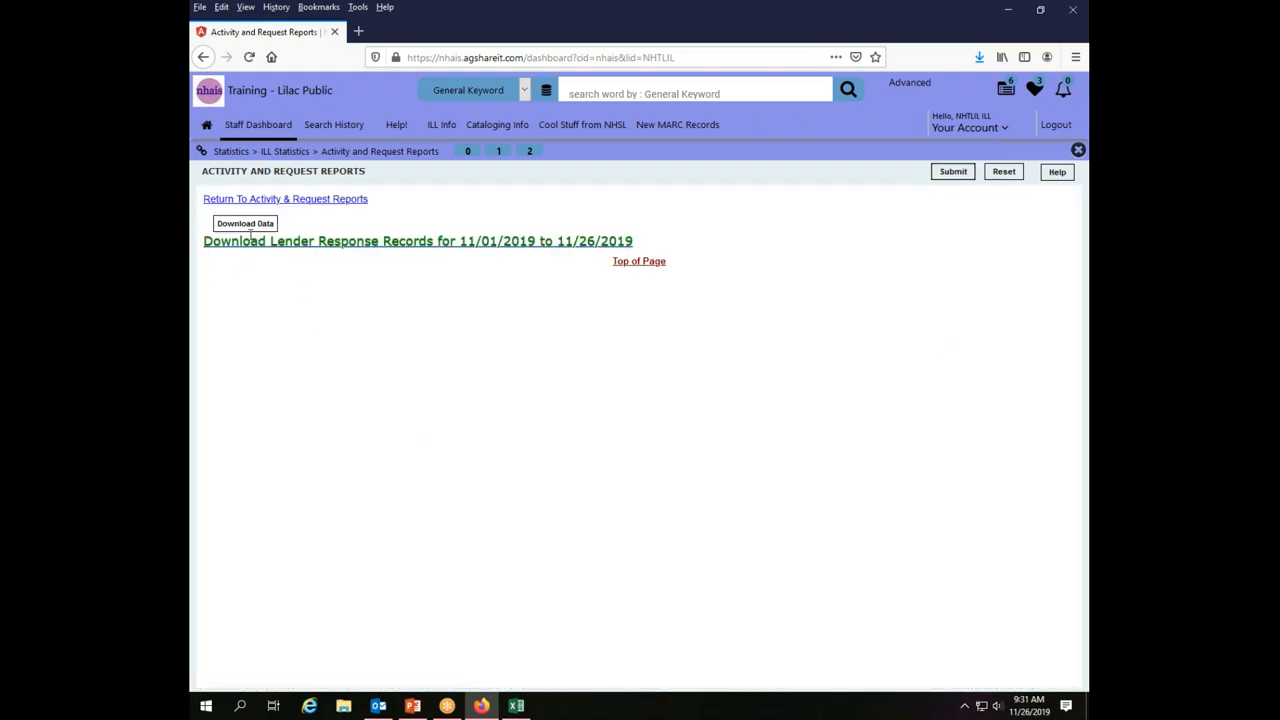
mouse_move(397, 386)
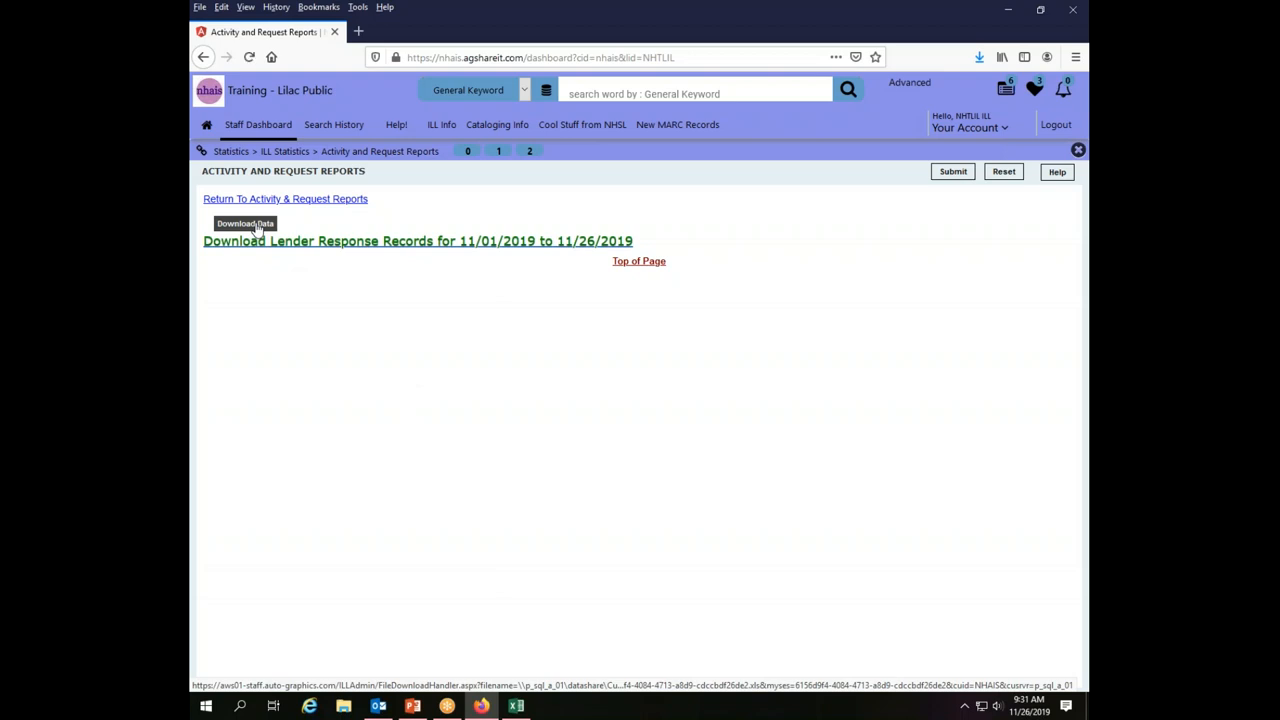
left_click(417, 241)
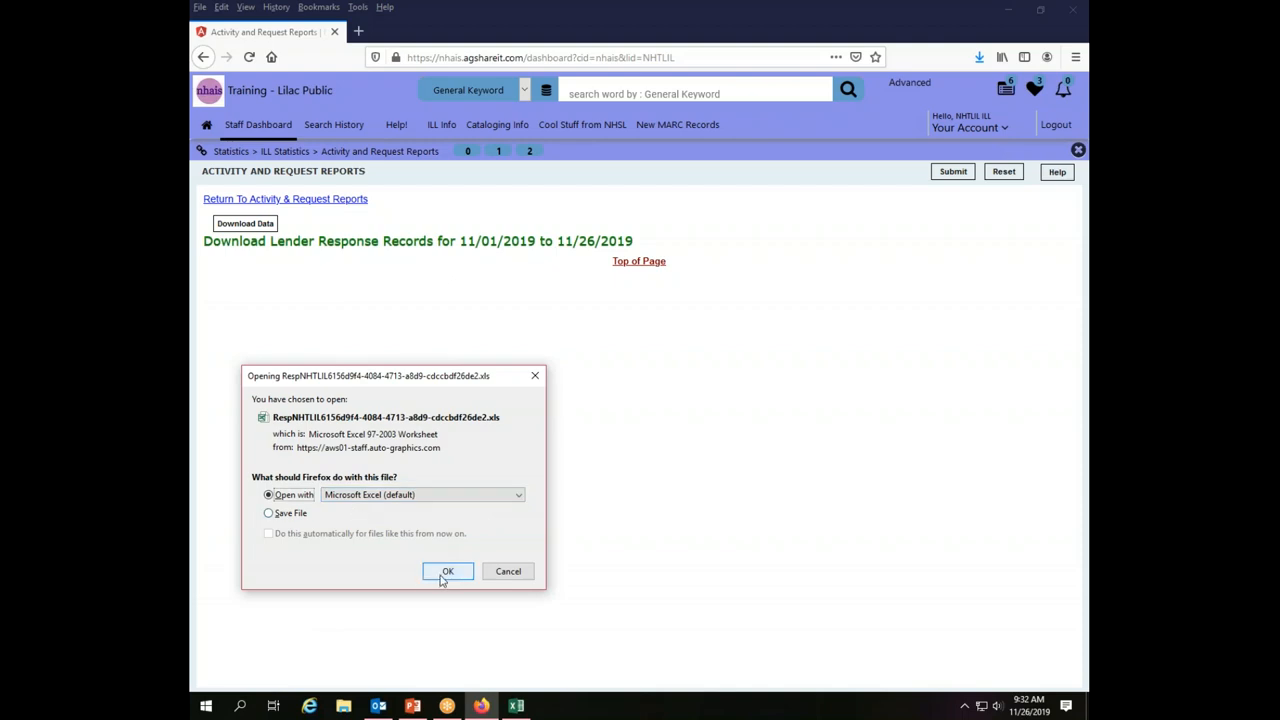
left_click(447, 571)
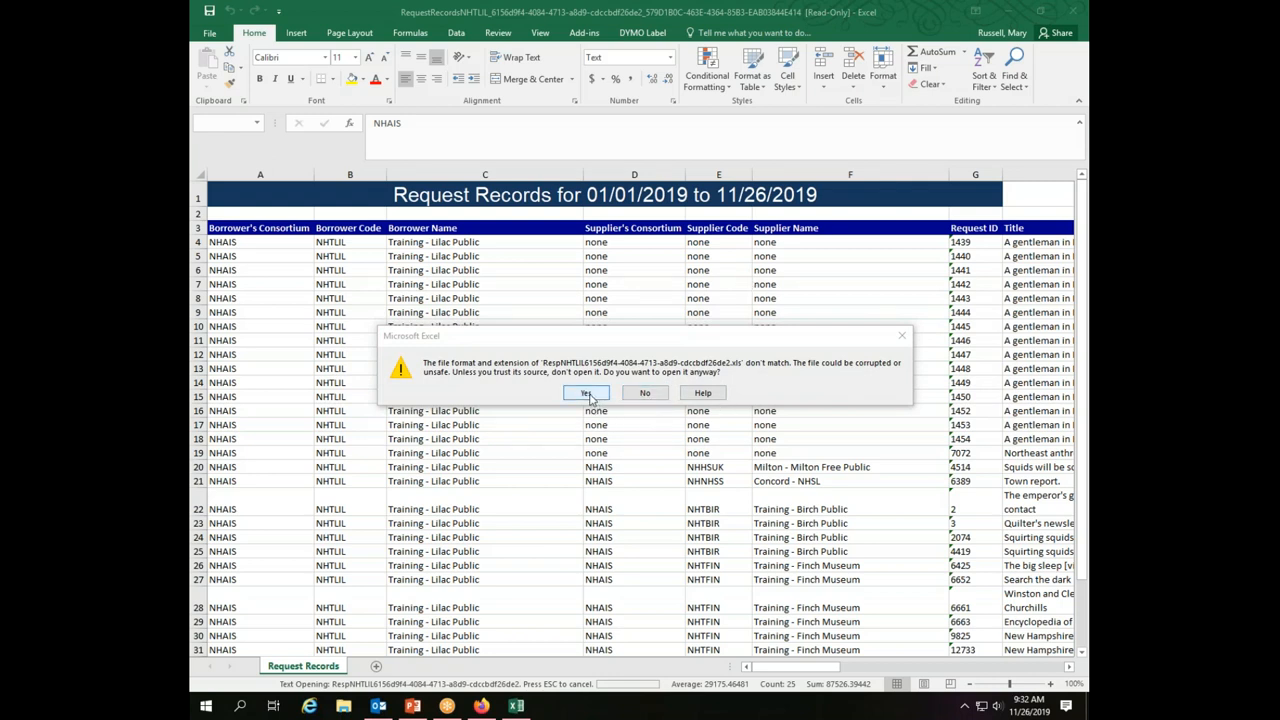
Accept the format warning and widen all worksheet columns to show the eight lender requests.
left_click(585, 392)
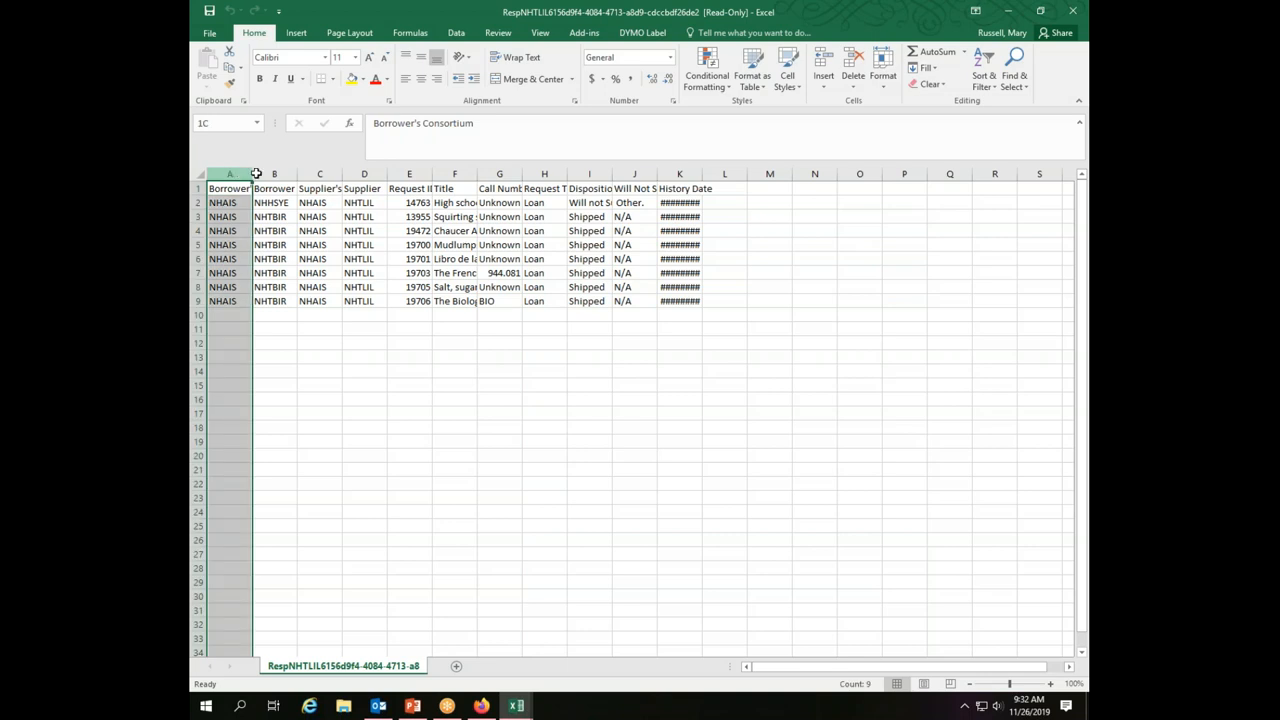
left_click(200, 174)
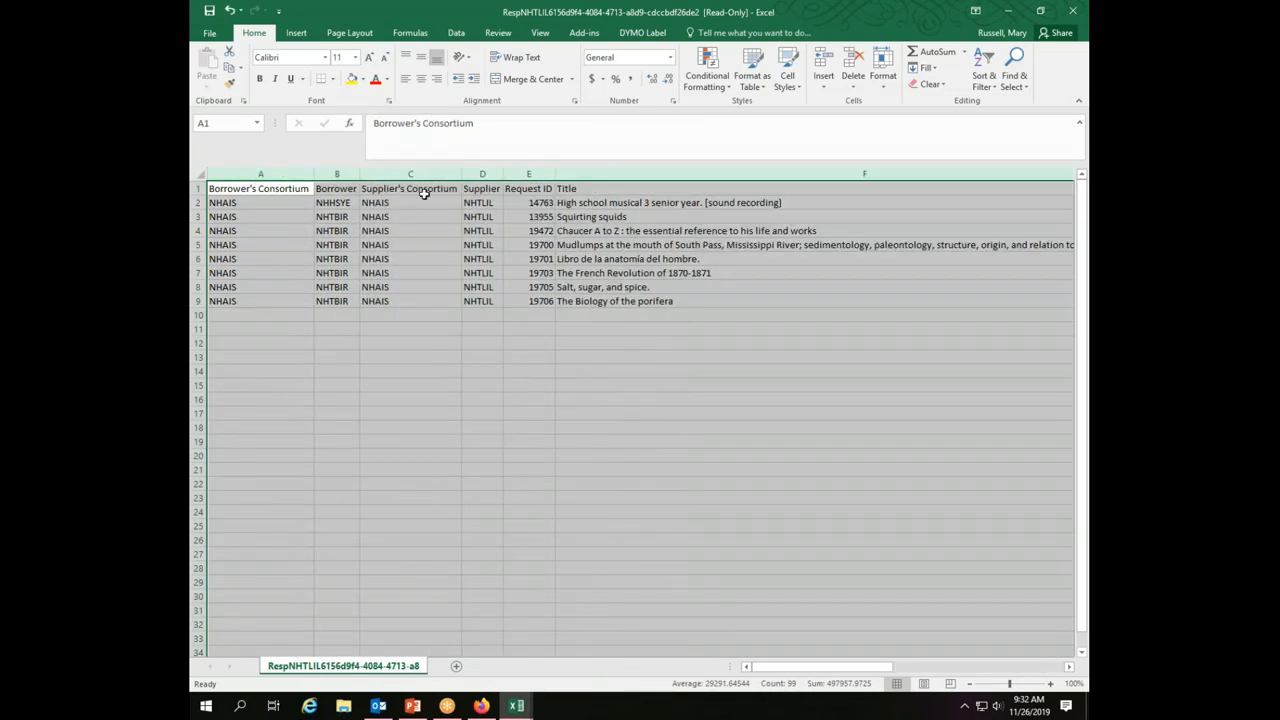
mouse_move(536, 425)
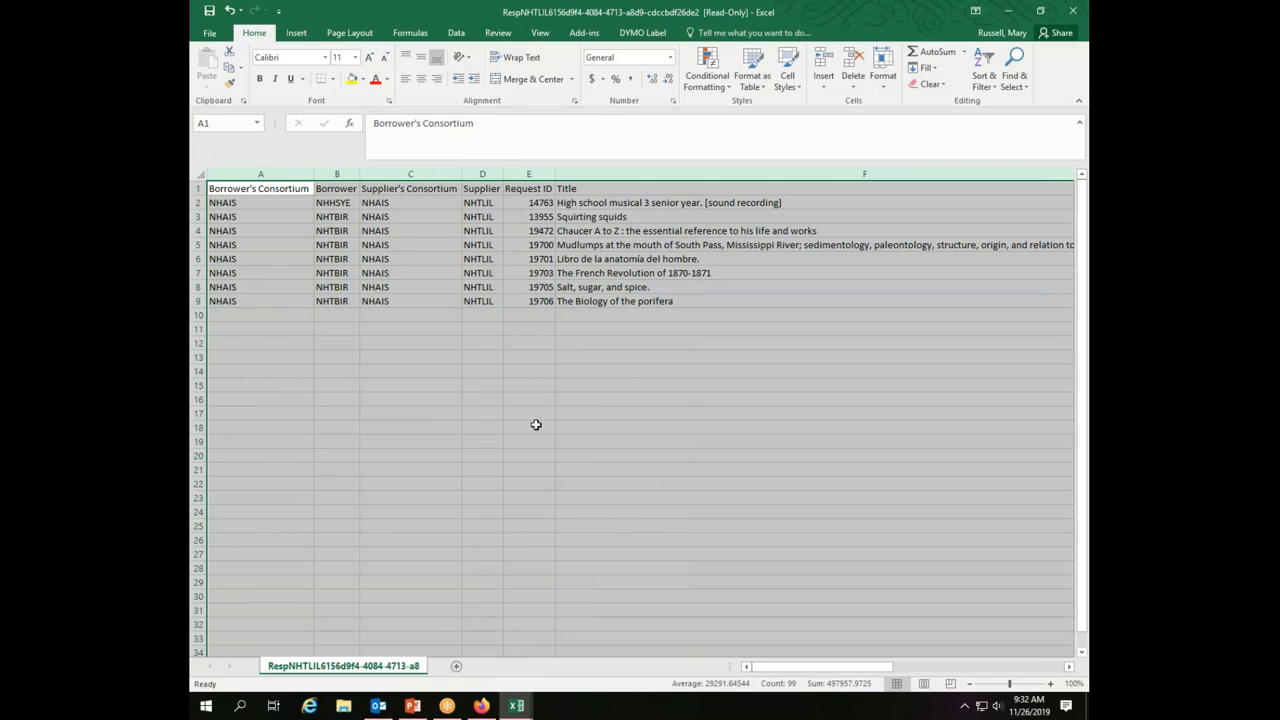
left_click(528, 413)
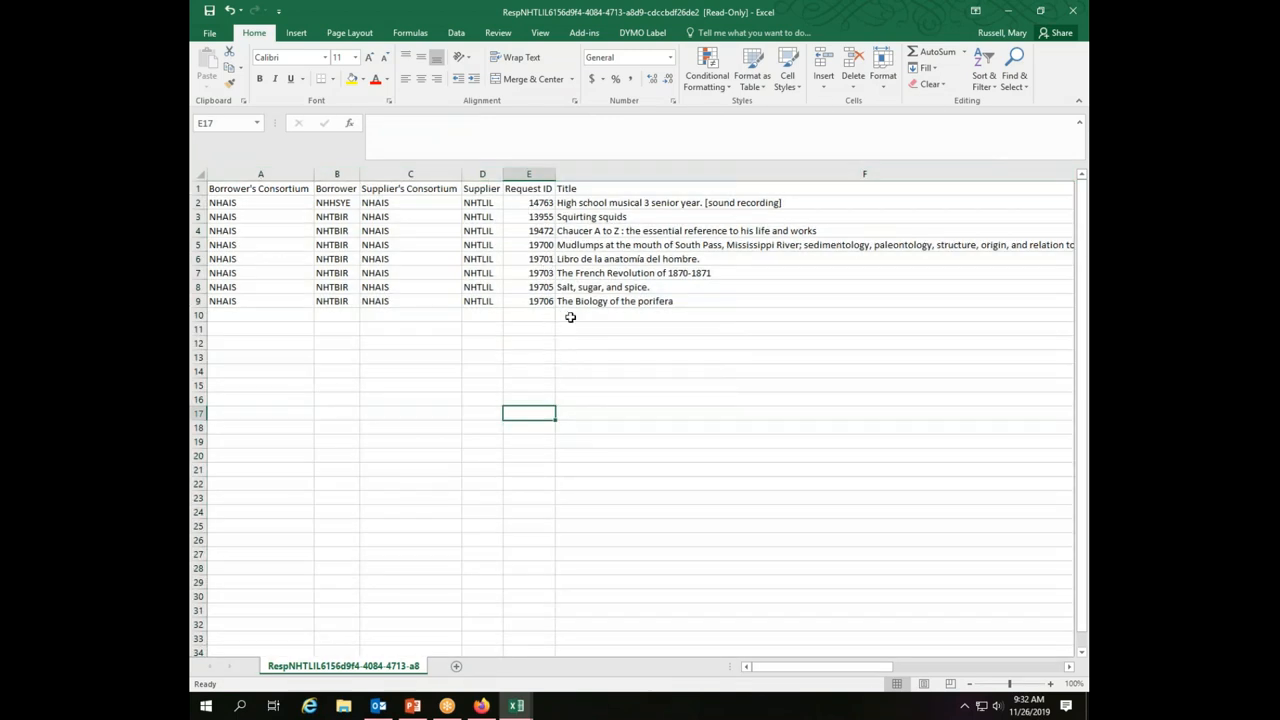
mouse_move(647, 241)
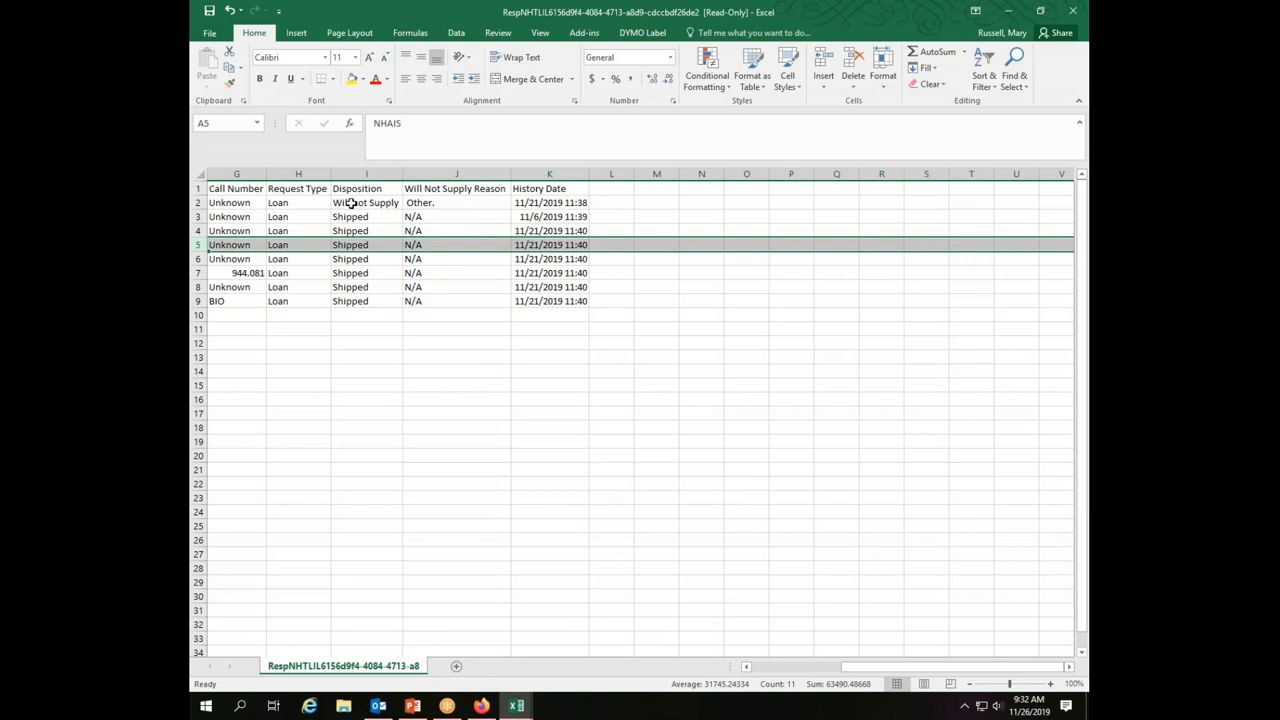
left_click_drag(589, 174, 591, 174)
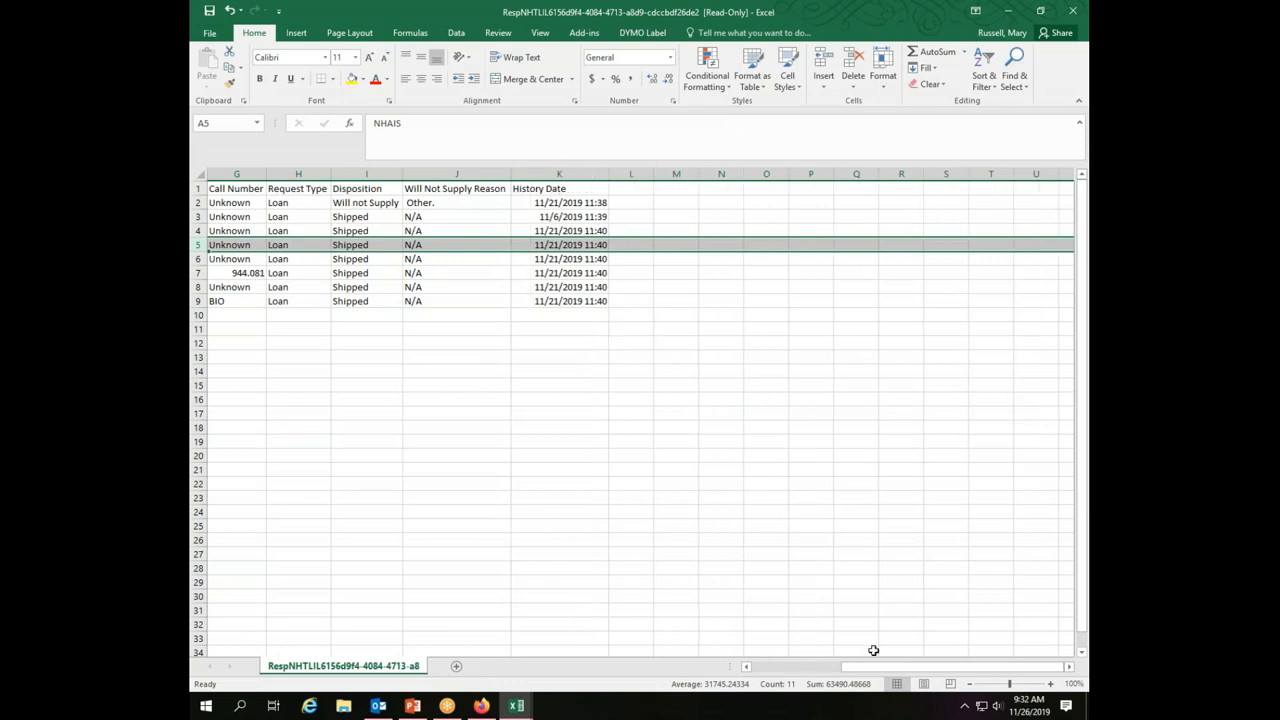
scroll("left", 3)
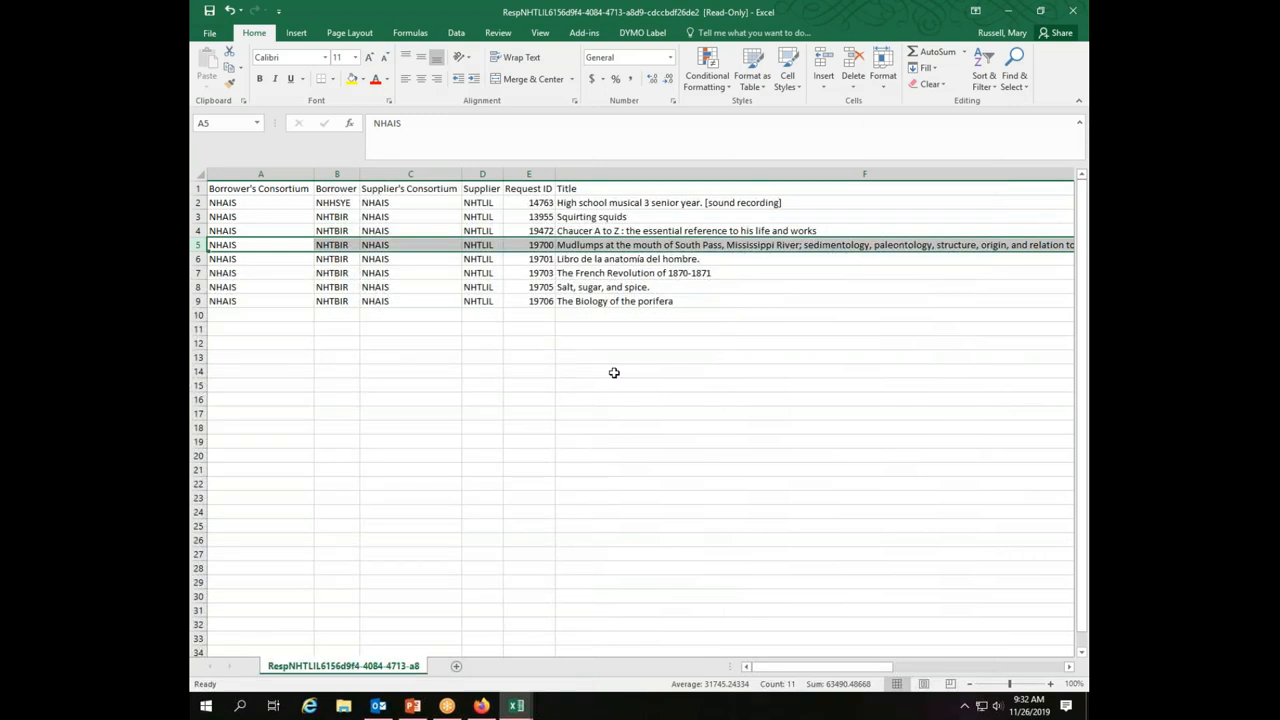
mouse_move(533, 245)
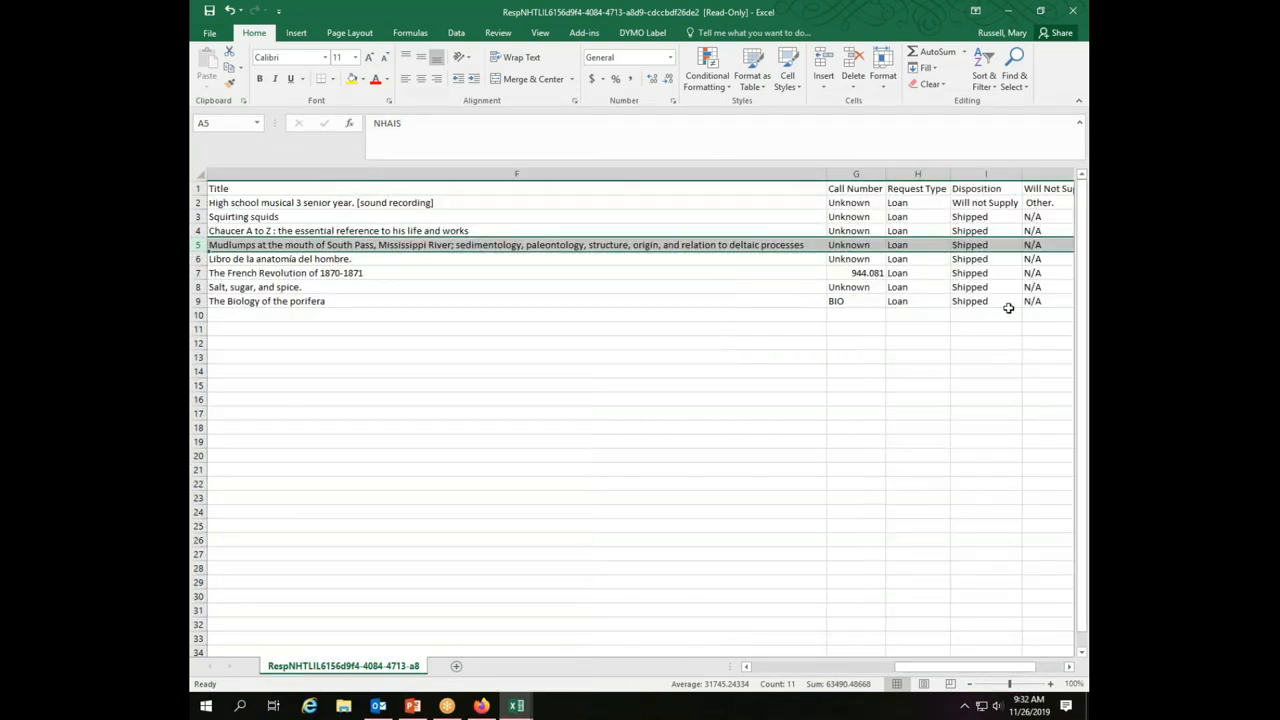
left_click(985, 202)
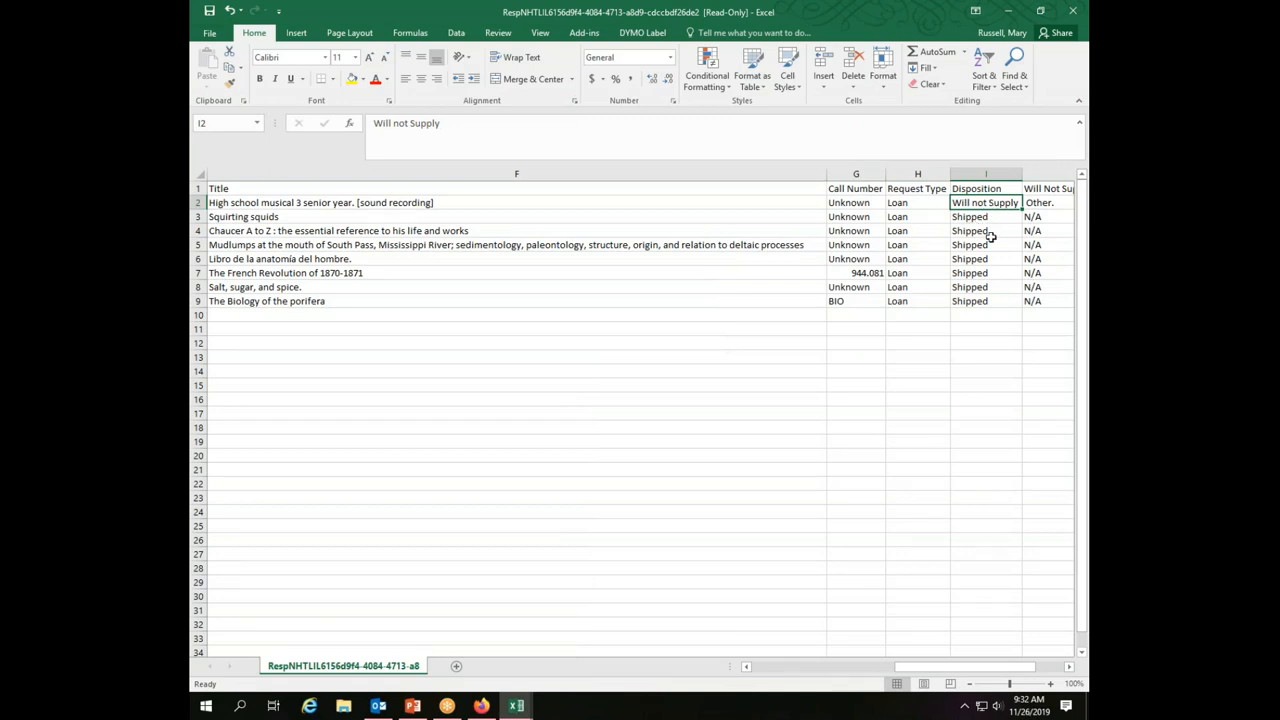
mouse_move(996, 325)
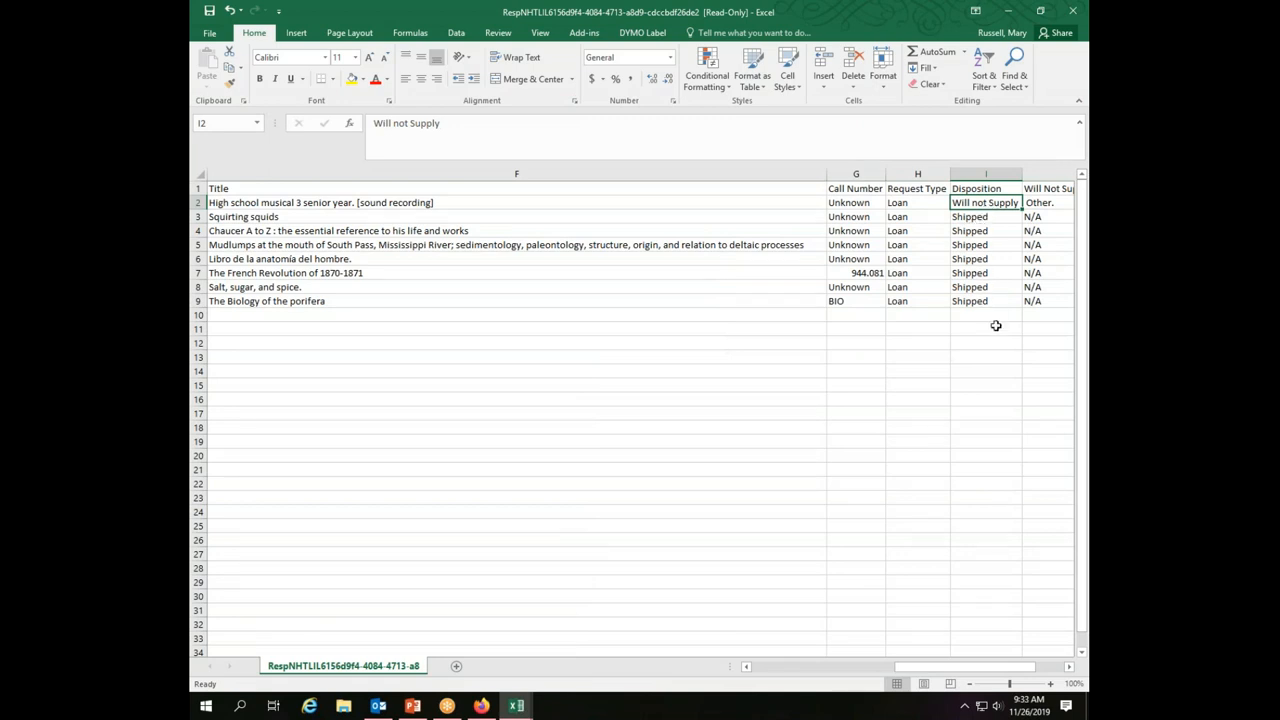
mouse_move(510, 528)
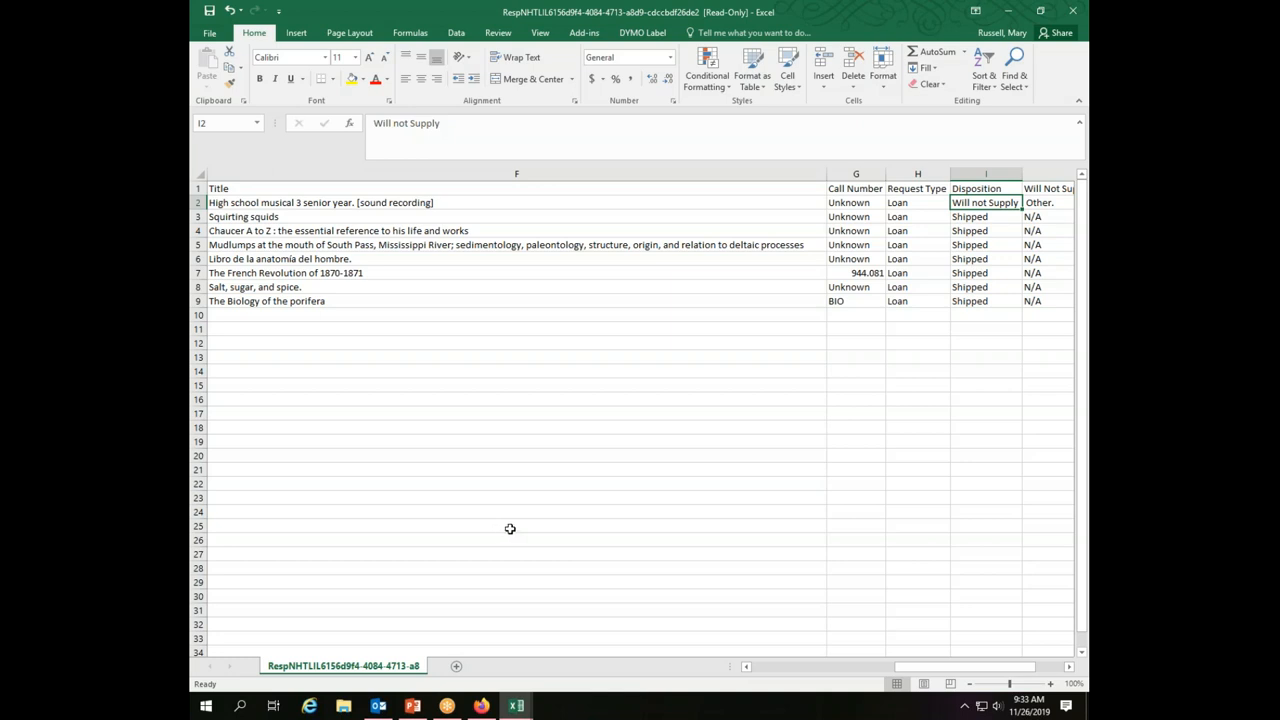
mouse_move(601, 663)
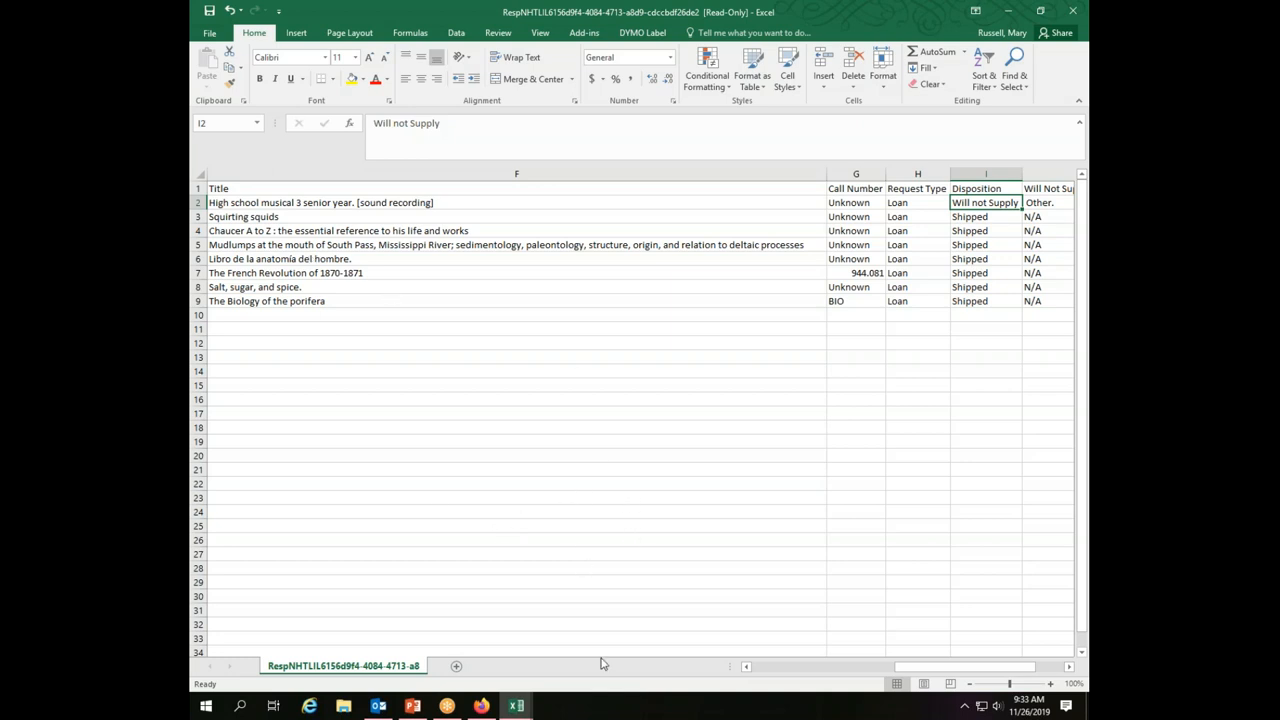
mouse_move(404, 337)
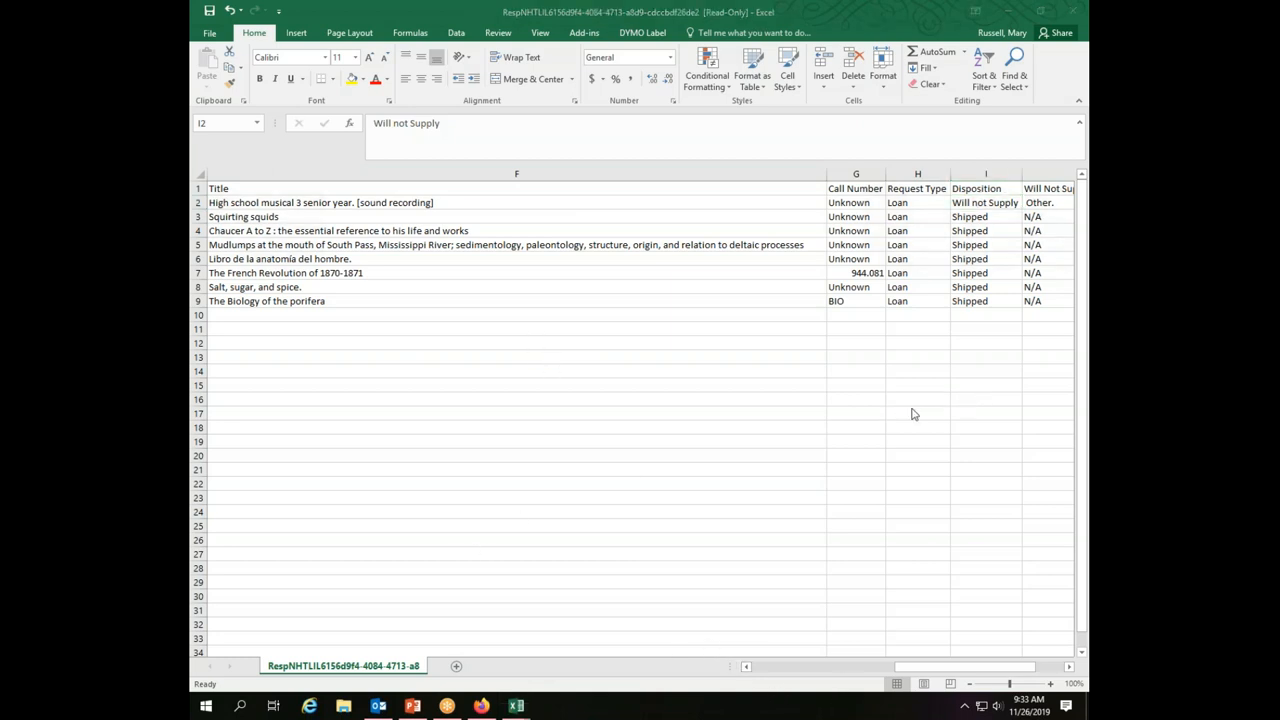
left_click(985, 202)
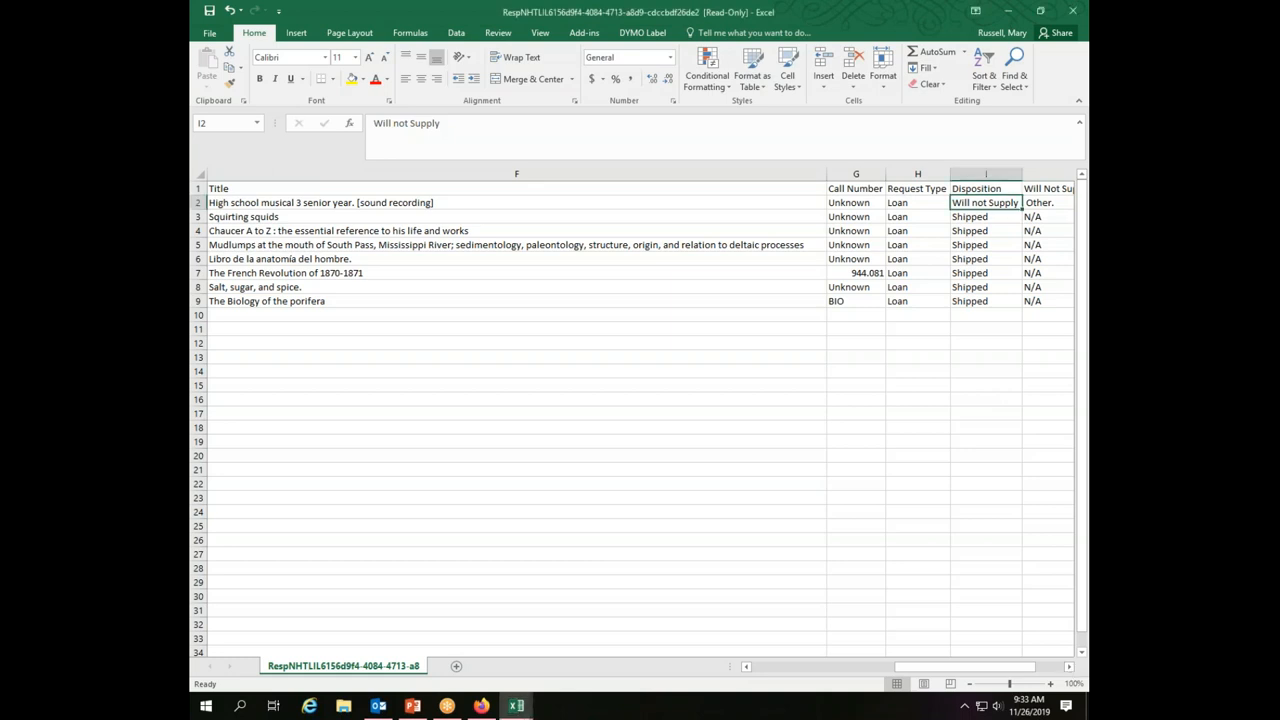
left_click(917, 202)
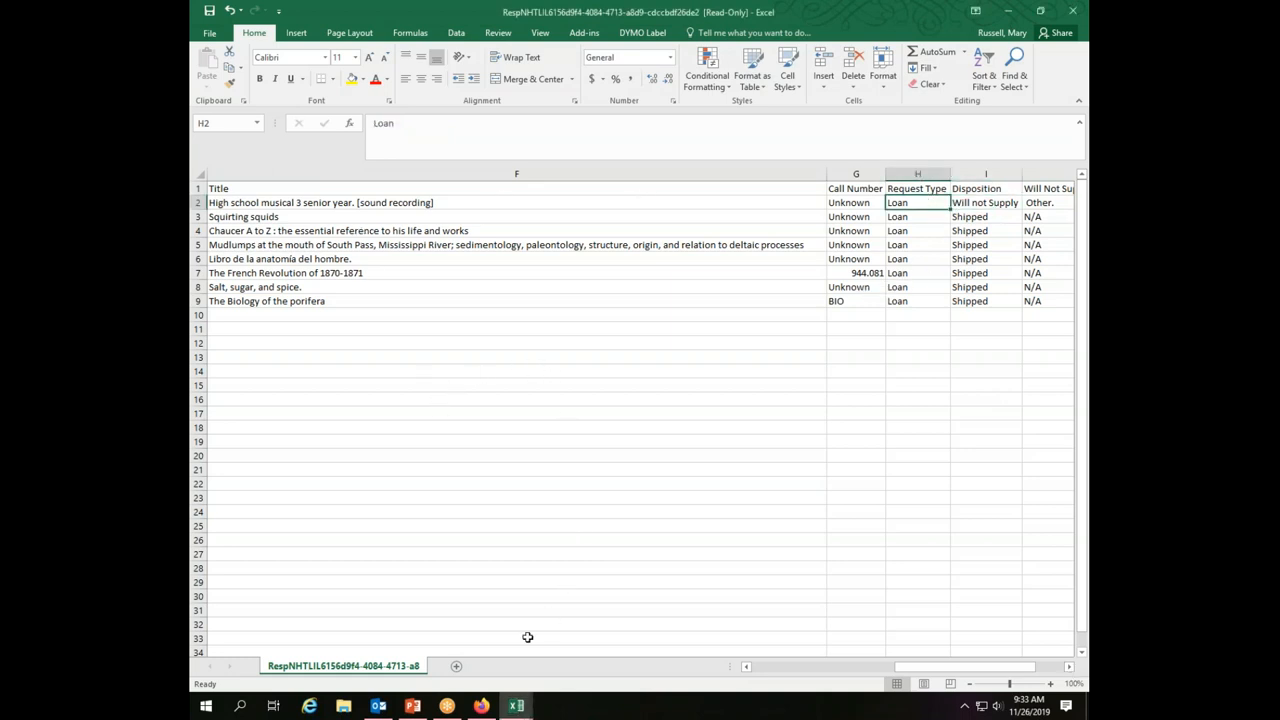
mouse_move(686, 640)
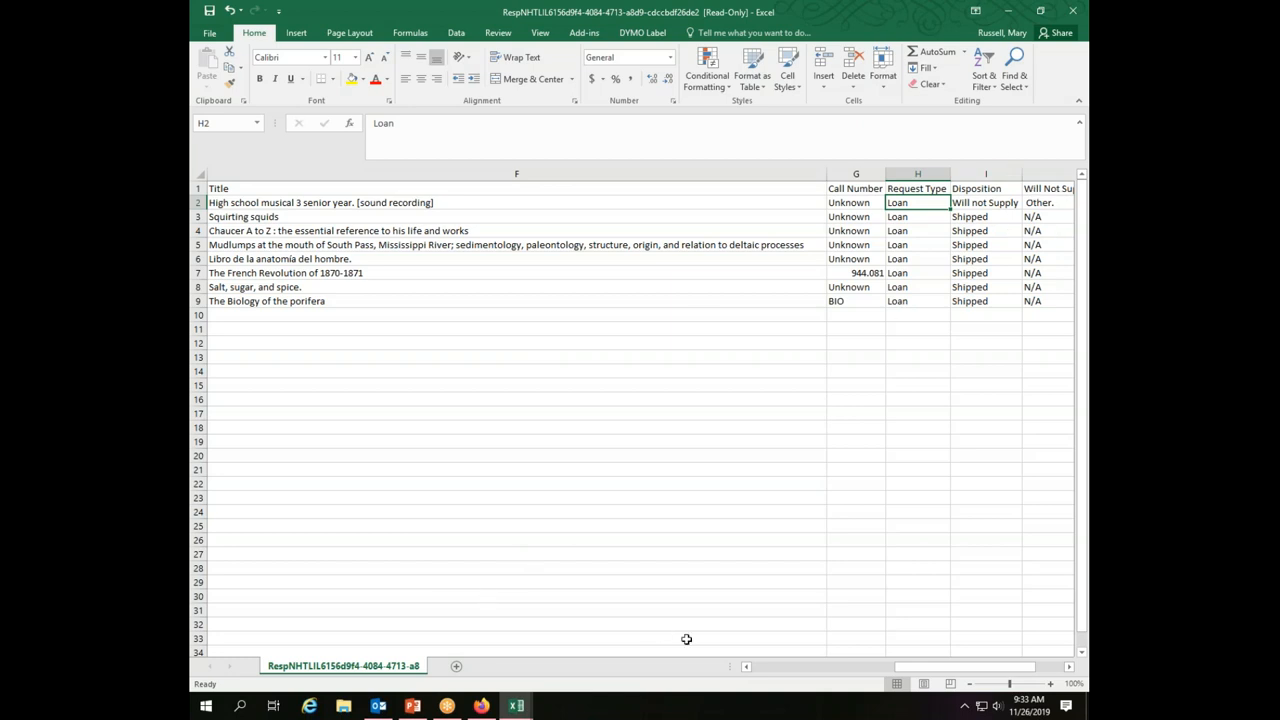
scroll("right", 3)
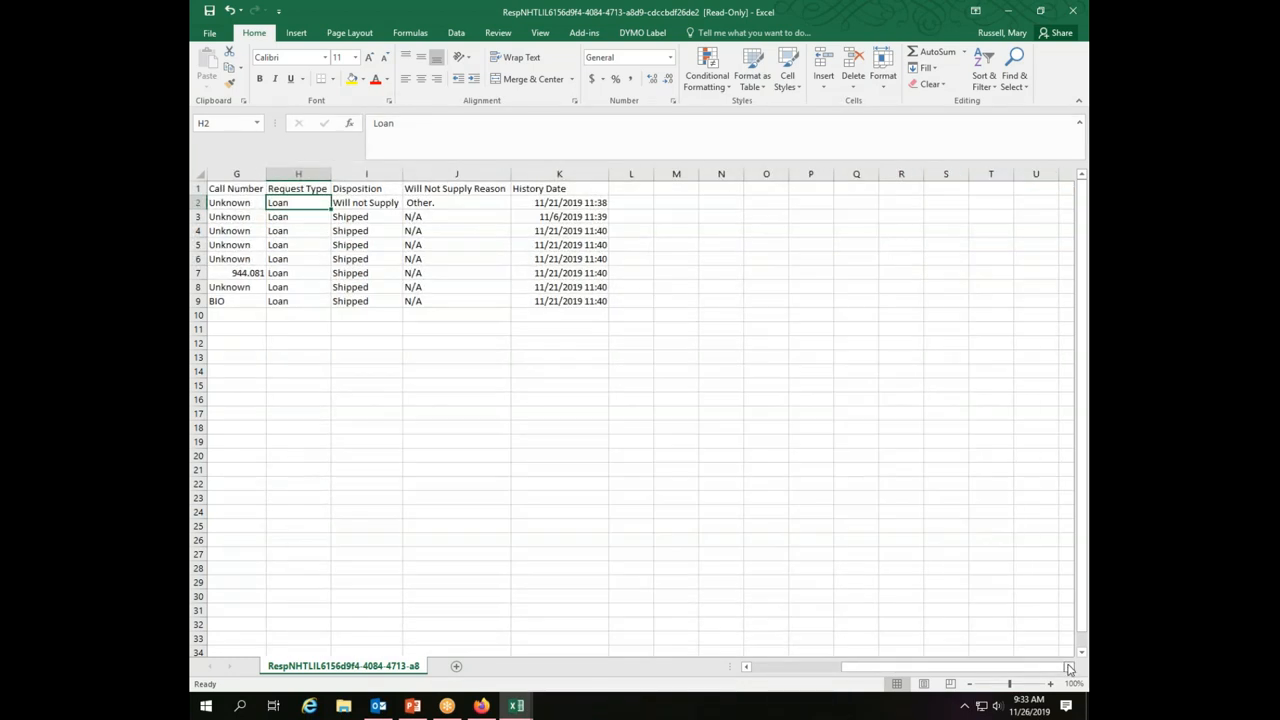
scroll("left", 3)
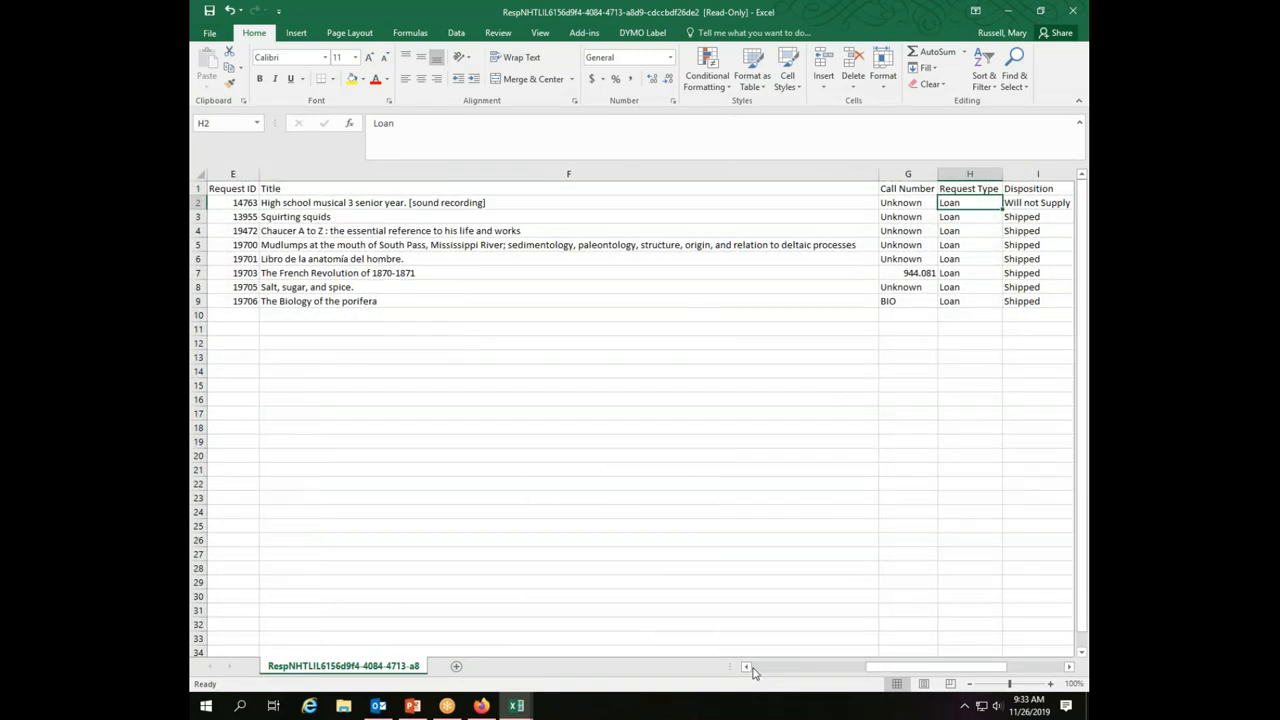
mouse_move(898, 308)
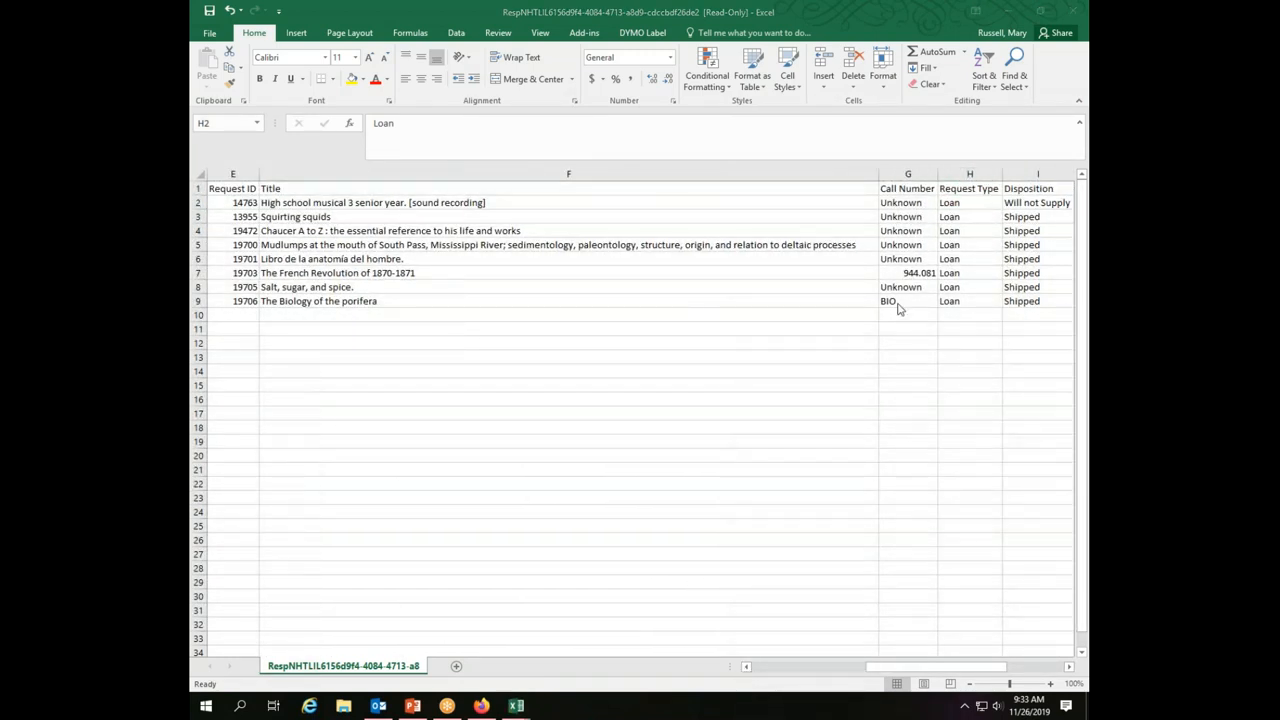